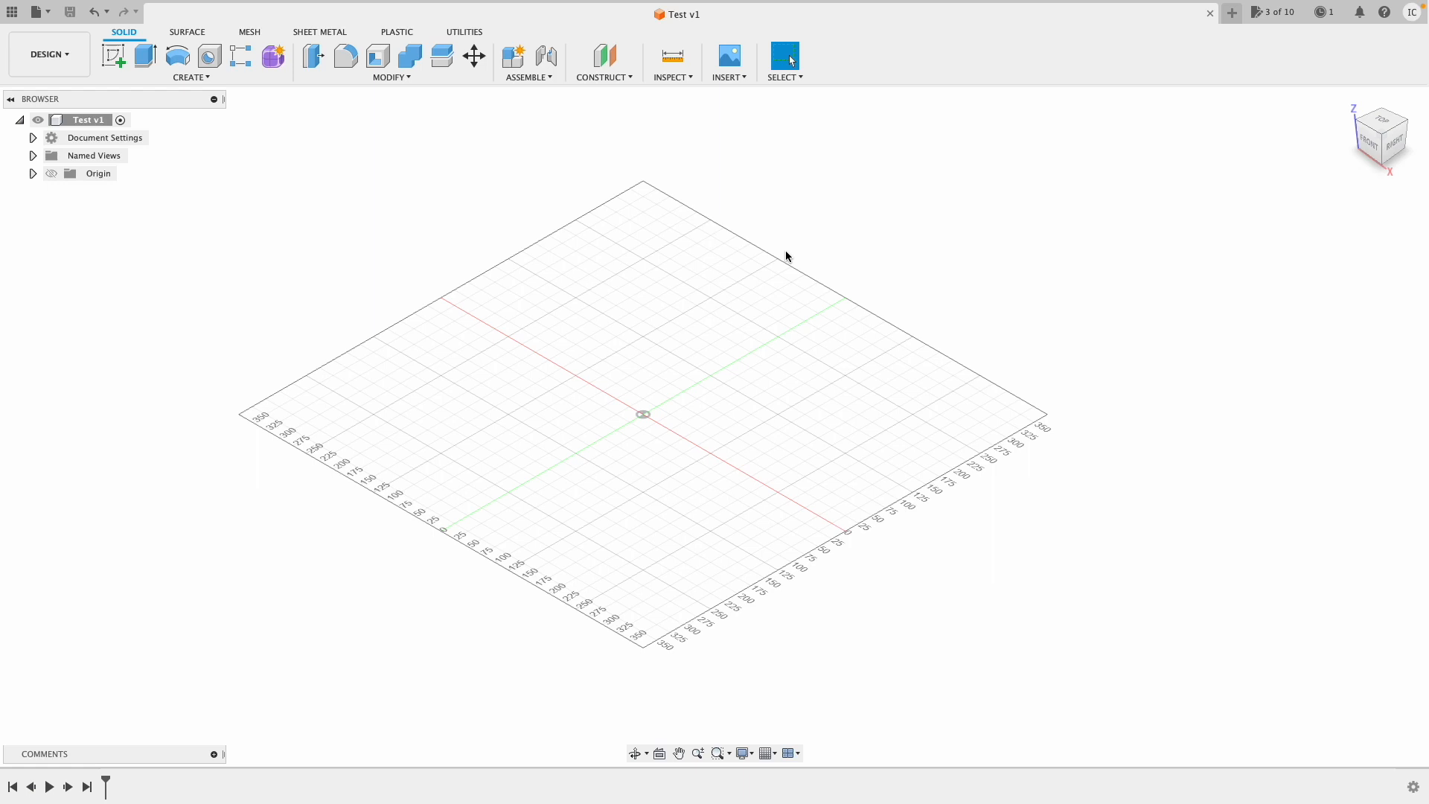
pyautogui.moveTo(393, 257)
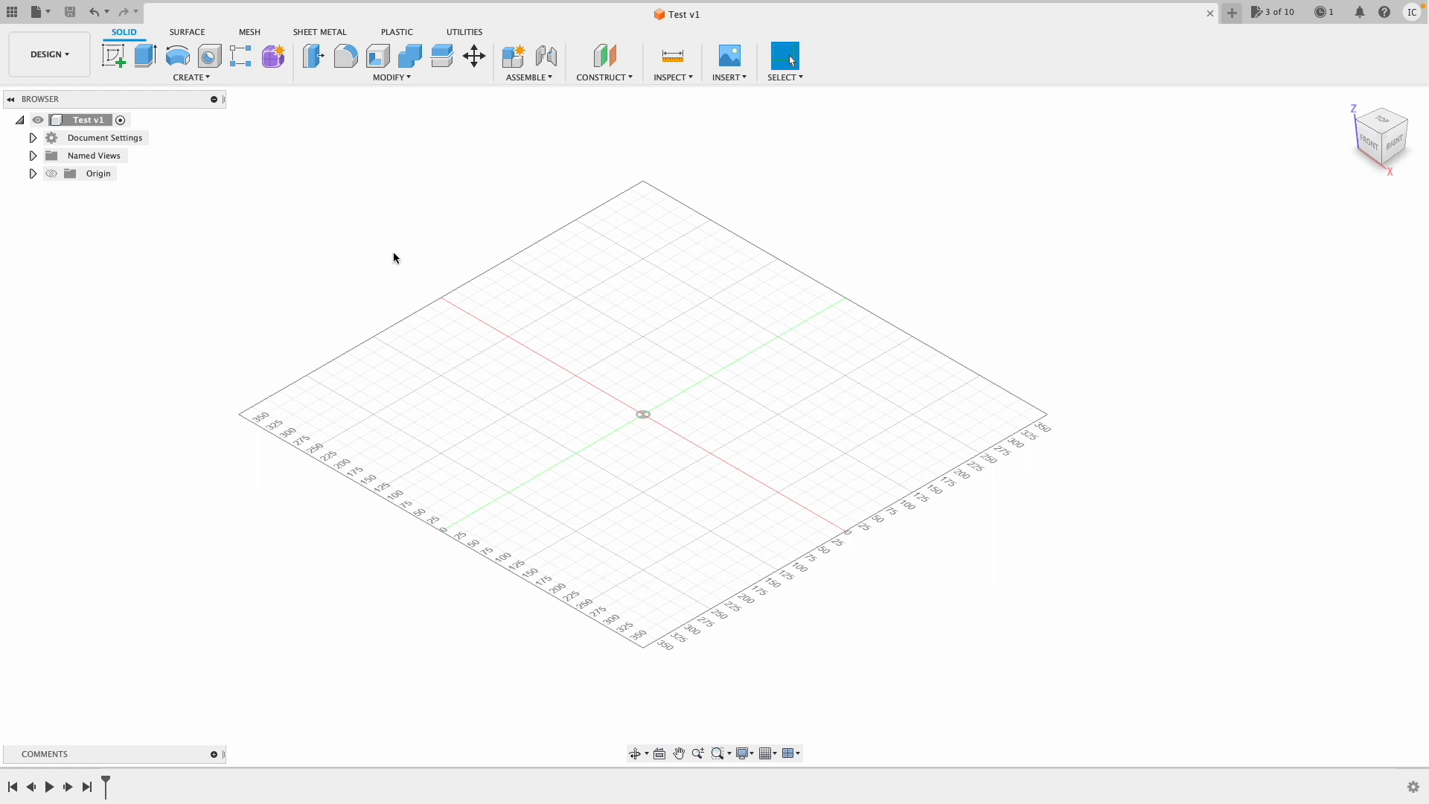
pyautogui.moveTo(219, 360)
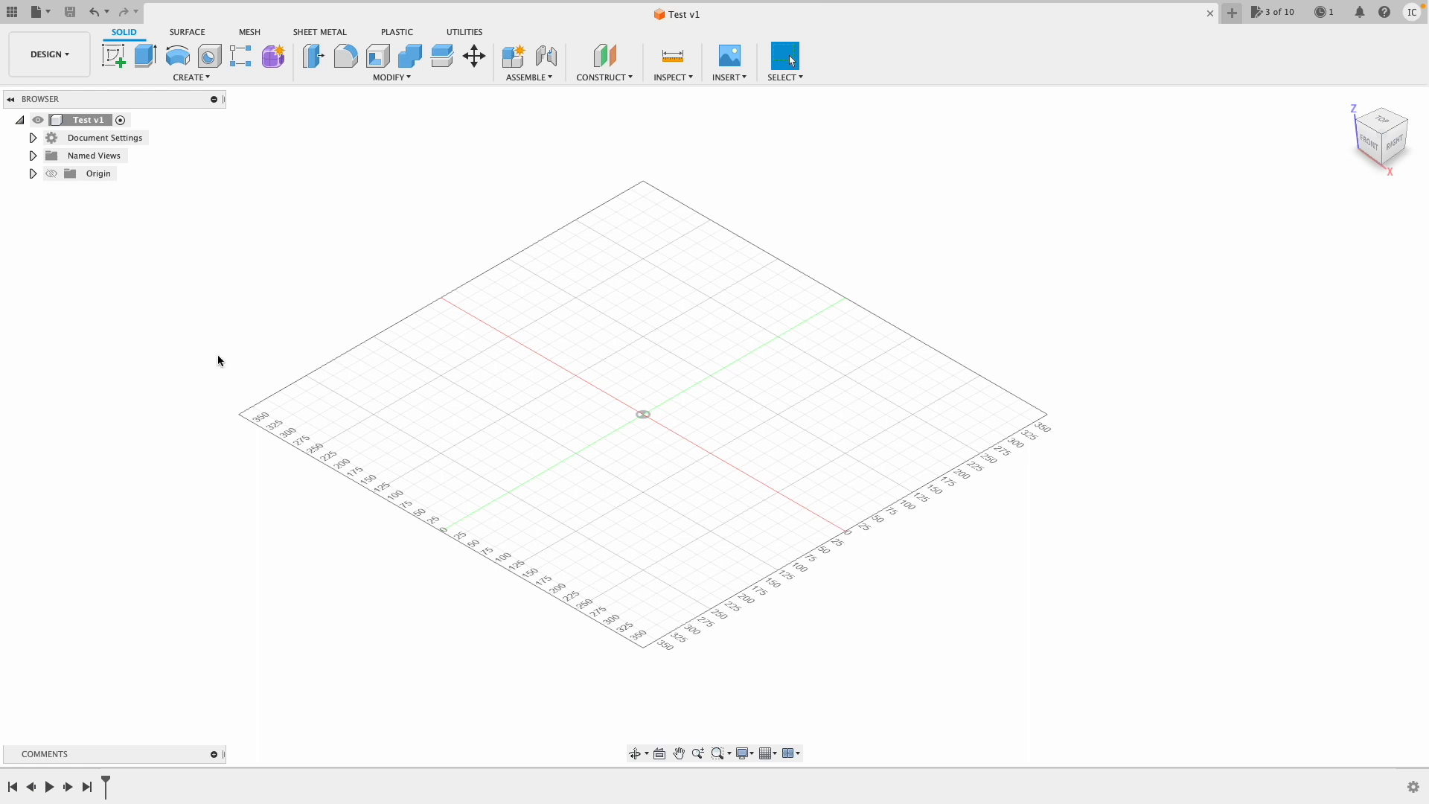
pyautogui.moveTo(591, 494)
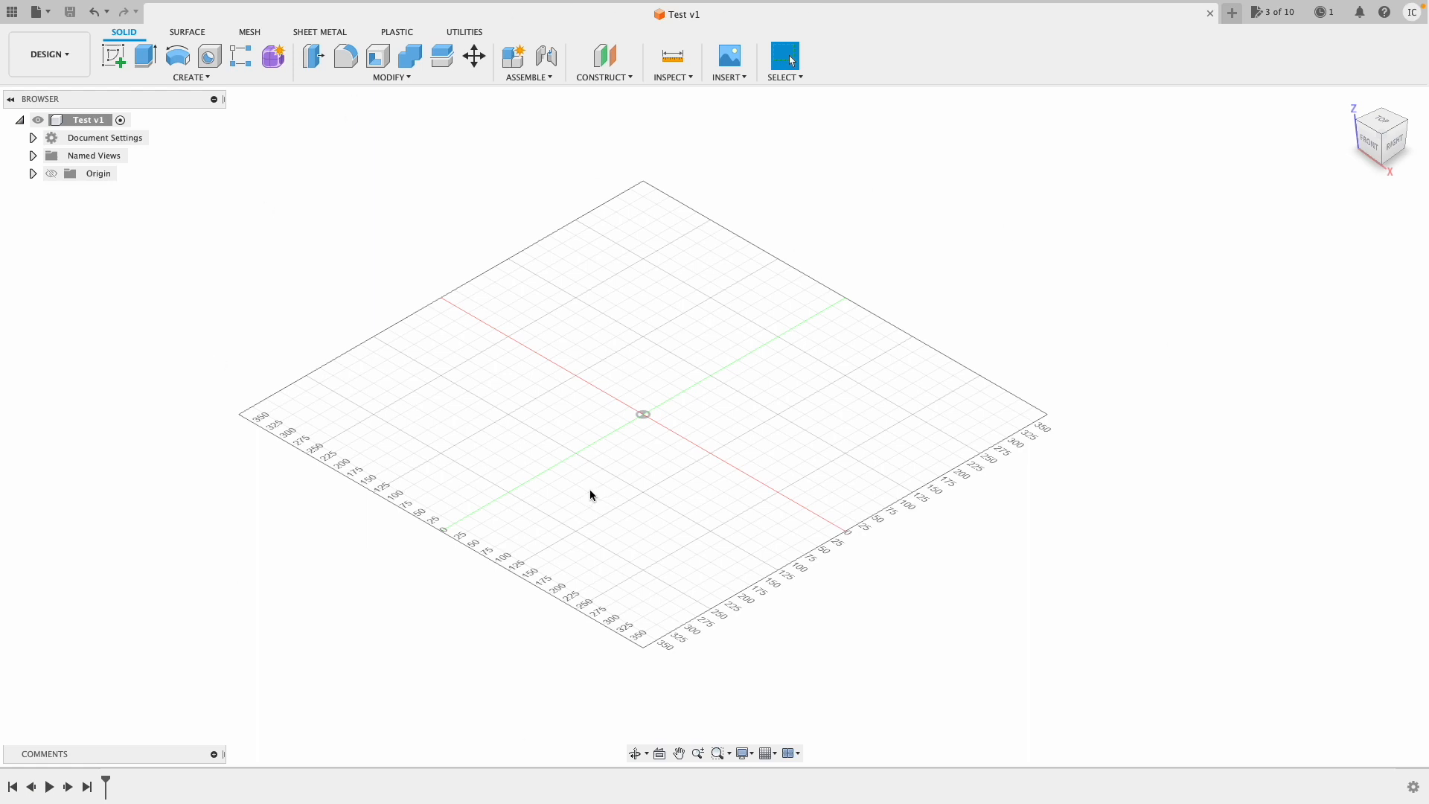
pyautogui.moveTo(586, 493)
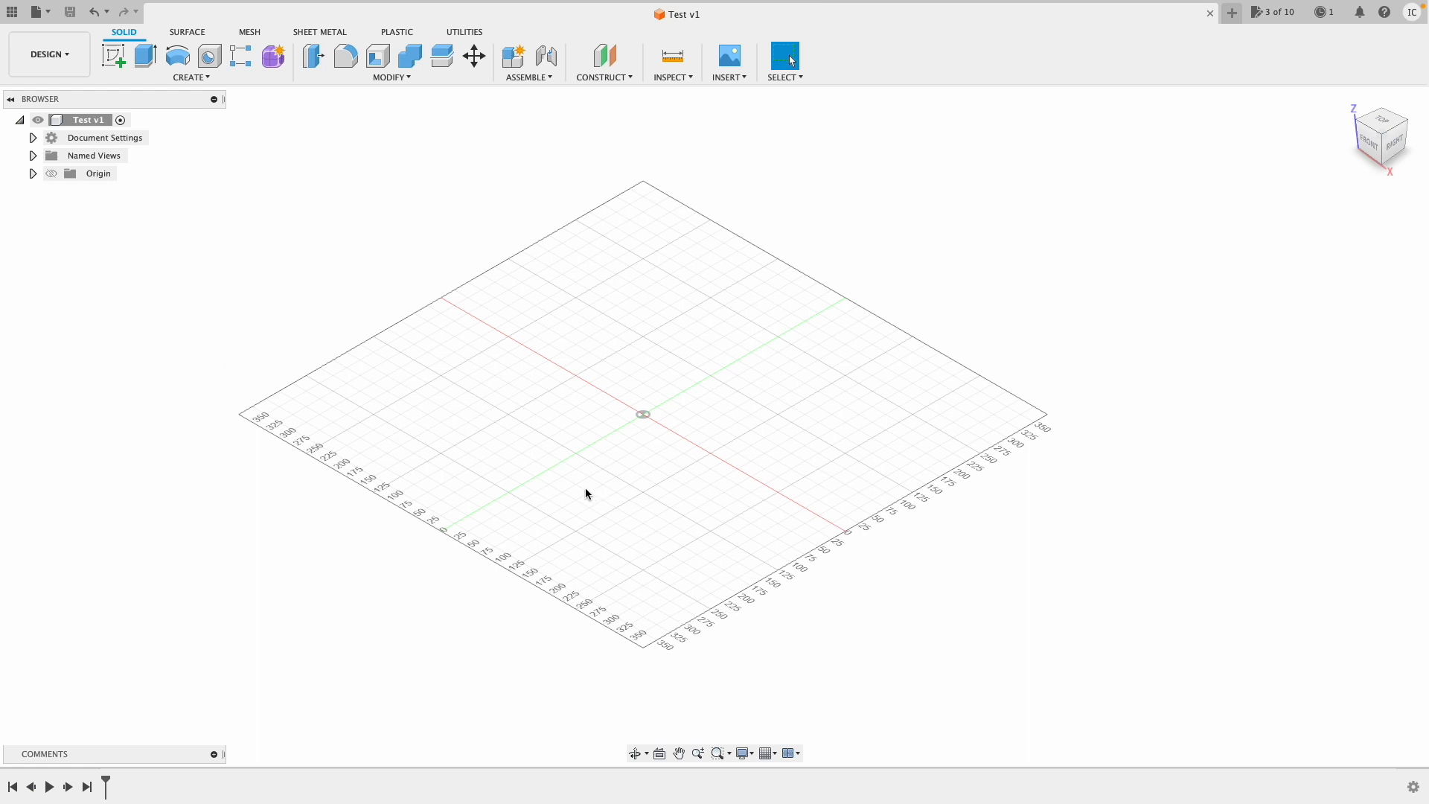
pyautogui.moveTo(824, 257)
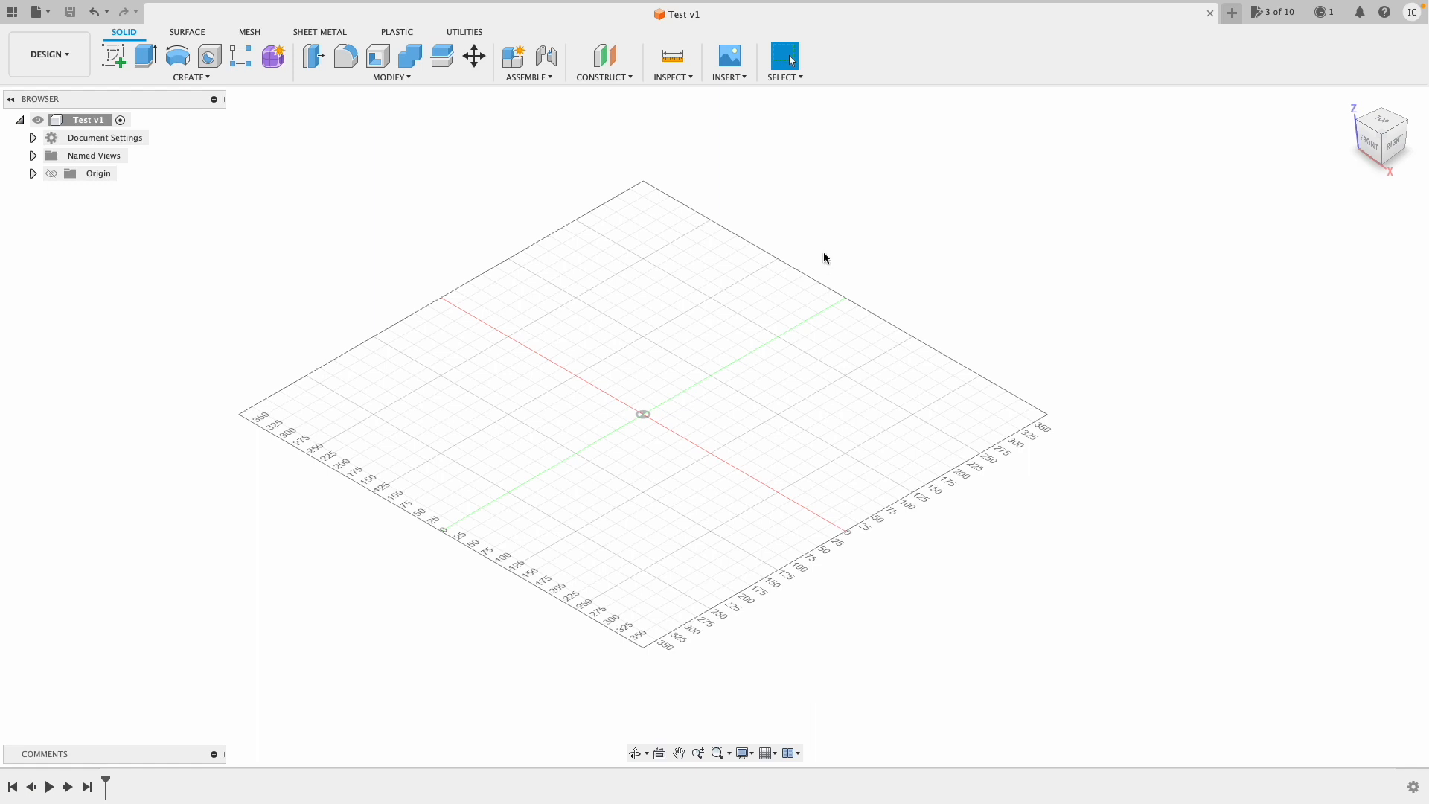
pyautogui.moveTo(737, 262)
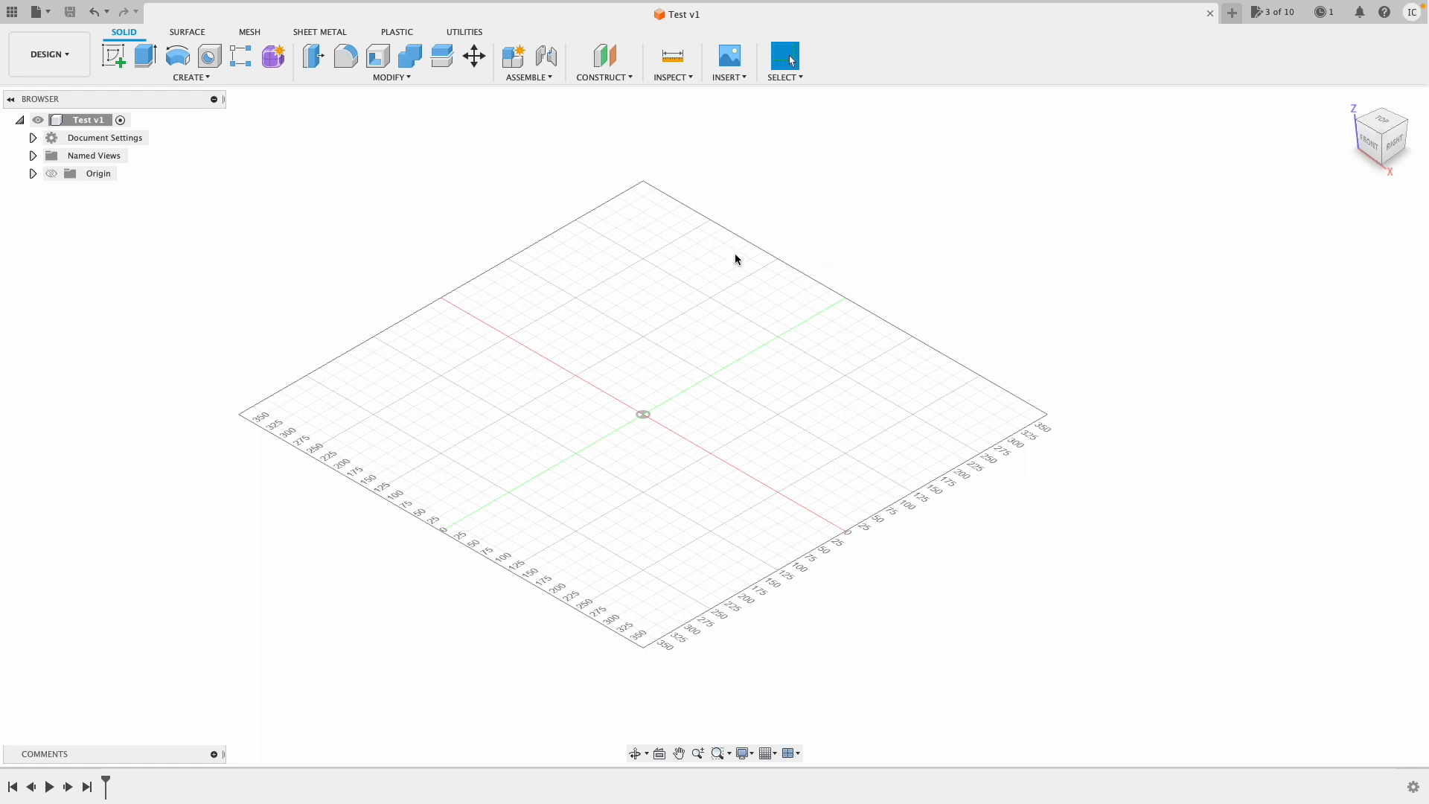
pyautogui.moveTo(744, 356)
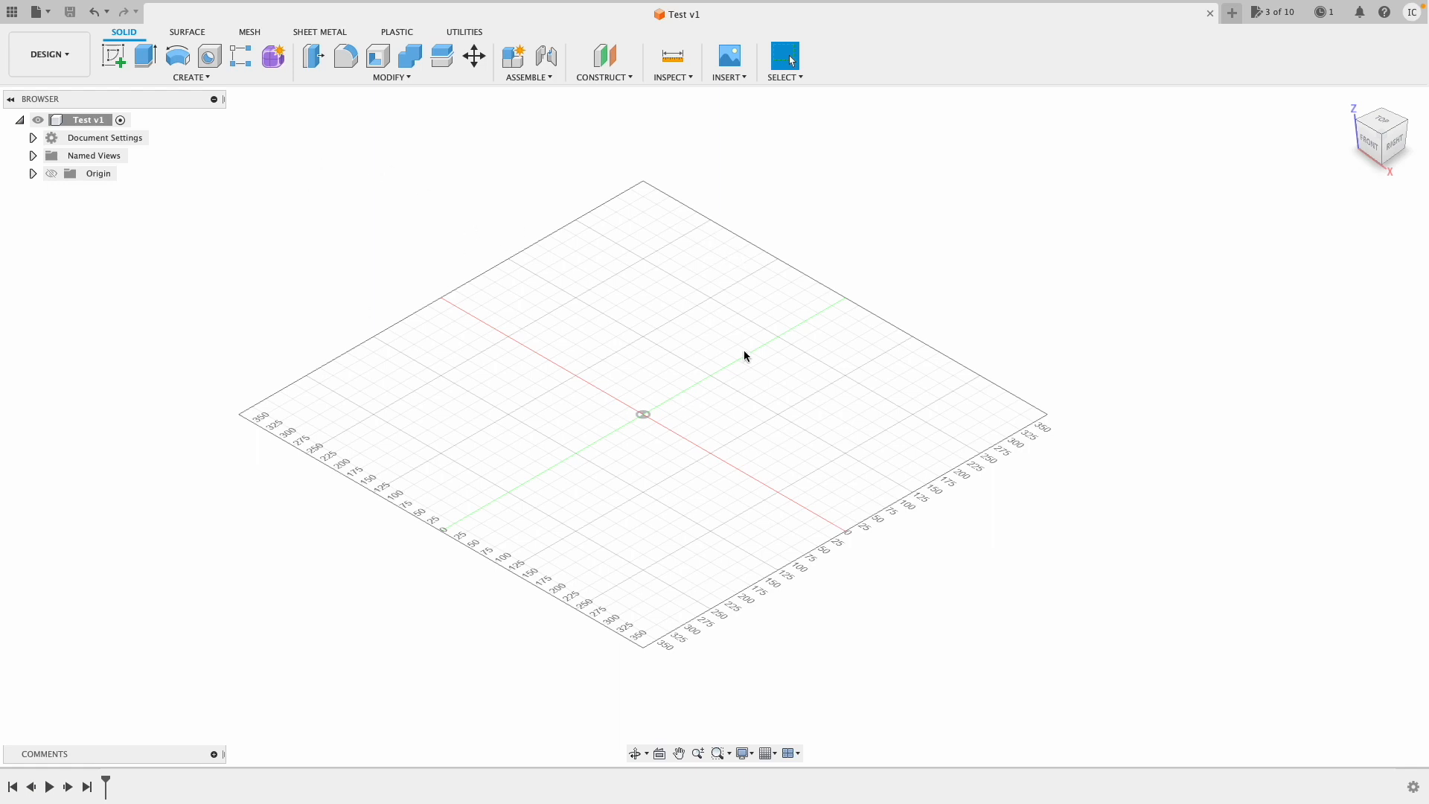
pyautogui.moveTo(429, 172)
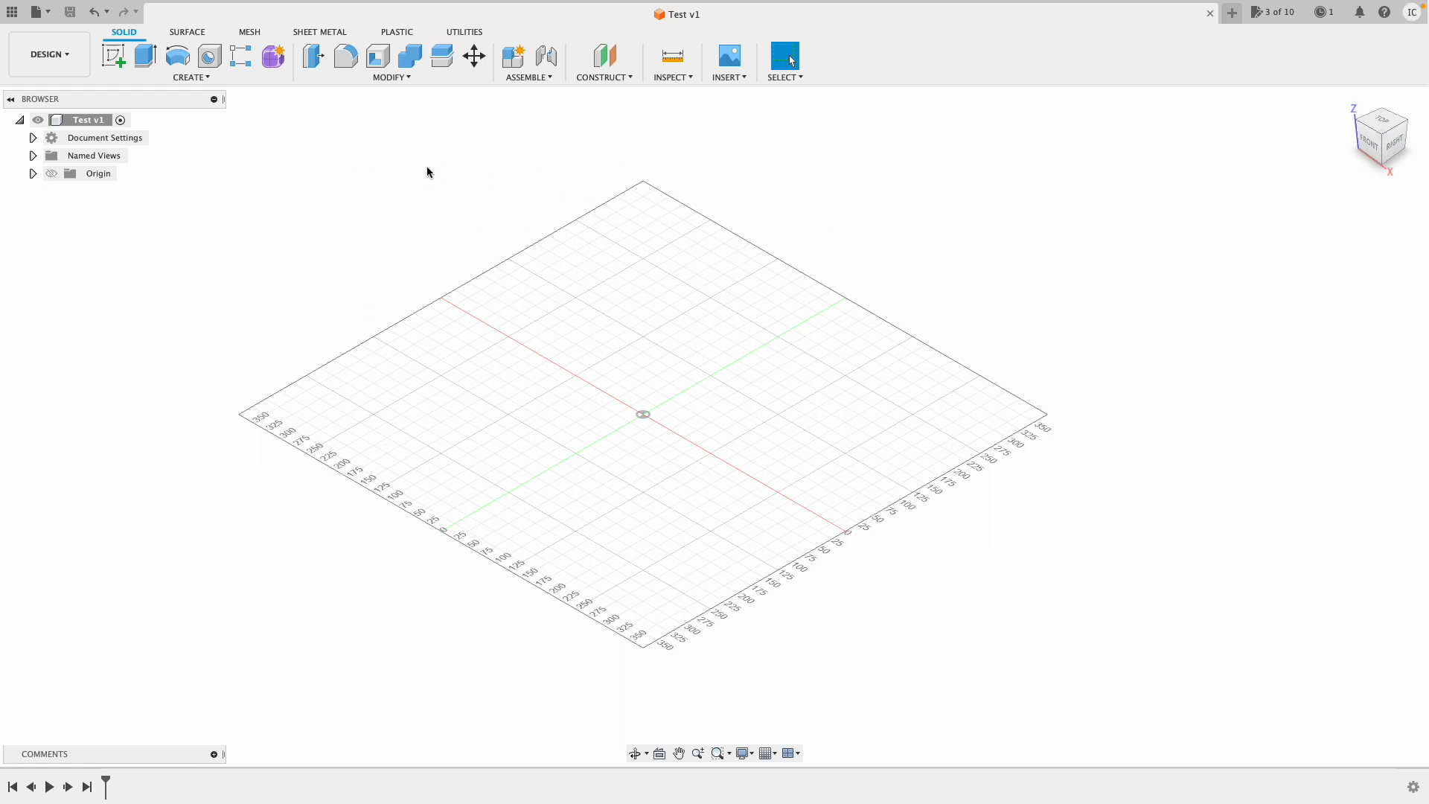
pyautogui.moveTo(8, 23)
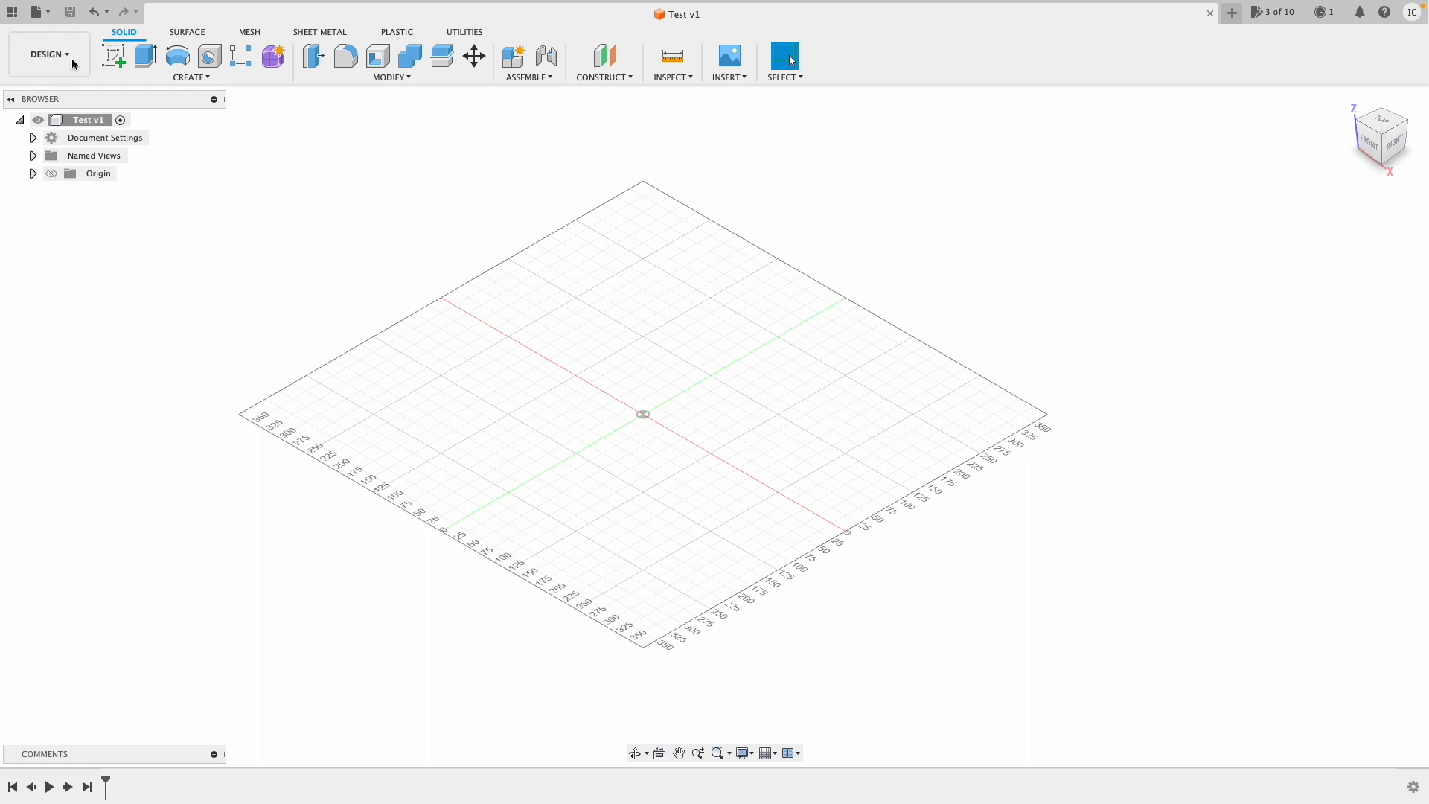
# Browse the workspace list, the Utilities tab and the Create menu, returning to the Solid tools
pyautogui.click(48, 53)
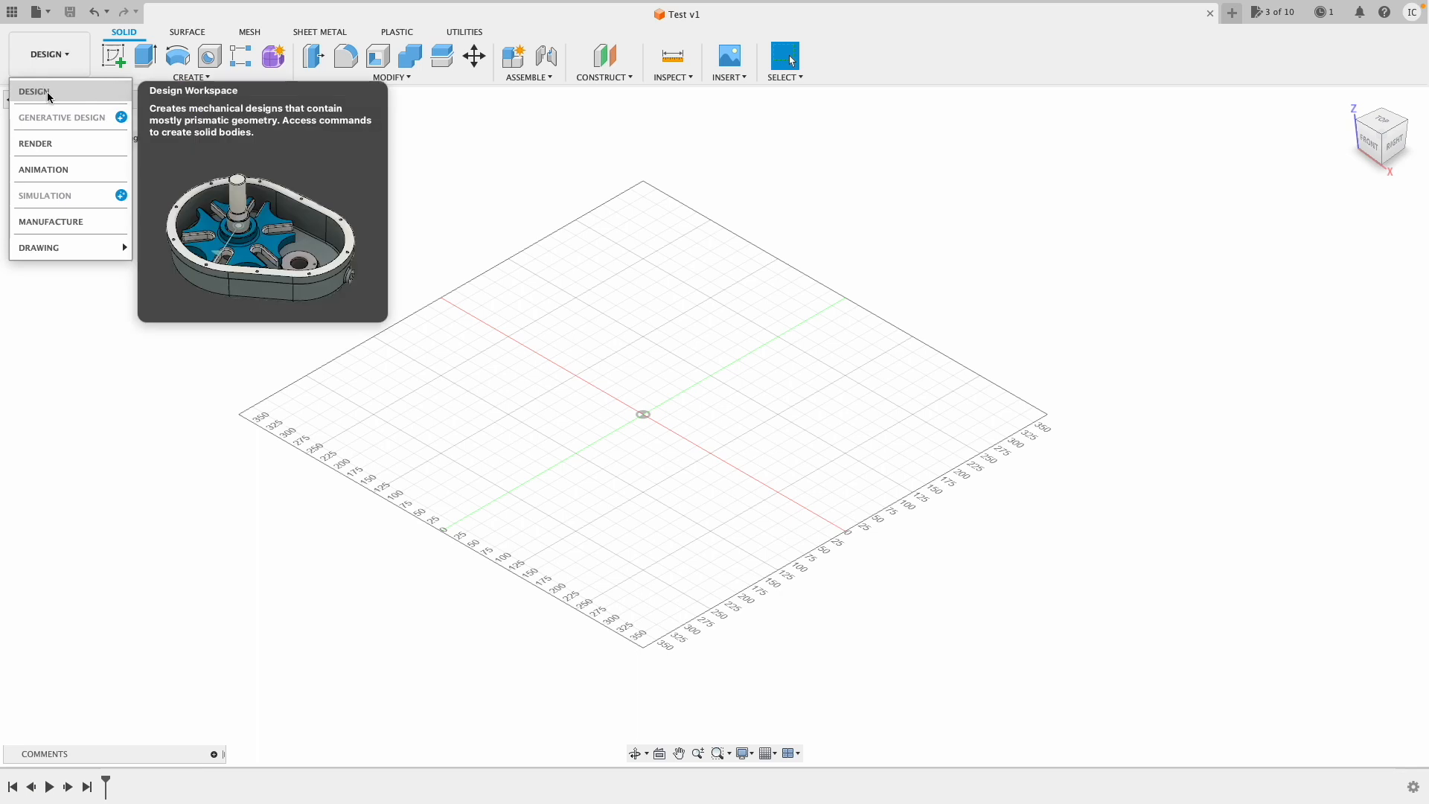
pyautogui.moveTo(36, 143)
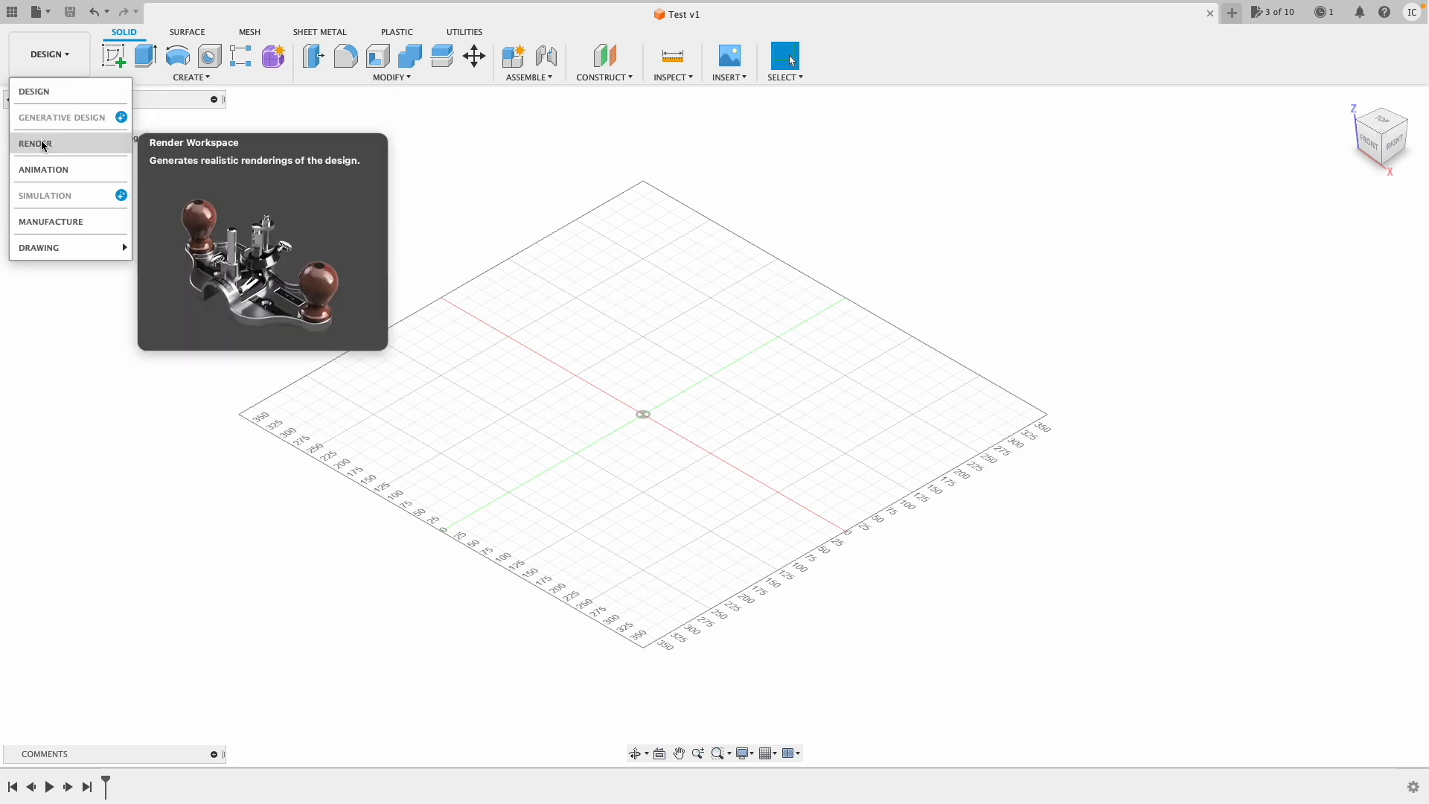
pyautogui.moveTo(43, 169)
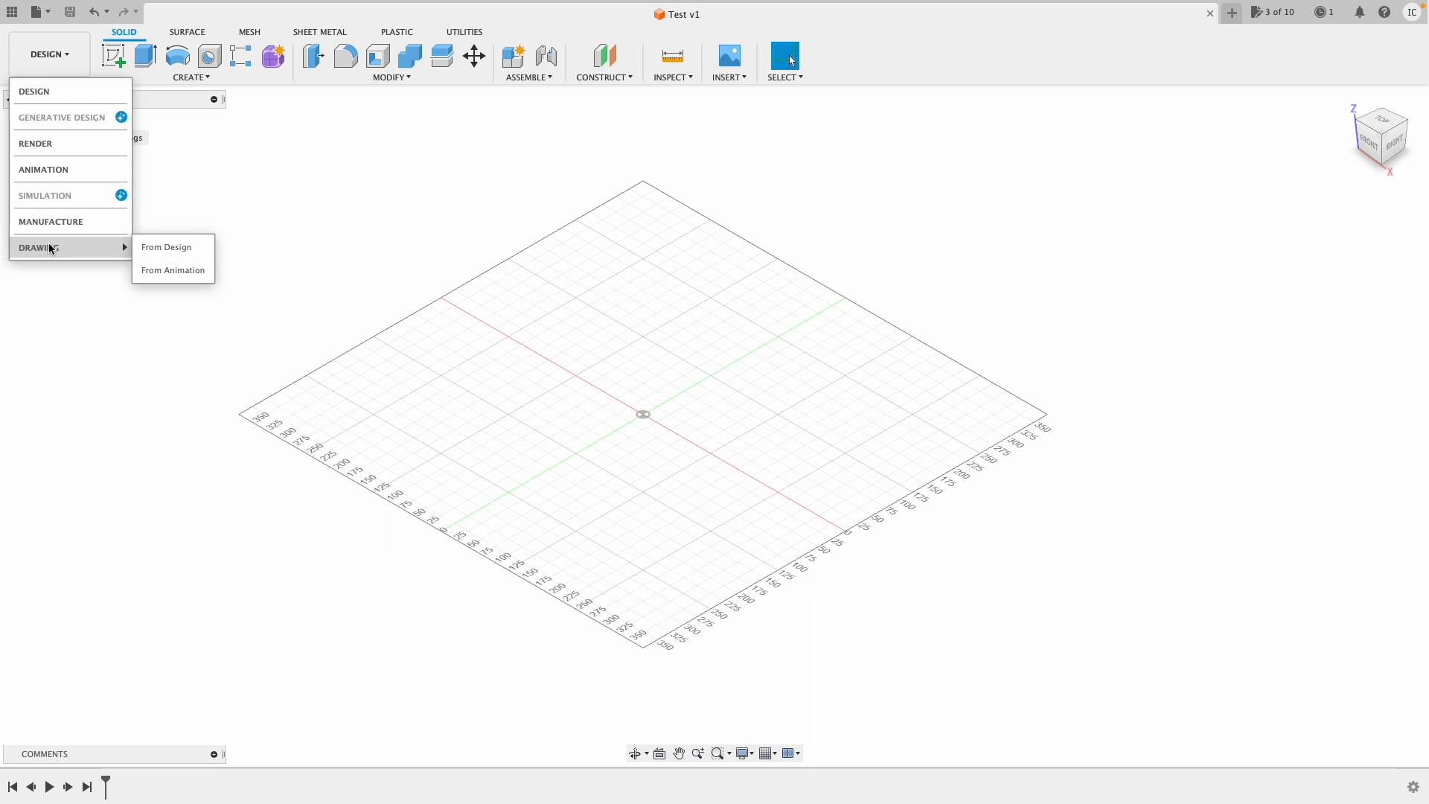
pyautogui.moveTo(43, 168)
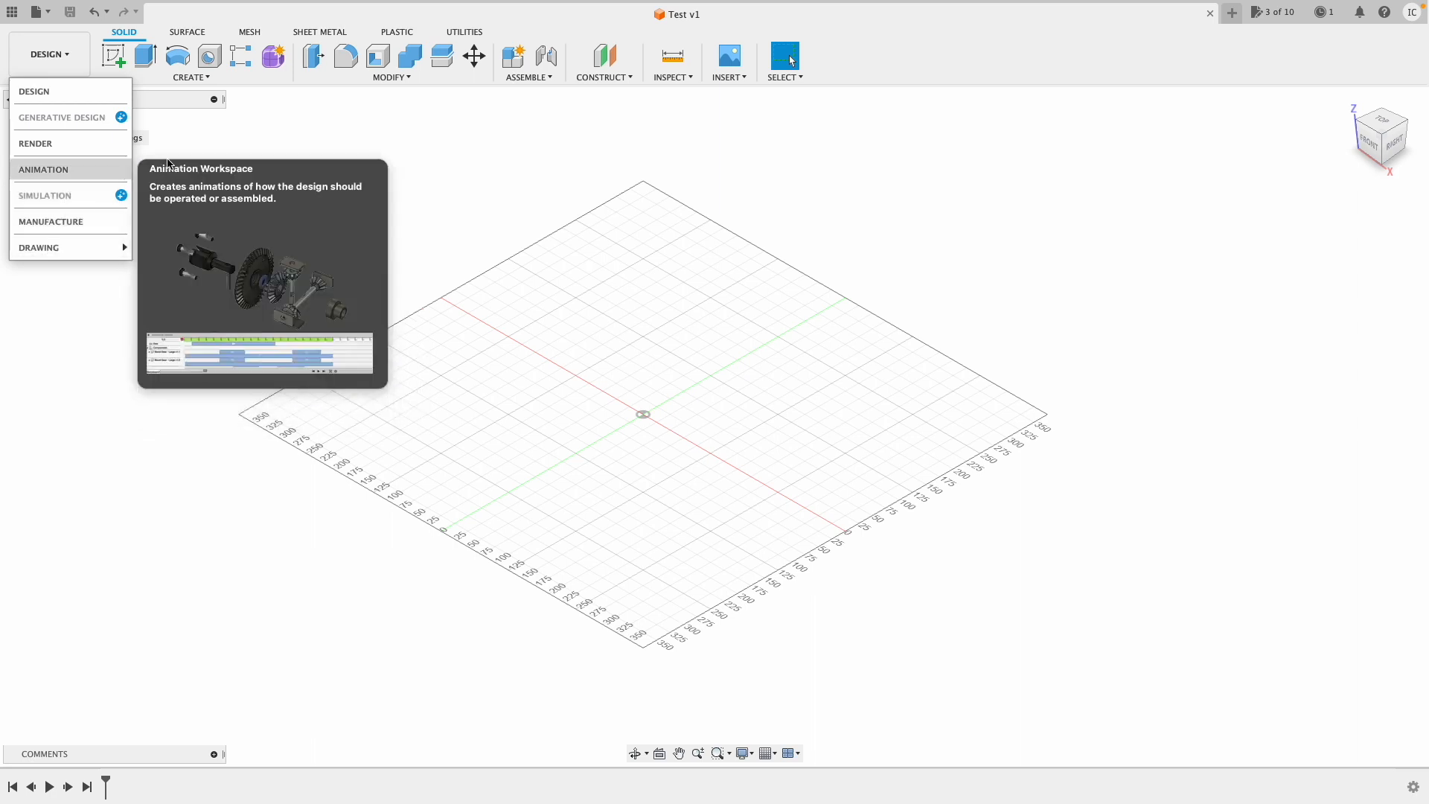
pyautogui.moveTo(34, 143)
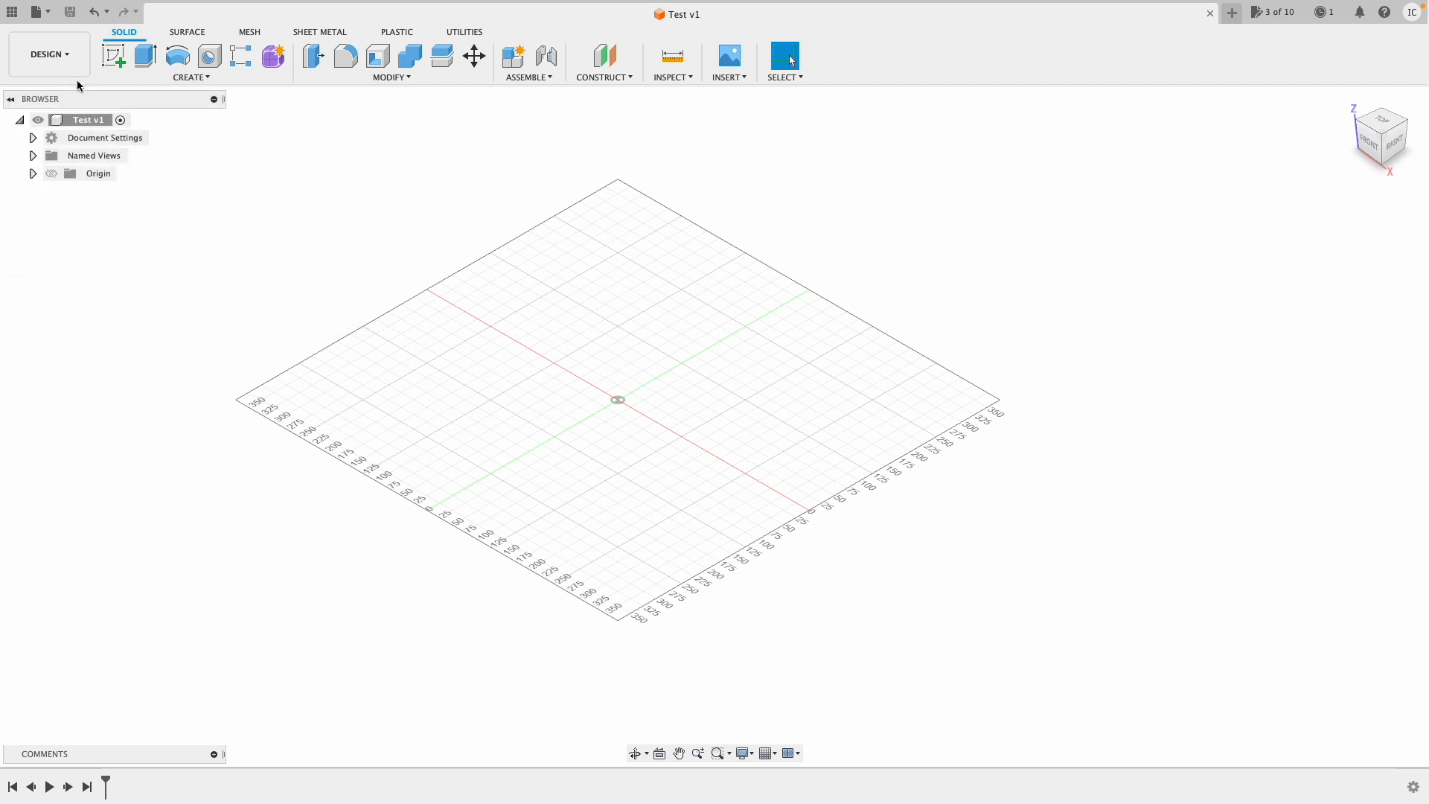
pyautogui.moveTo(226, 180)
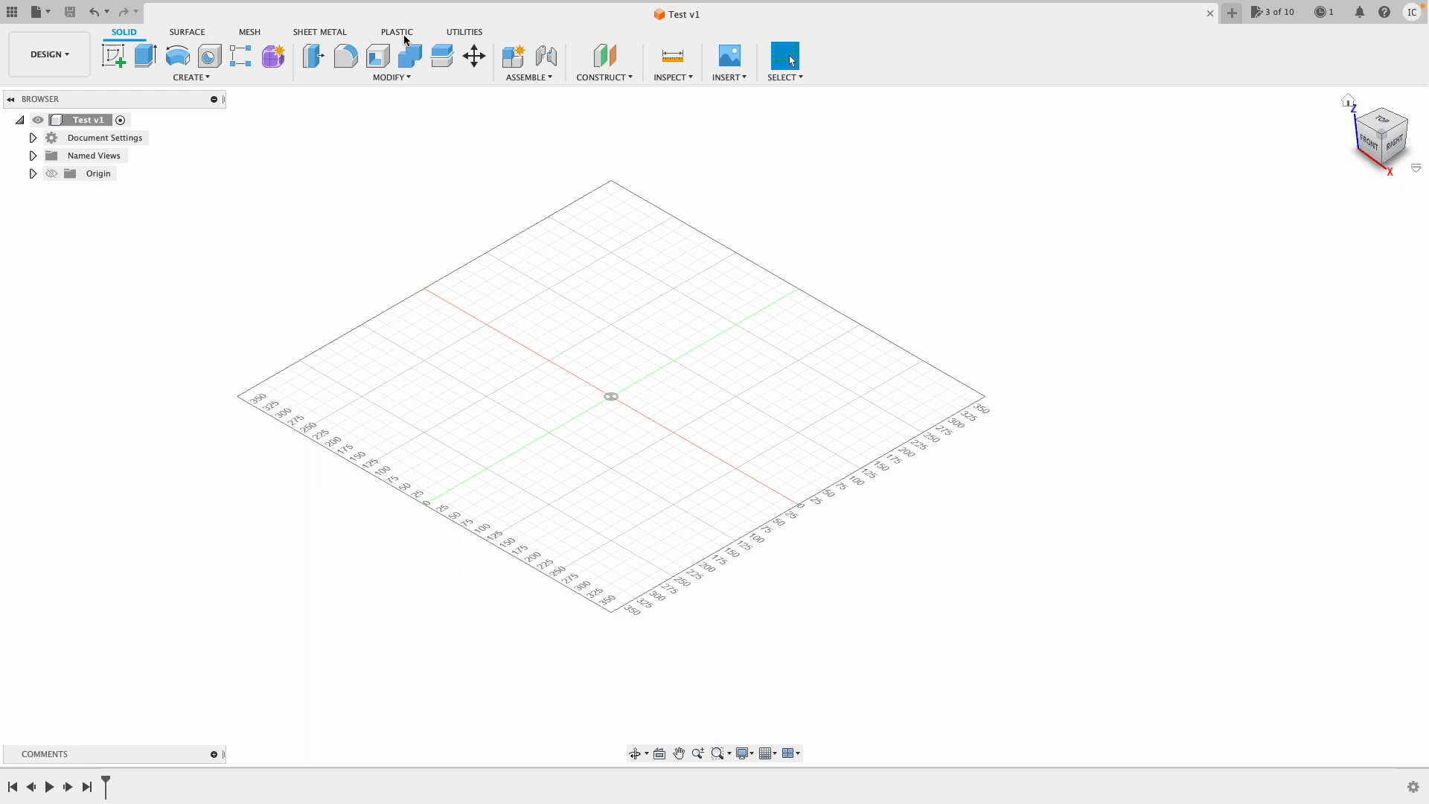
pyautogui.click(464, 31)
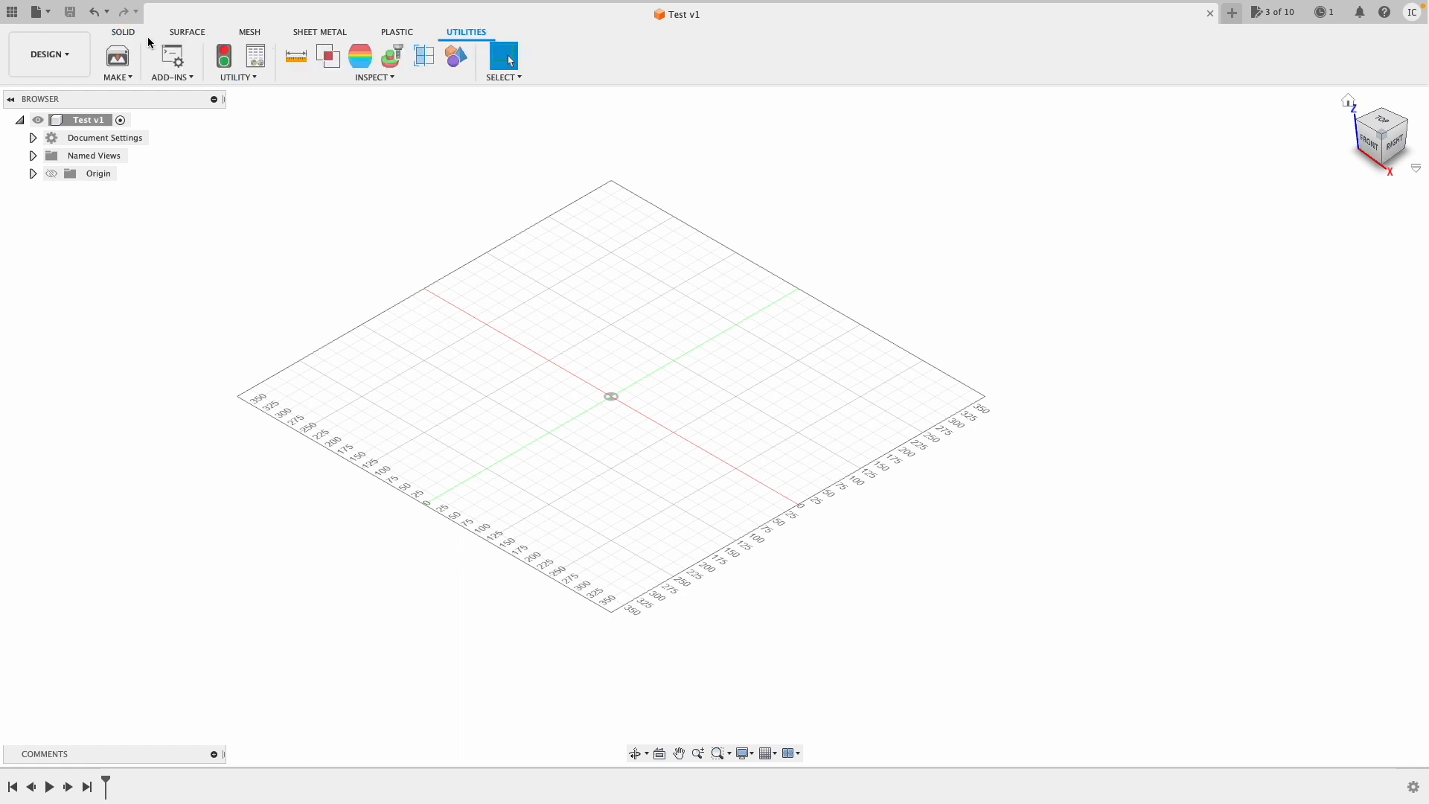
pyautogui.click(124, 31)
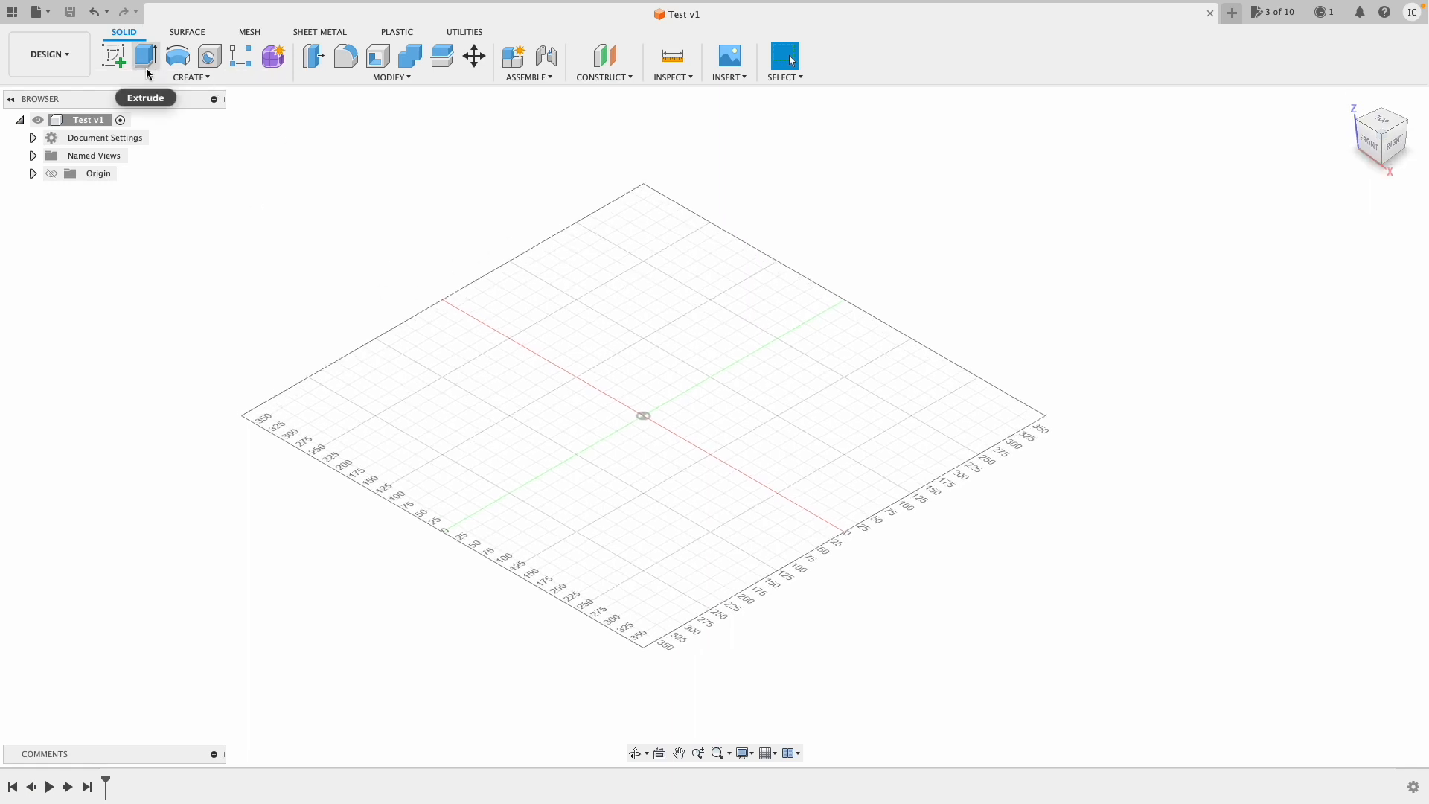
pyautogui.moveTo(274, 55)
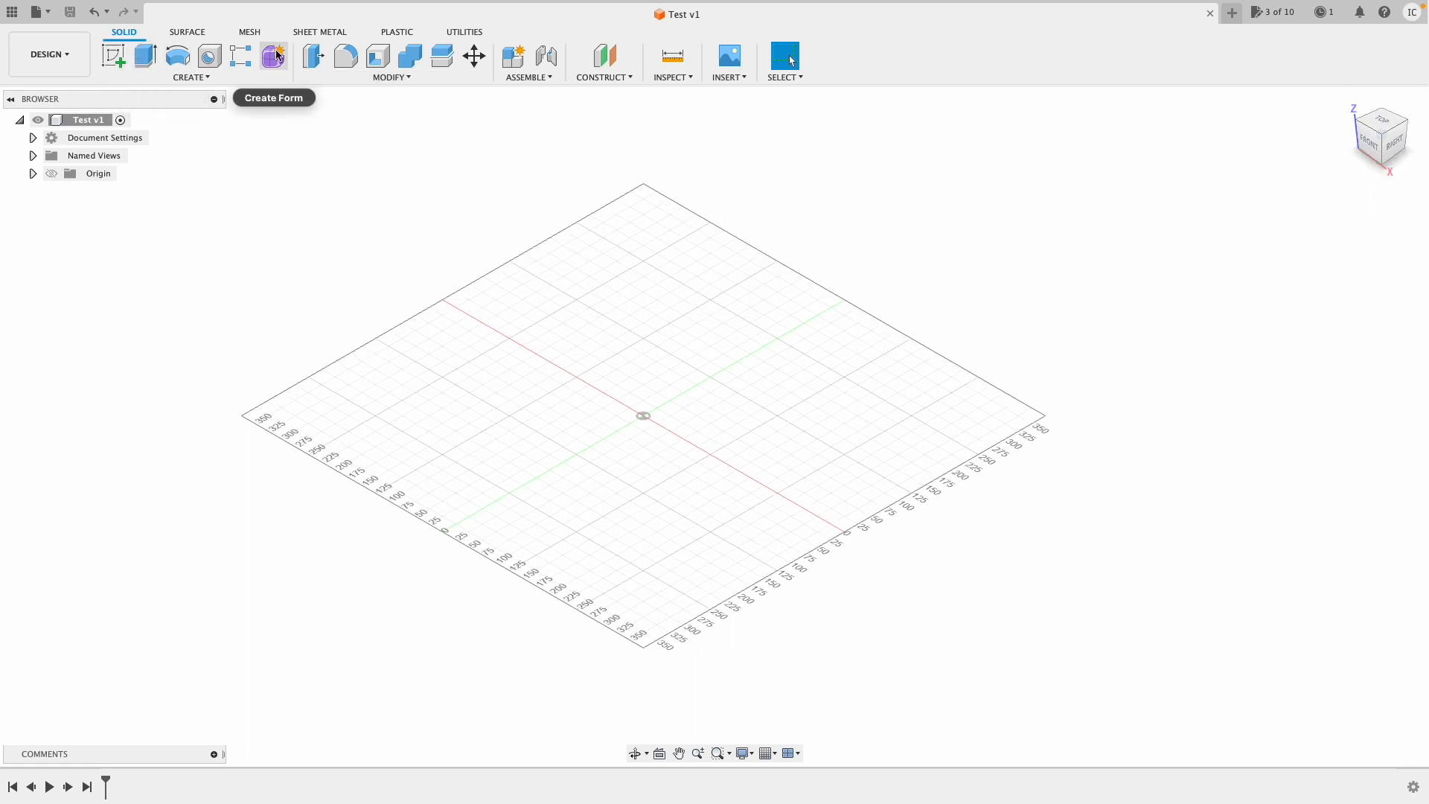
pyautogui.moveTo(249, 27)
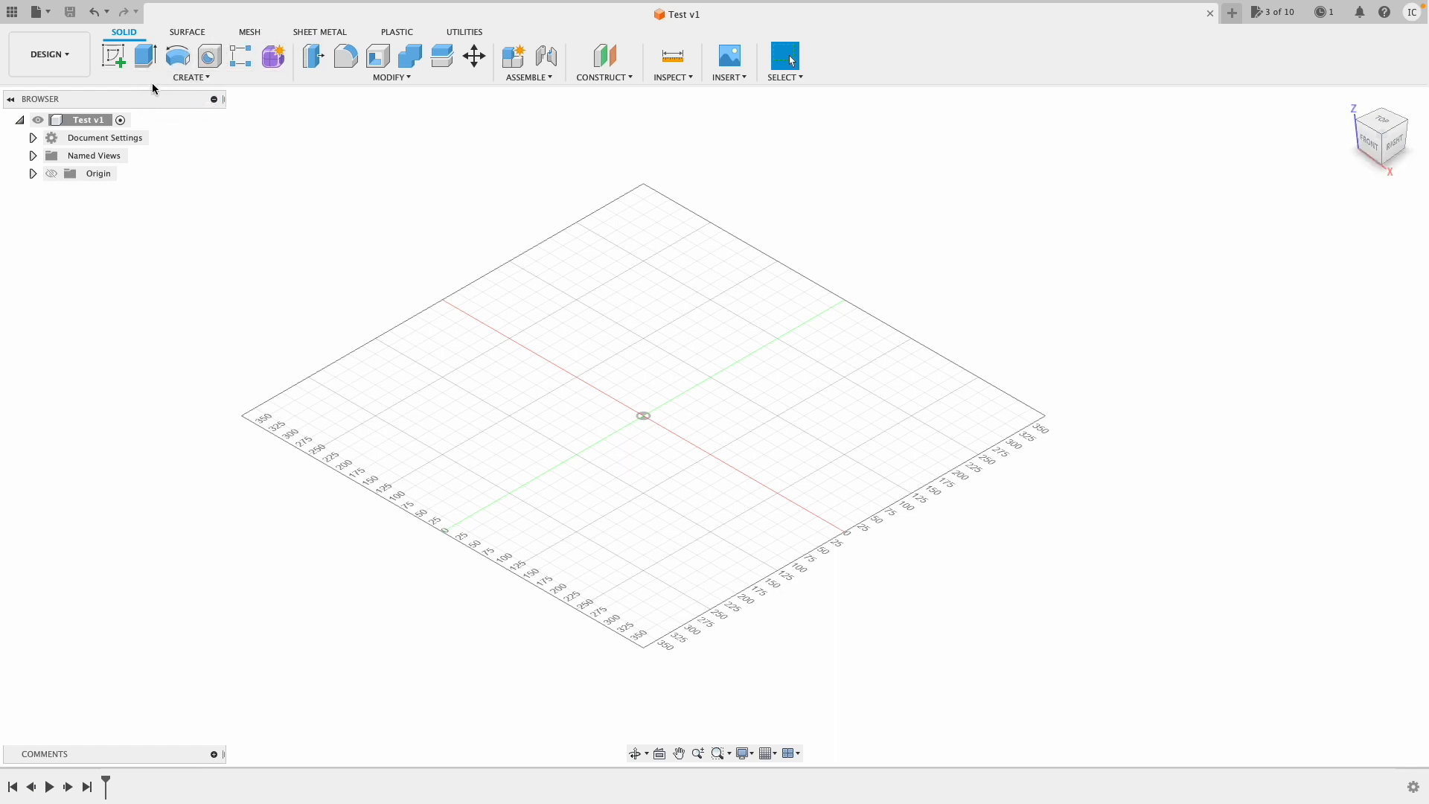
pyautogui.moveTo(179, 56)
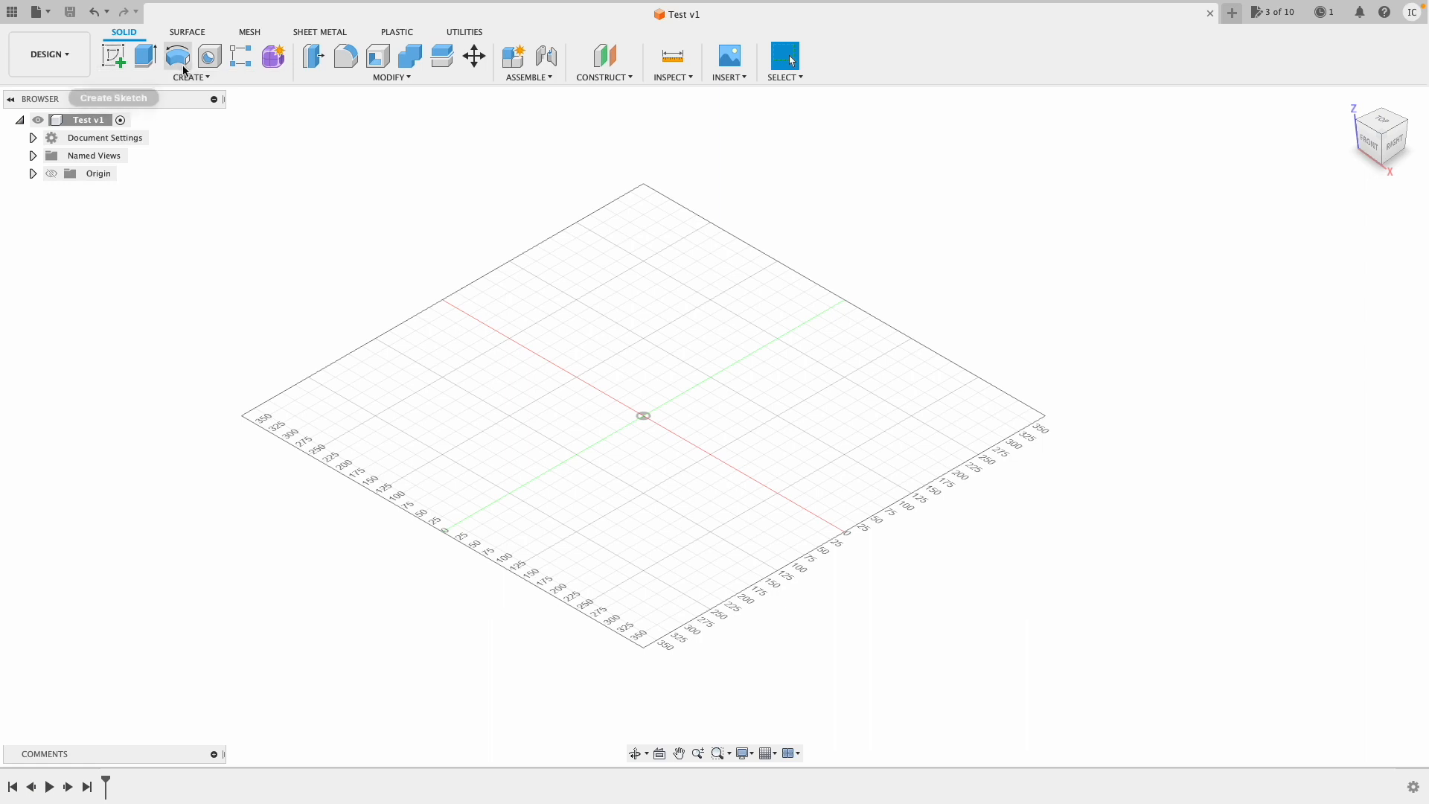
pyautogui.moveTo(143, 55)
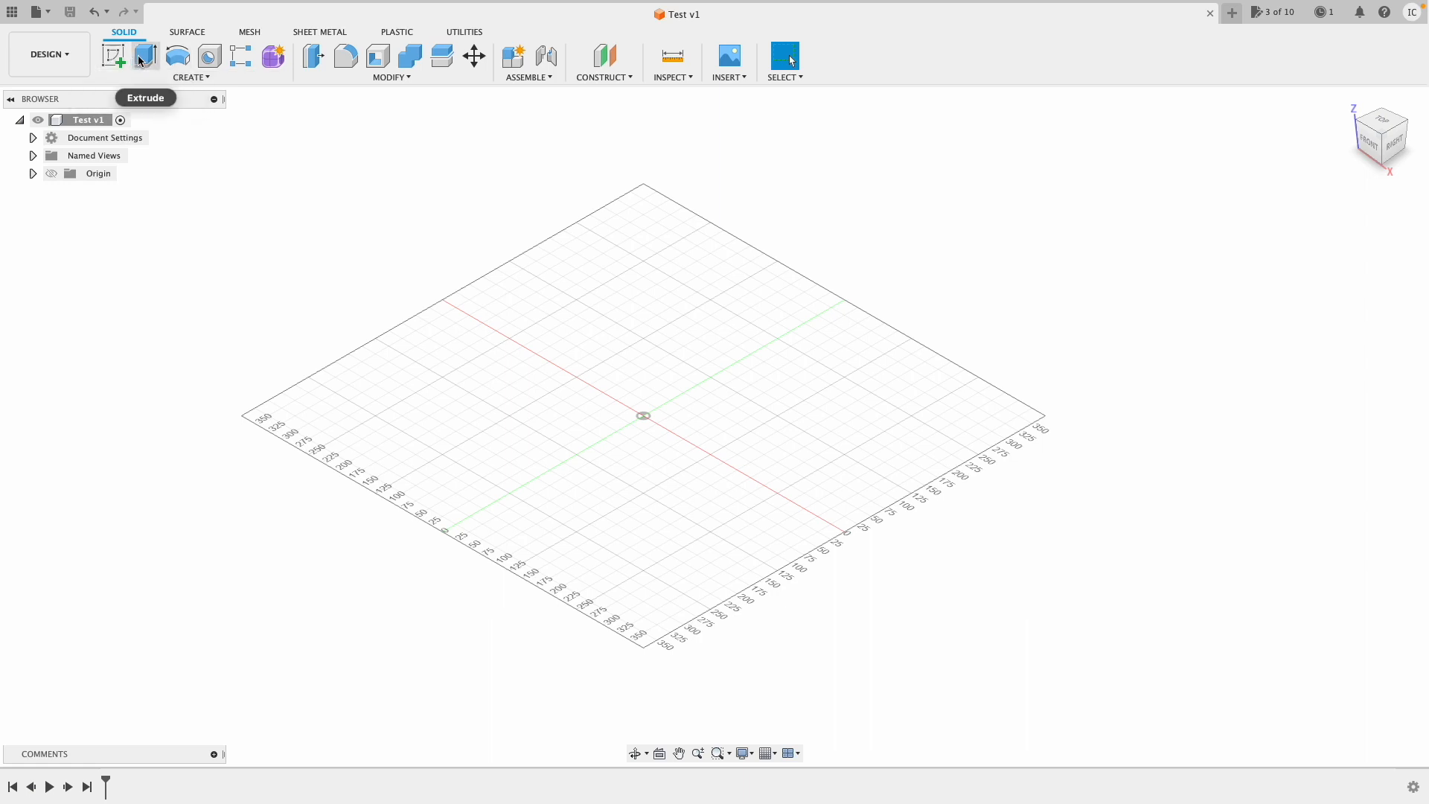
pyautogui.moveTo(209, 57)
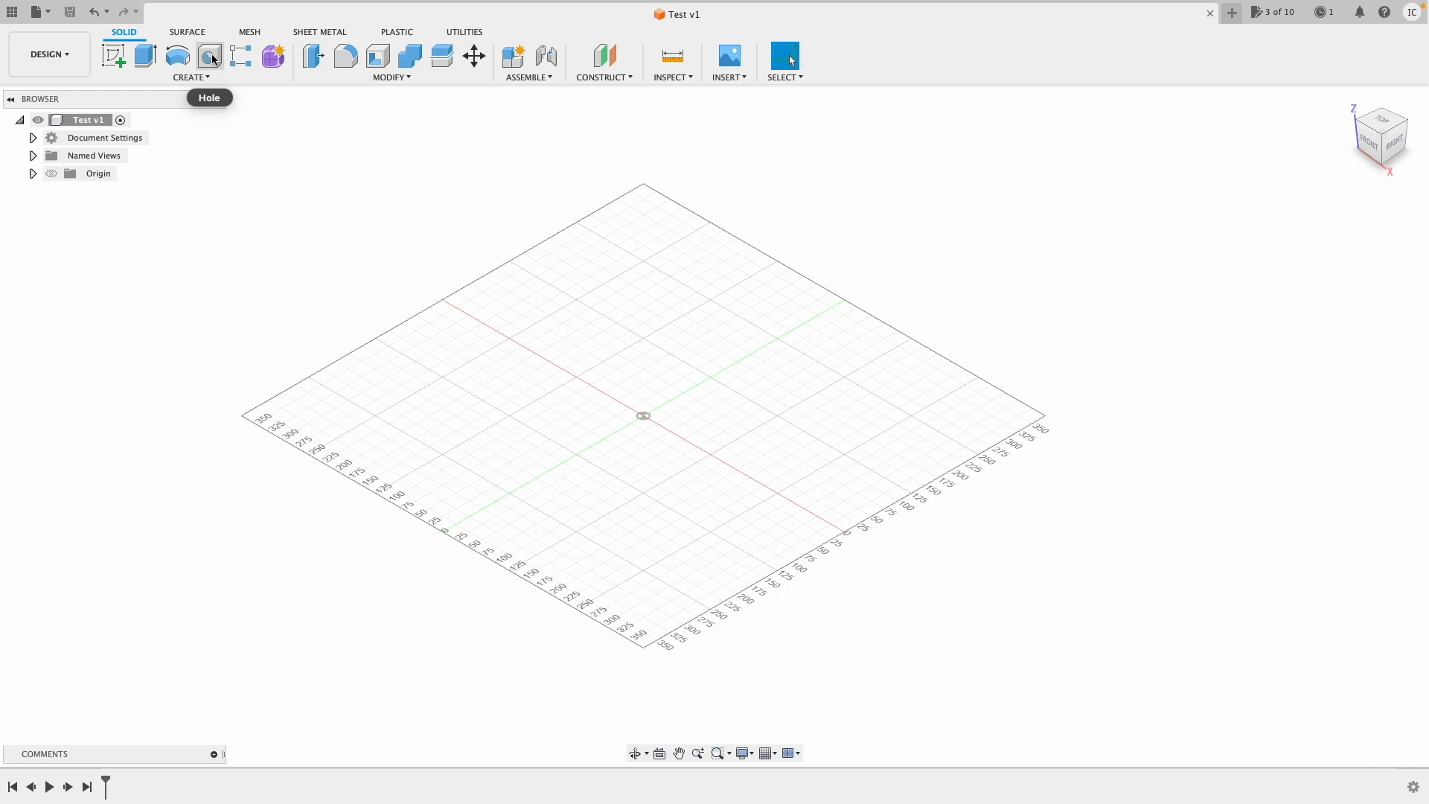
pyautogui.click(190, 76)
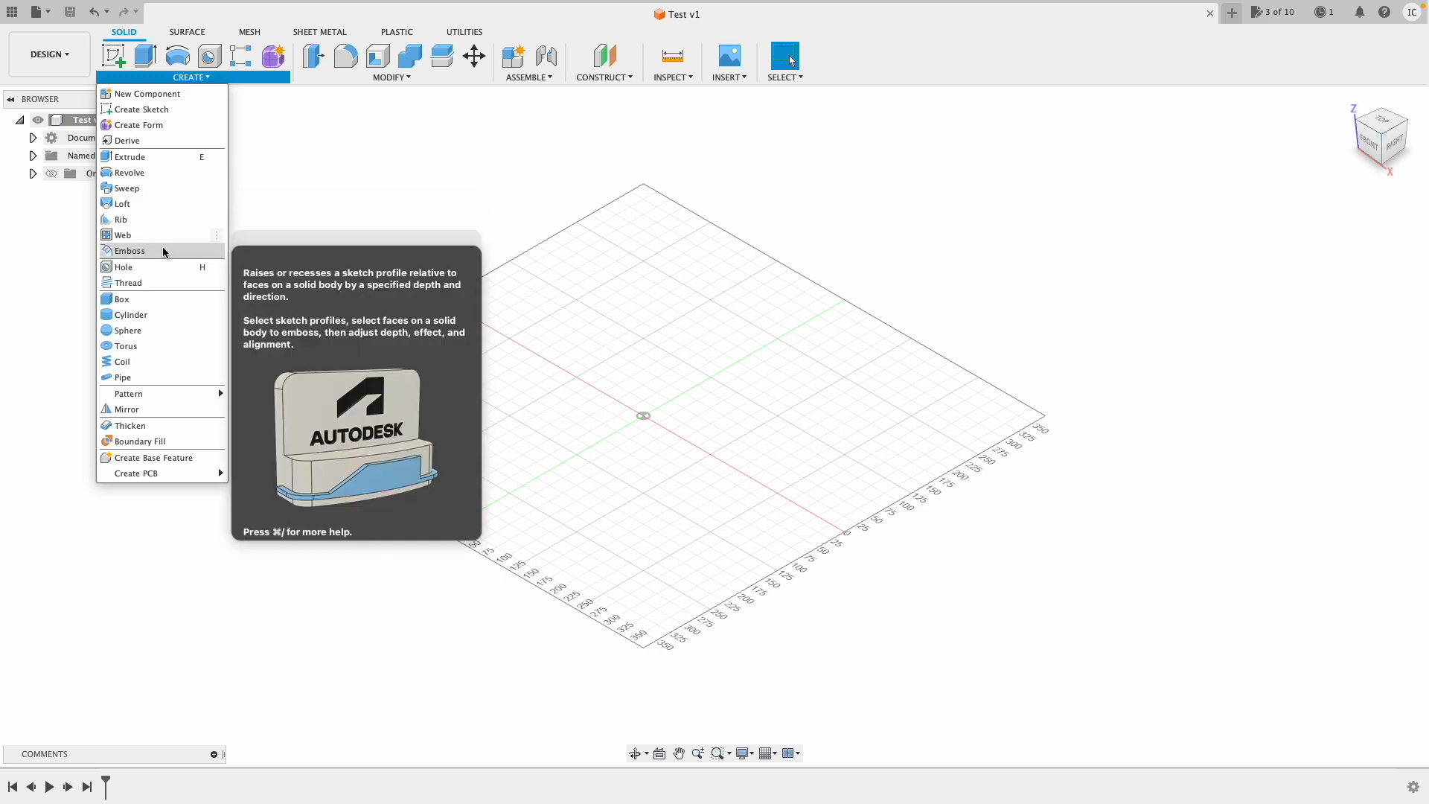
pyautogui.moveTo(131, 315)
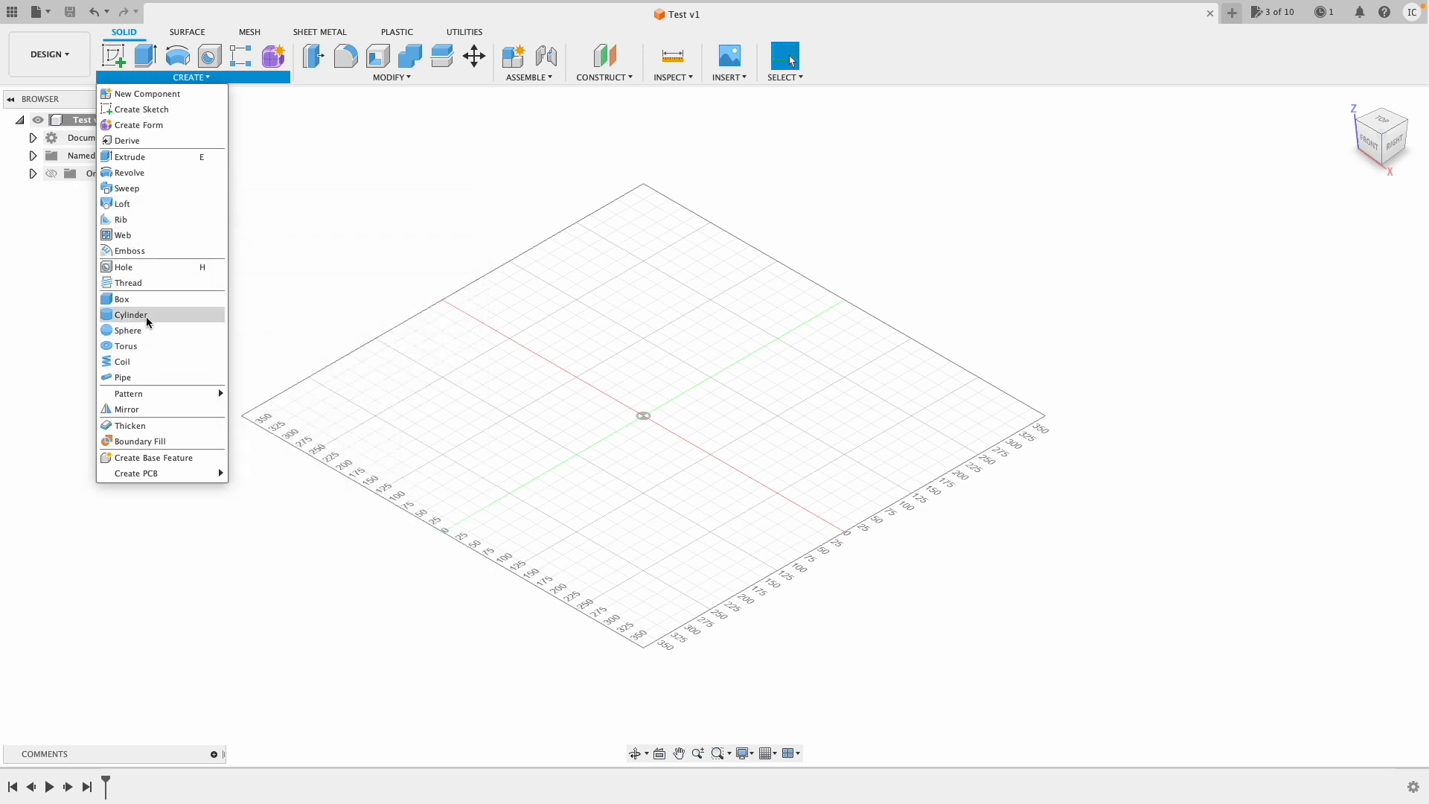
pyautogui.moveTo(156, 203)
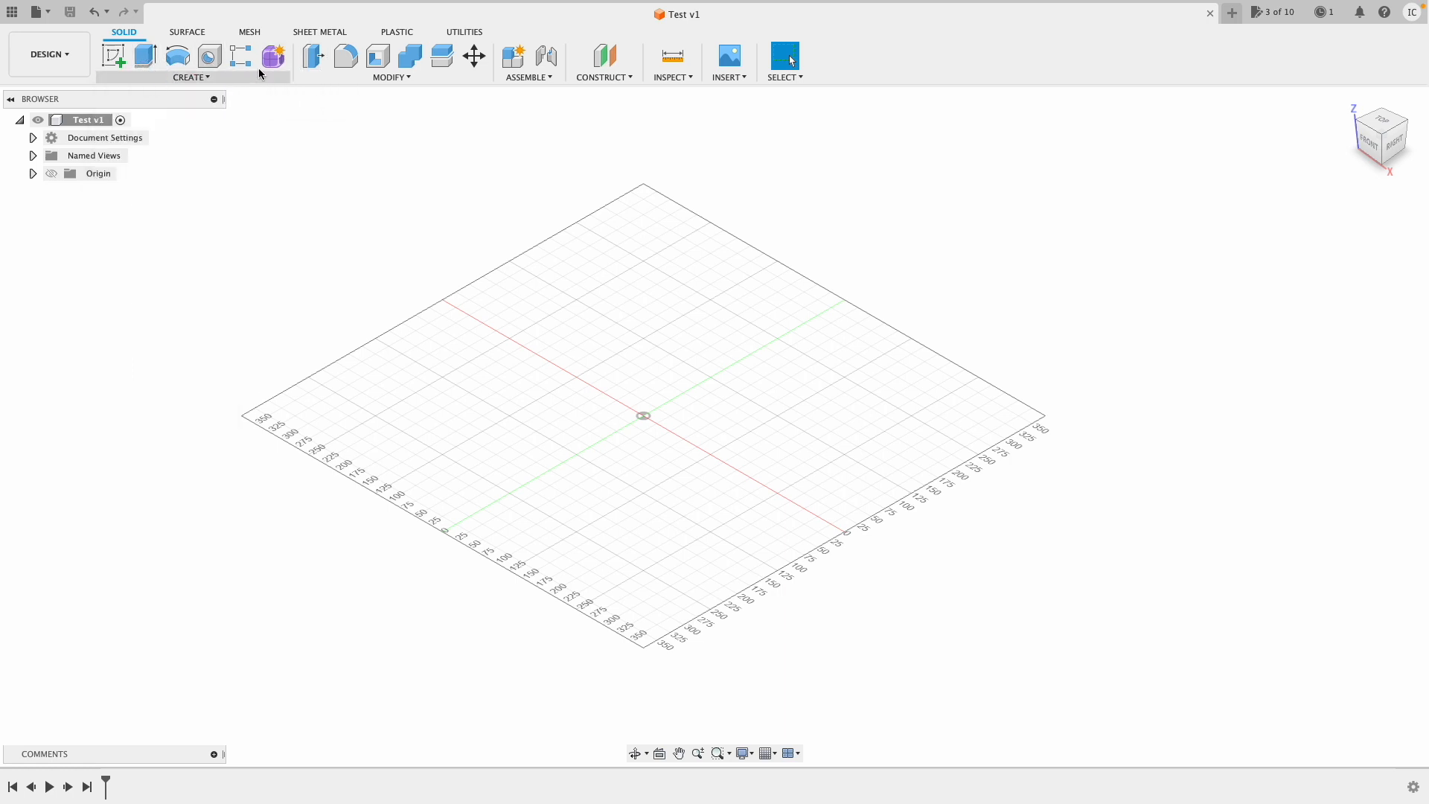
pyautogui.moveTo(313, 55)
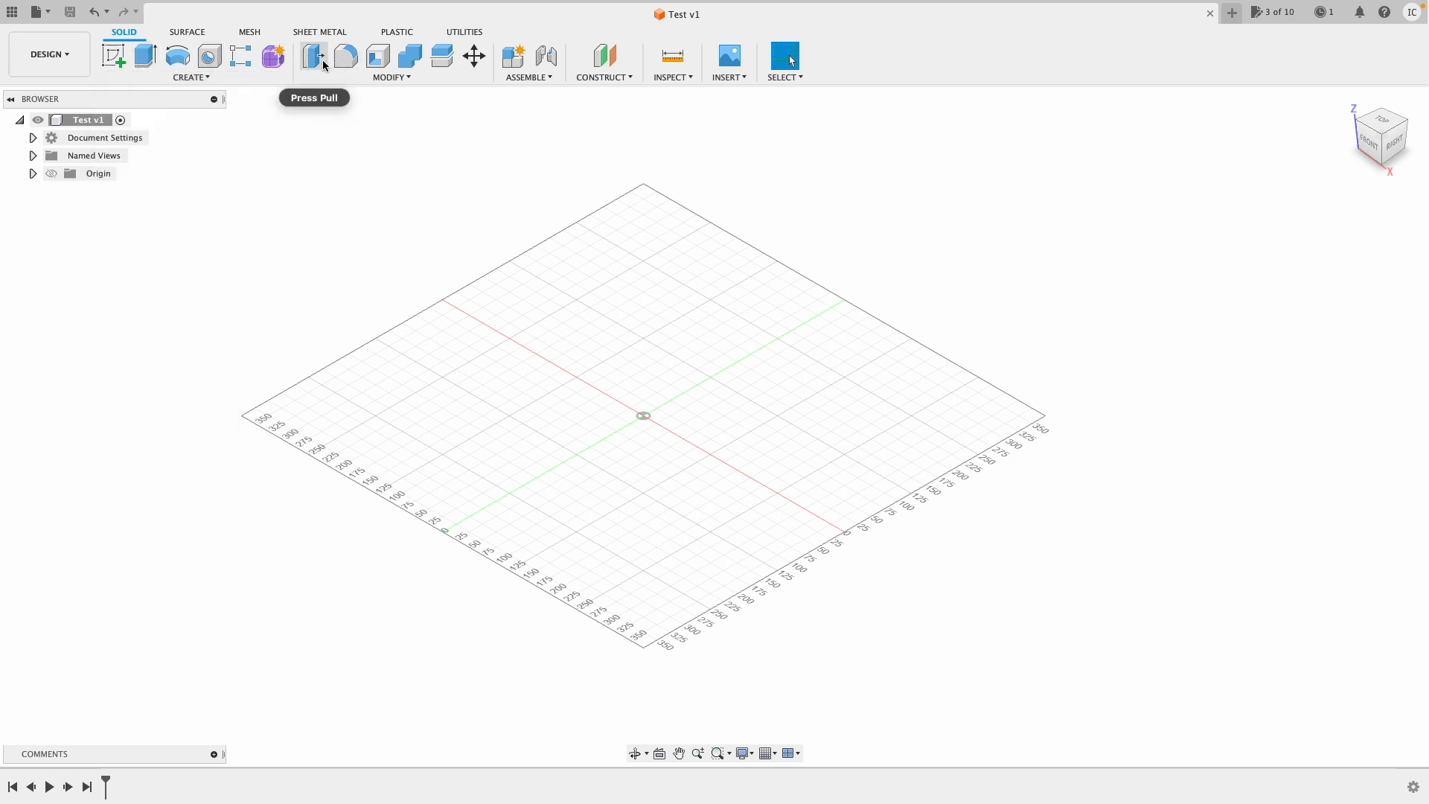
pyautogui.moveTo(424, 91)
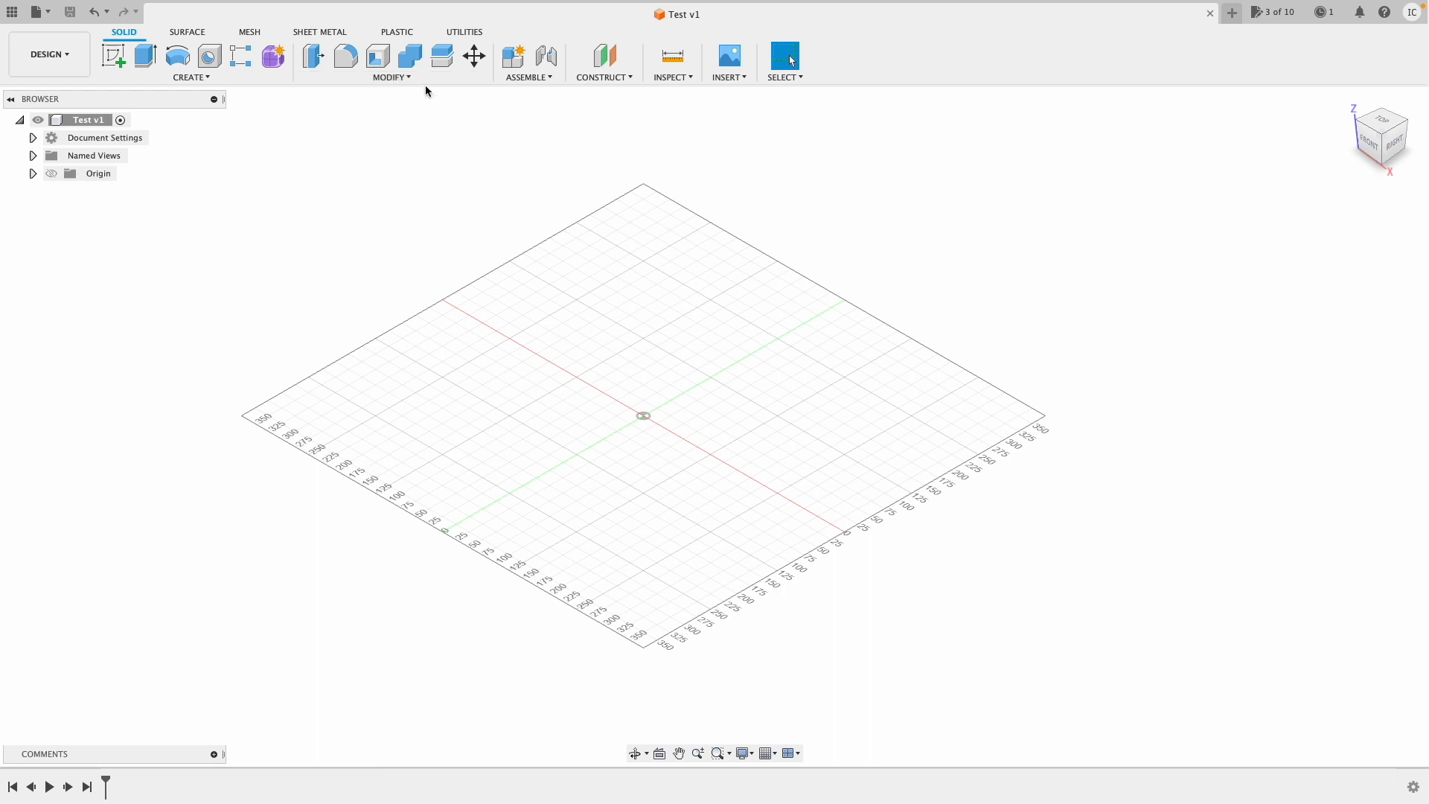
pyautogui.click(390, 76)
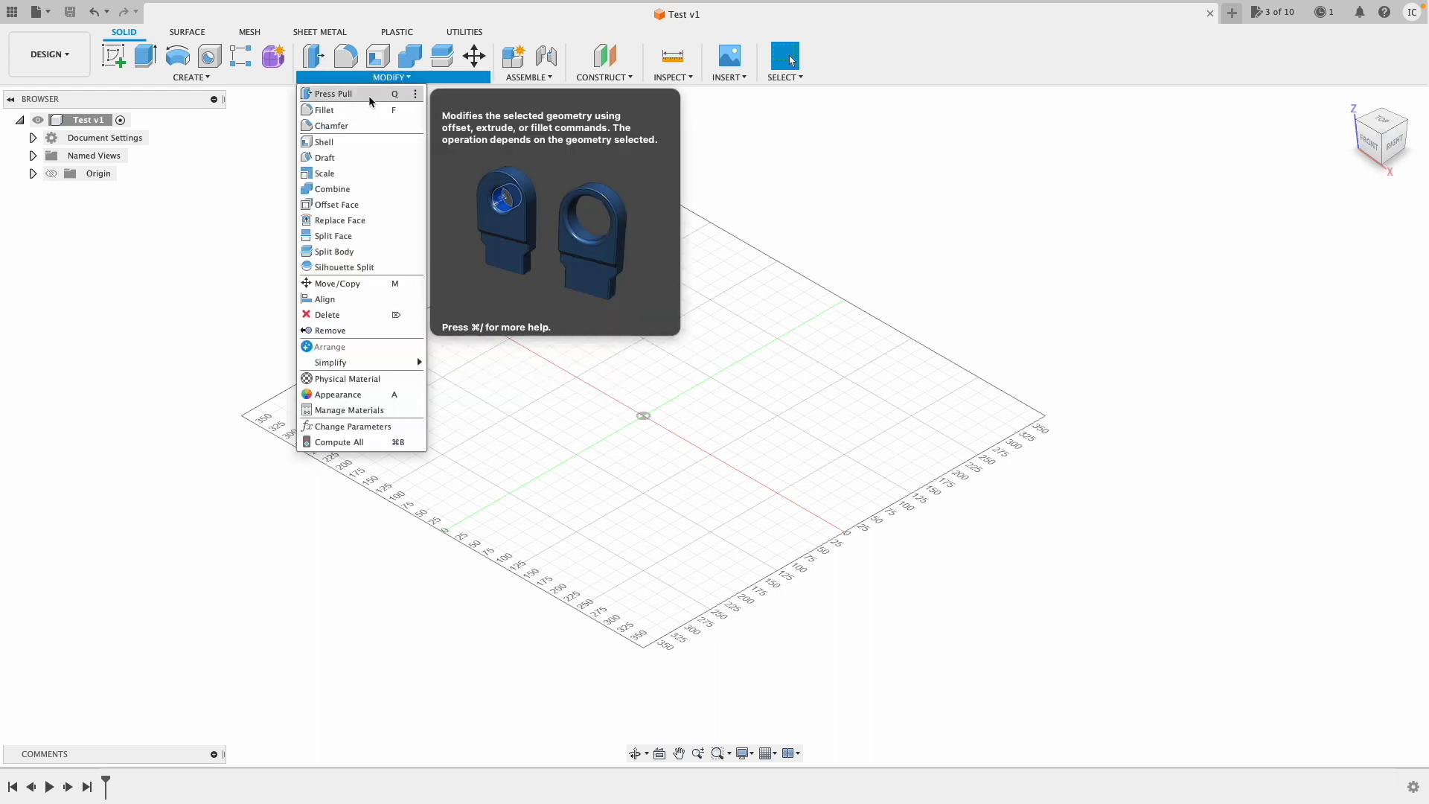
pyautogui.moveTo(333, 250)
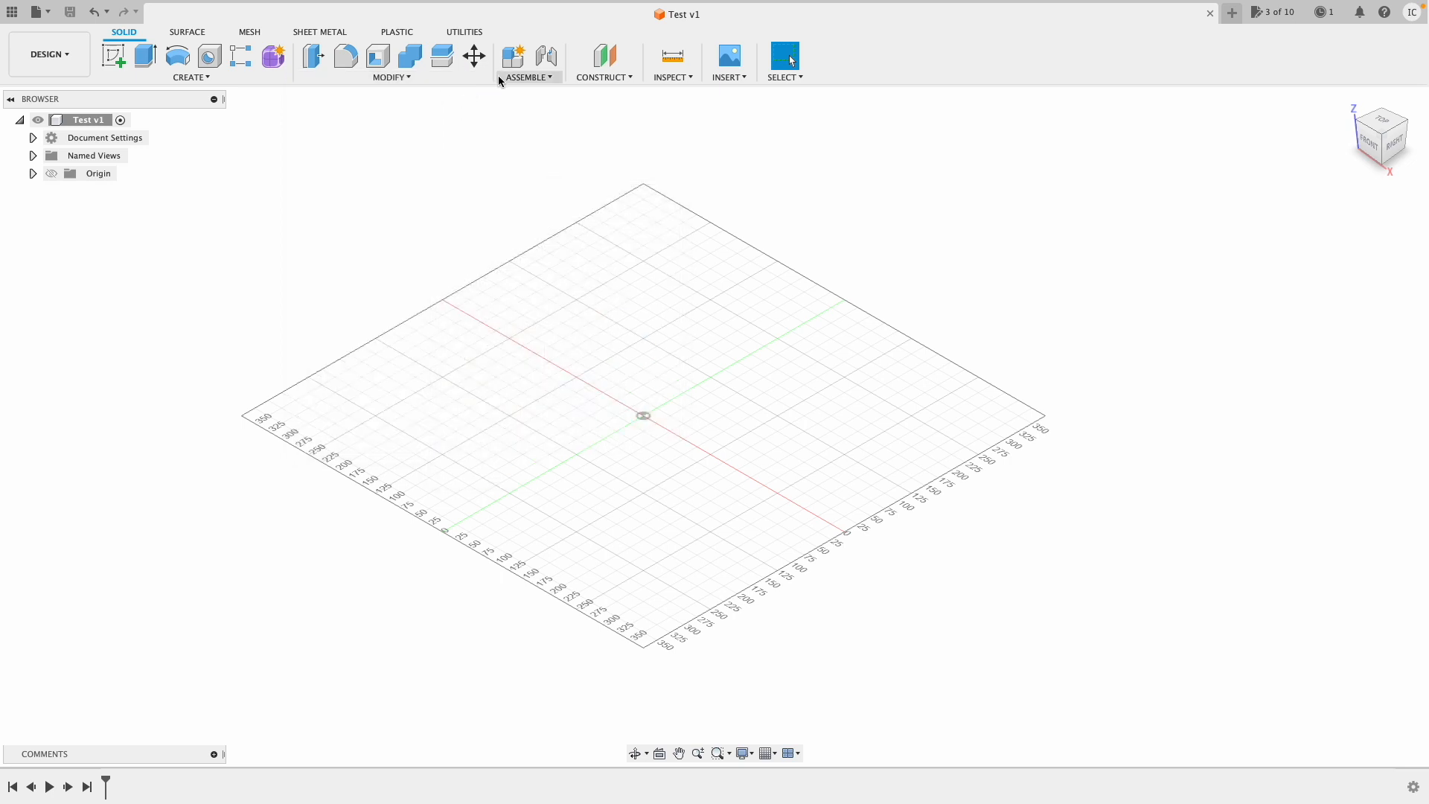
# Browse the Assemble, Construct, Inspect and Insert menus, then list the selection modes
pyautogui.click(527, 76)
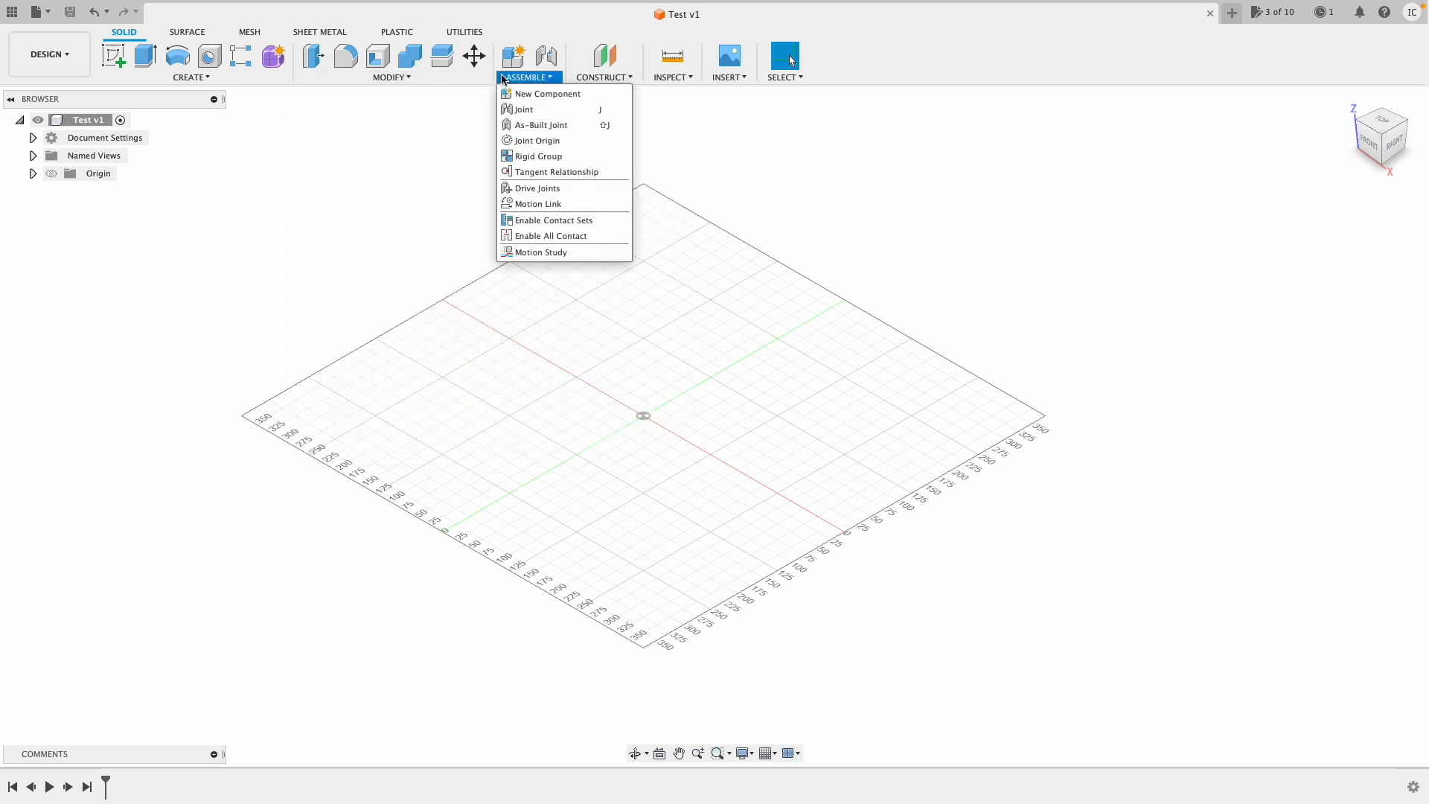
pyautogui.moveTo(548, 94)
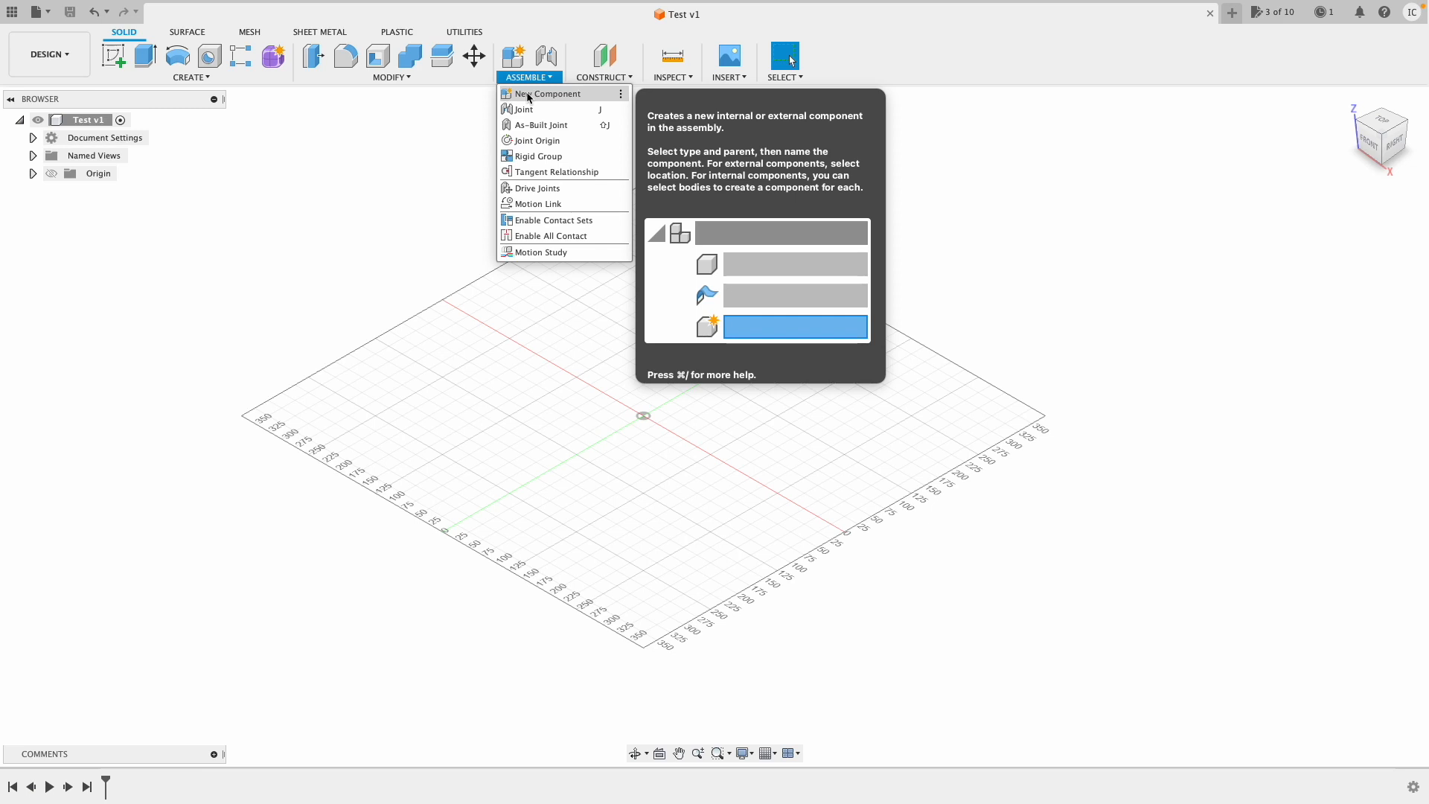
pyautogui.moveTo(605, 57)
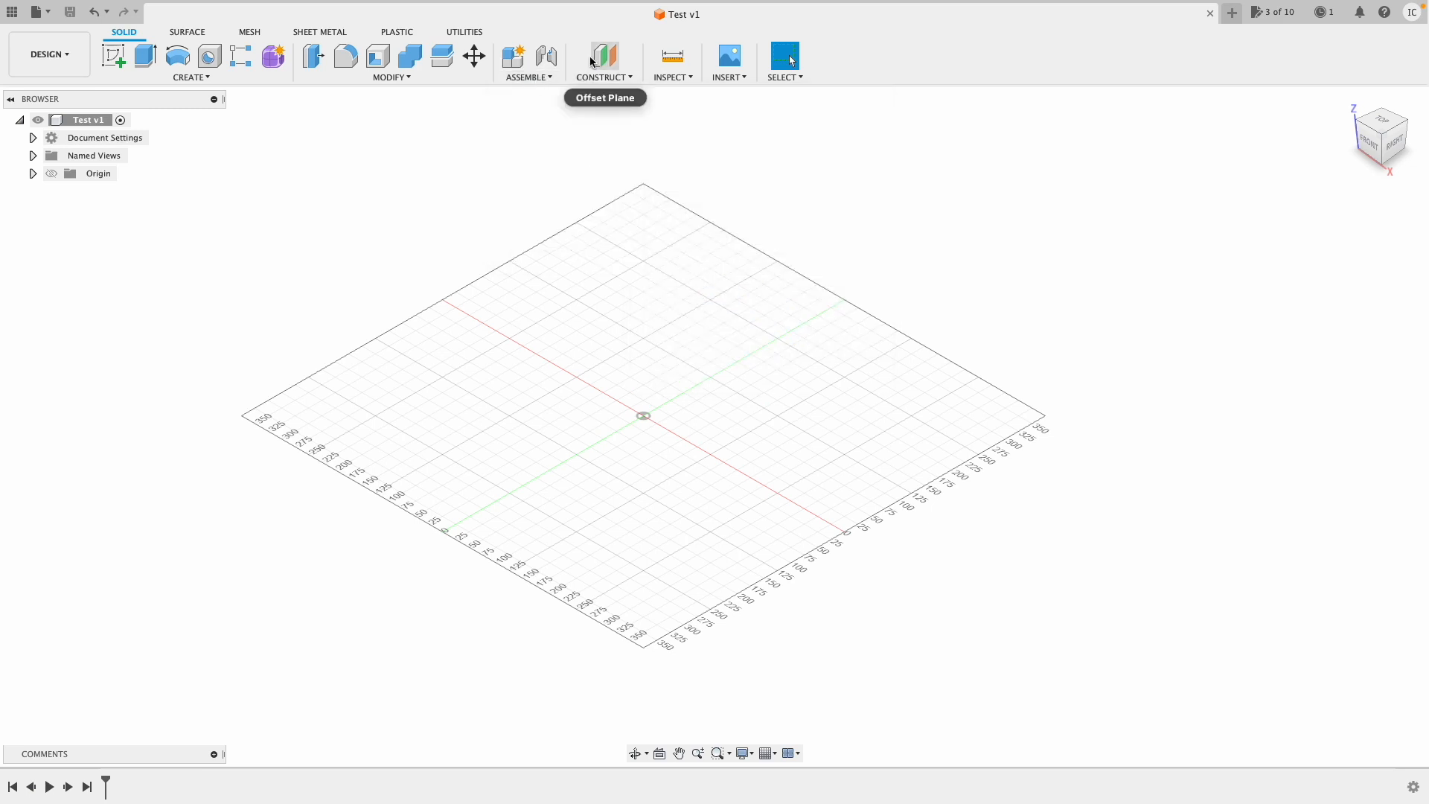
pyautogui.click(600, 76)
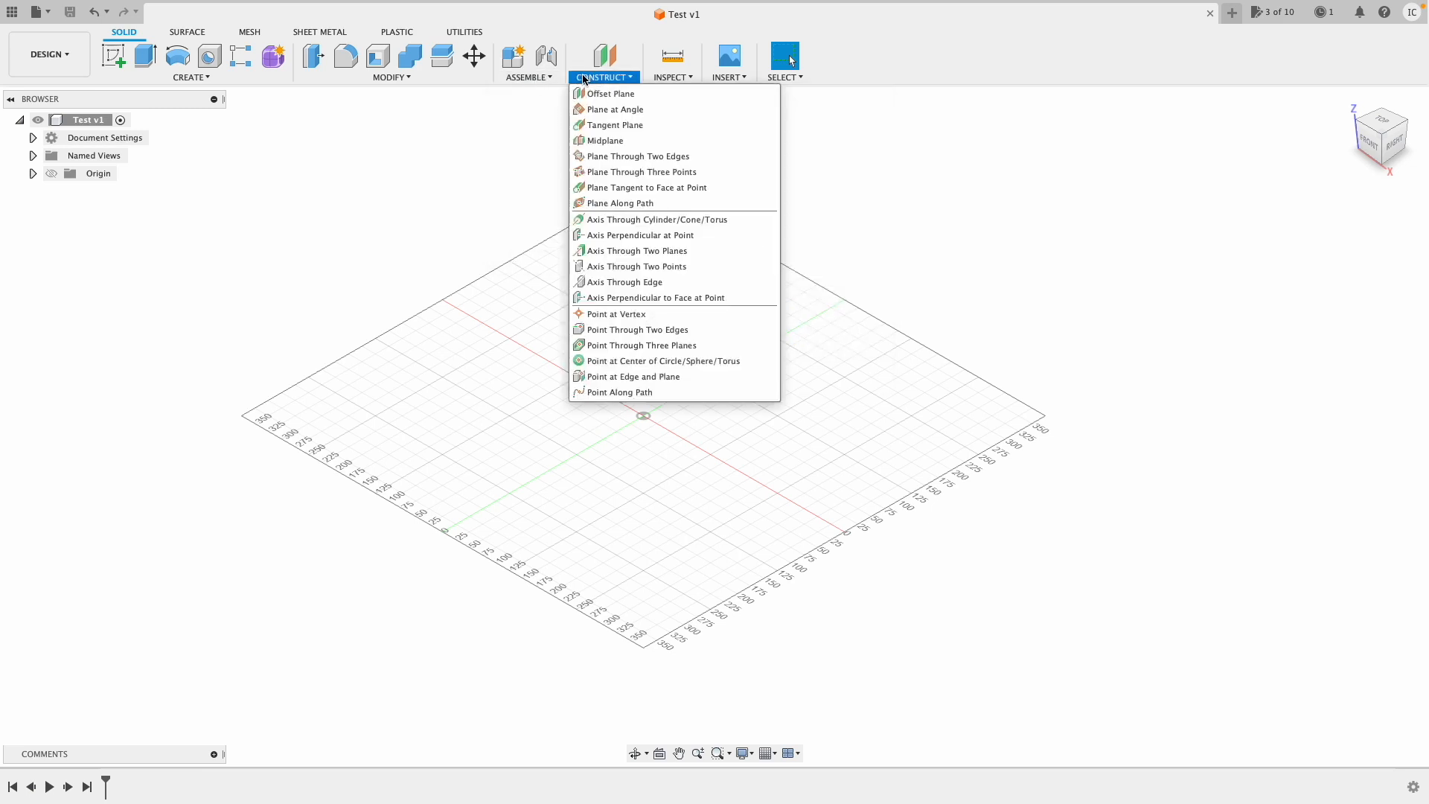
pyautogui.moveTo(610, 93)
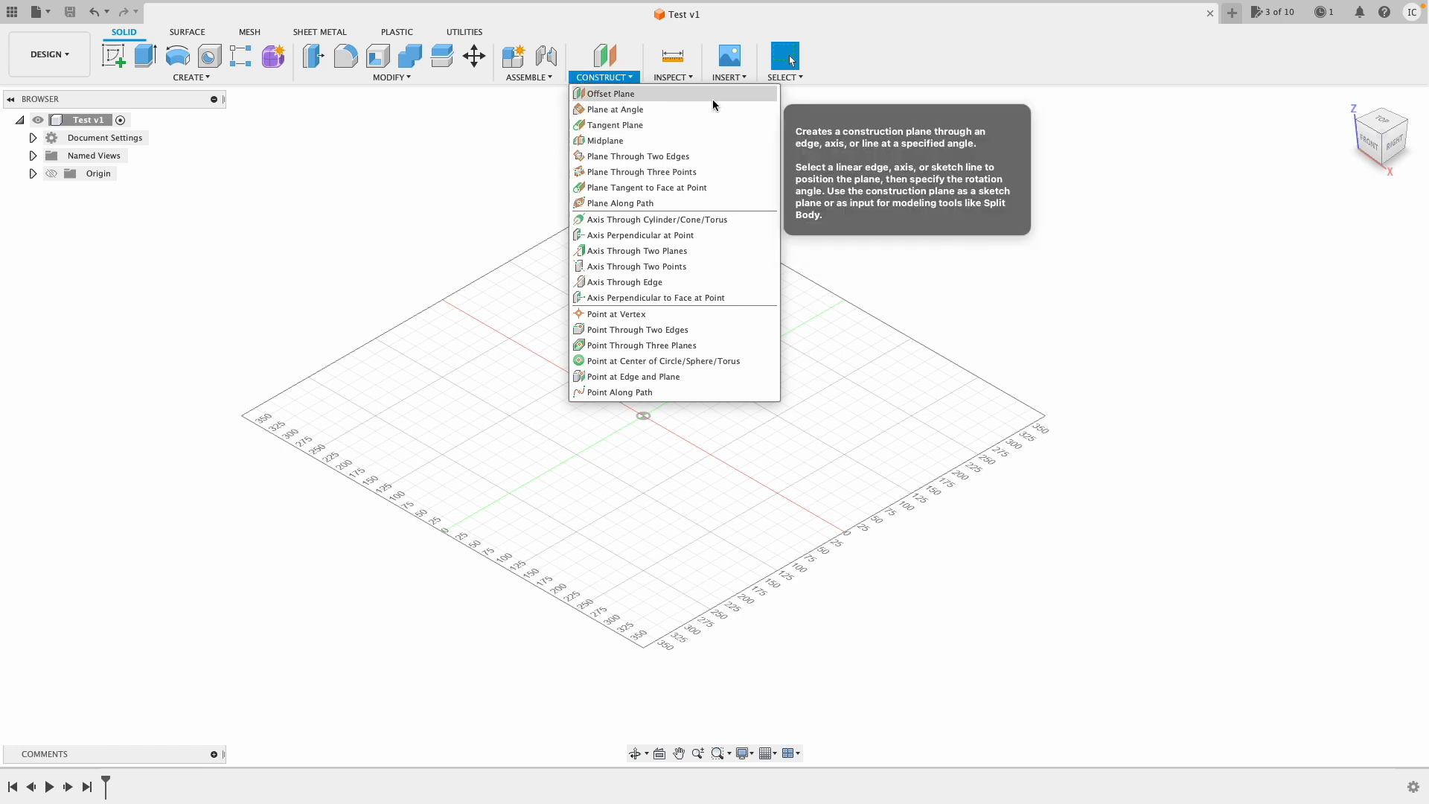
pyautogui.moveTo(654, 219)
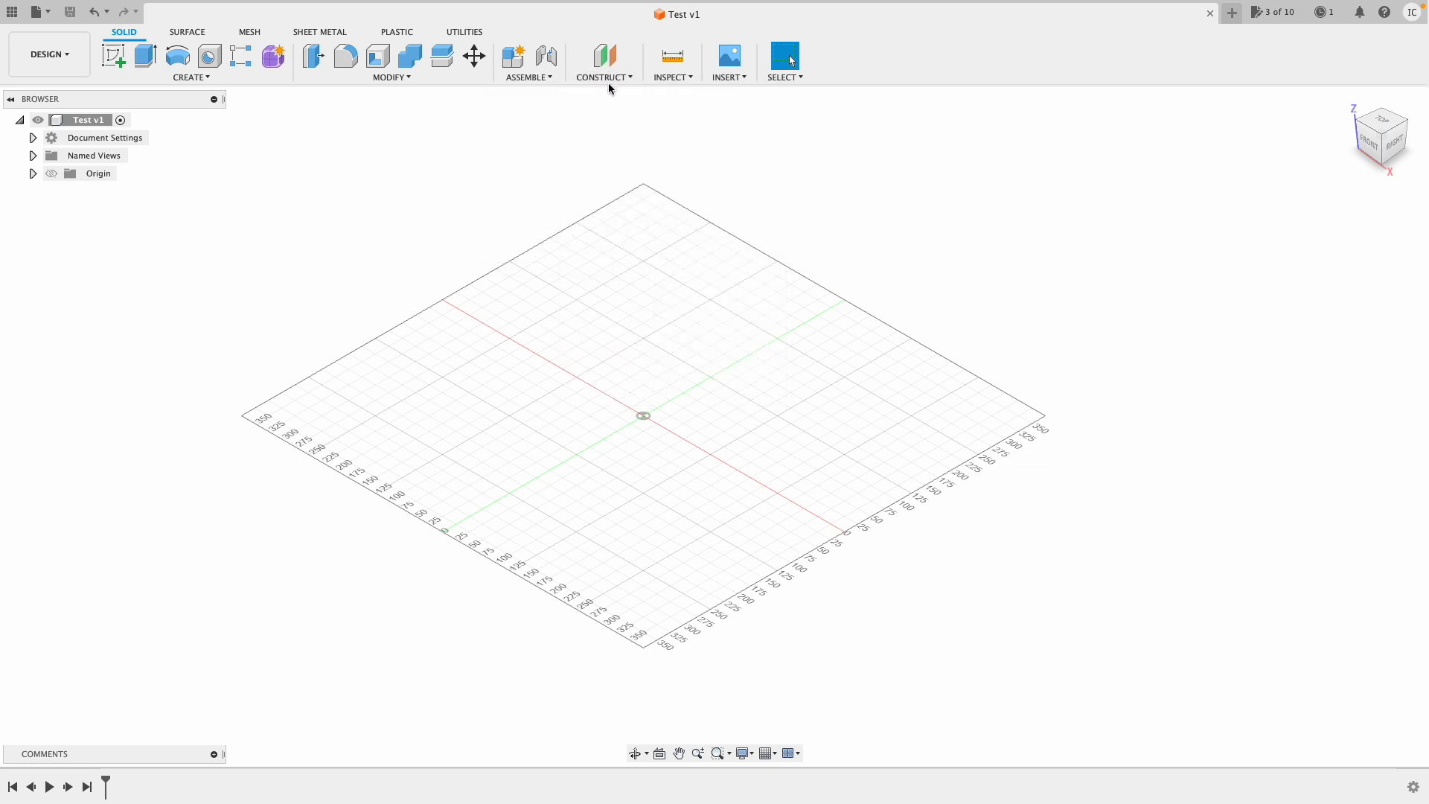
pyautogui.click(671, 76)
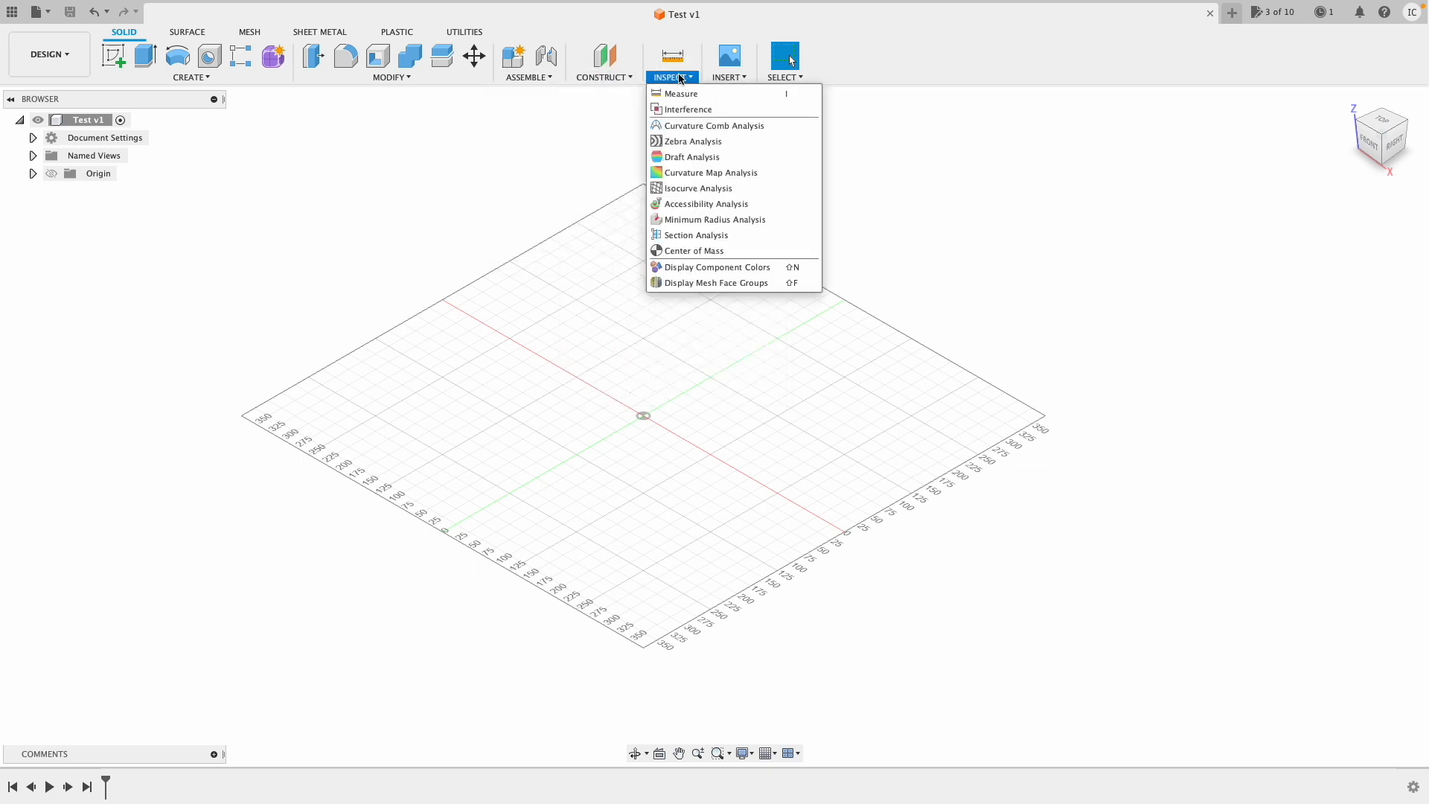
pyautogui.moveTo(692, 250)
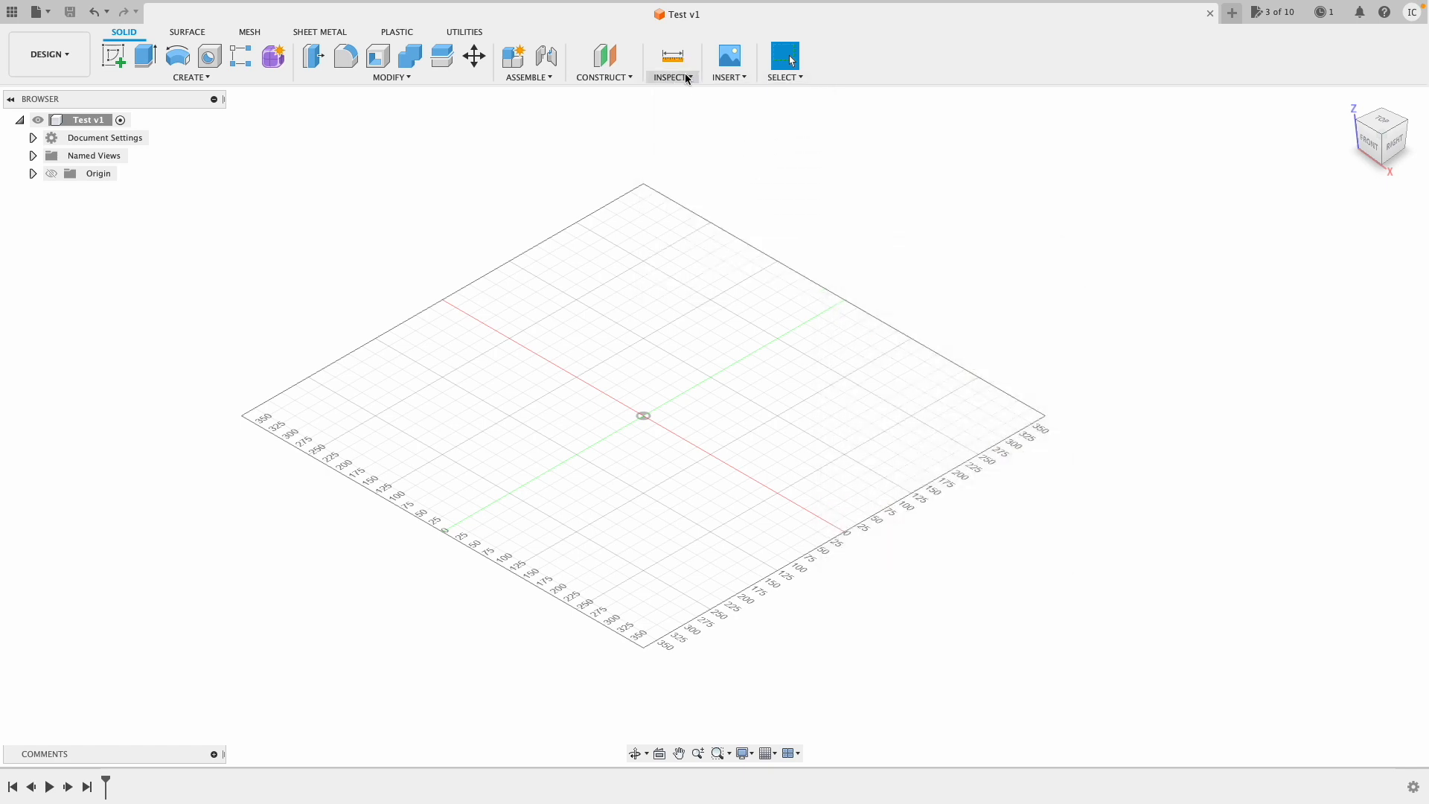
pyautogui.click(728, 76)
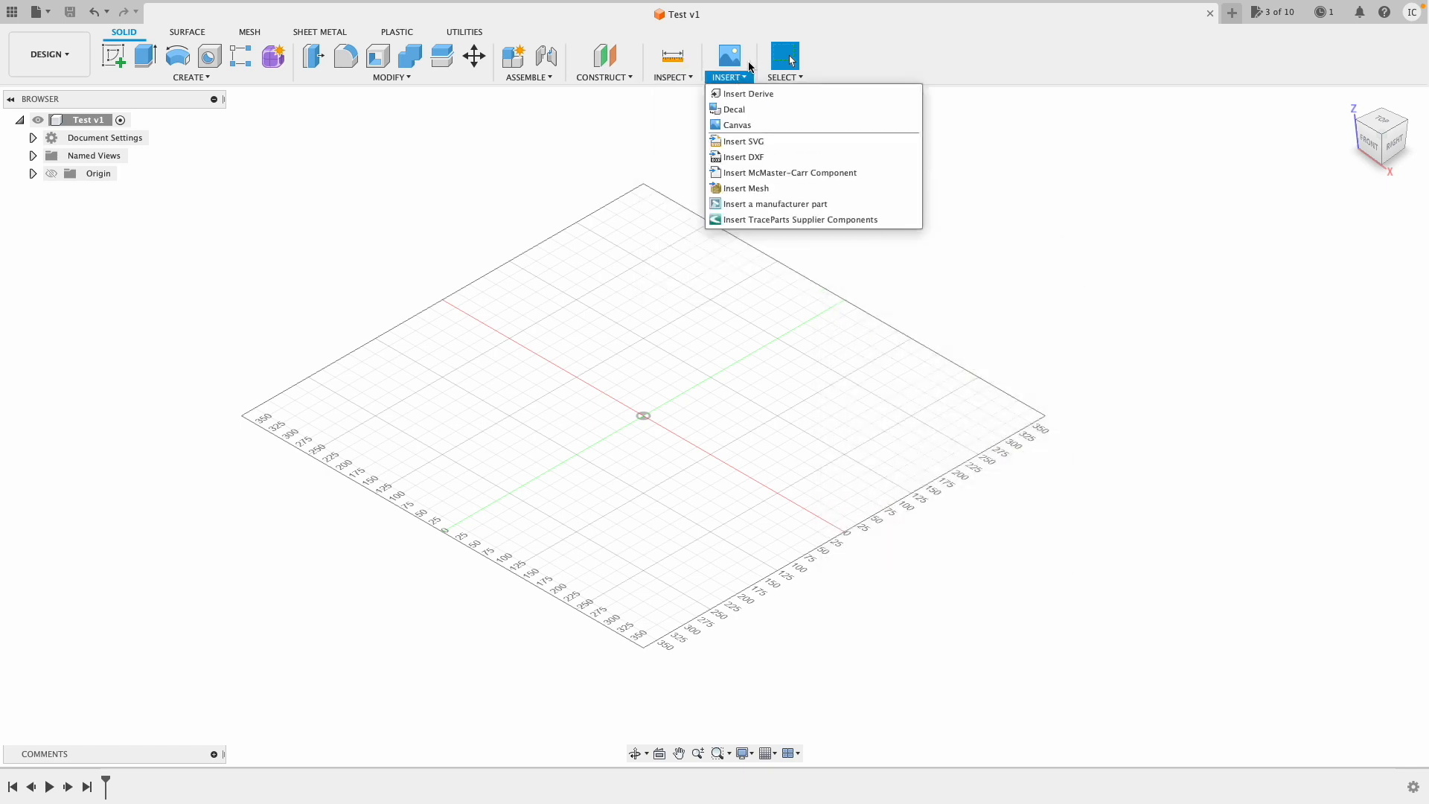
pyautogui.moveTo(732, 109)
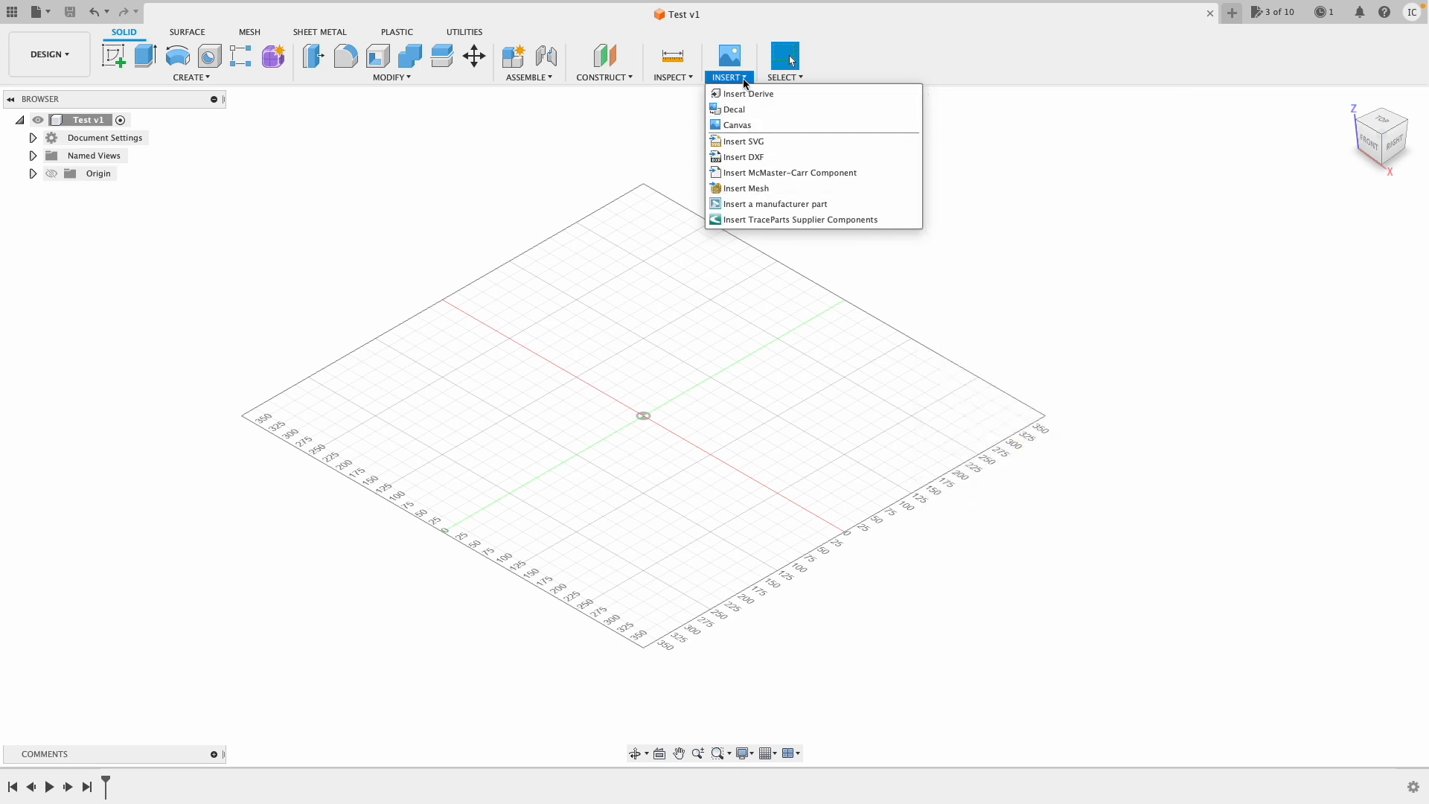
pyautogui.click(781, 60)
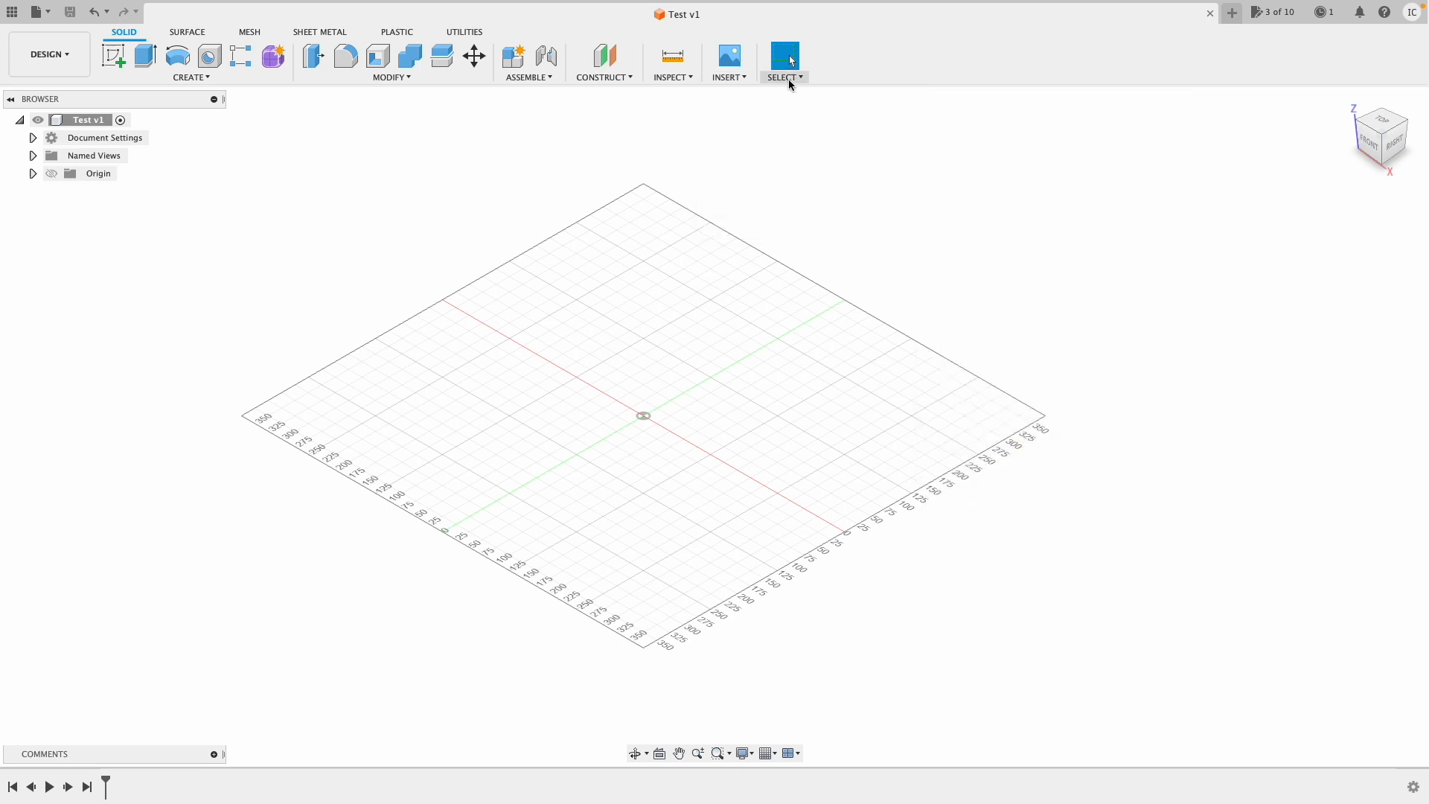
pyautogui.click(782, 76)
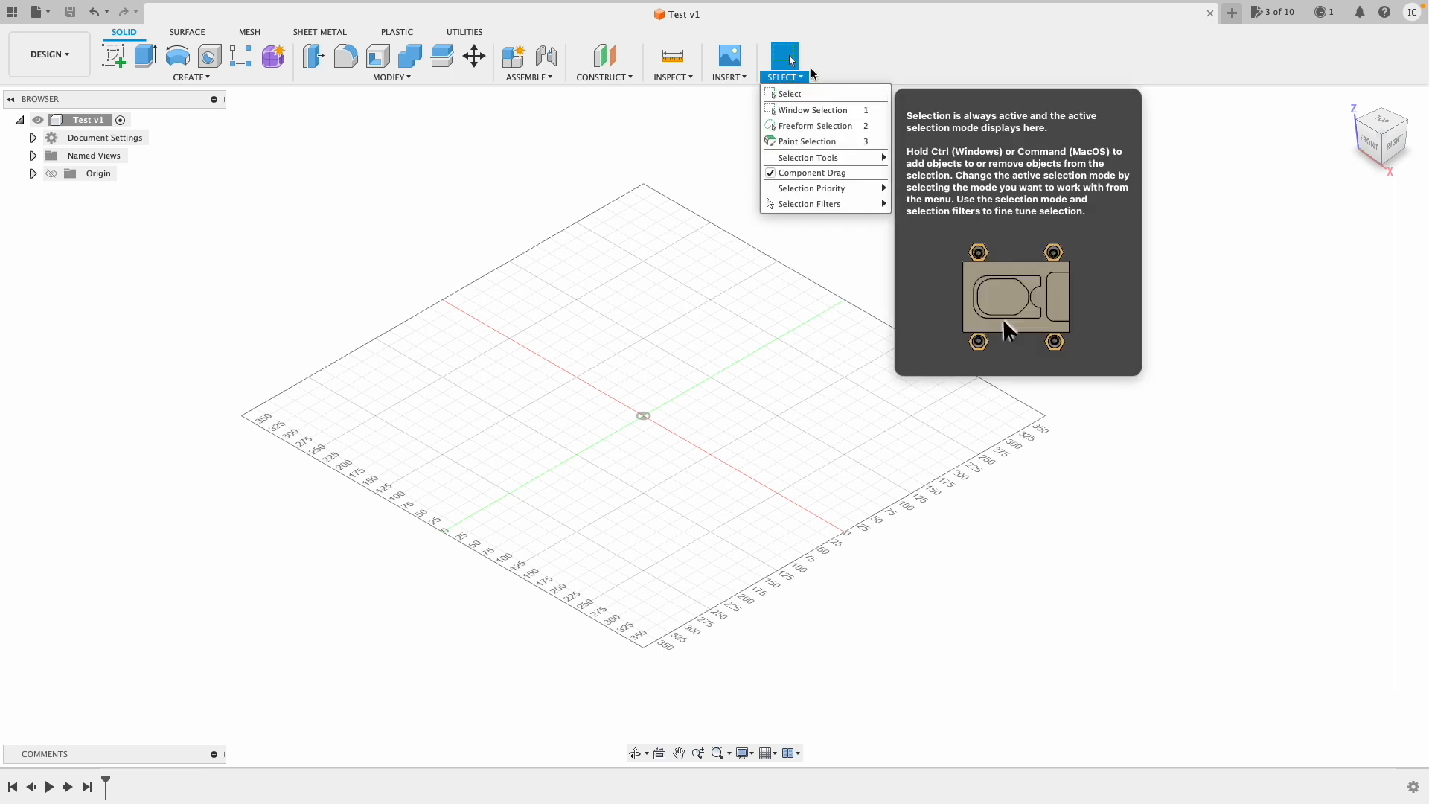
pyautogui.click(131, 98)
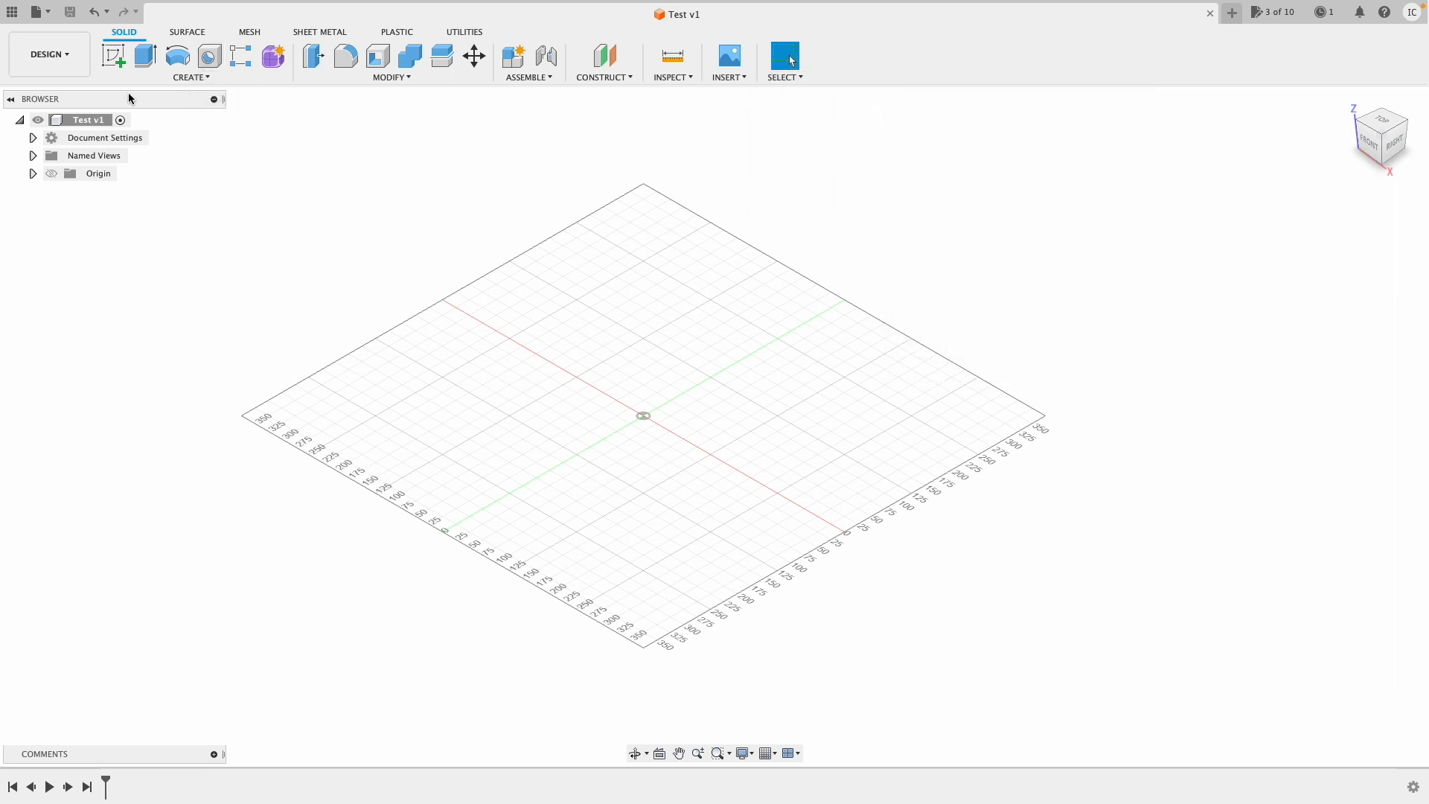
pyautogui.moveTo(241, 57)
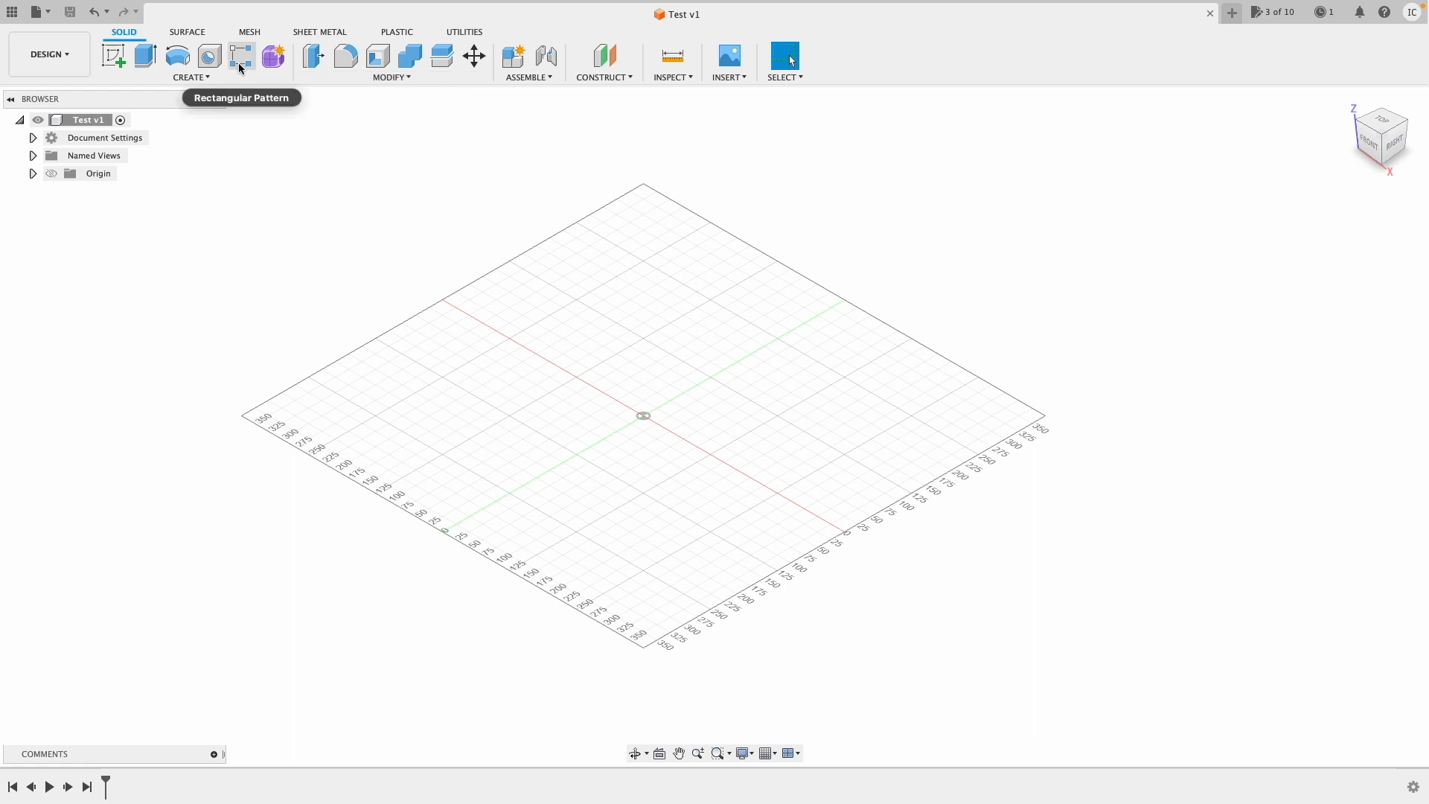
pyautogui.moveTo(1021, 92)
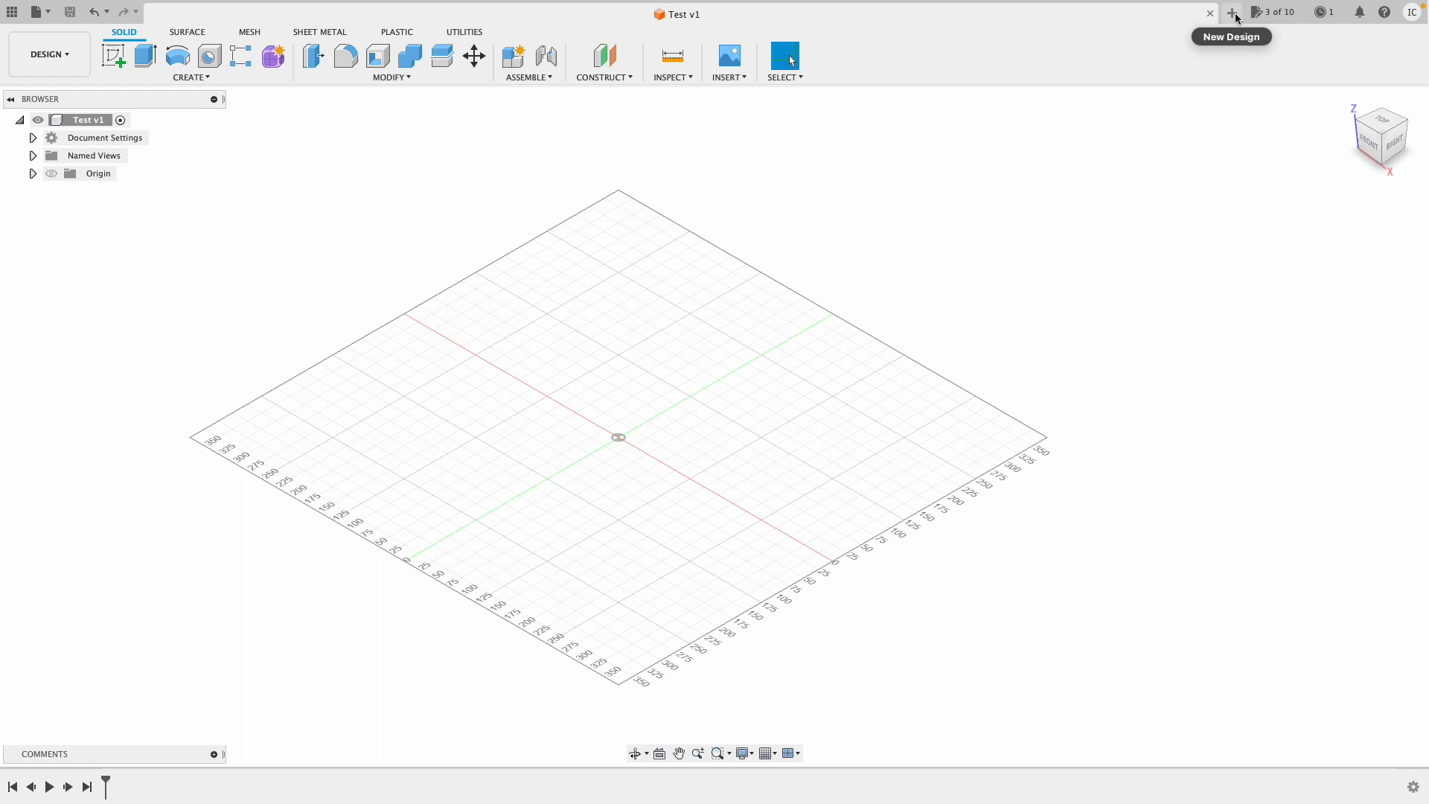
pyautogui.moveTo(1274, 13)
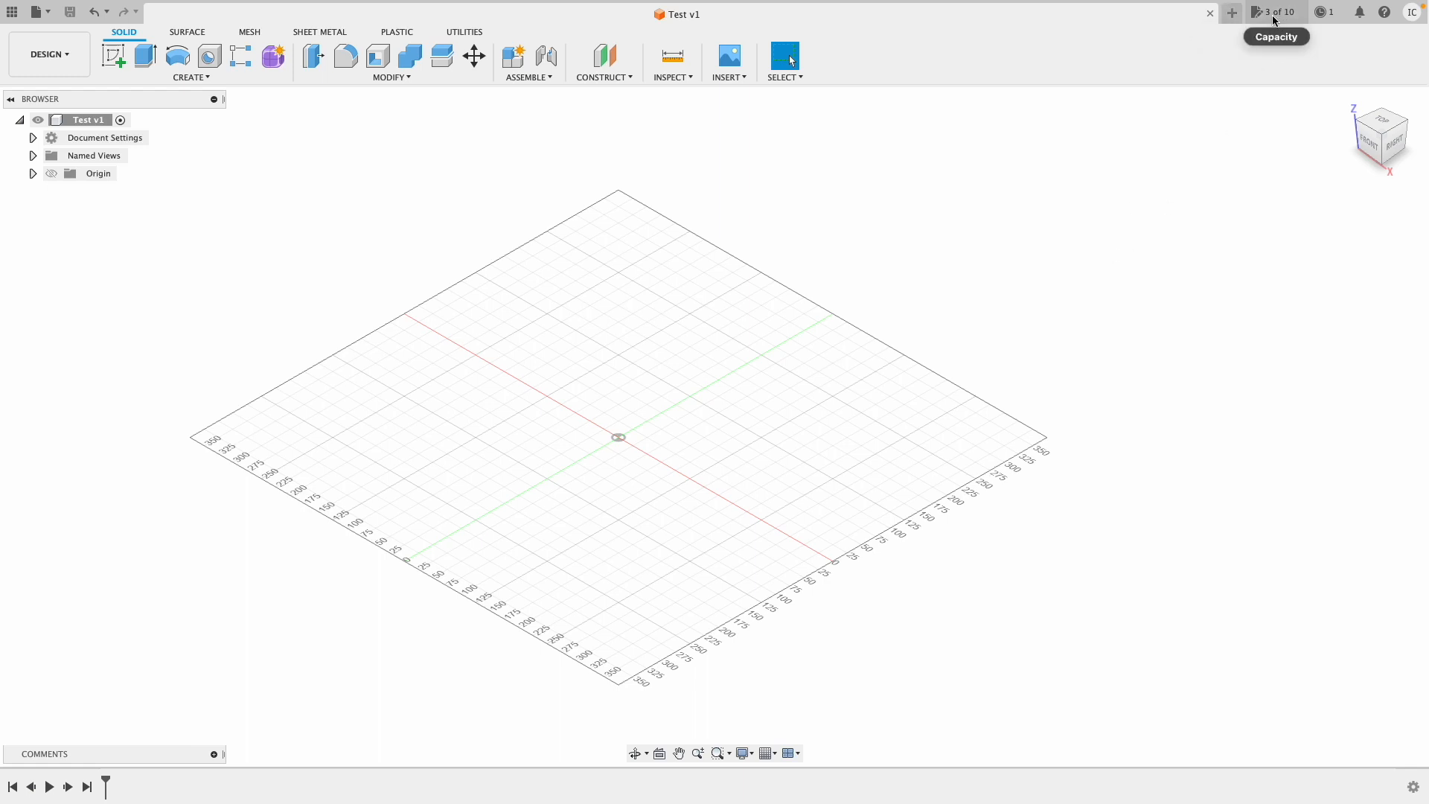
pyautogui.click(1276, 11)
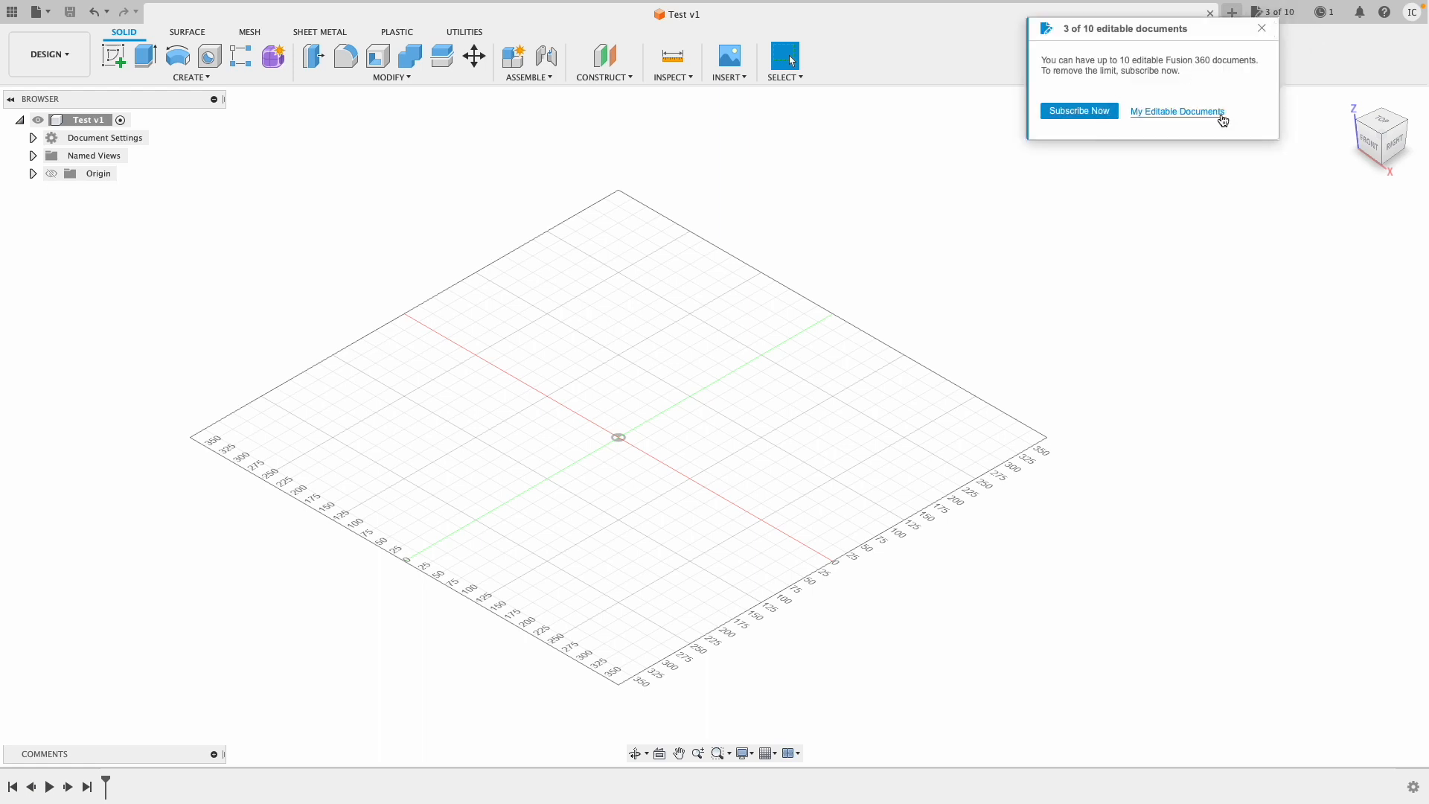
pyautogui.click(1176, 112)
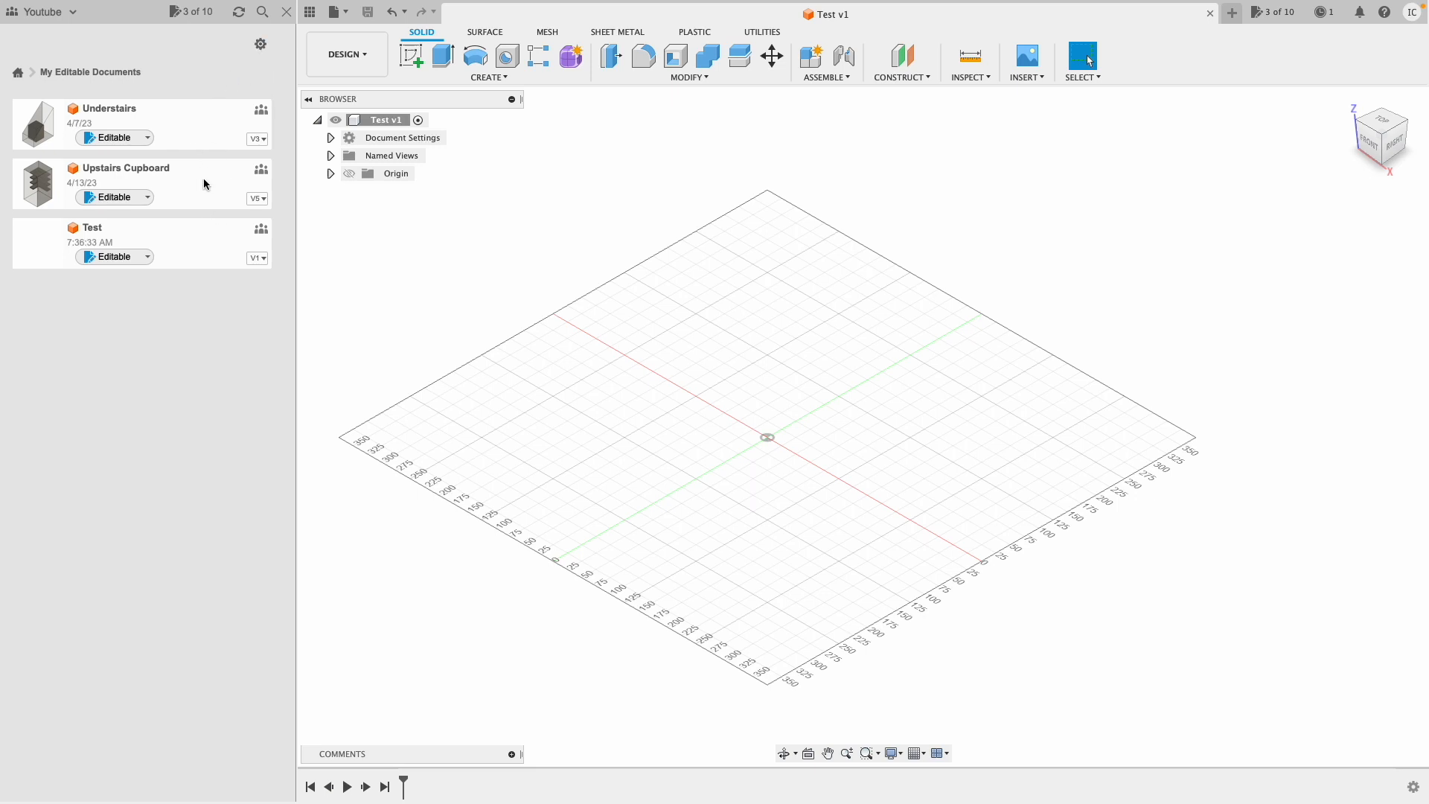
pyautogui.moveTo(283, 6)
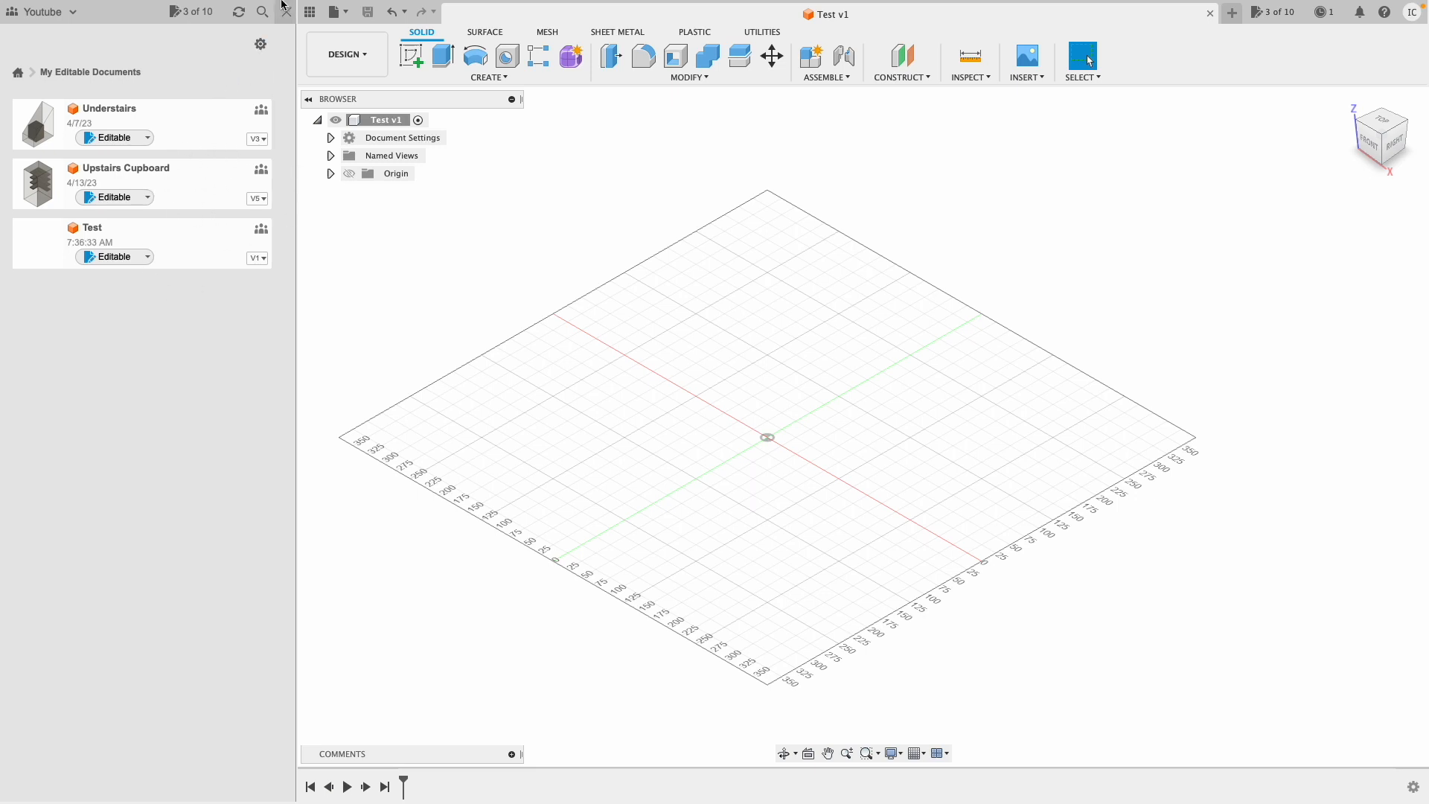
pyautogui.moveTo(140, 497)
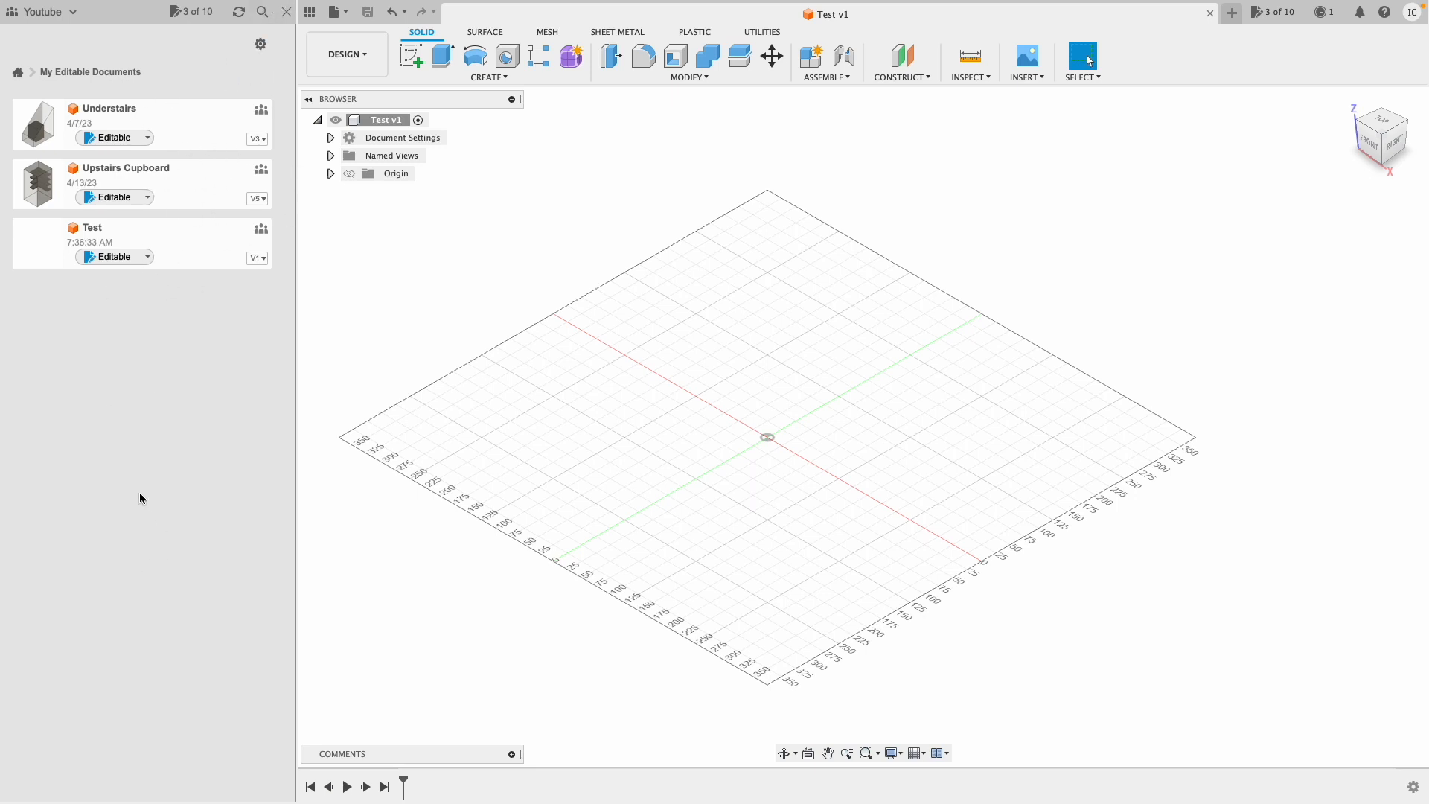
pyautogui.moveTo(274, 30)
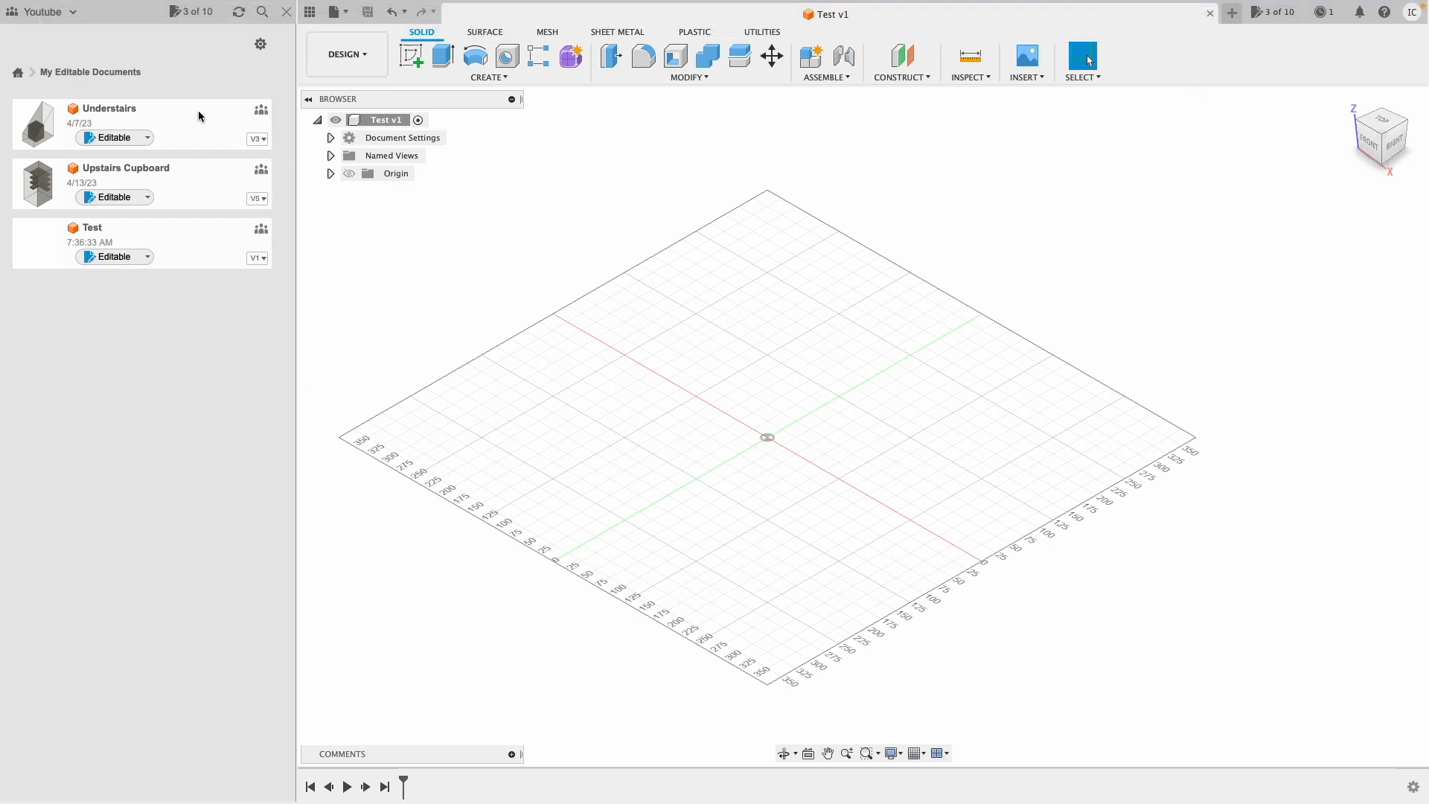
pyautogui.moveTo(252, 248)
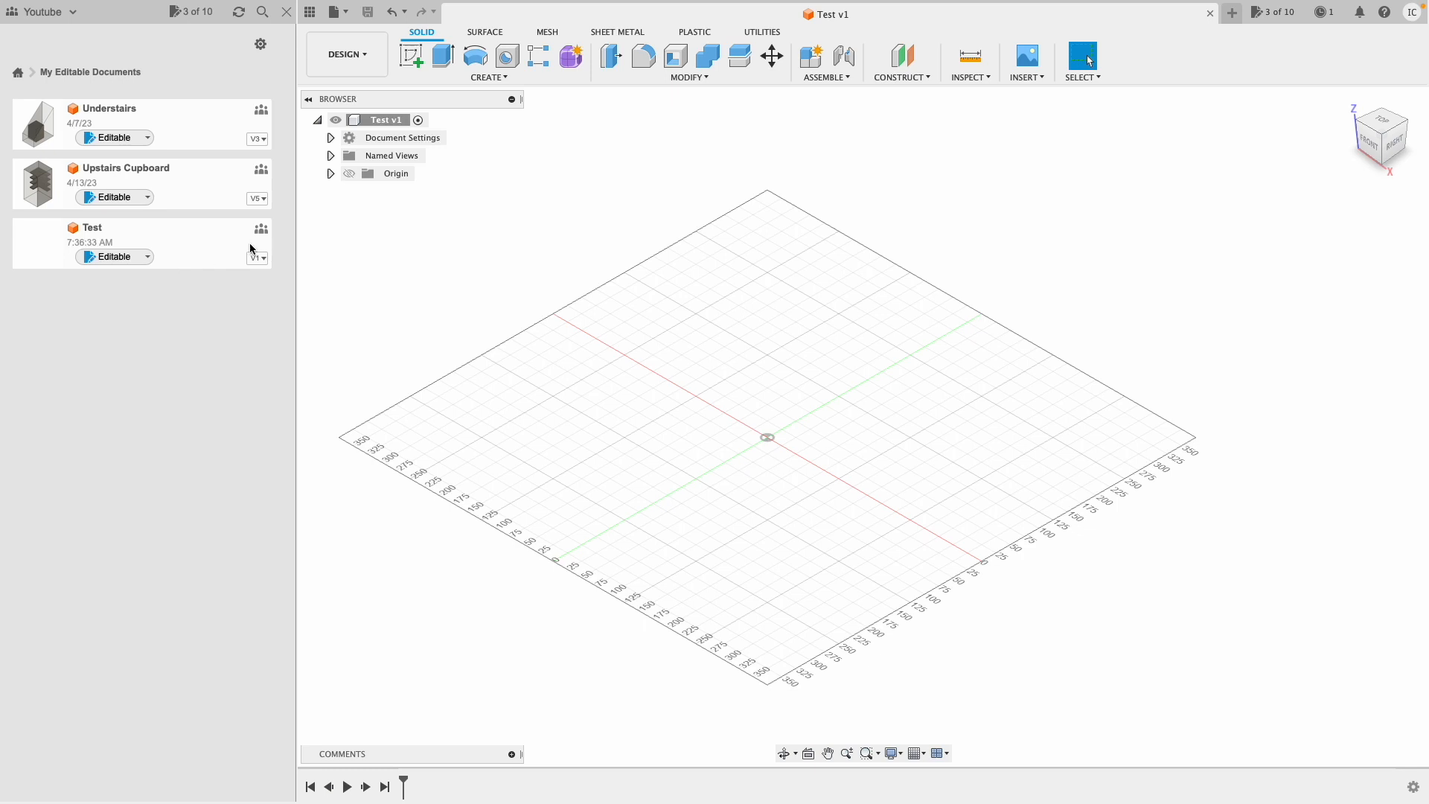
pyautogui.moveTo(180, 105)
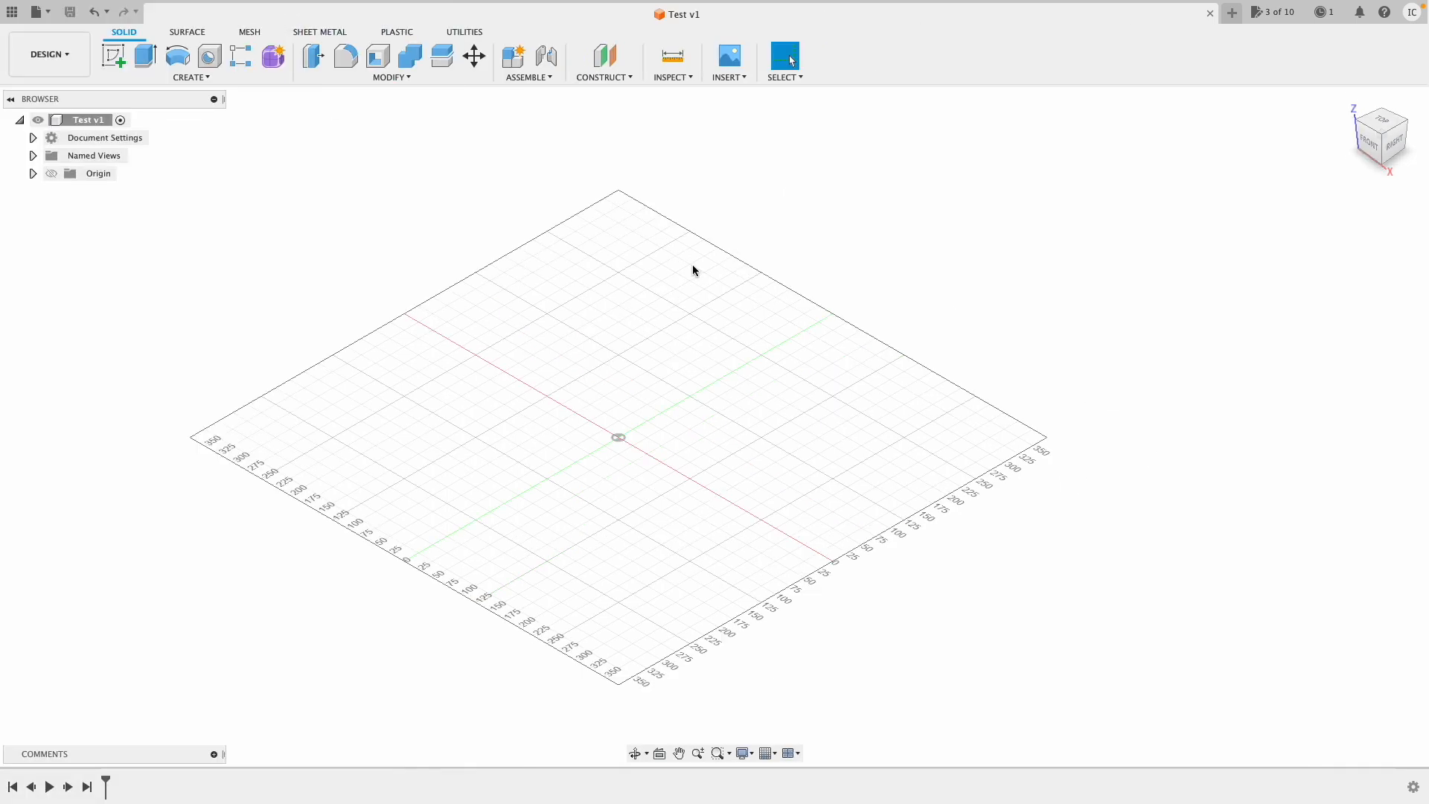
pyautogui.moveTo(1323, 12)
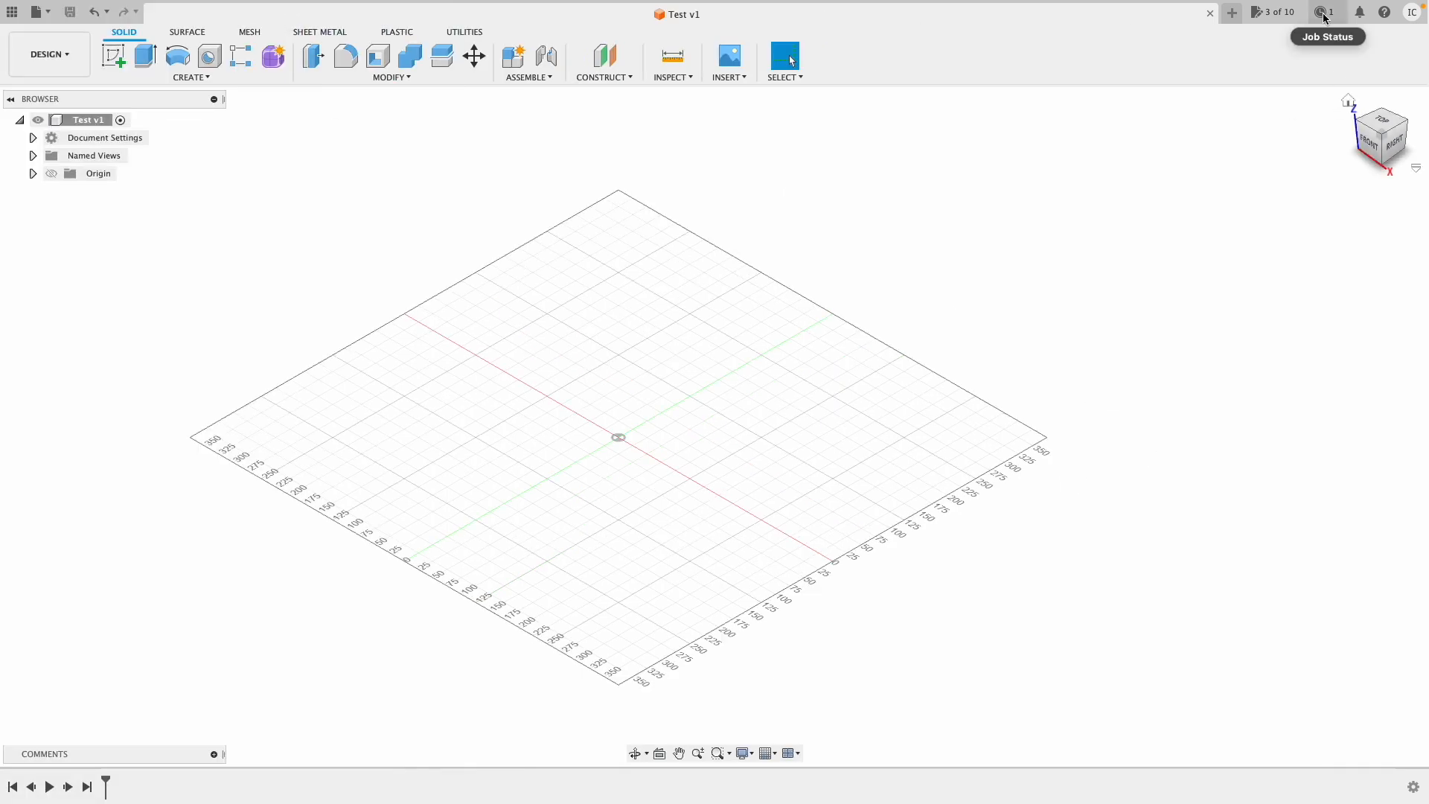
pyautogui.click(1324, 12)
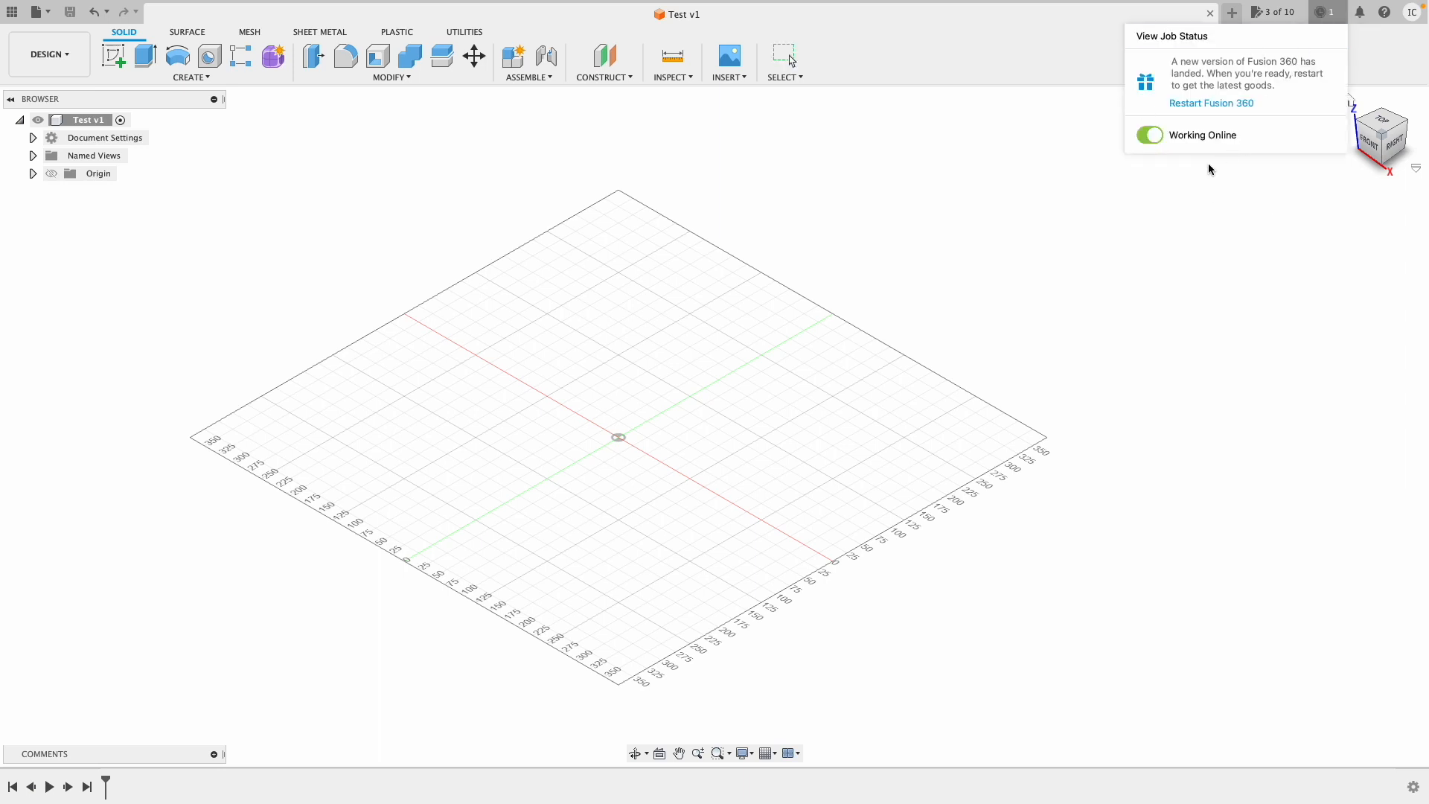
pyautogui.click(1359, 12)
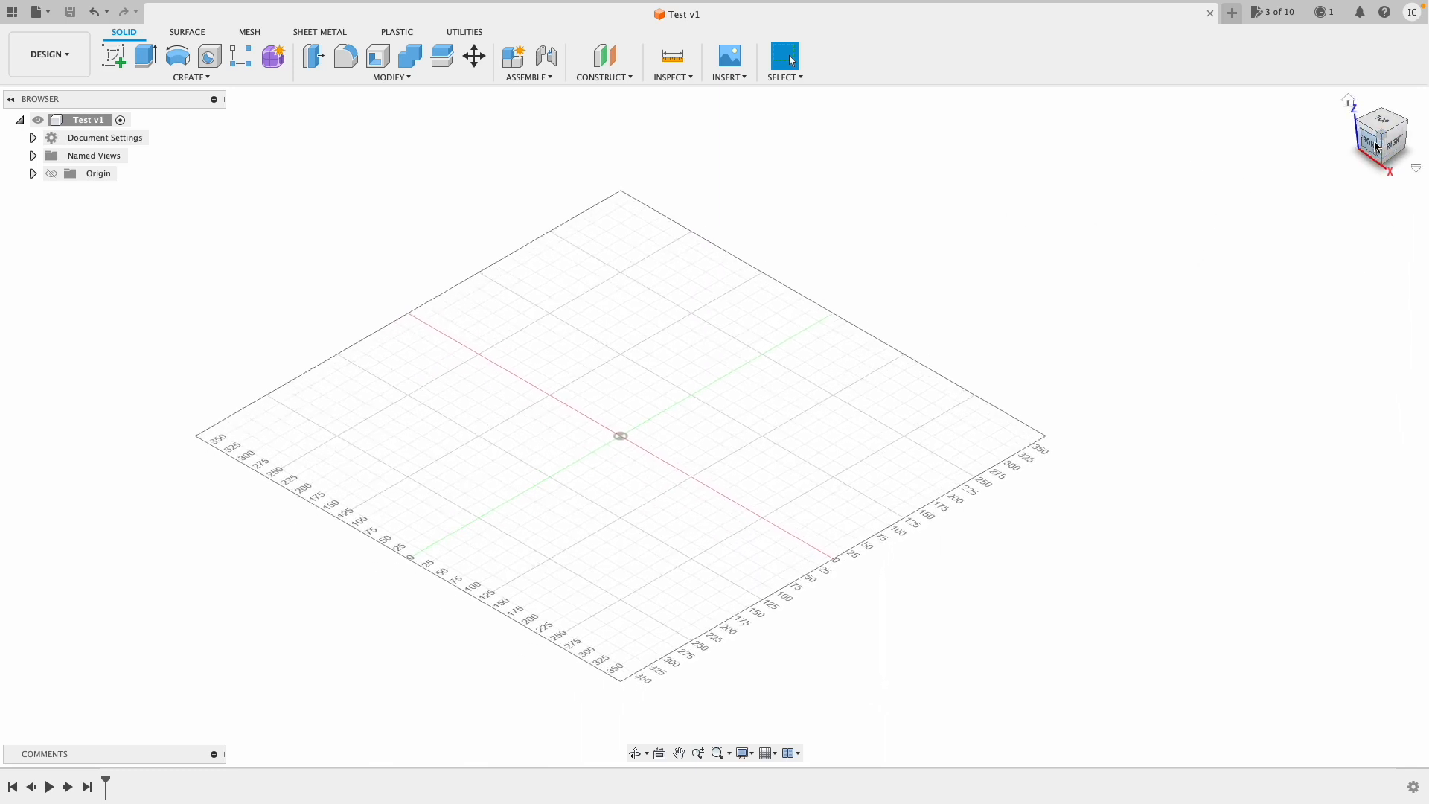
# View the empty design straight on from the front
pyautogui.moveTo(619, 435); pyautogui.dragTo(635, 429)
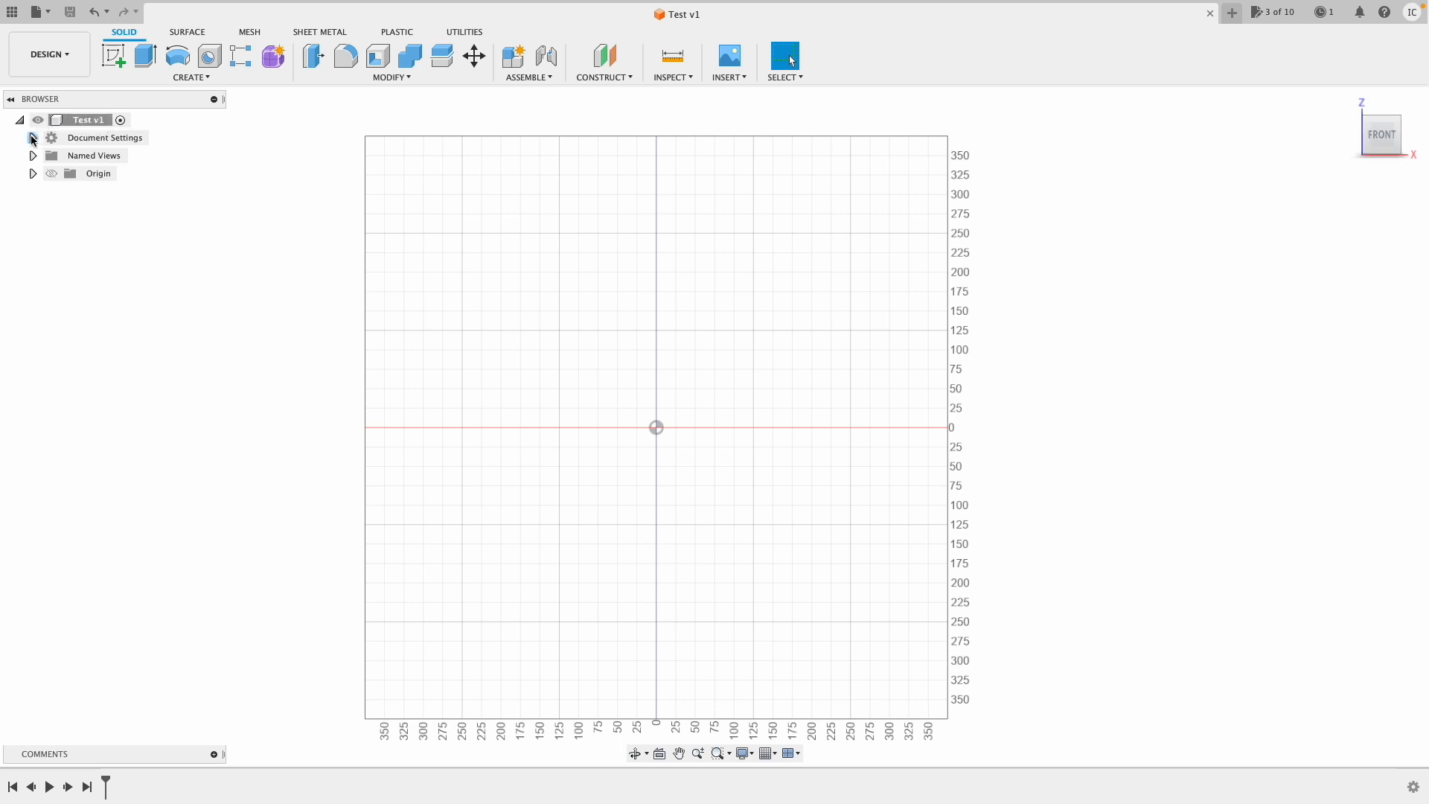
# Check Document Settings show millimetre units and try the Home and Top named views
pyautogui.click(33, 136)
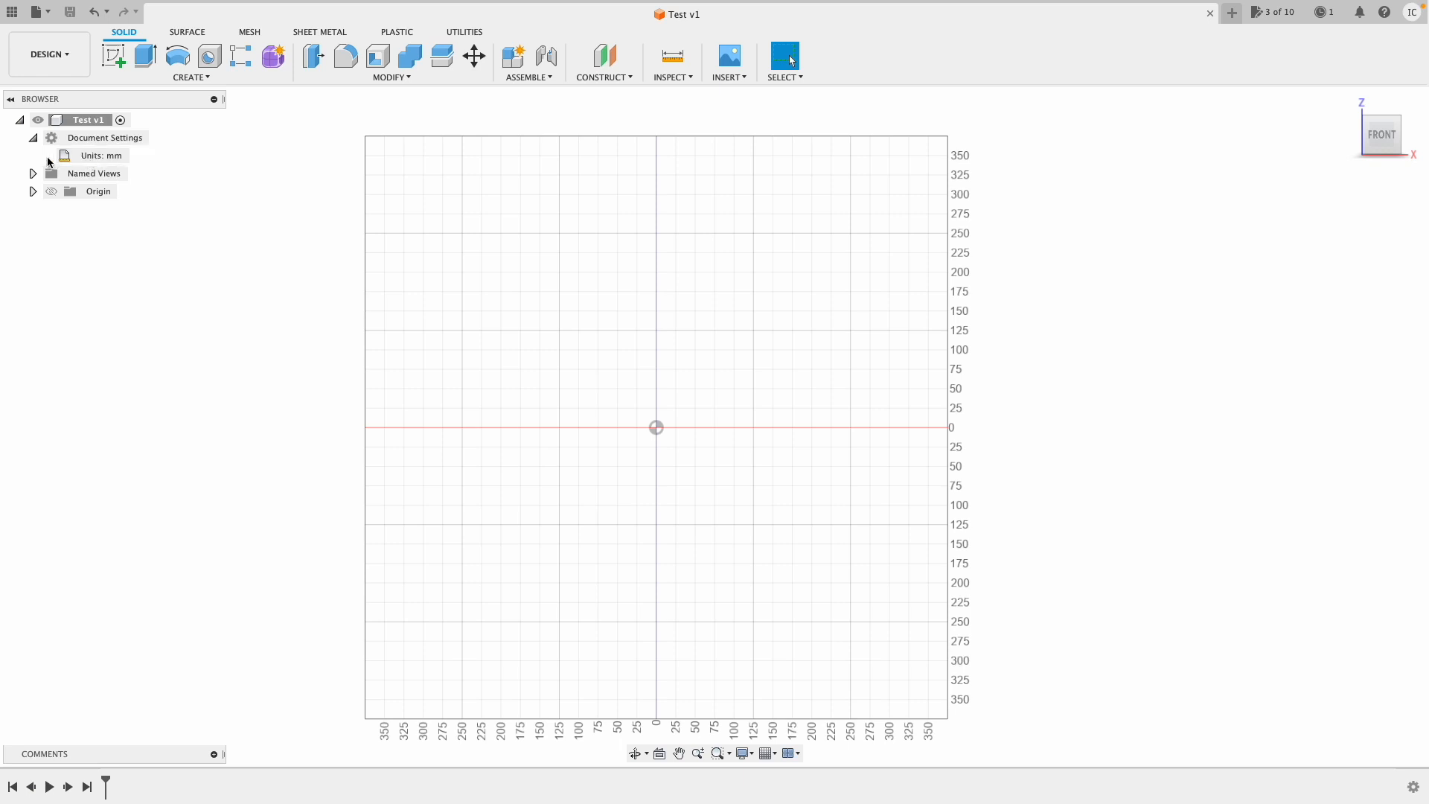
pyautogui.click(33, 173)
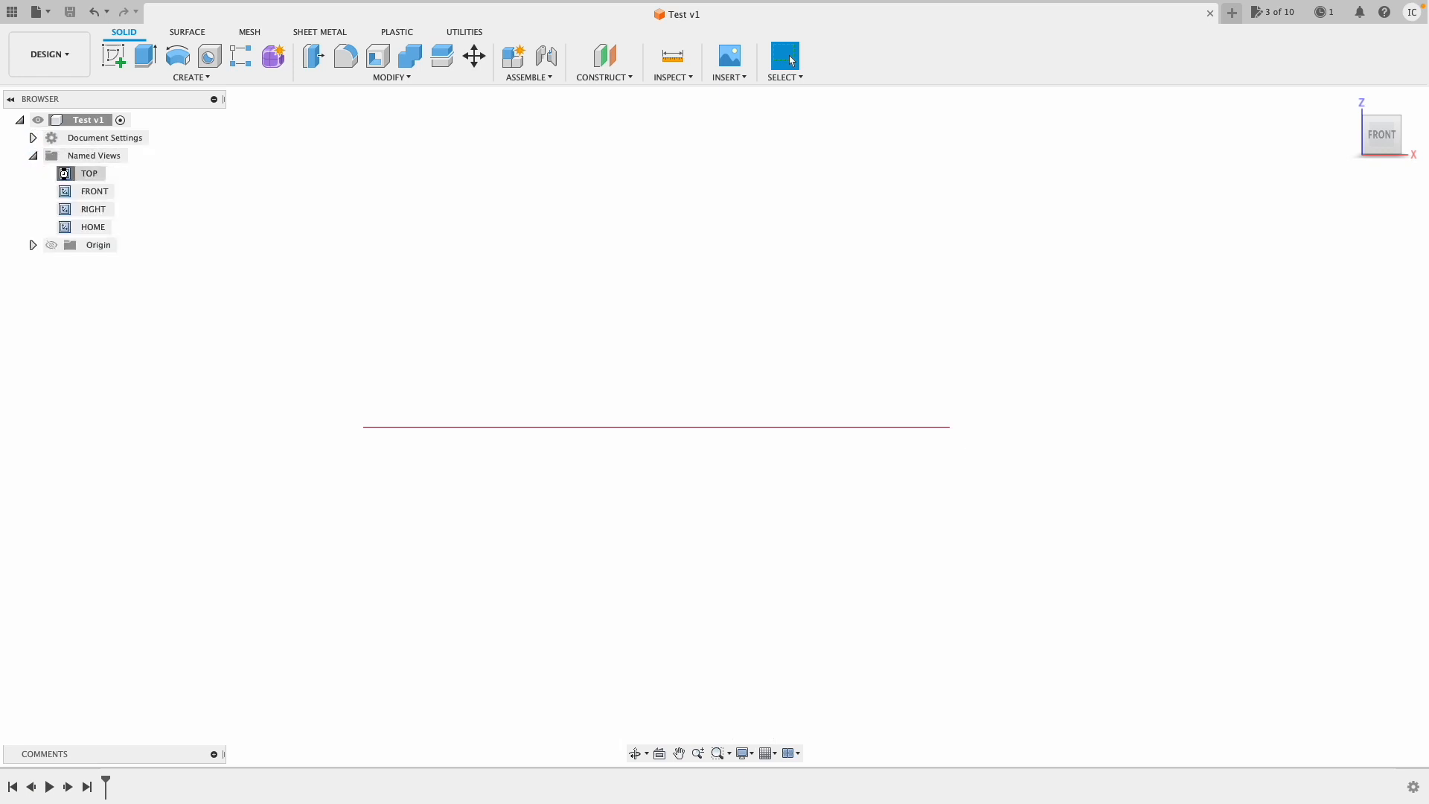
pyautogui.click(88, 173)
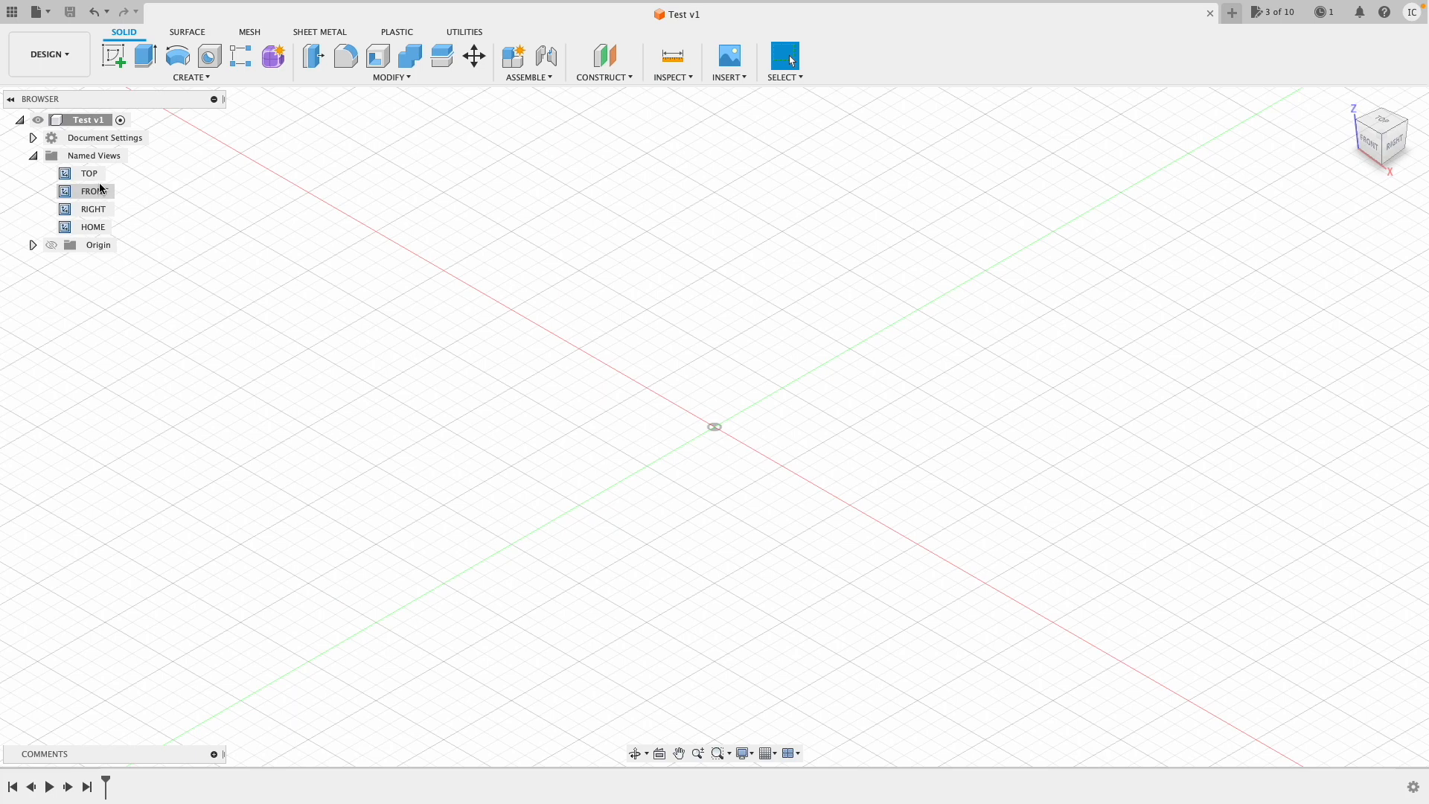
pyautogui.click(88, 173)
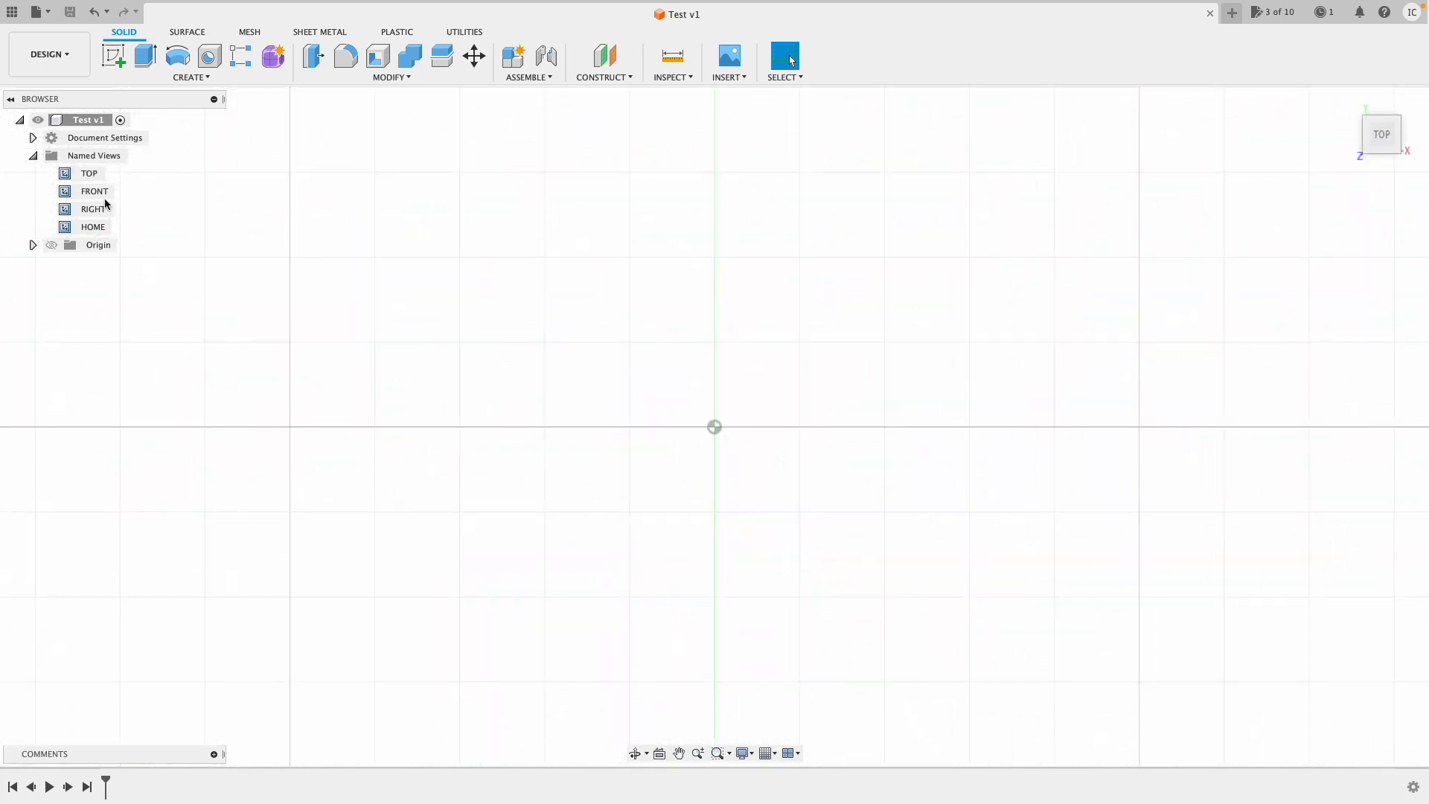
pyautogui.click(31, 155)
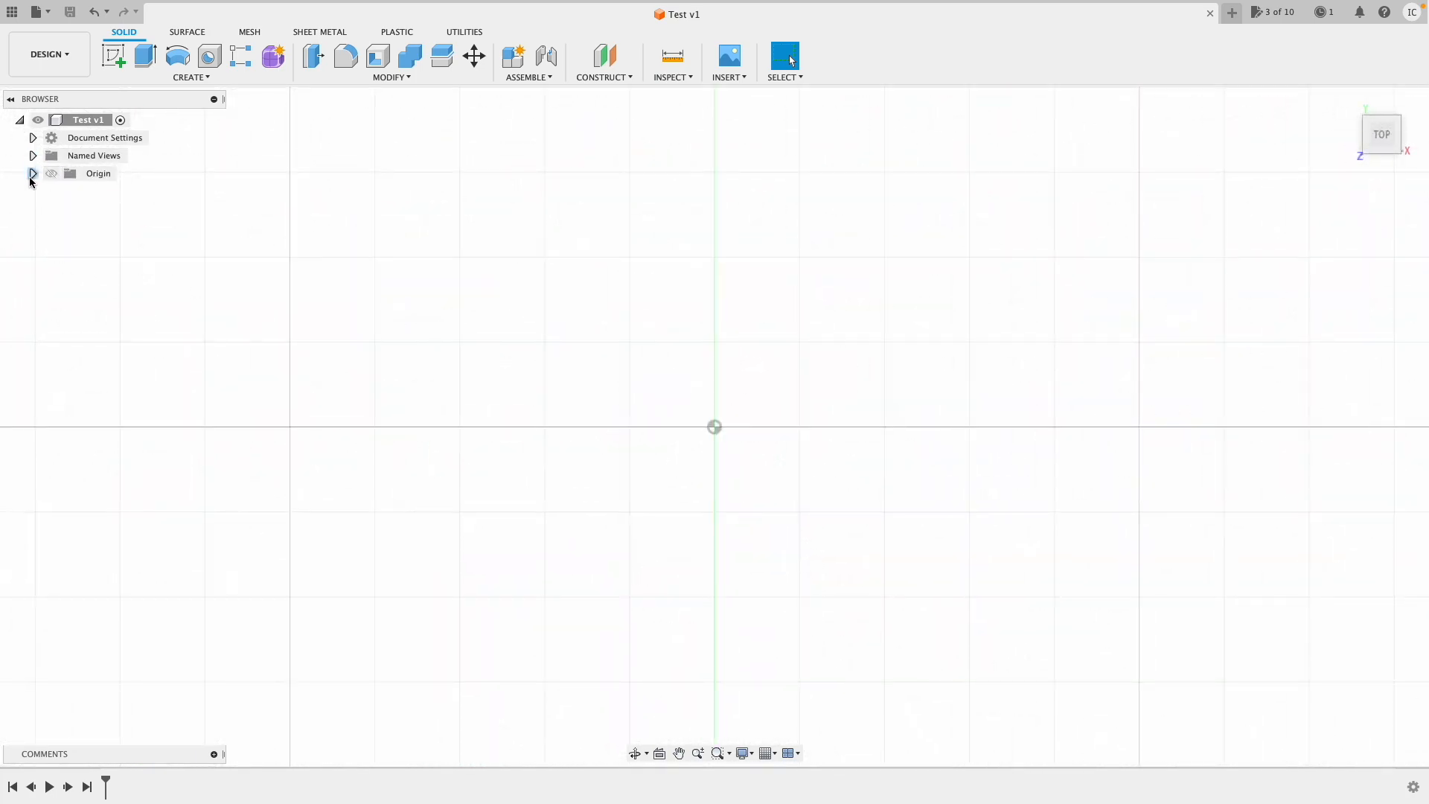
# Expand the Origin folder and highlight its X and Z axes from angled 3D views
pyautogui.click(32, 173)
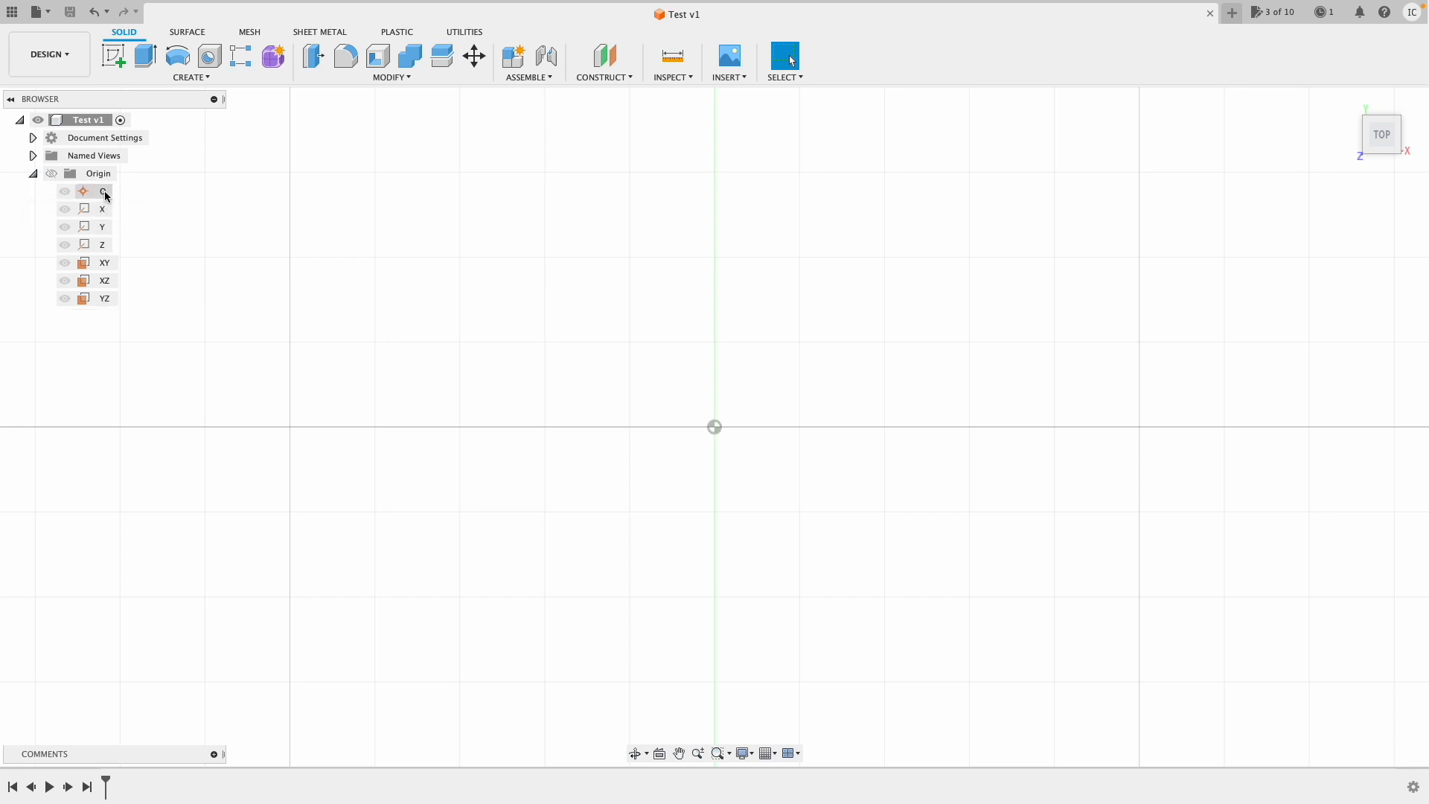
pyautogui.click(103, 209)
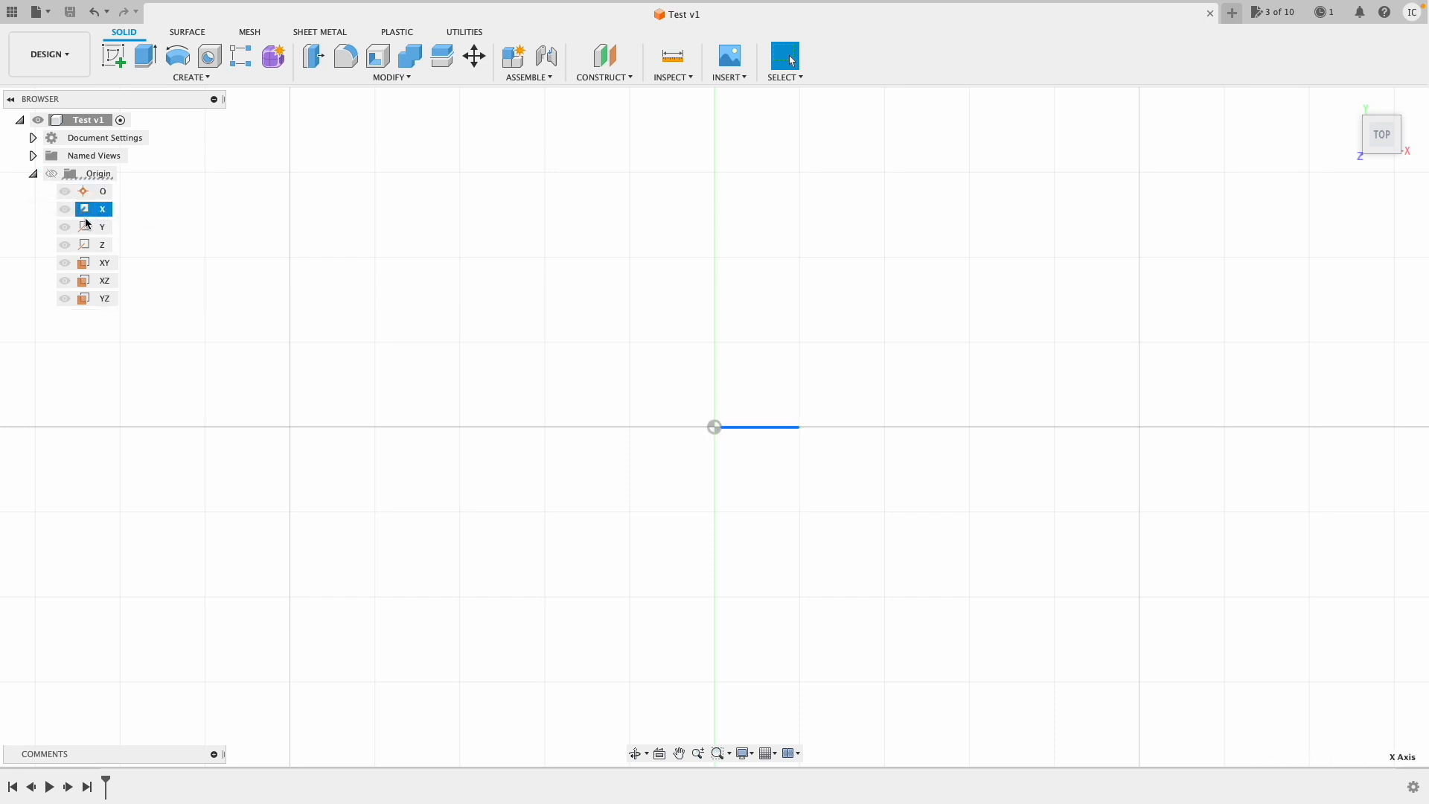
pyautogui.click(104, 280)
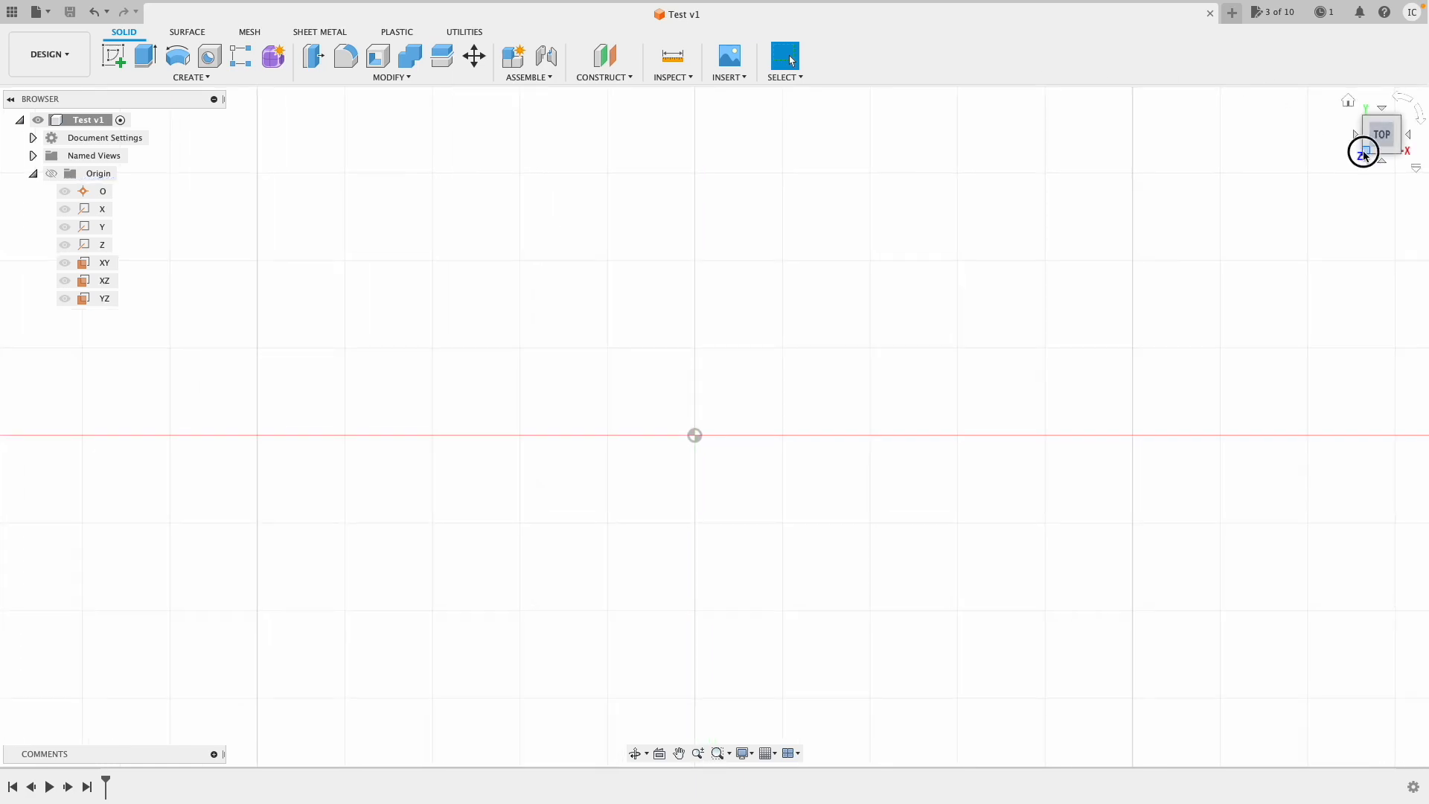
pyautogui.click(1364, 152)
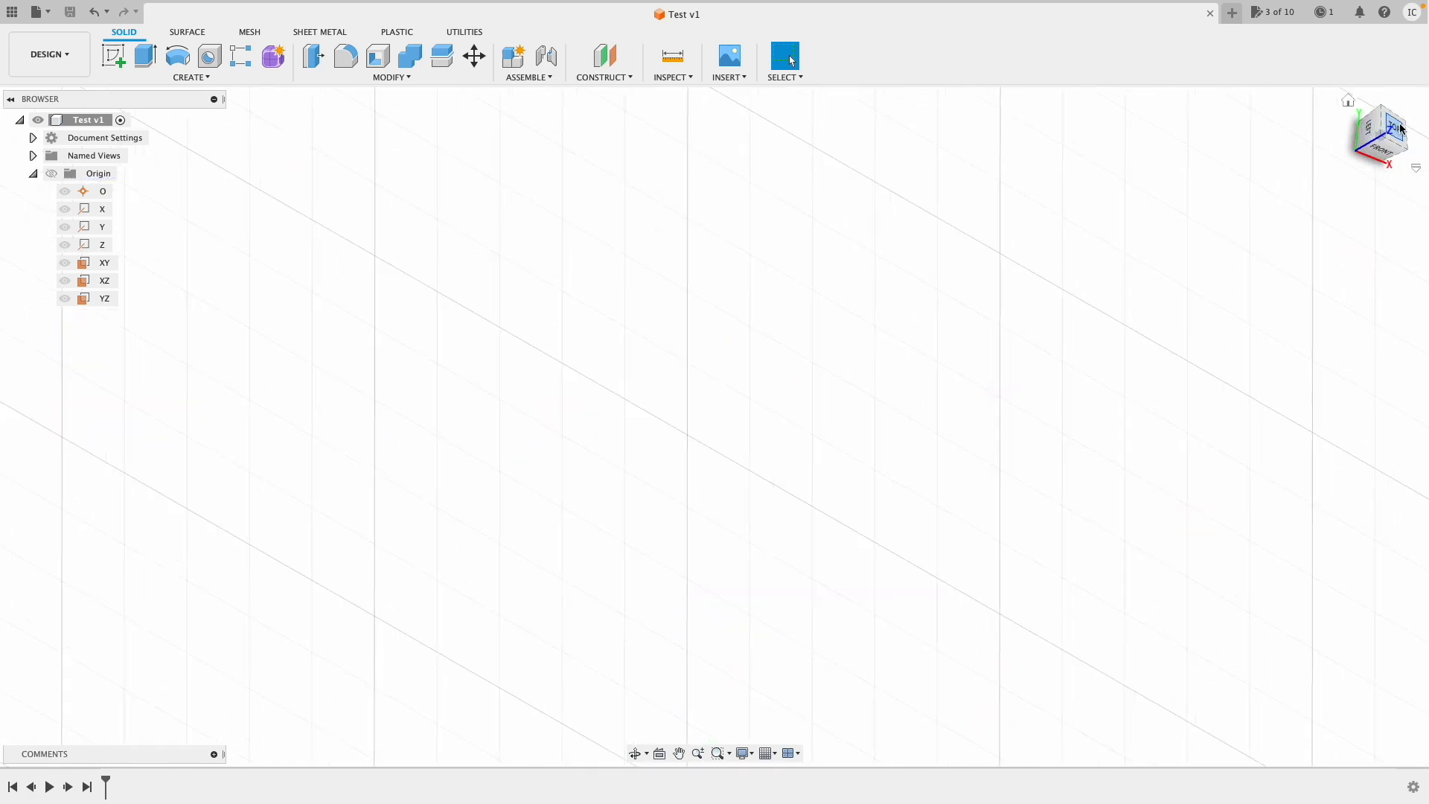
pyautogui.click(1381, 134)
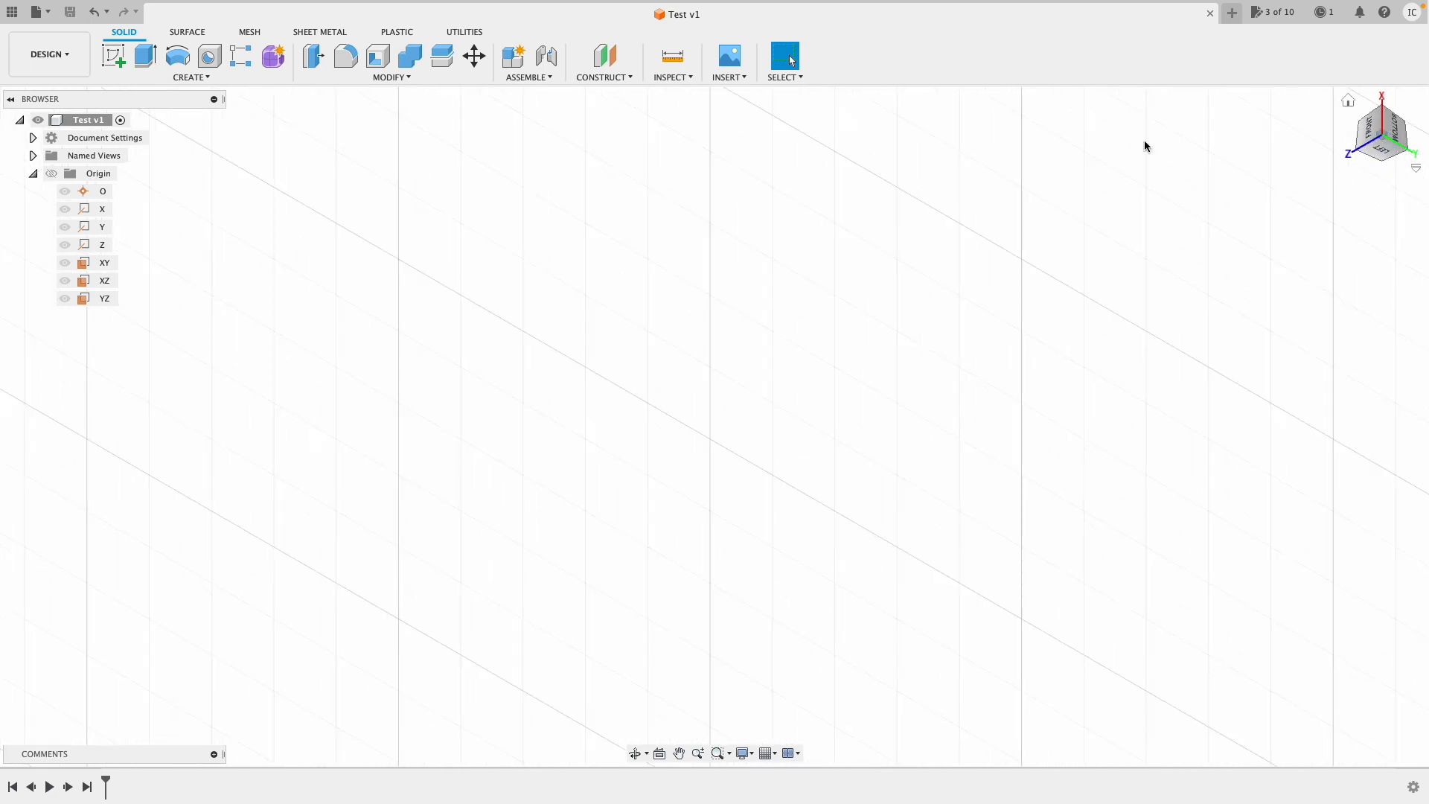
pyautogui.click(102, 226)
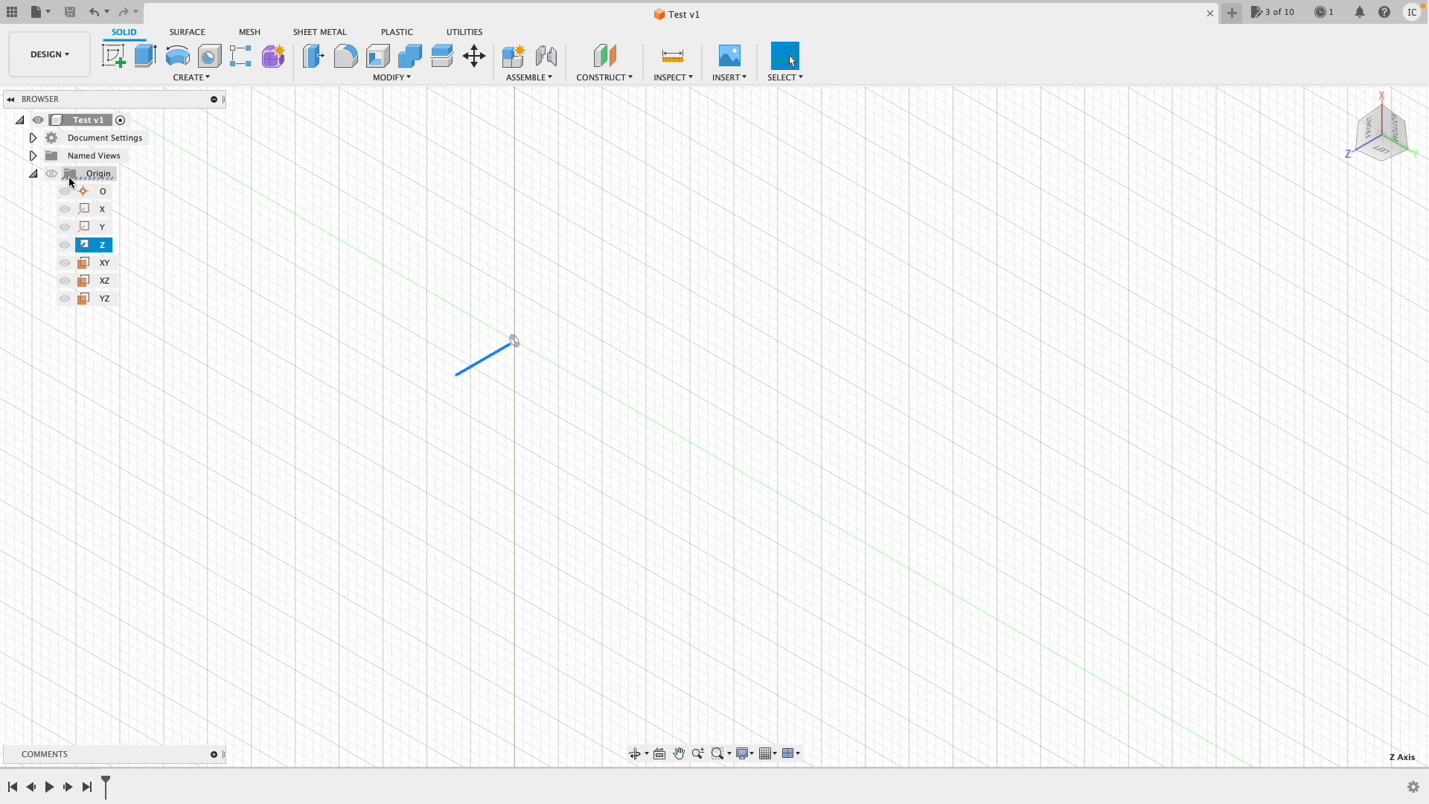
# Toggle the origin planes and axes visible and hidden several times, then collapse the Origin folder
pyautogui.click(104, 298)
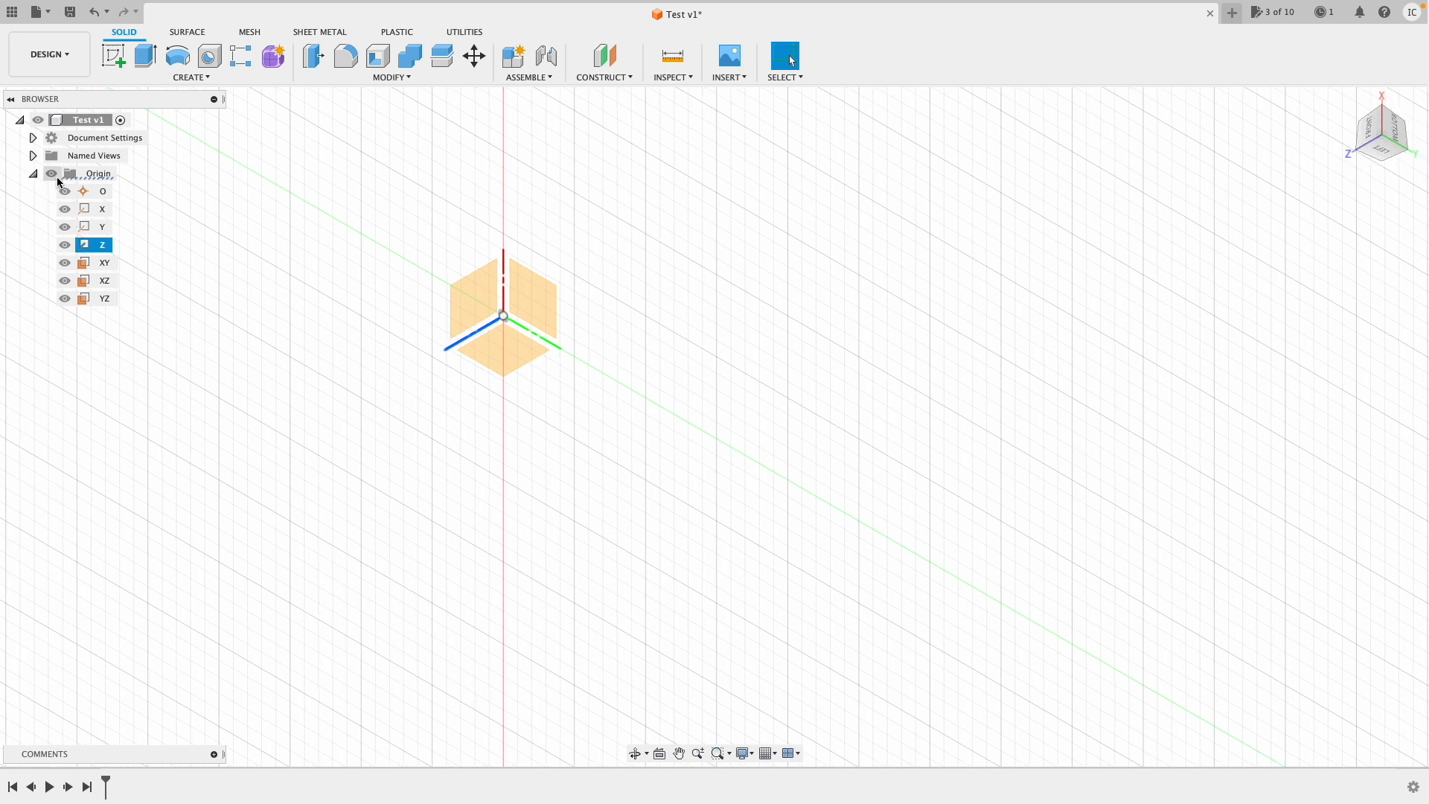
pyautogui.click(51, 174)
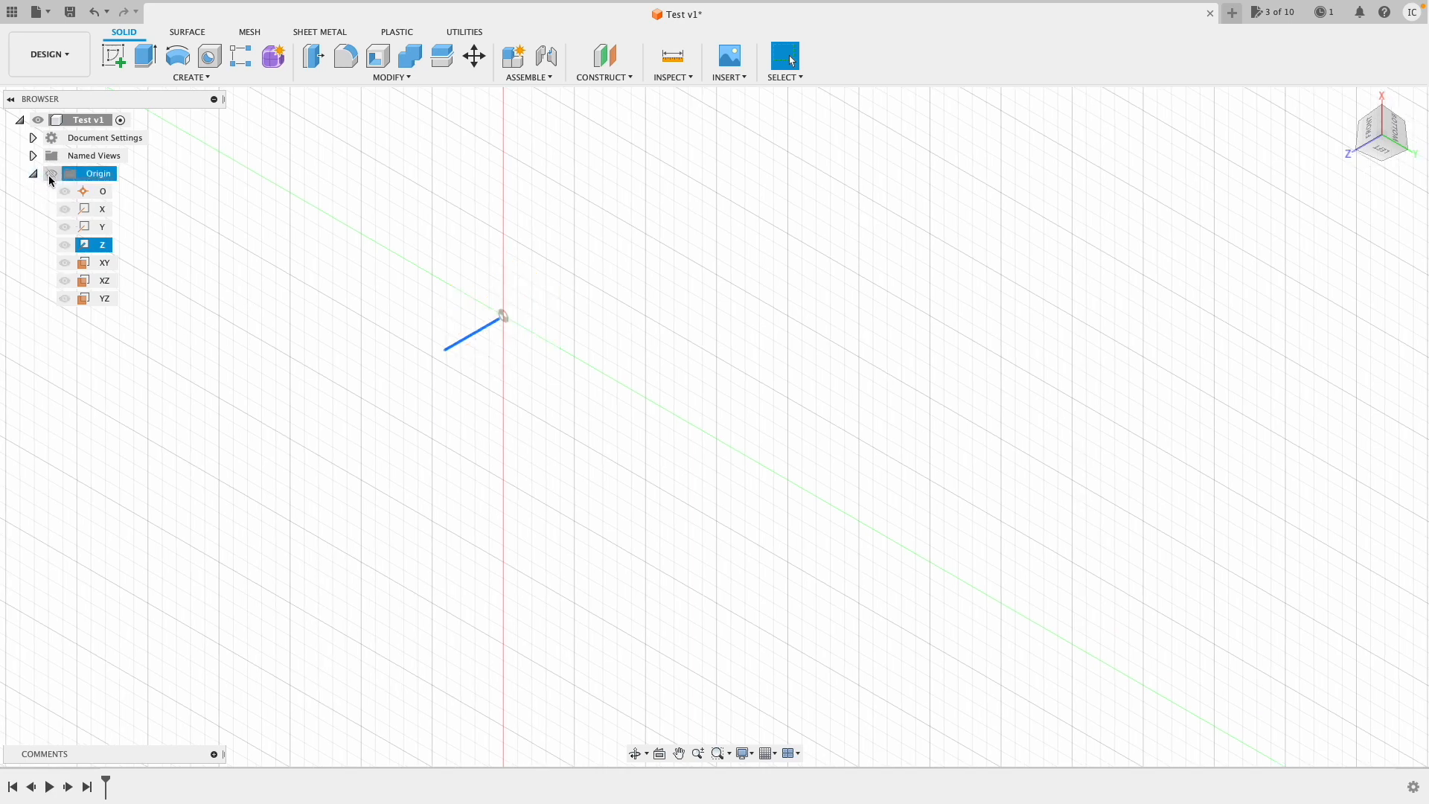
pyautogui.click(64, 173)
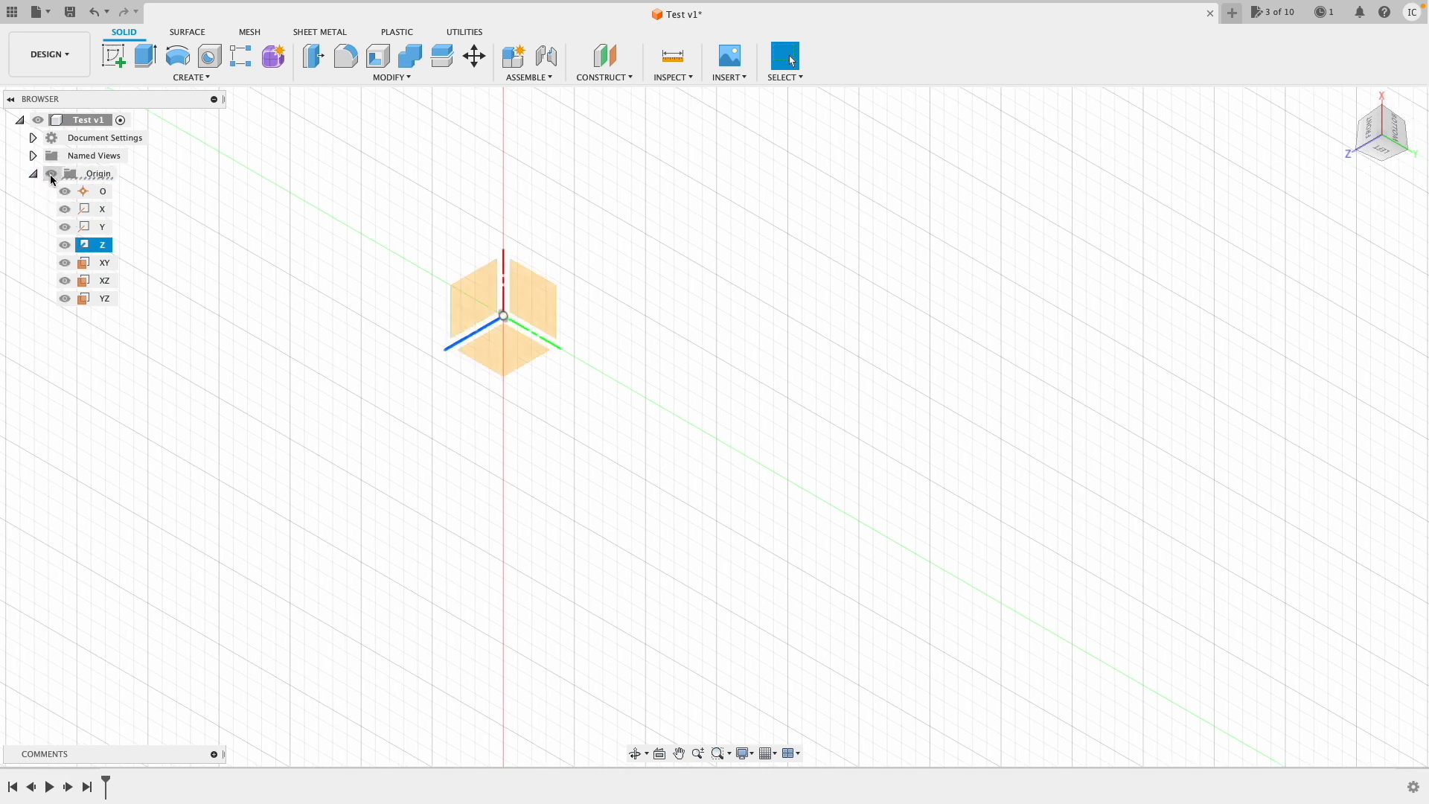
pyautogui.click(99, 173)
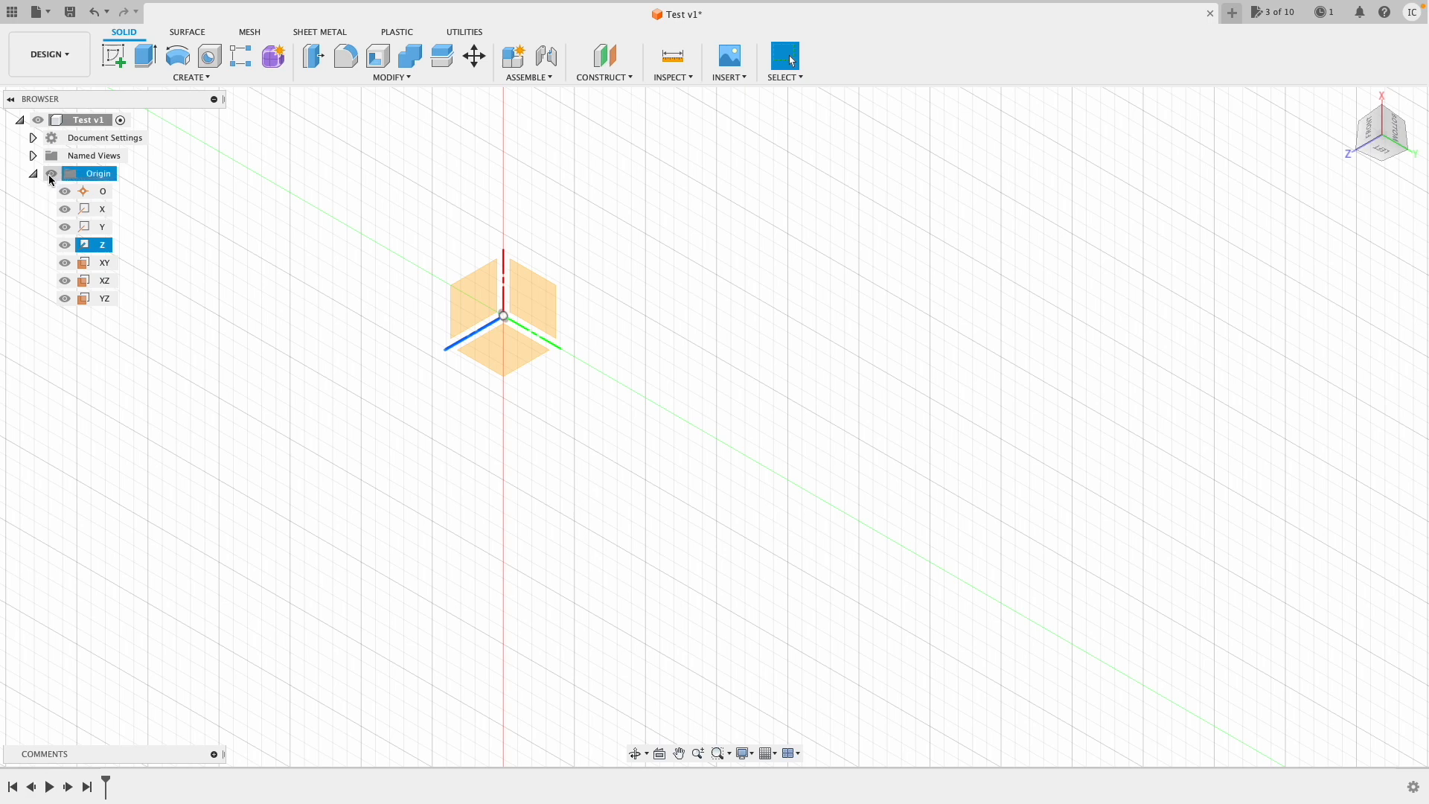
pyautogui.click(51, 174)
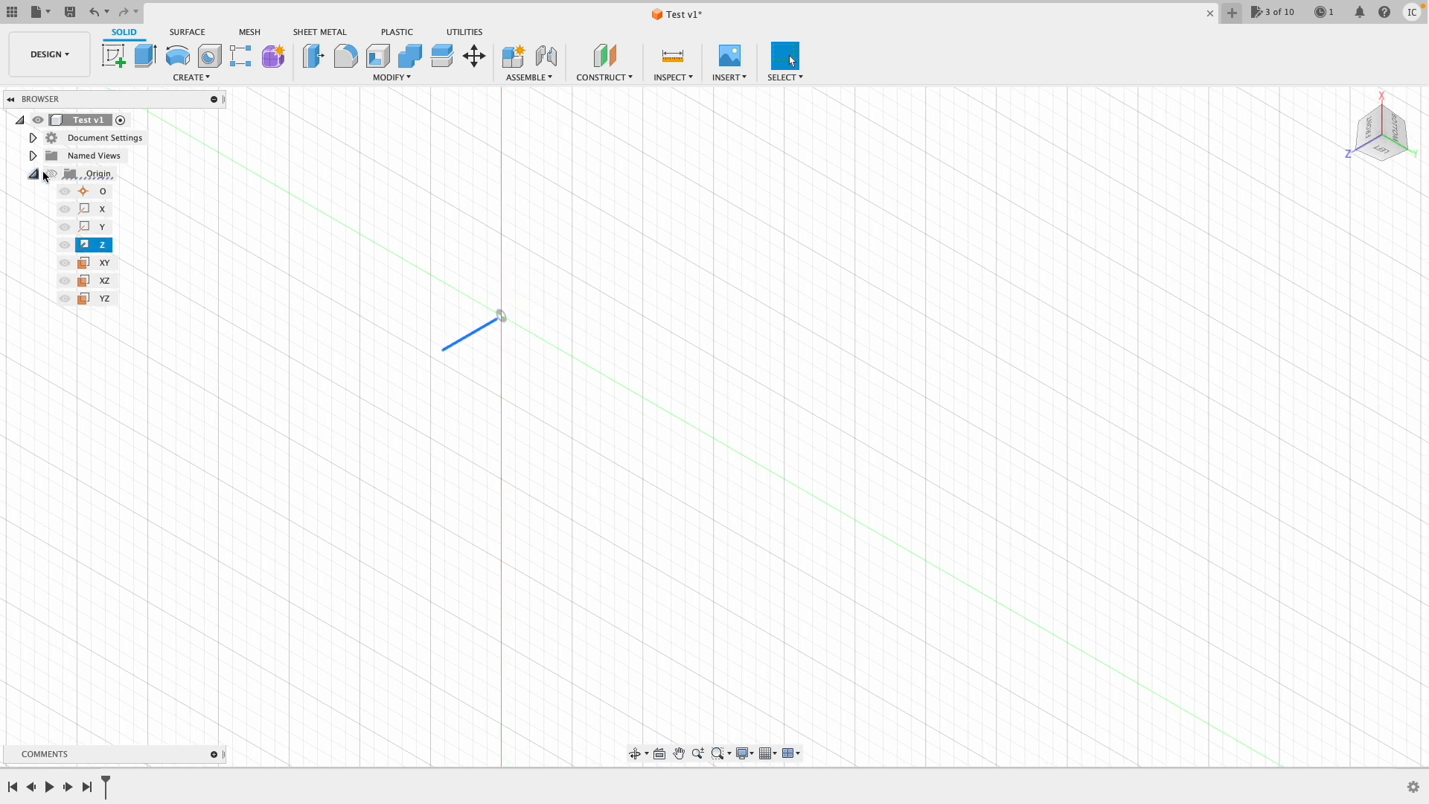
pyautogui.click(50, 172)
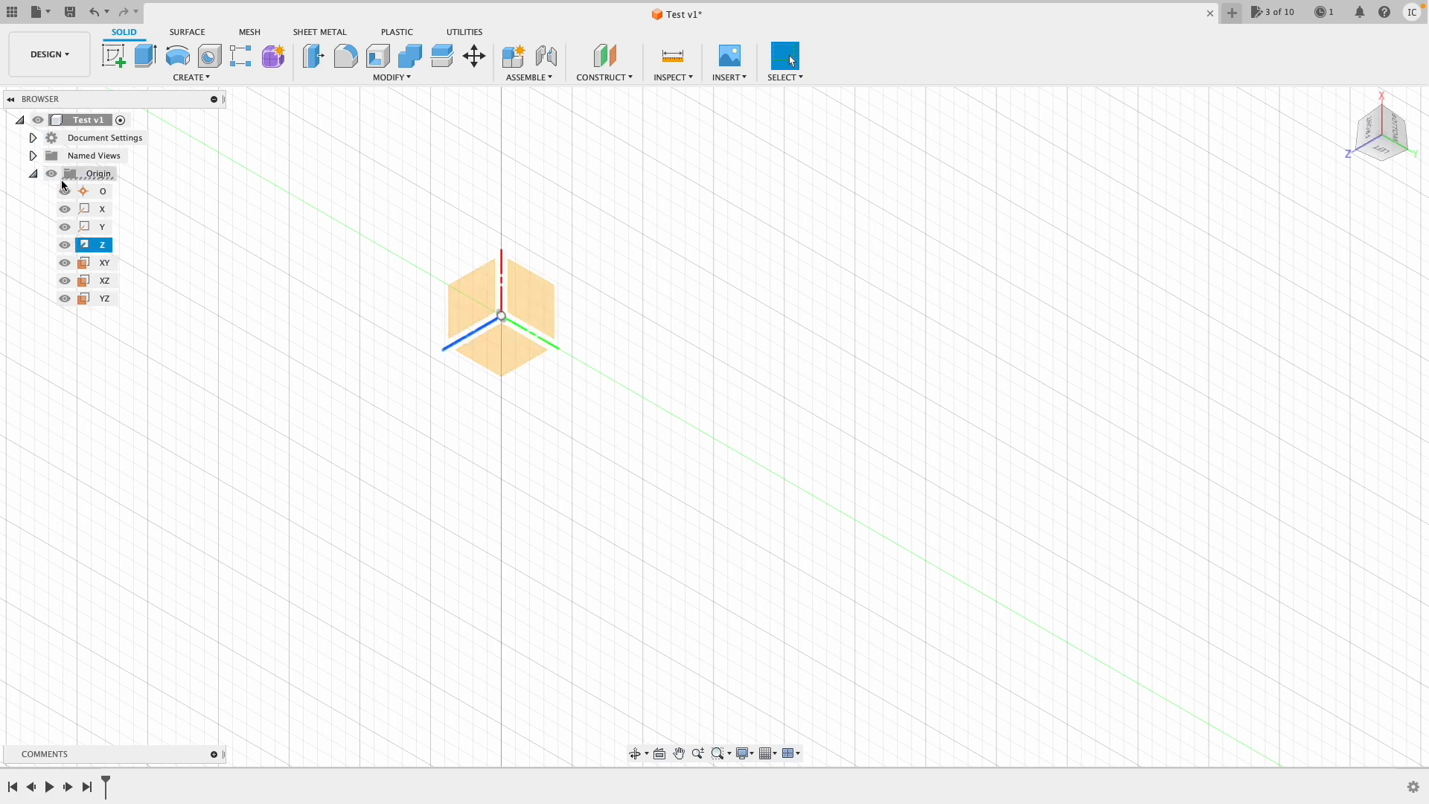
pyautogui.click(51, 173)
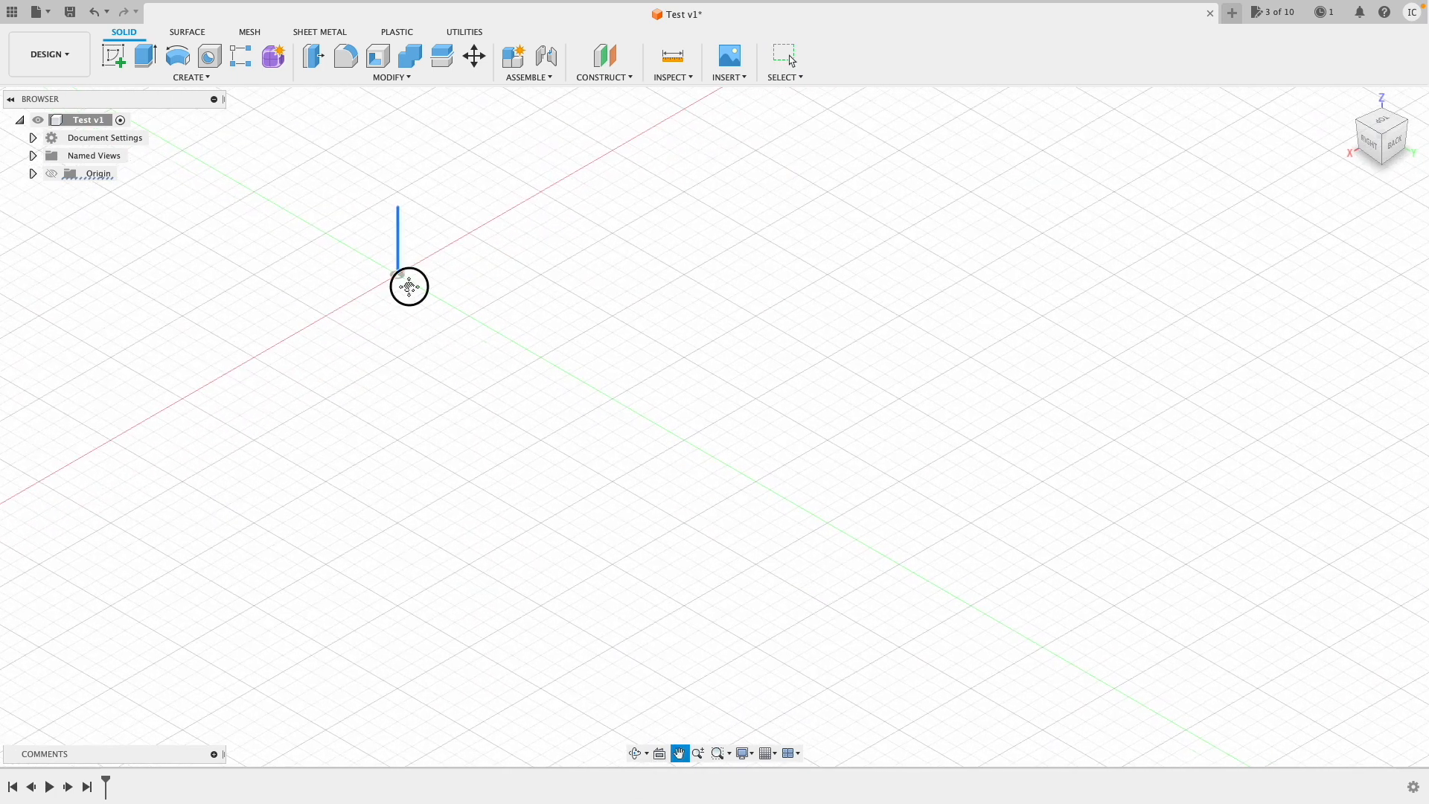
# Pan across the grid and view the empty design straight down from the top
pyautogui.moveTo(407, 285); pyautogui.dragTo(594, 422)
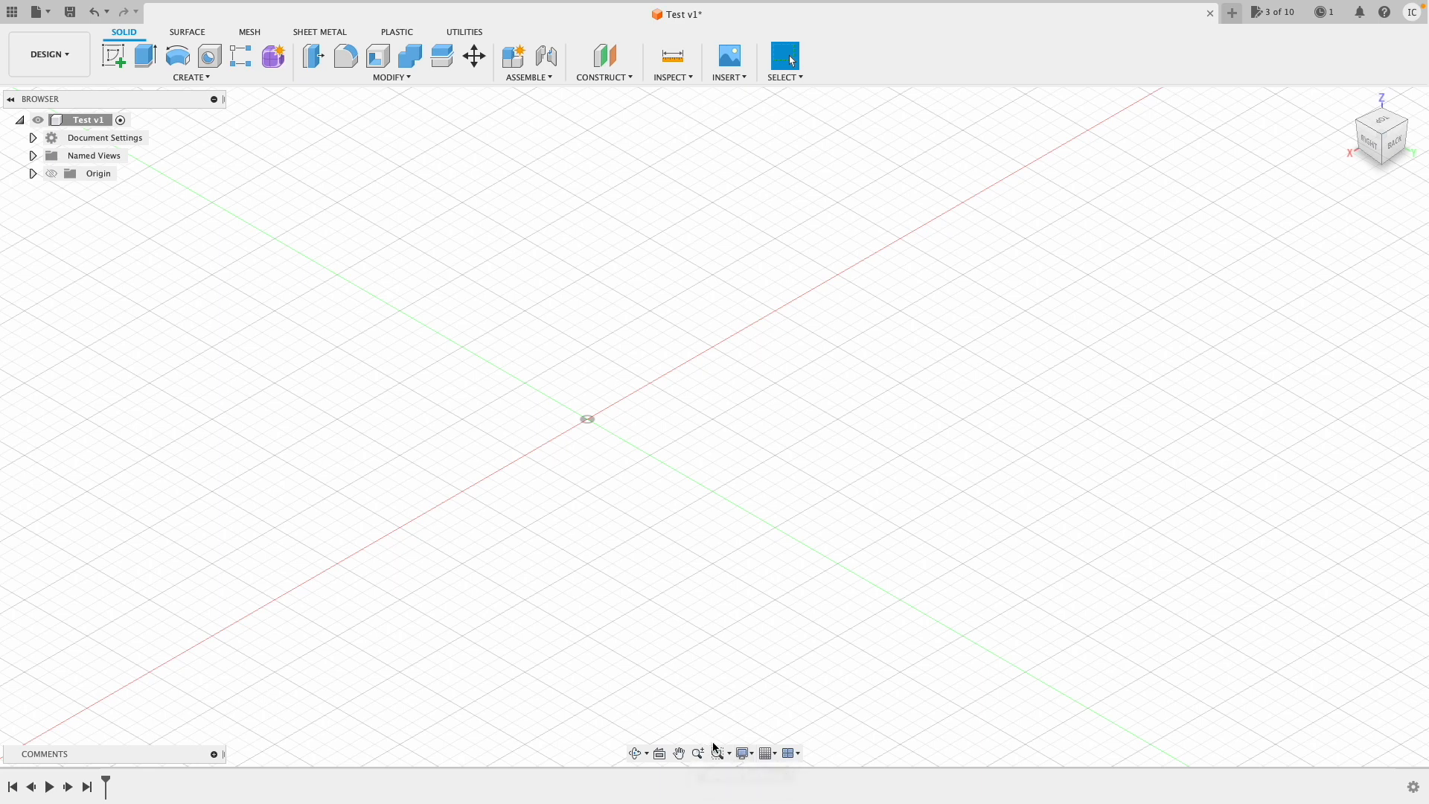
pyautogui.moveTo(718, 753)
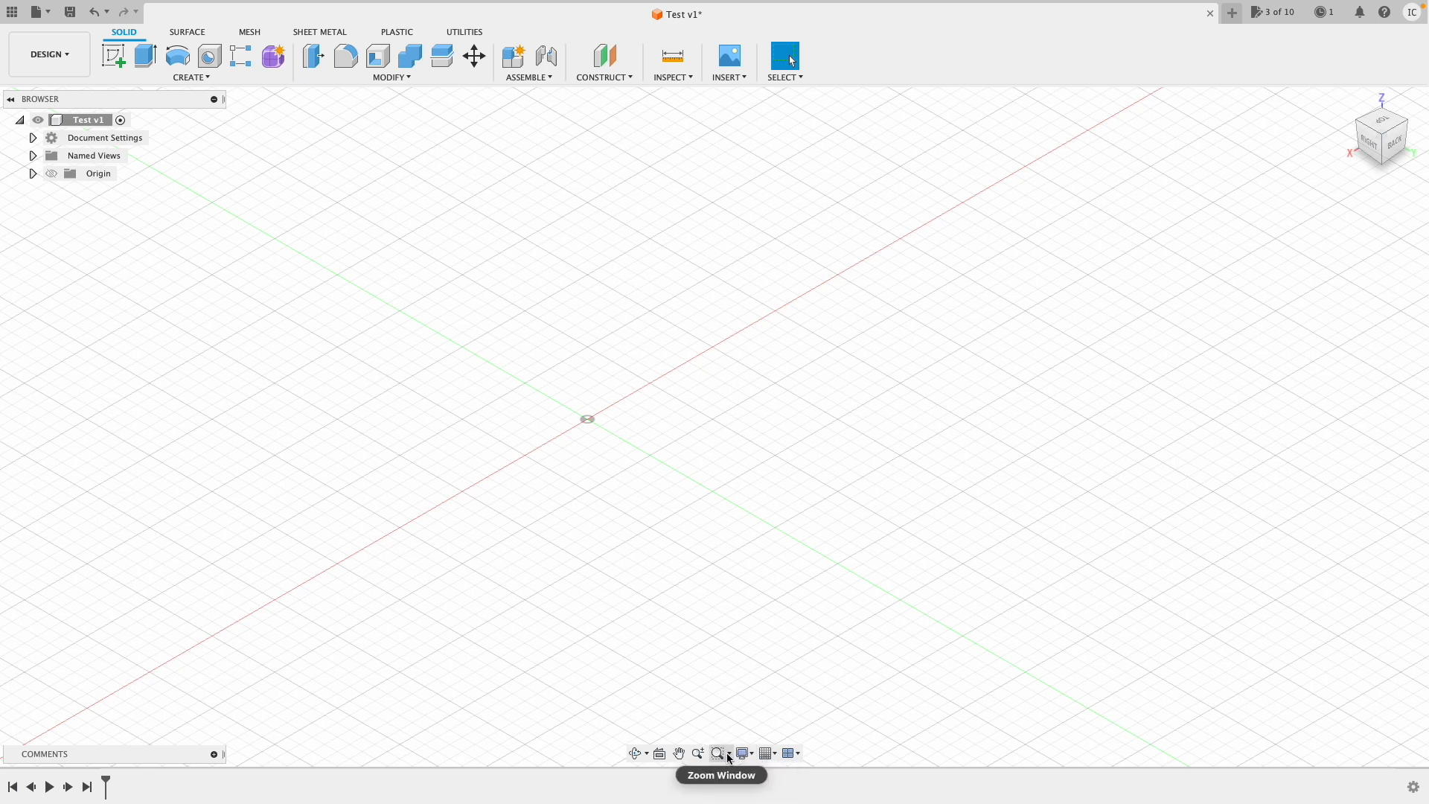
pyautogui.click(728, 753)
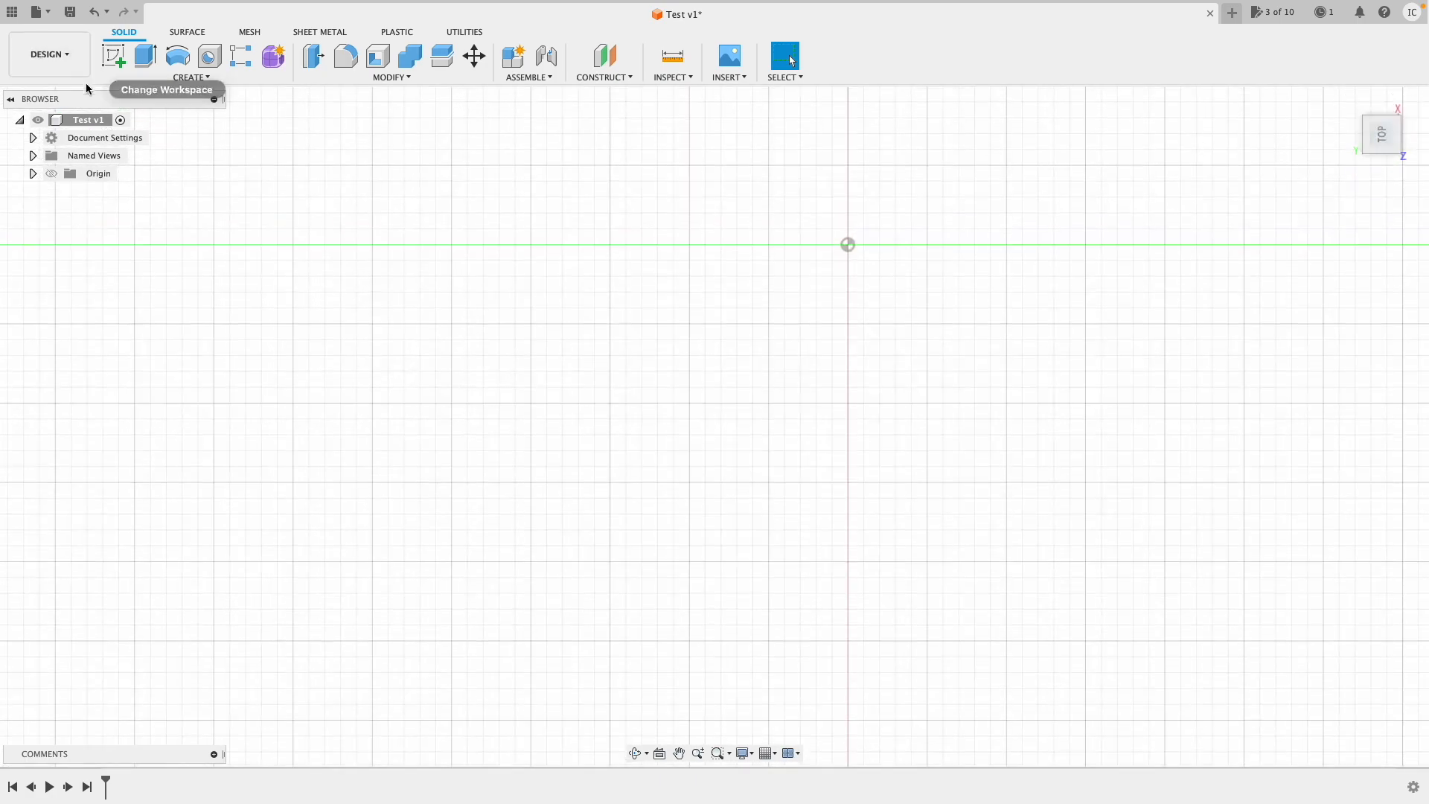
# Create a new sketch on the XY plane
pyautogui.moveTo(847, 243); pyautogui.dragTo(805, 165)
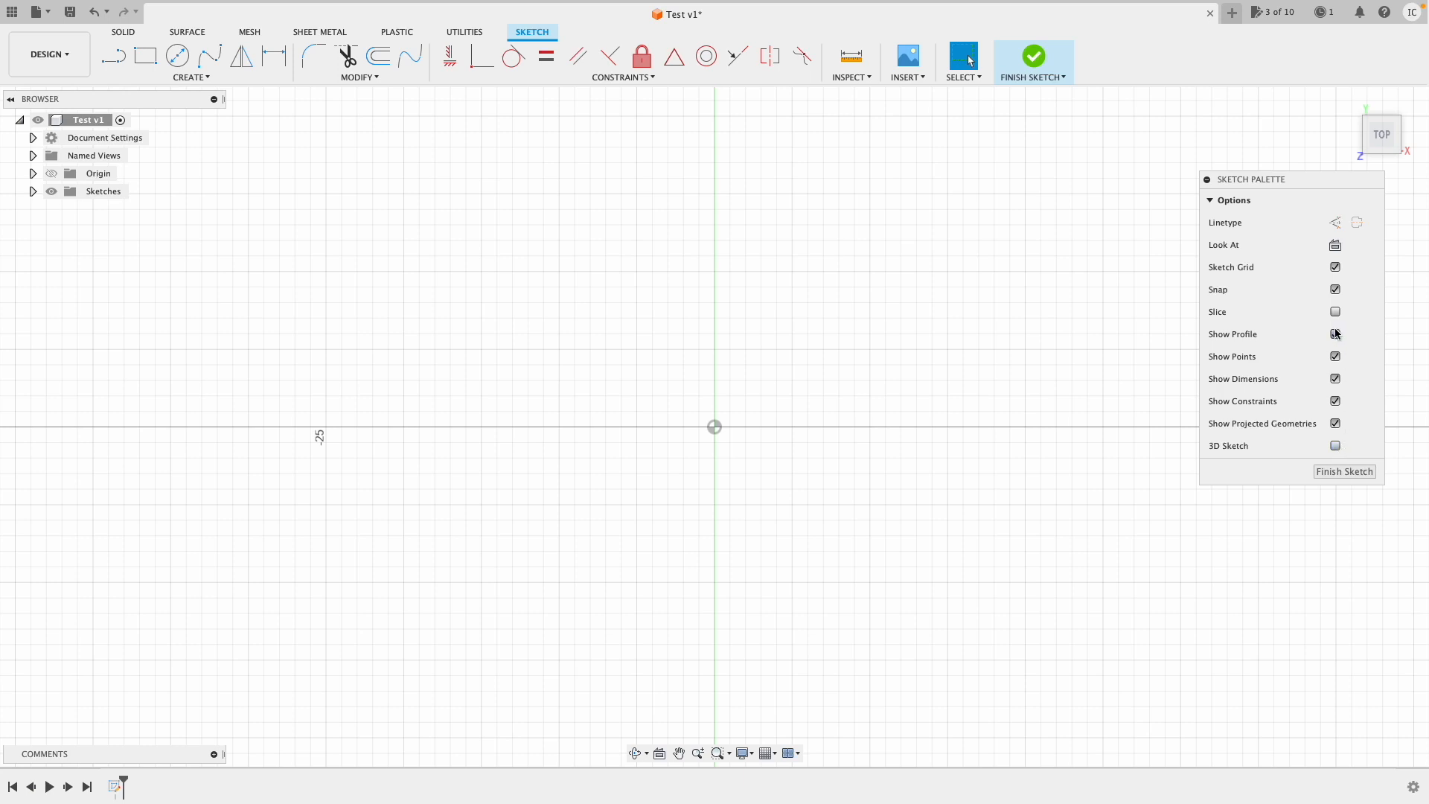
pyautogui.click(1335, 334)
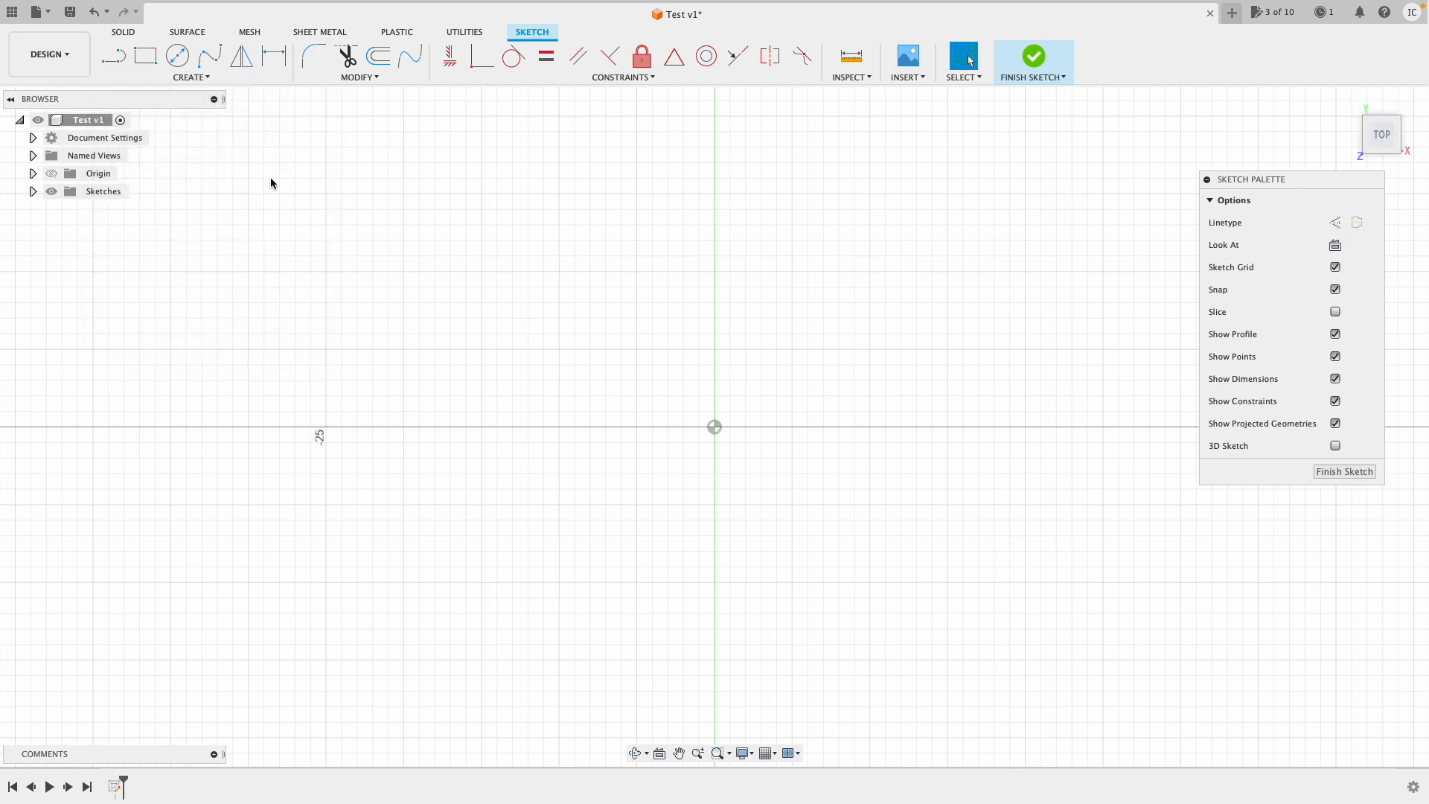
pyautogui.moveTo(143, 55)
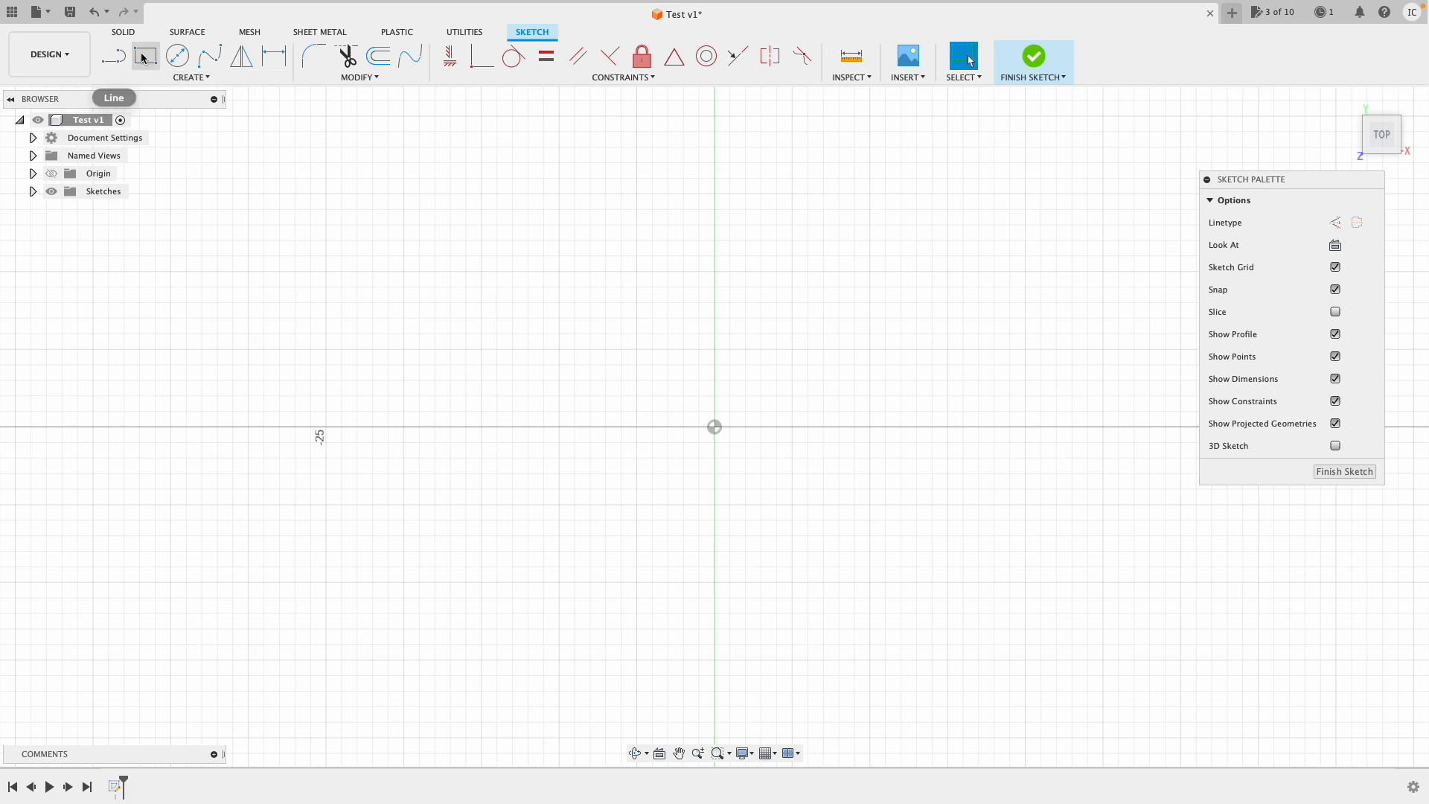
pyautogui.moveTo(144, 56)
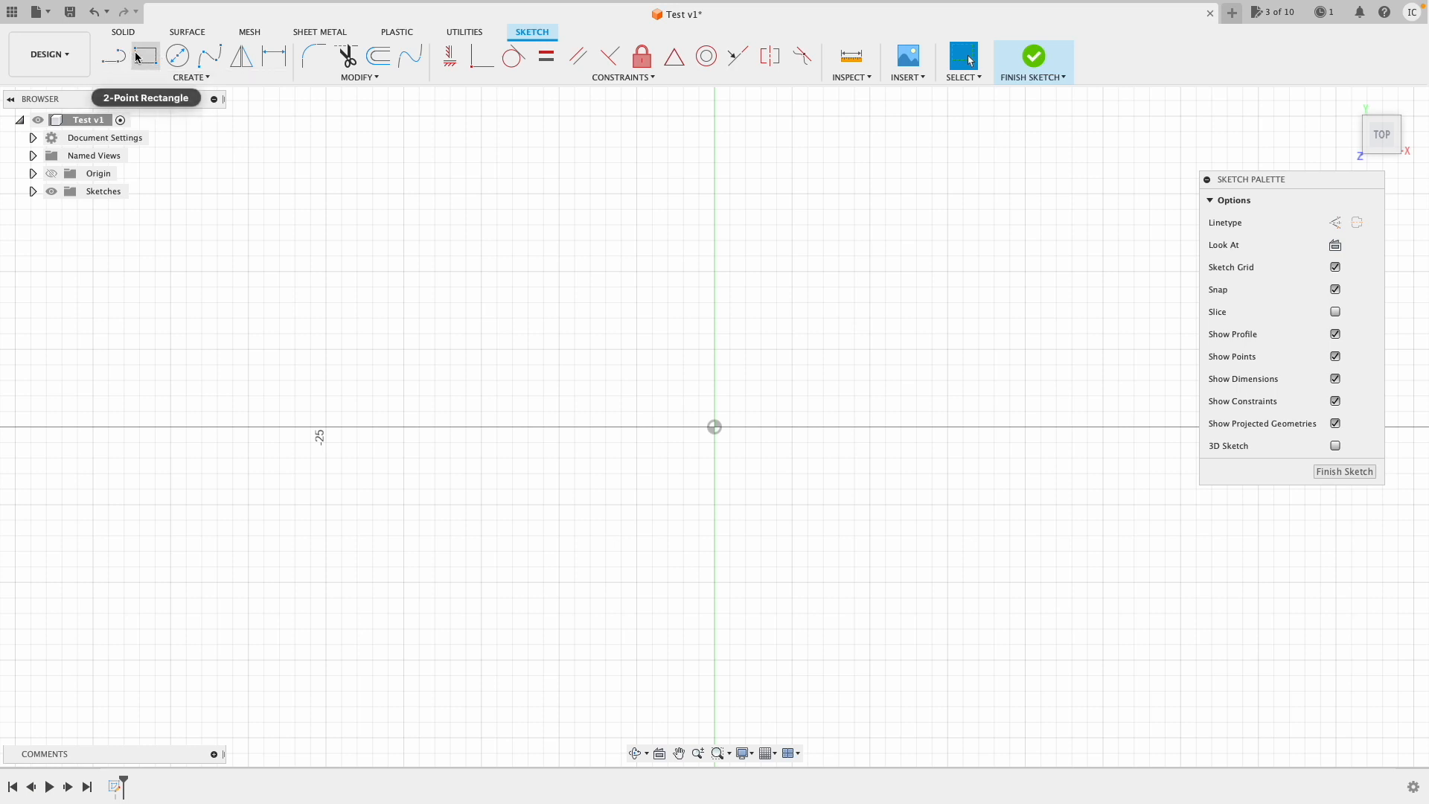
pyautogui.moveTo(347, 55)
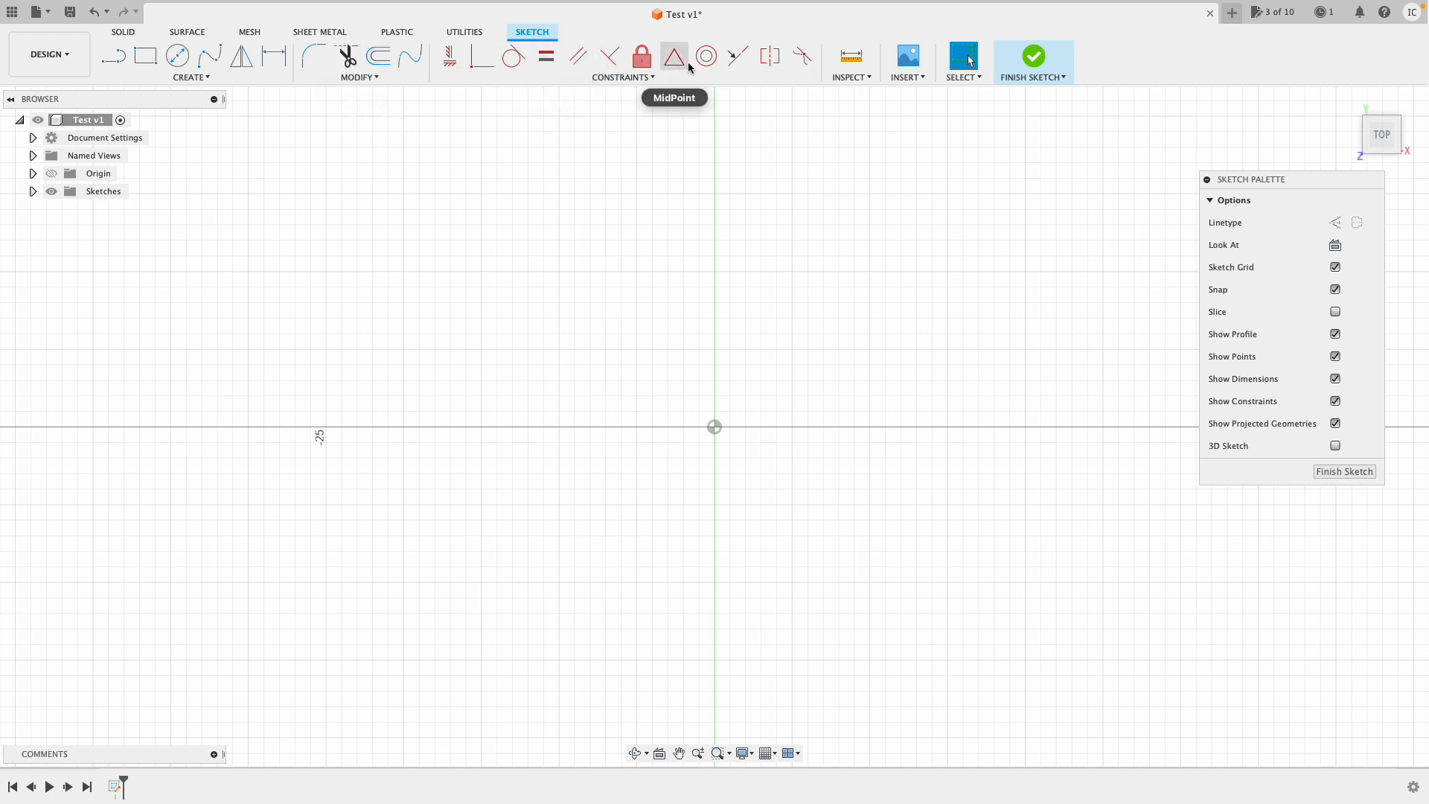
pyautogui.moveTo(706, 57)
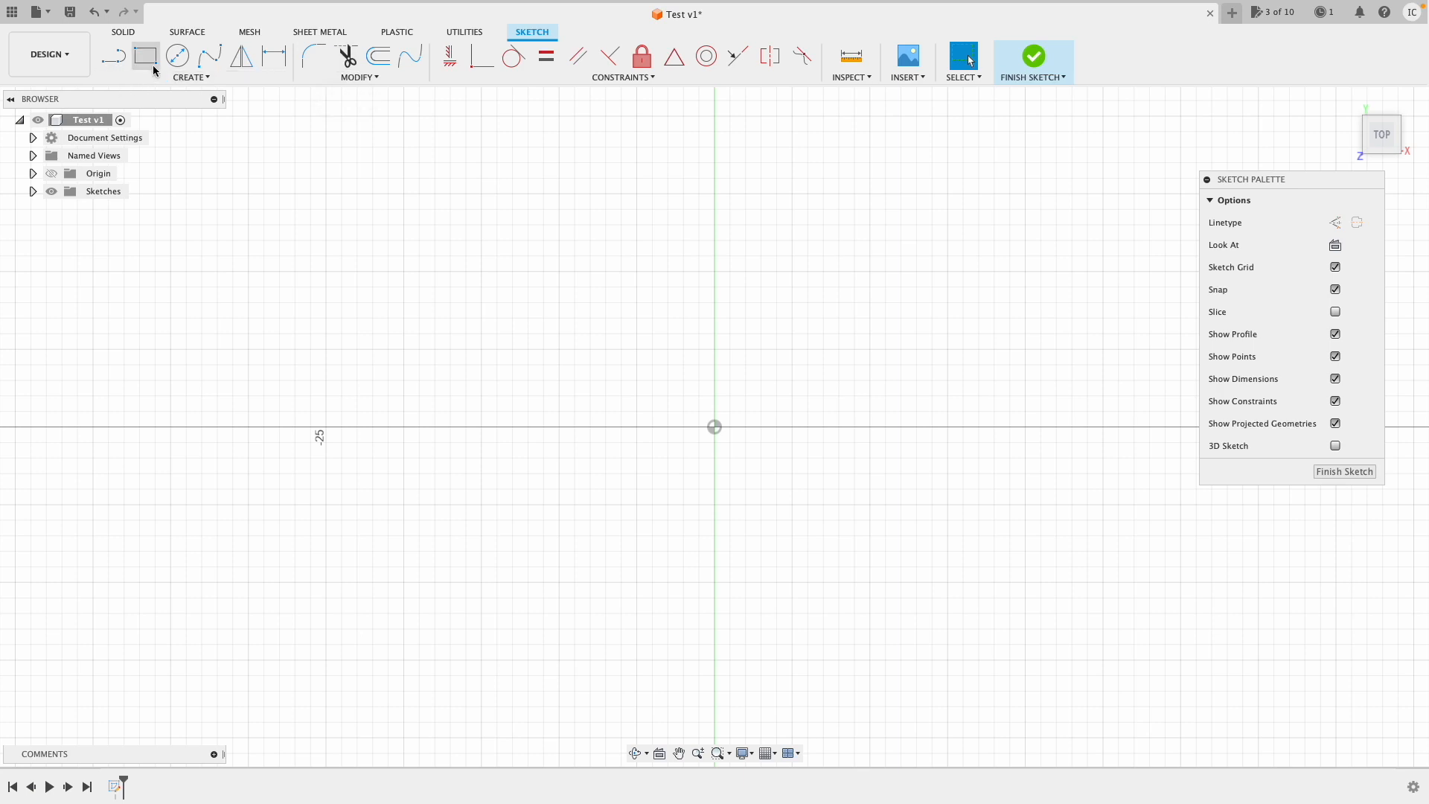
# Draw a 2-point rectangle from the origin up and to the right as a 20 mm square
pyautogui.click(144, 55)
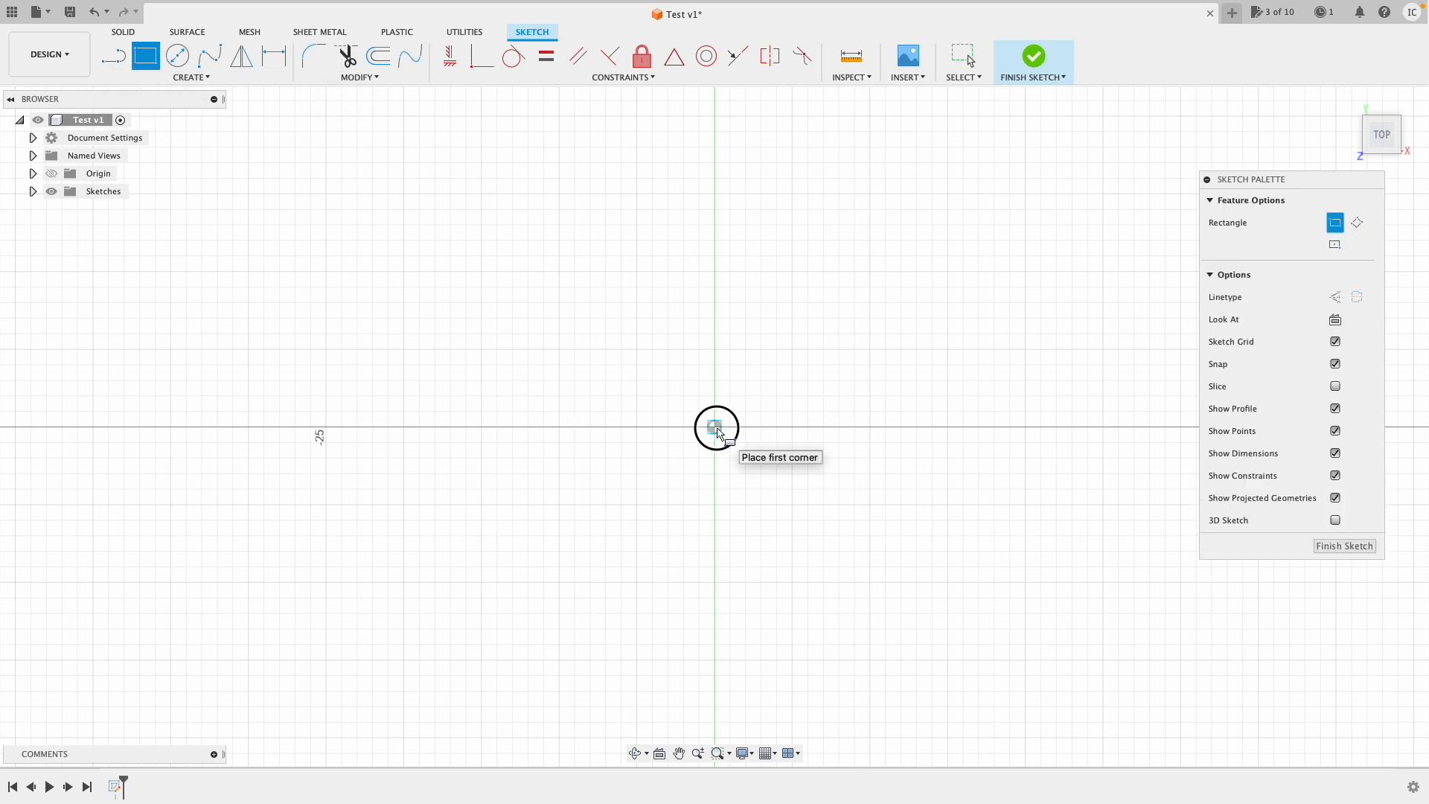
pyautogui.moveTo(713, 425); pyautogui.dragTo(973, 202)
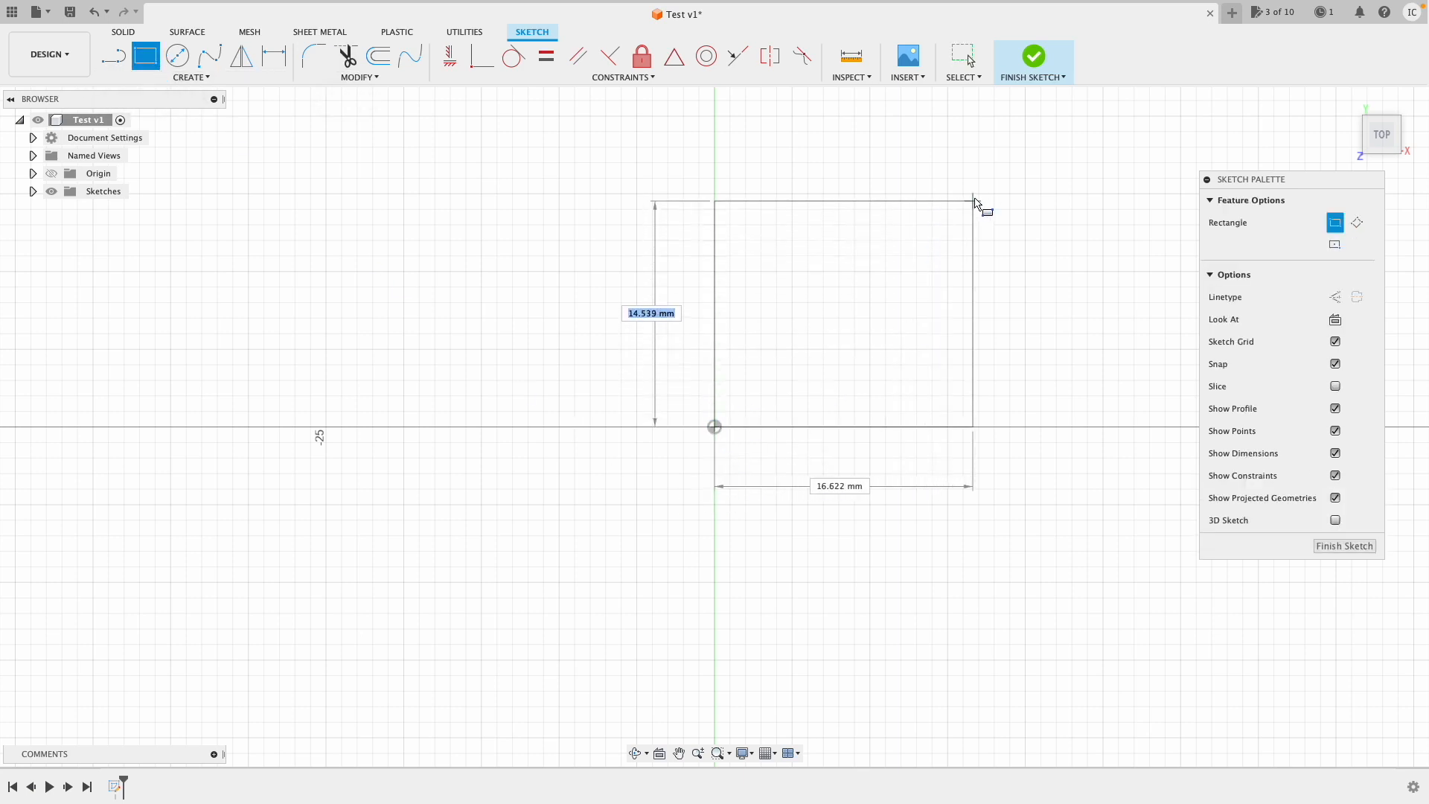
pyautogui.click(843, 408)
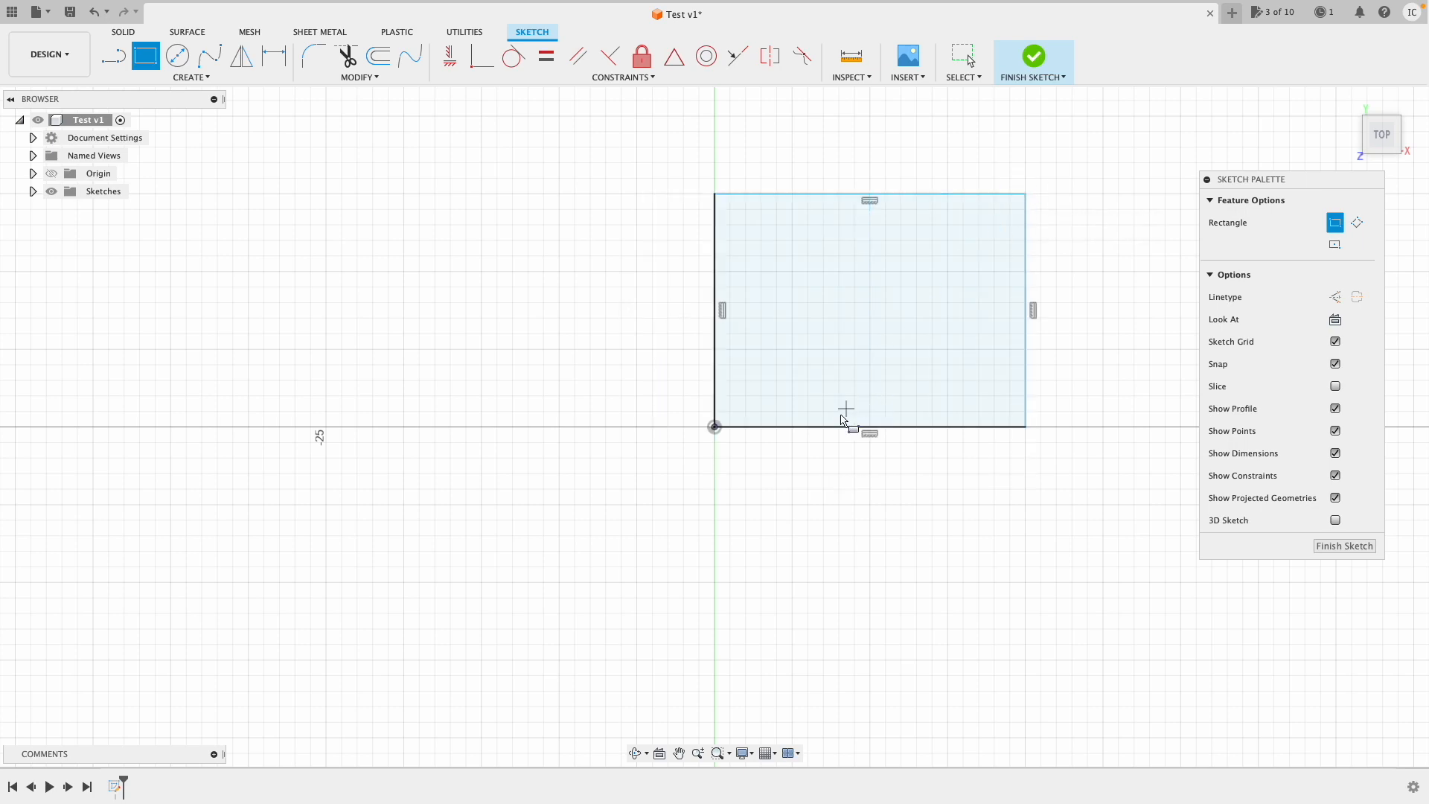
pyautogui.moveTo(409, 56)
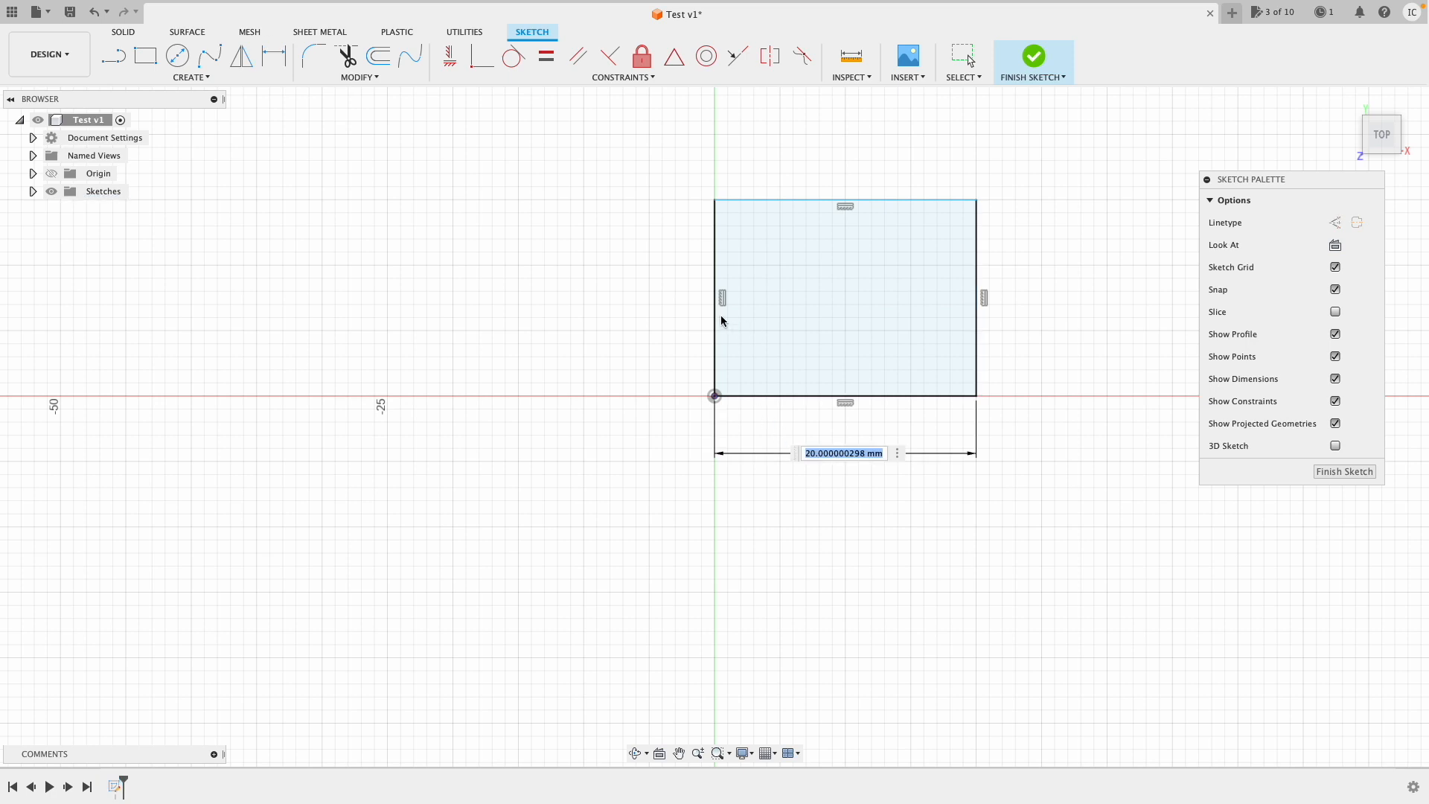
pyautogui.moveTo(644, 298)
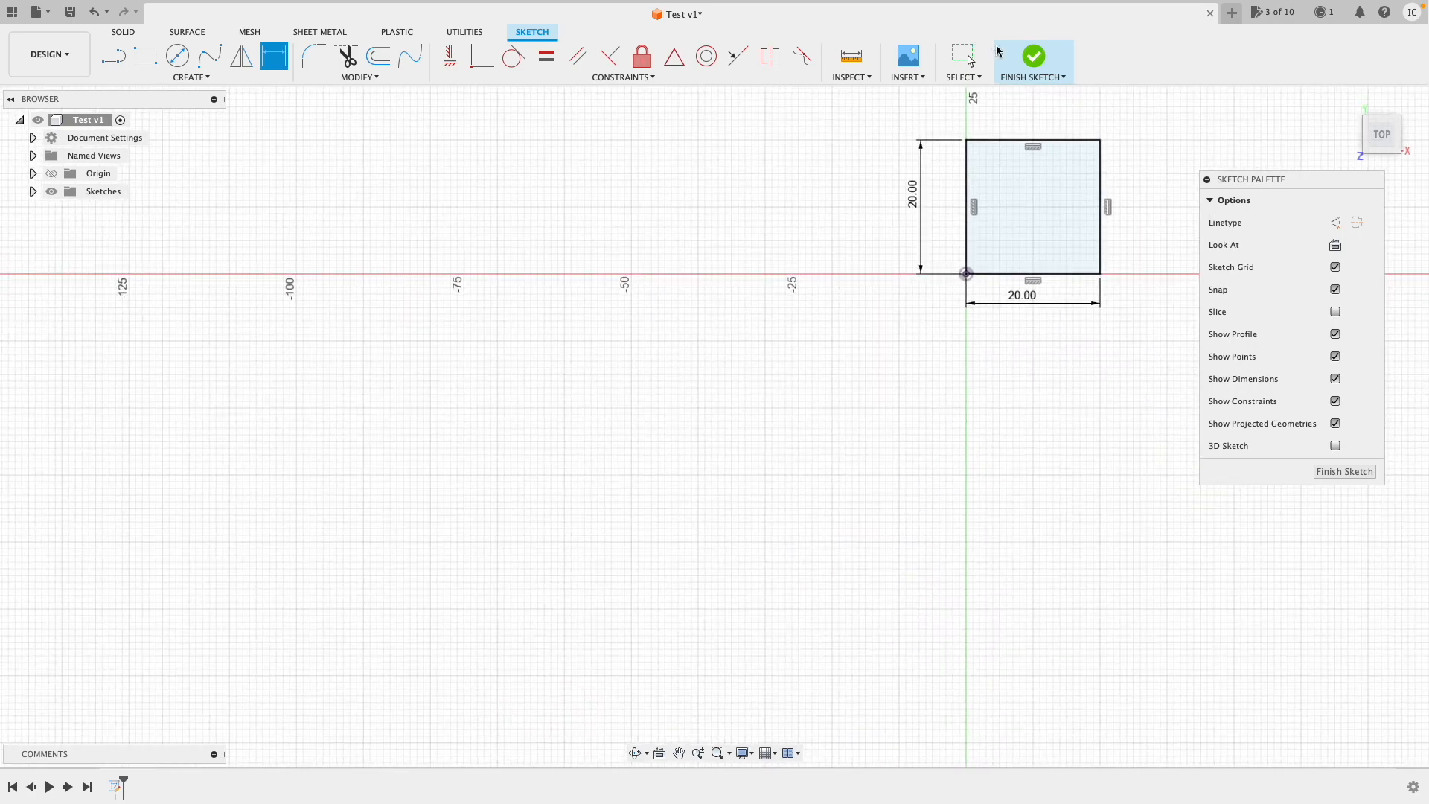
# Finish the 20 mm square sketch and view it from an angled 3D perspective
pyautogui.click(1033, 55)
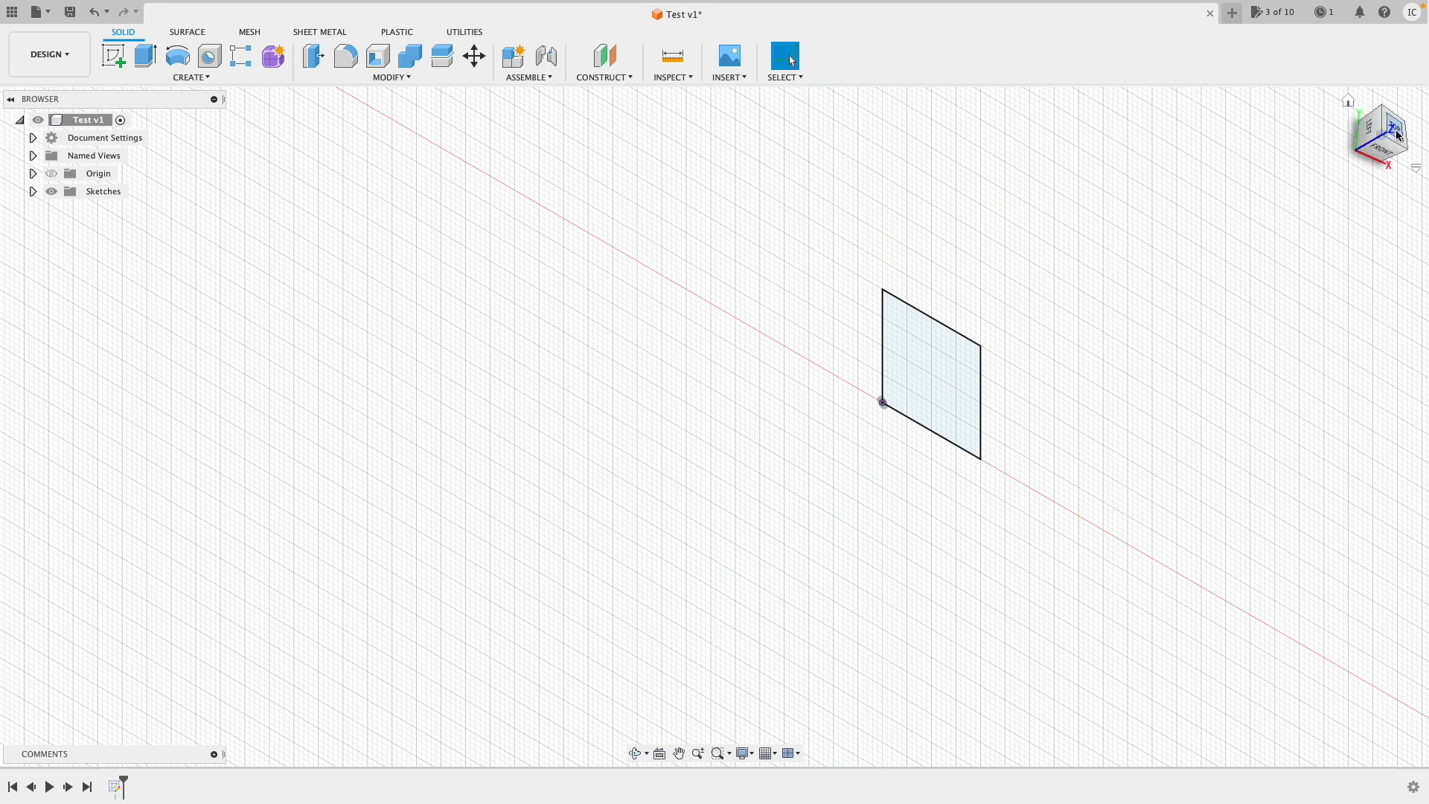
pyautogui.click(1381, 134)
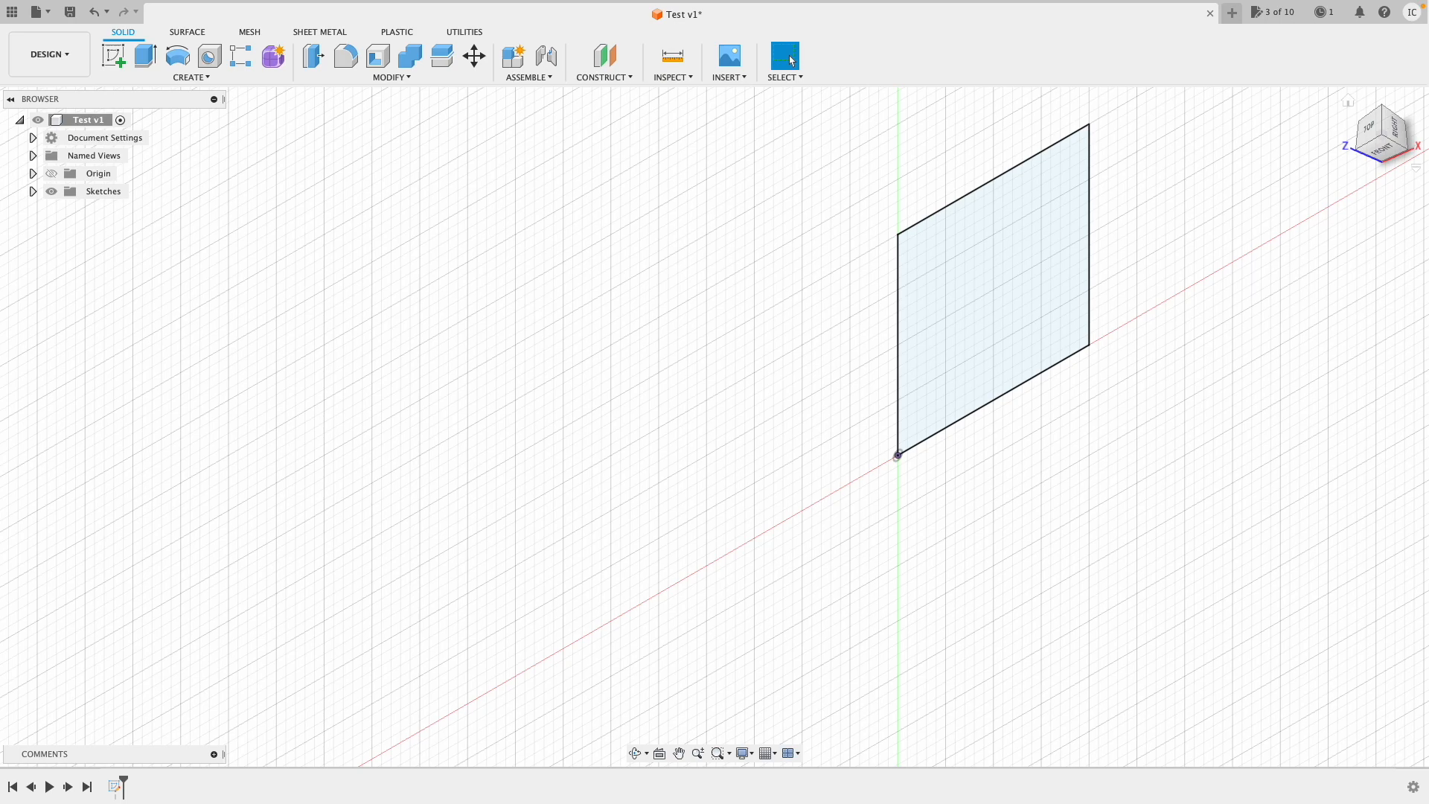
pyautogui.moveTo(1378, 134)
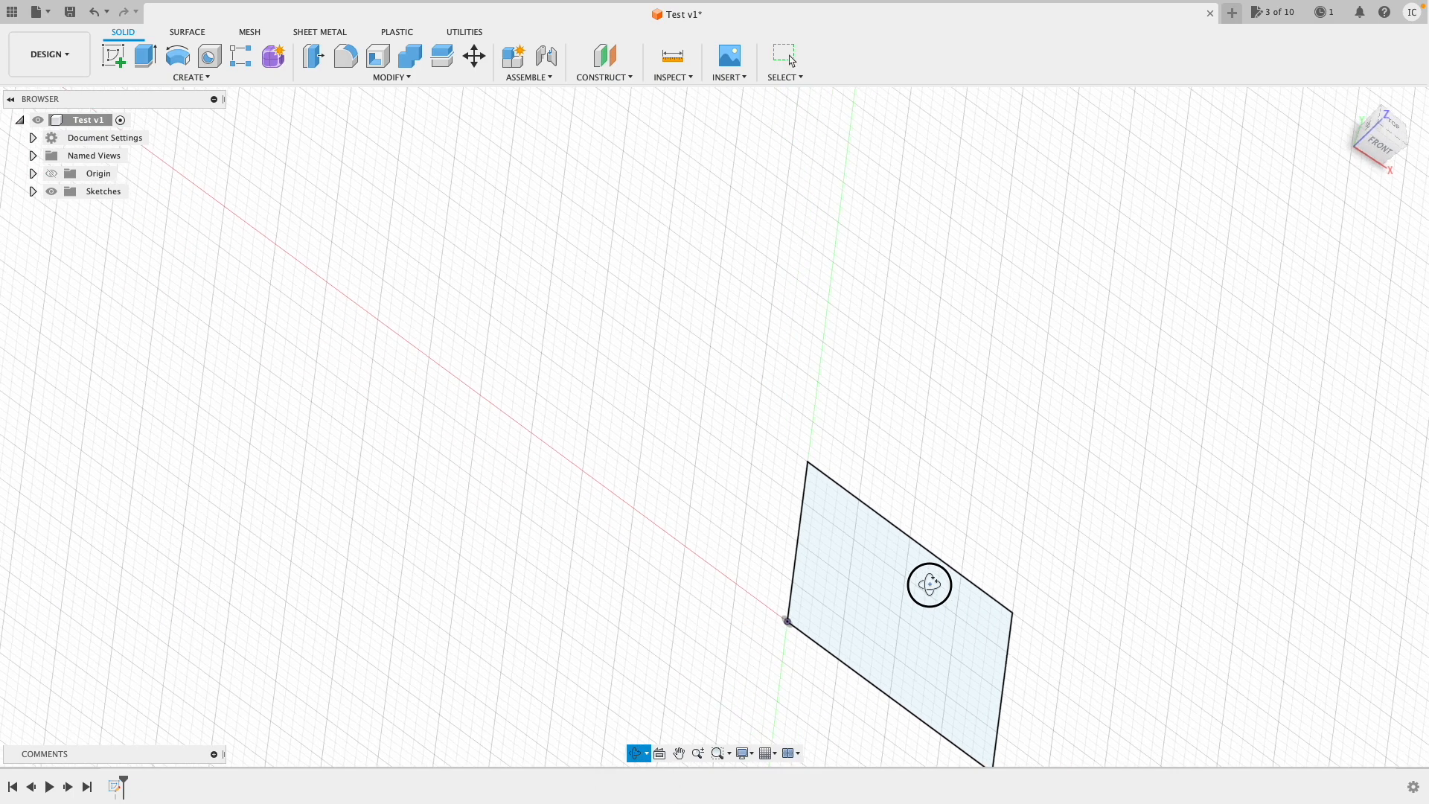
pyautogui.moveTo(929, 584); pyautogui.dragTo(965, 595)
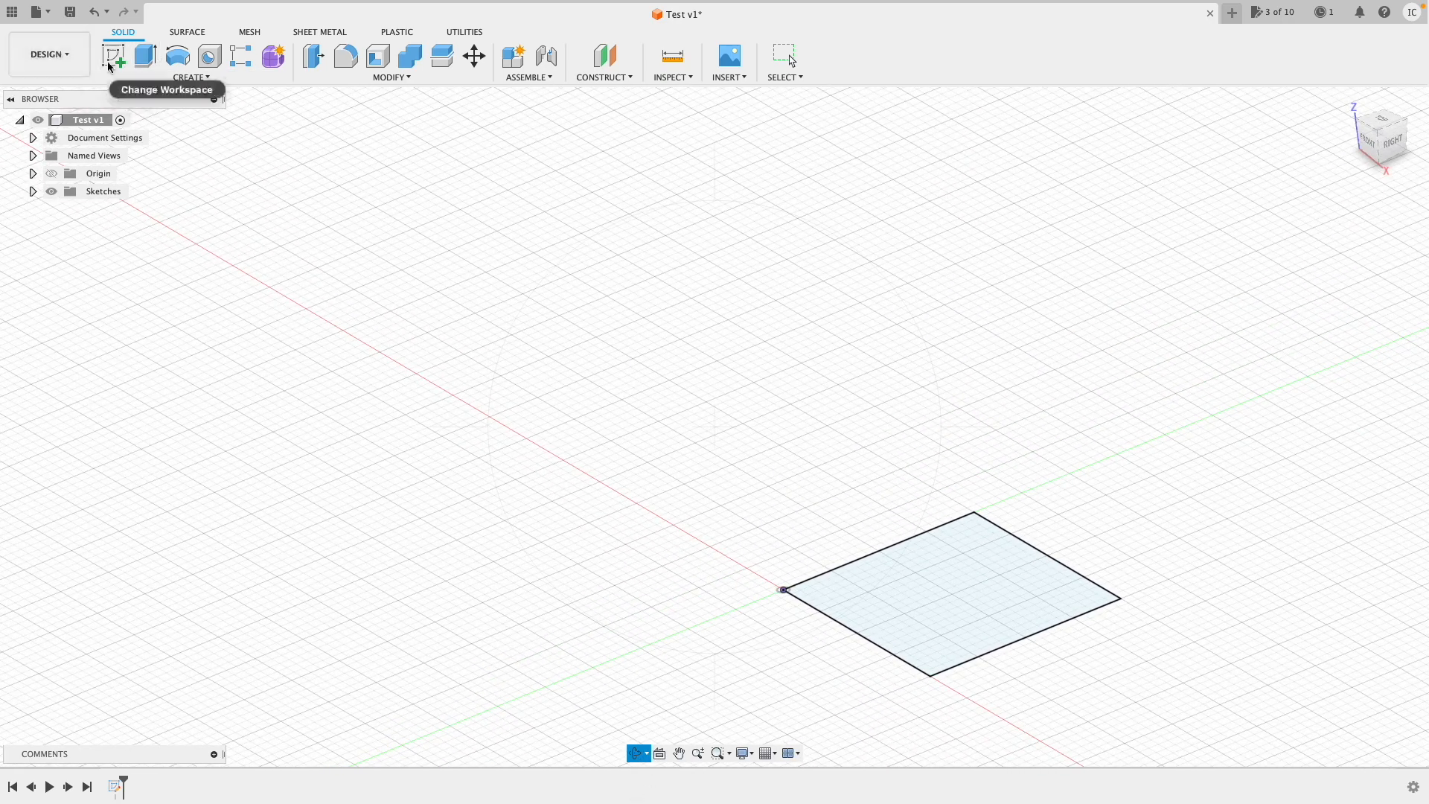
# Extrude the square profile upward 22 mm into a solid box
pyautogui.click(143, 56)
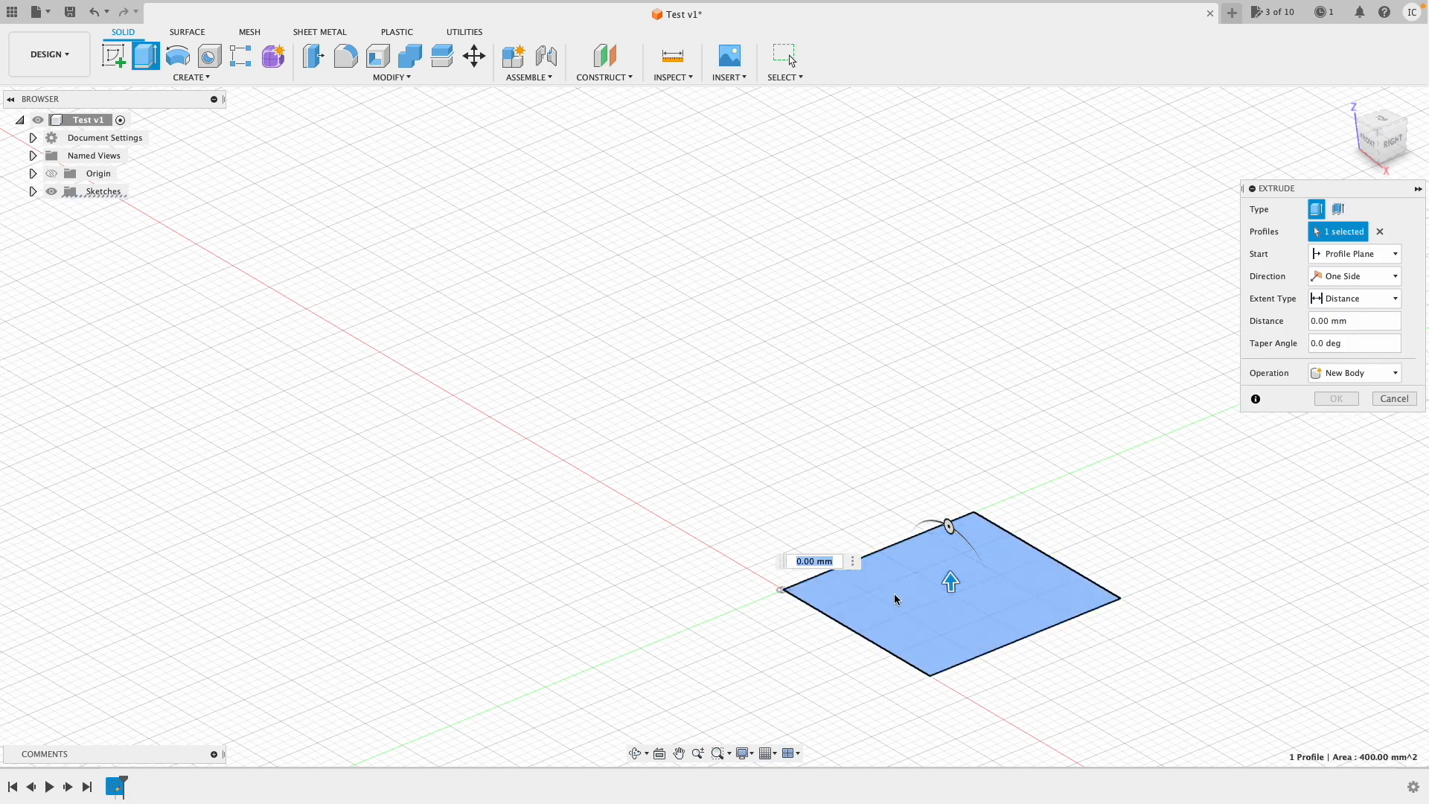
pyautogui.click(1380, 231)
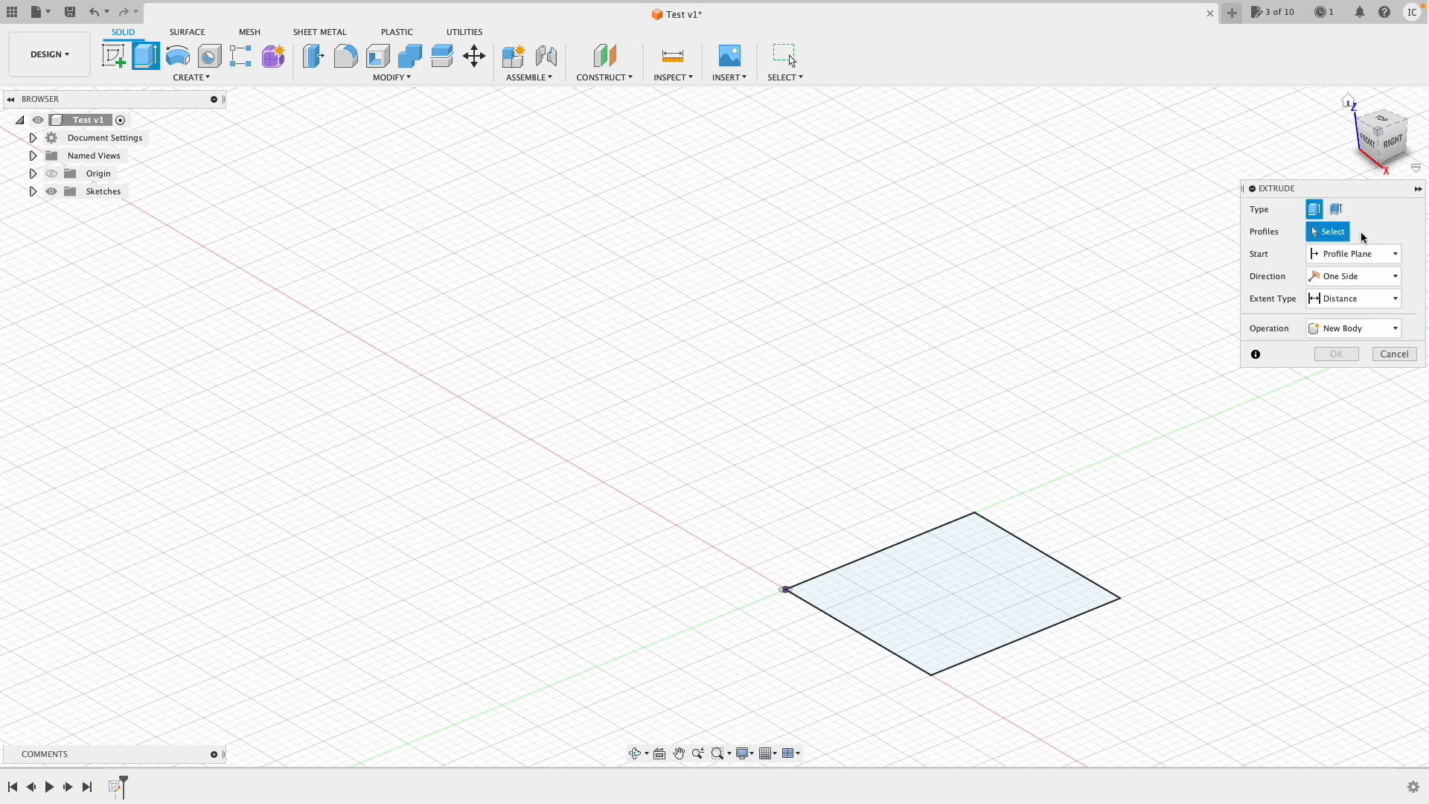
pyautogui.click(948, 588)
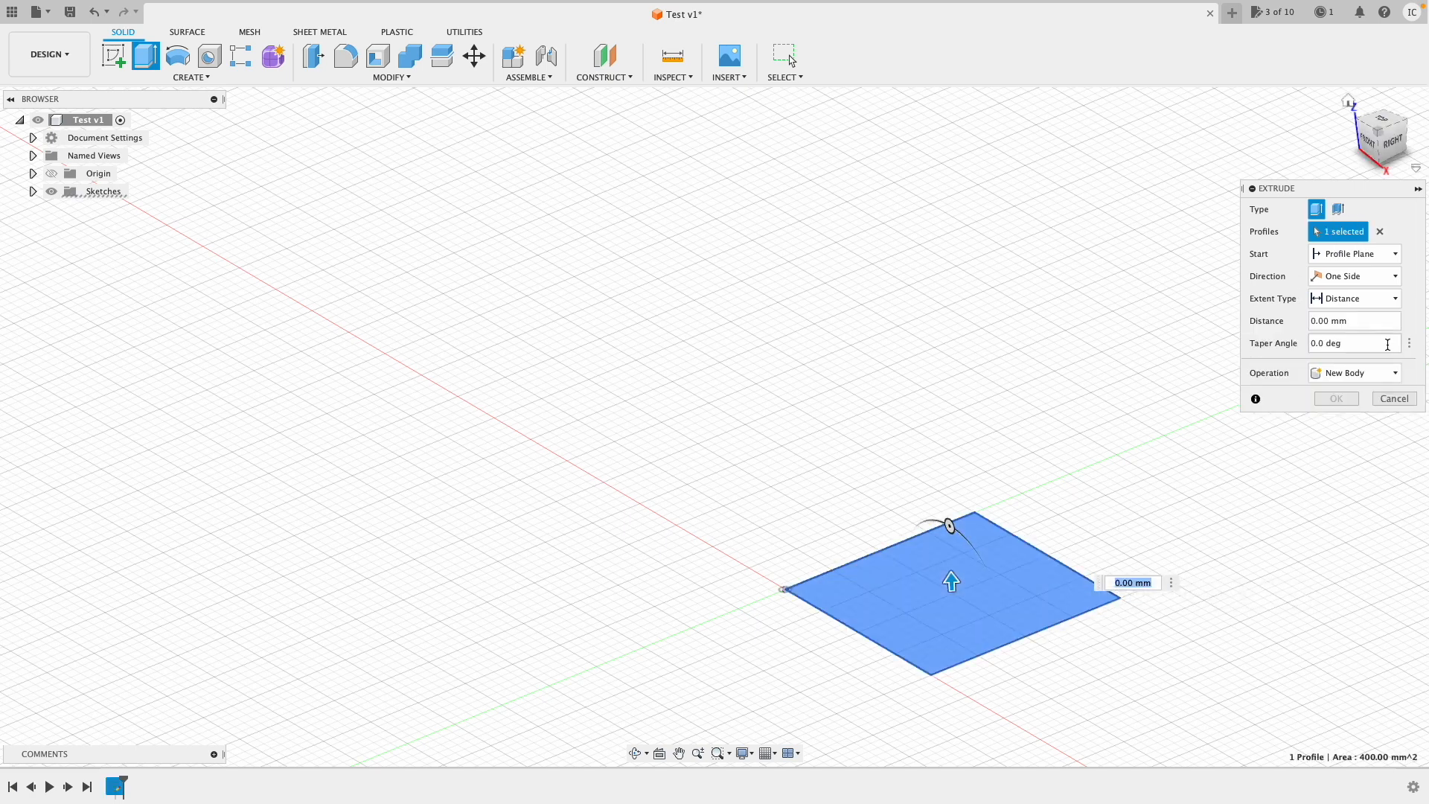
pyautogui.moveTo(951, 582); pyautogui.dragTo(951, 485)
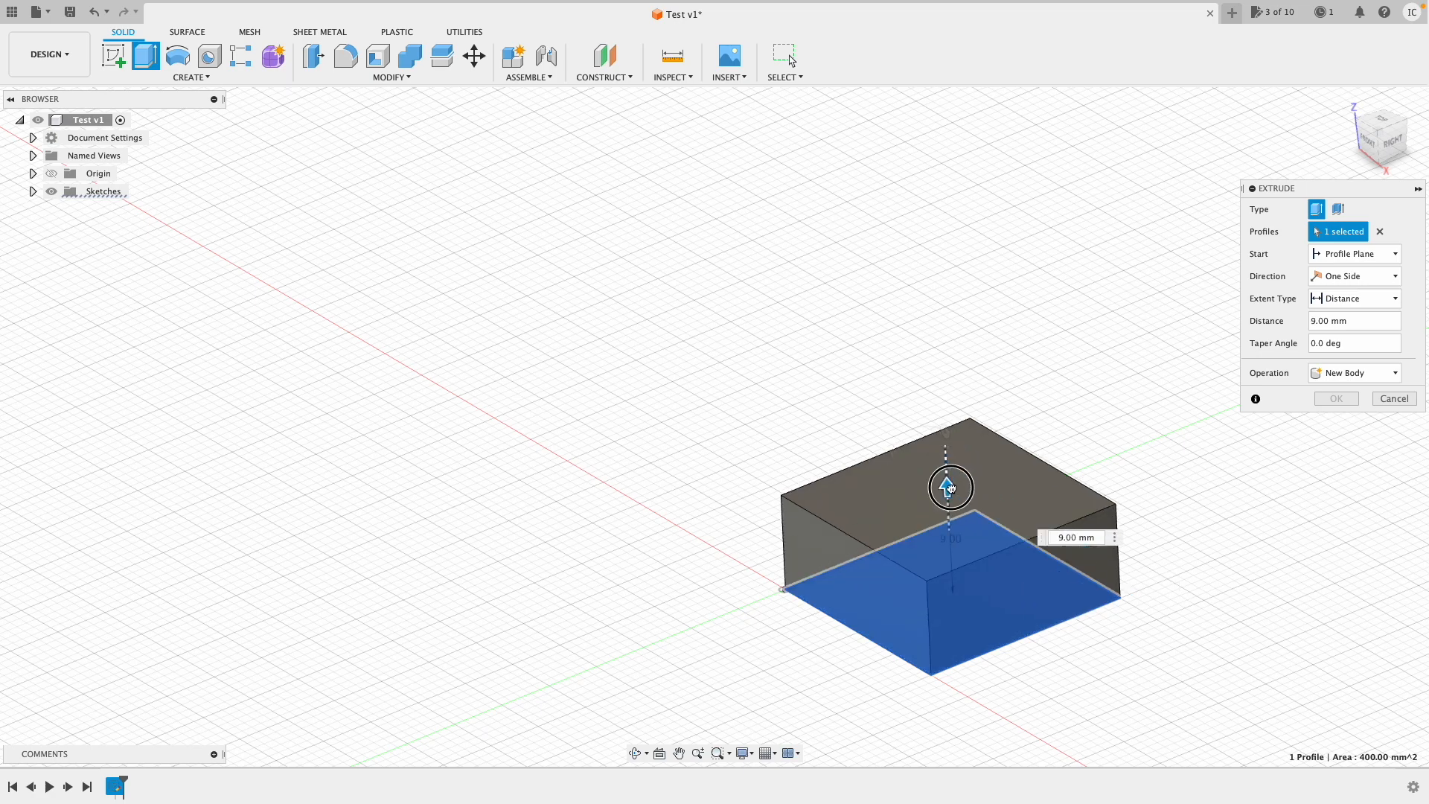
pyautogui.moveTo(951, 485); pyautogui.dragTo(939, 350)
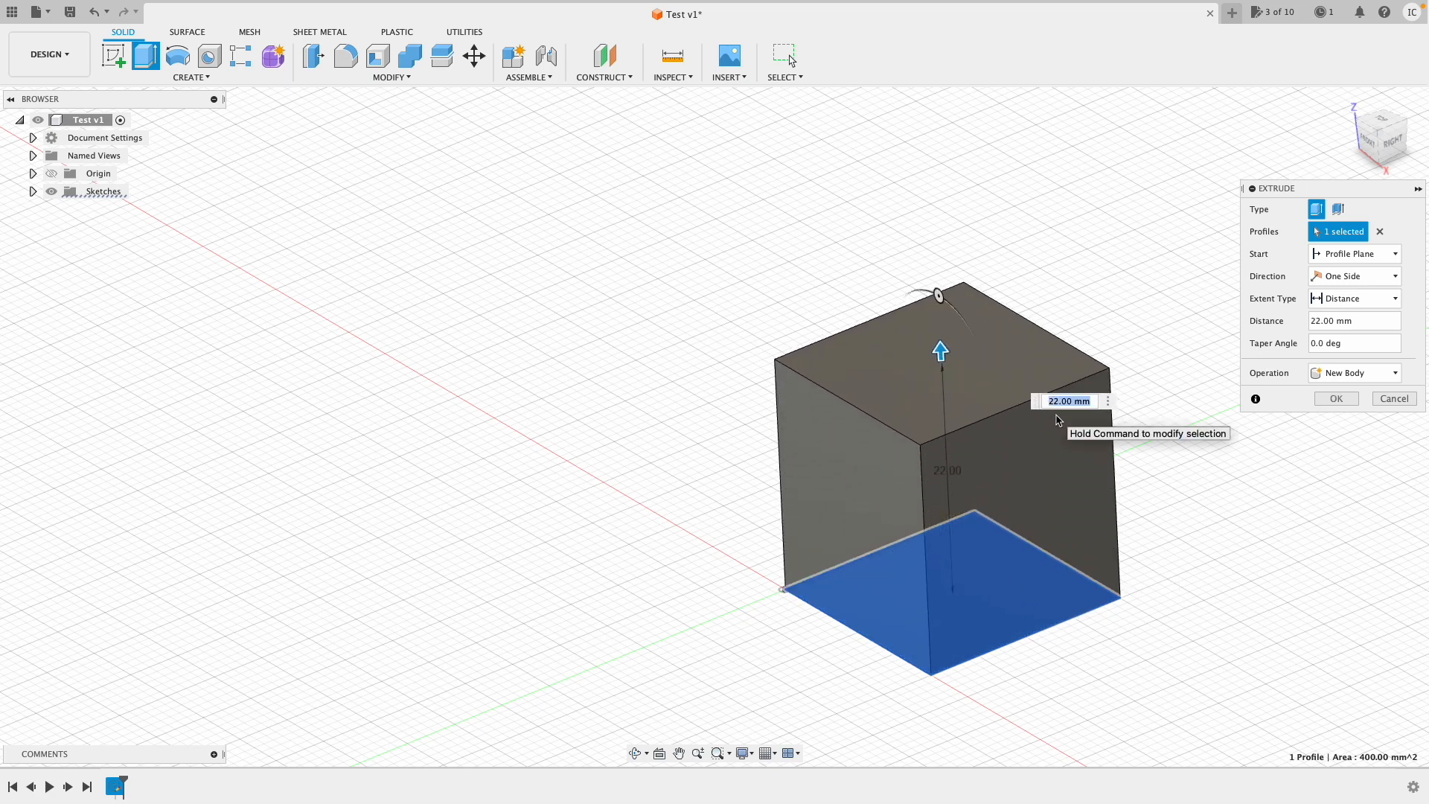
pyautogui.click(1335, 399)
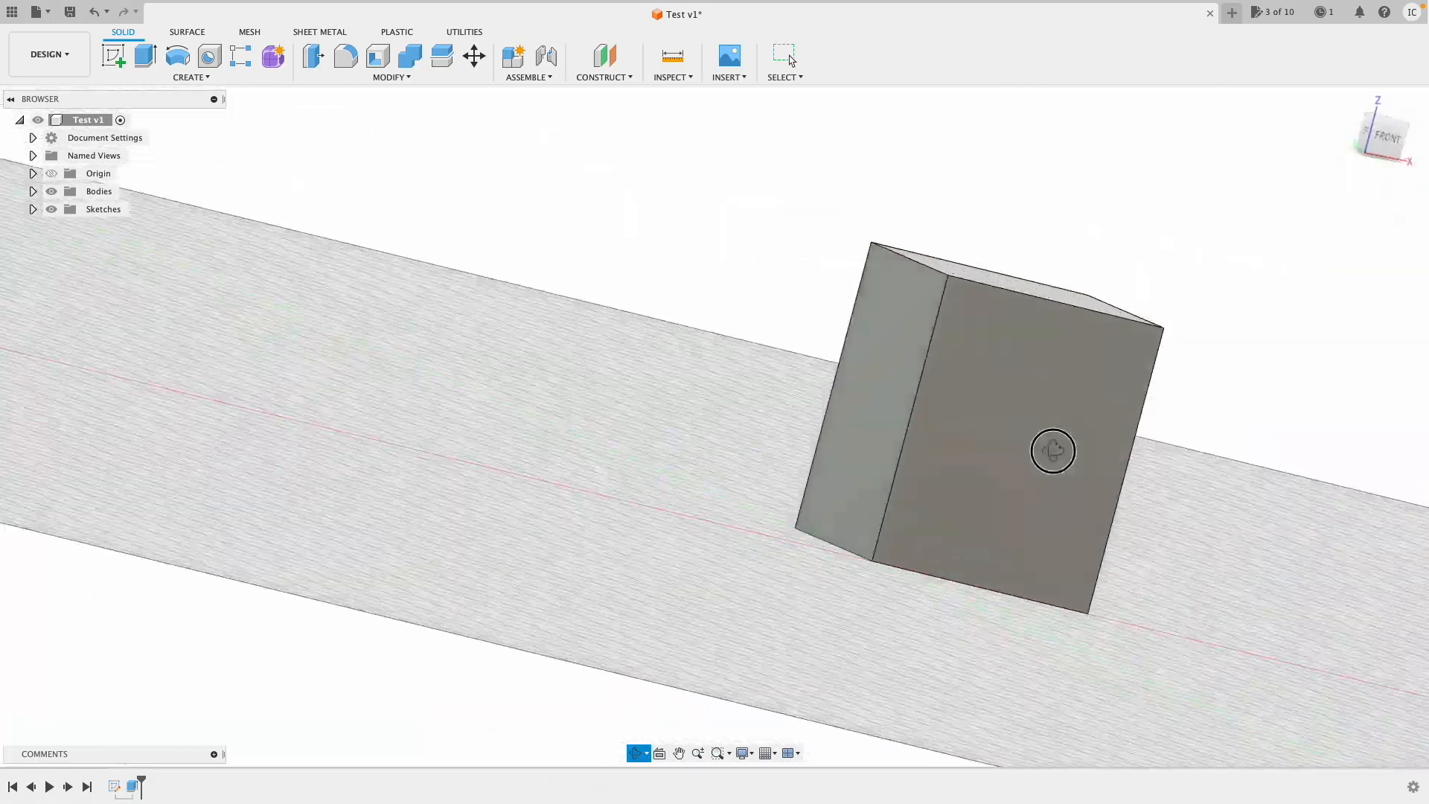
pyautogui.moveTo(1052, 451); pyautogui.dragTo(935, 508)
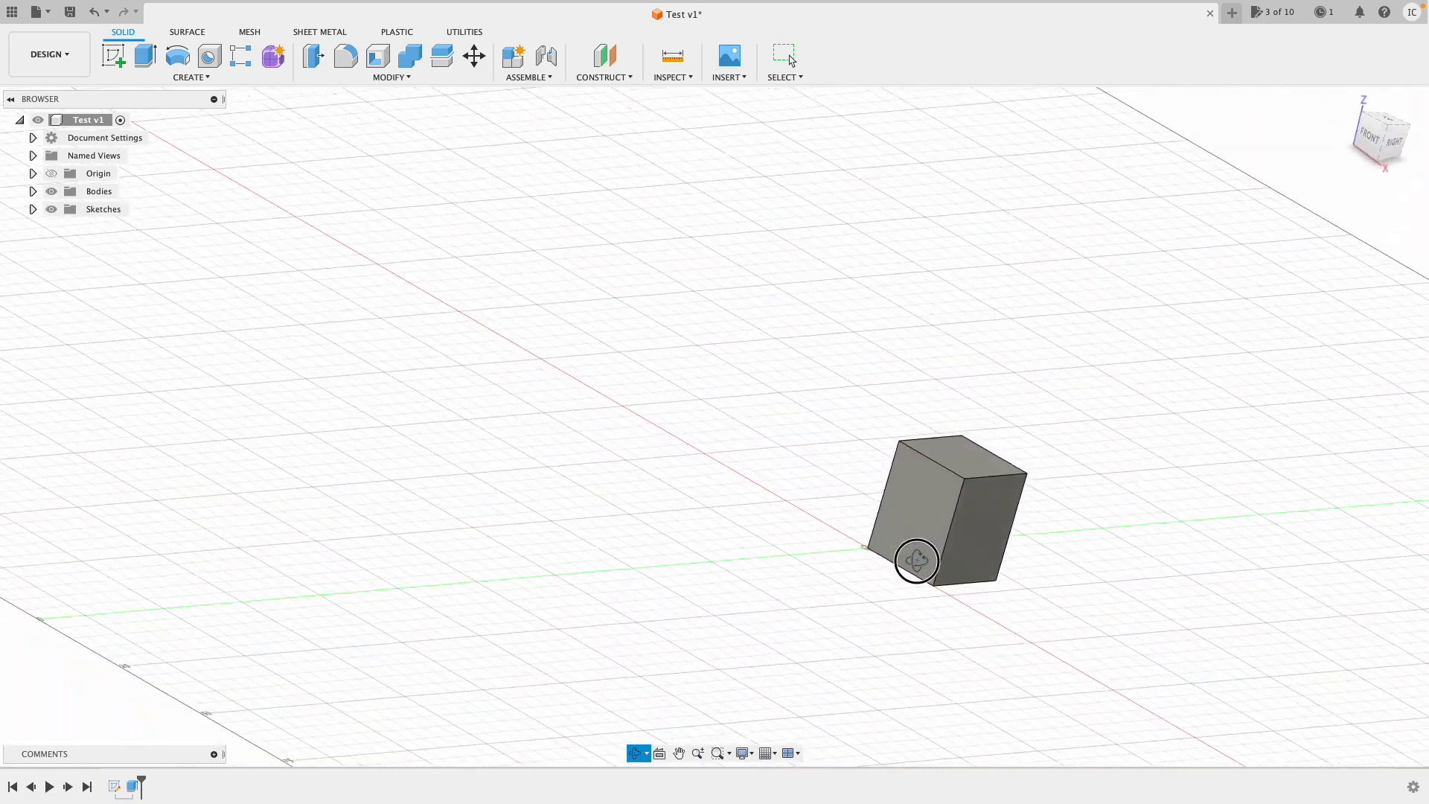
pyautogui.moveTo(916, 561); pyautogui.dragTo(947, 575)
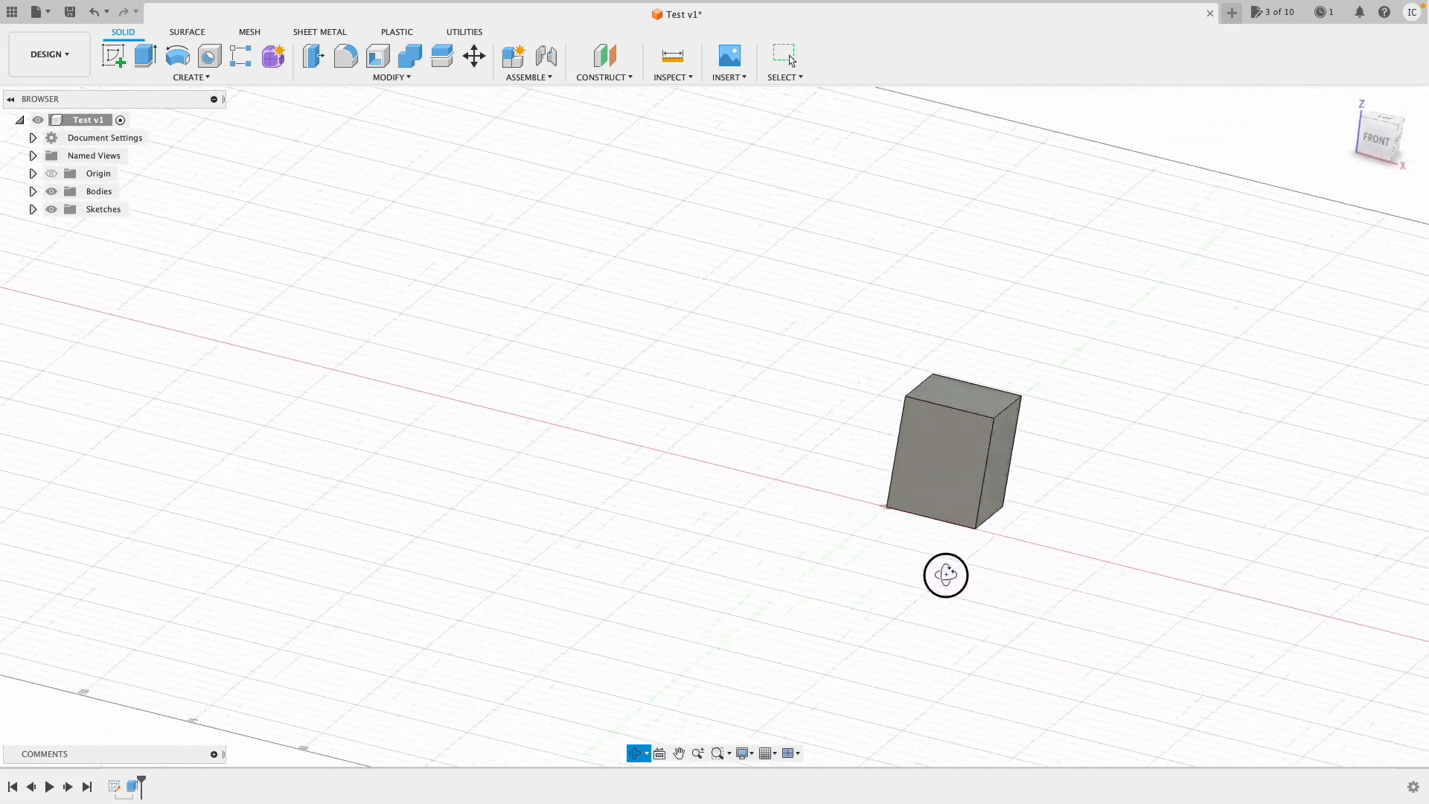
pyautogui.moveTo(946, 575); pyautogui.dragTo(859, 378)
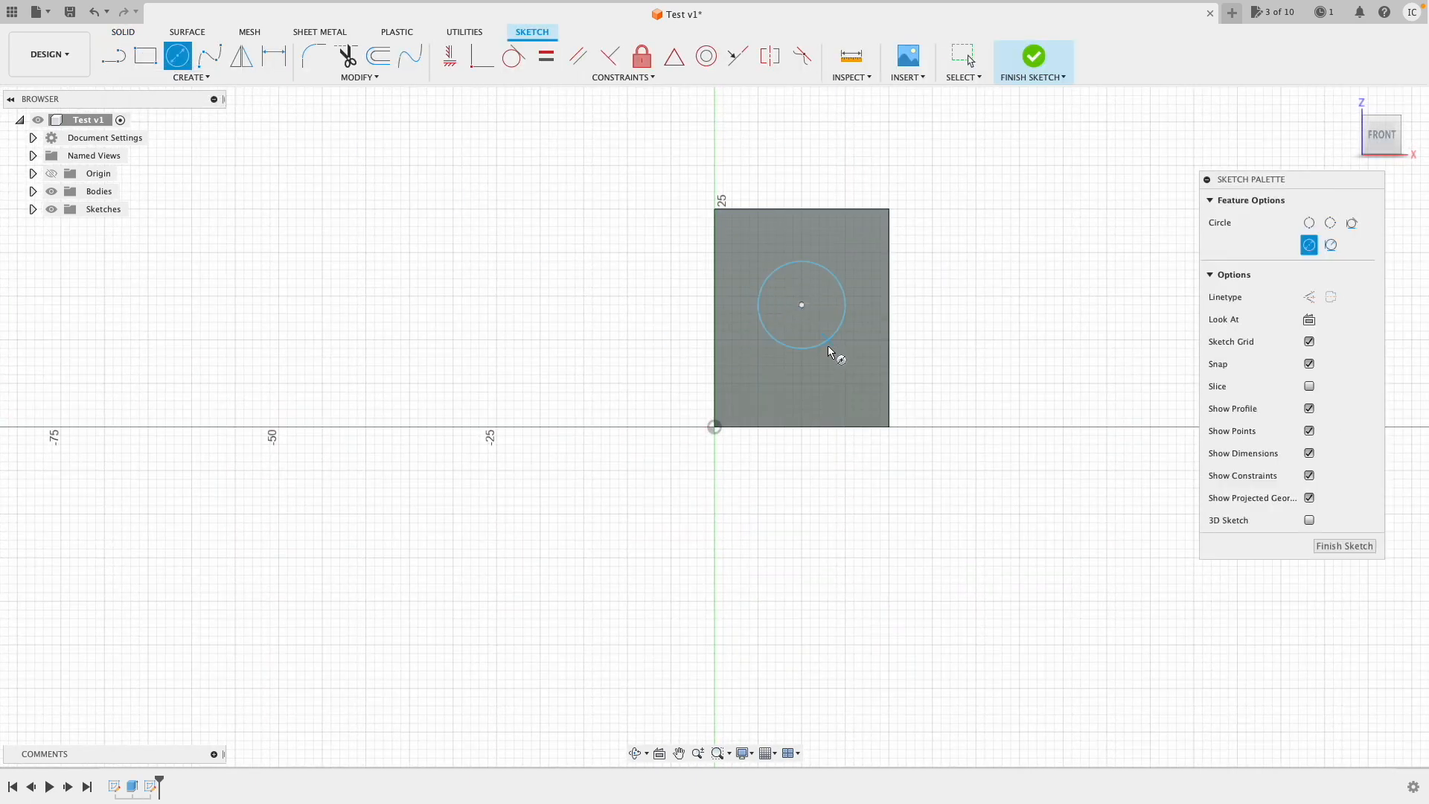
pyautogui.moveTo(1033, 56)
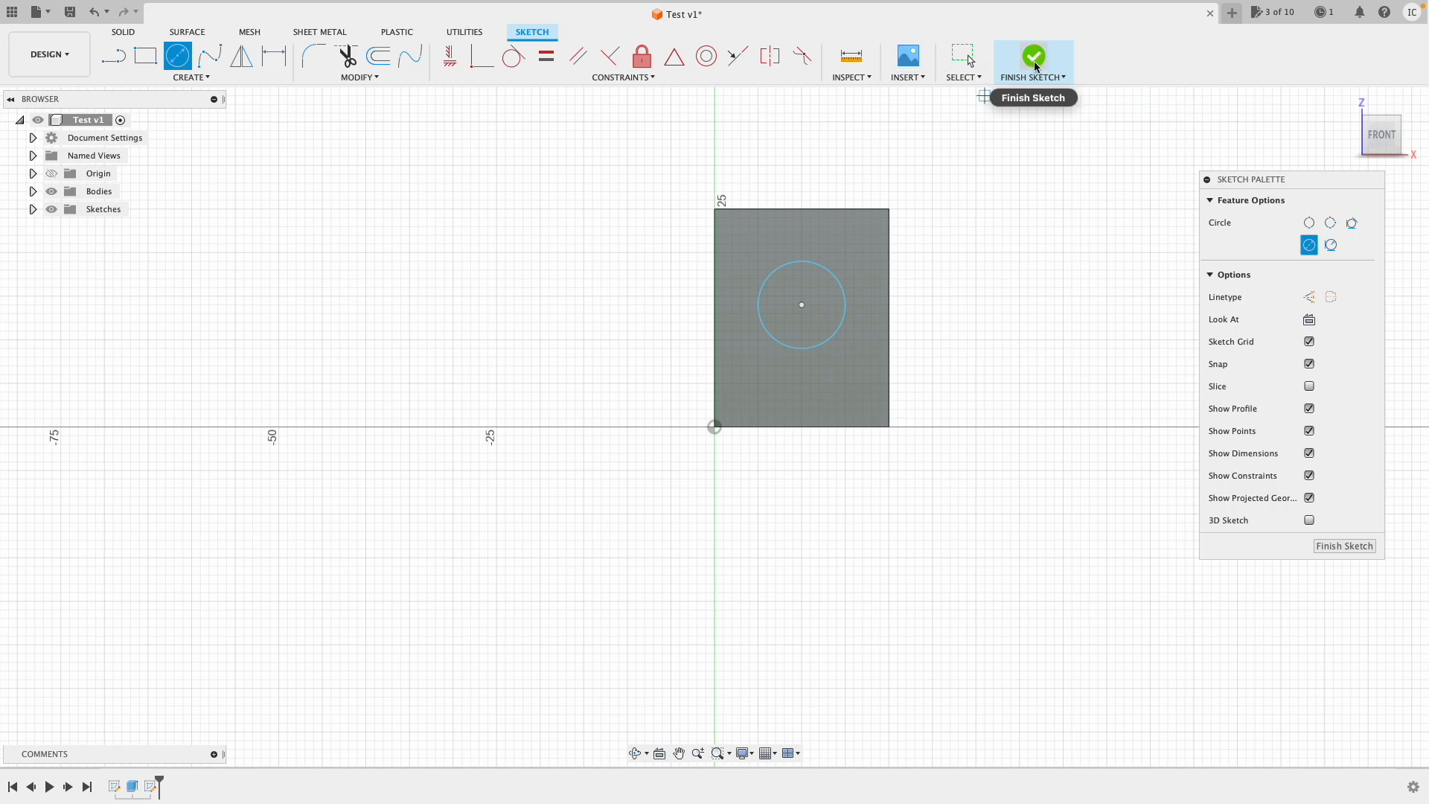
# Finish the circle sketch on the box's front face
pyautogui.click(1033, 55)
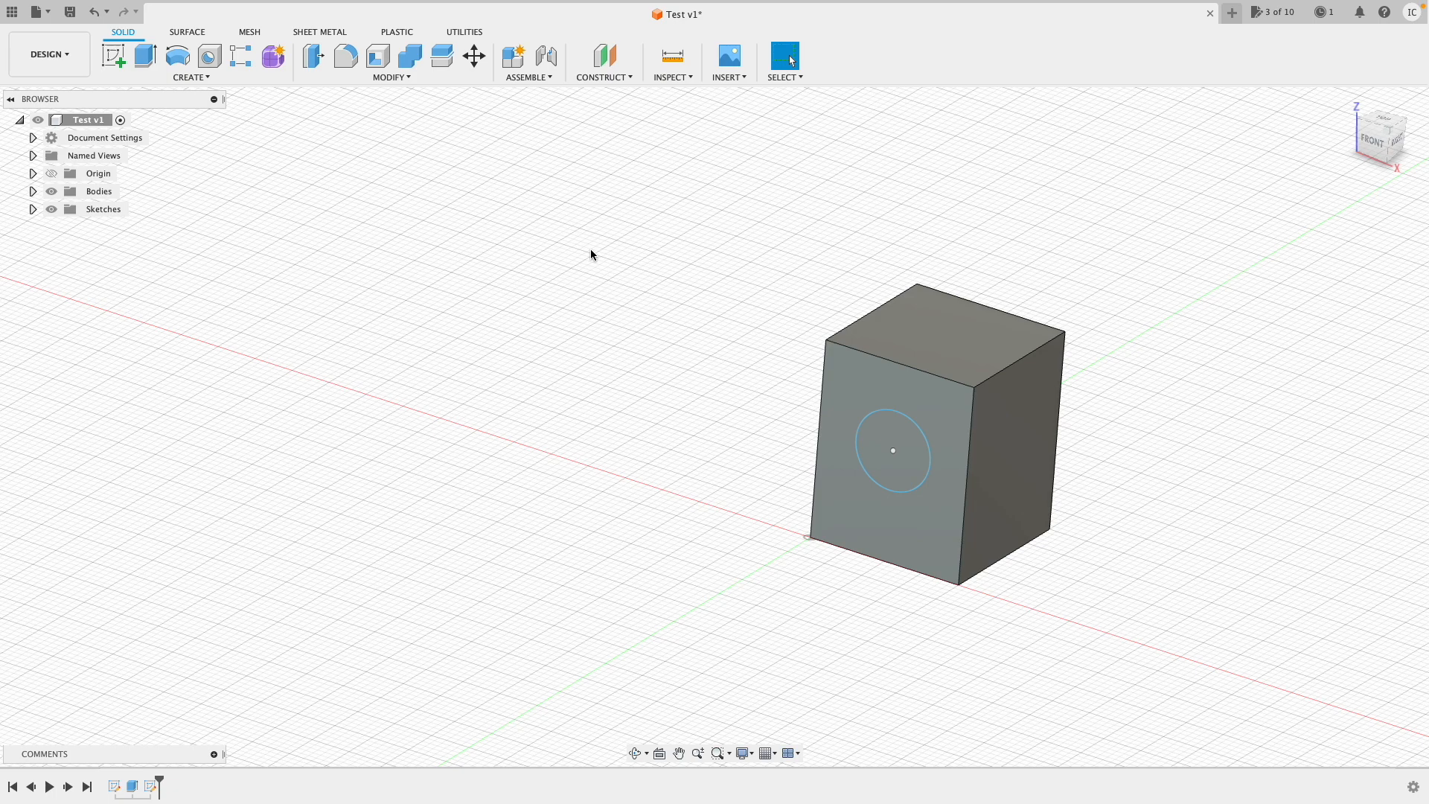
pyautogui.moveTo(145, 57)
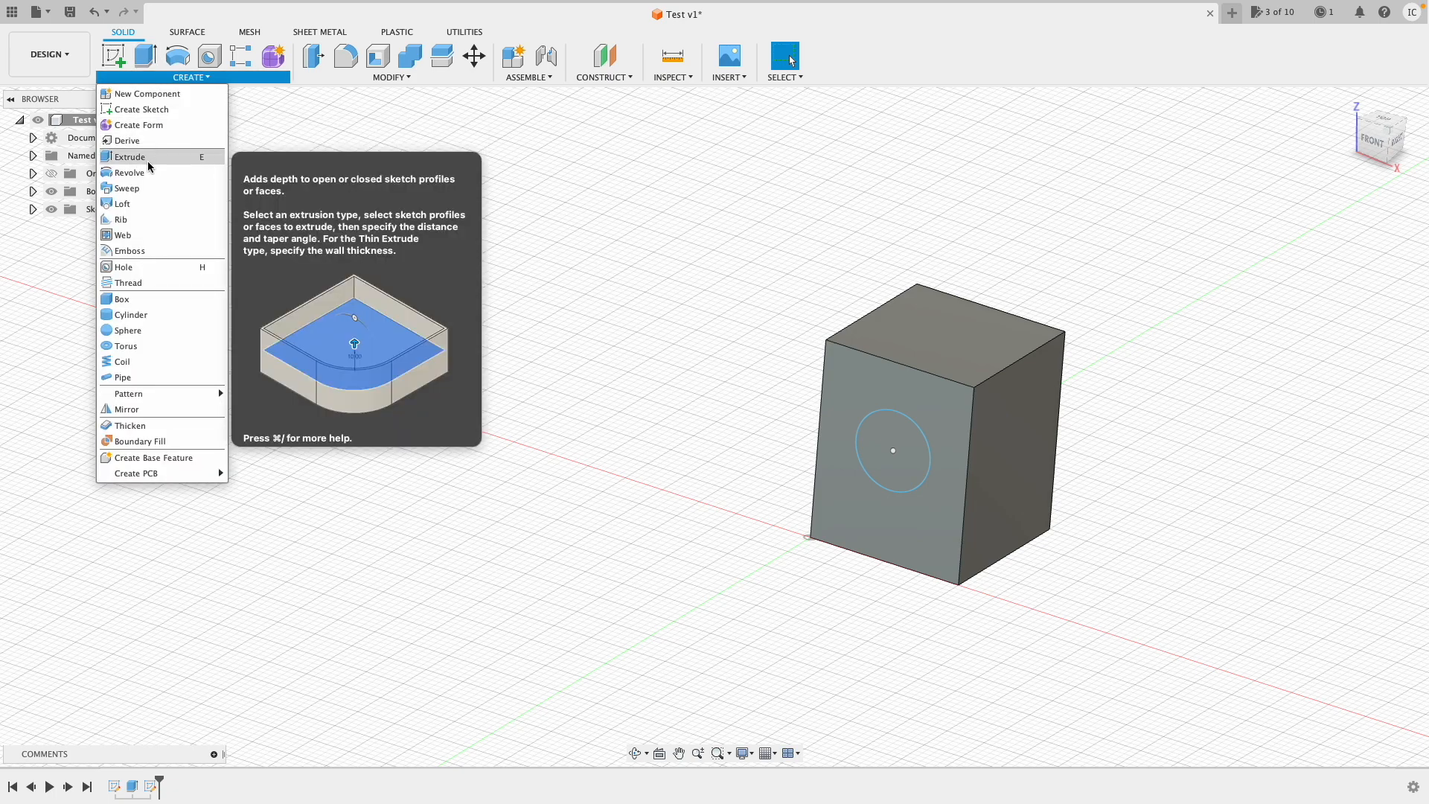
# Extrude the front-face circle -7 mm as a Cut to form the hole
pyautogui.click(128, 156)
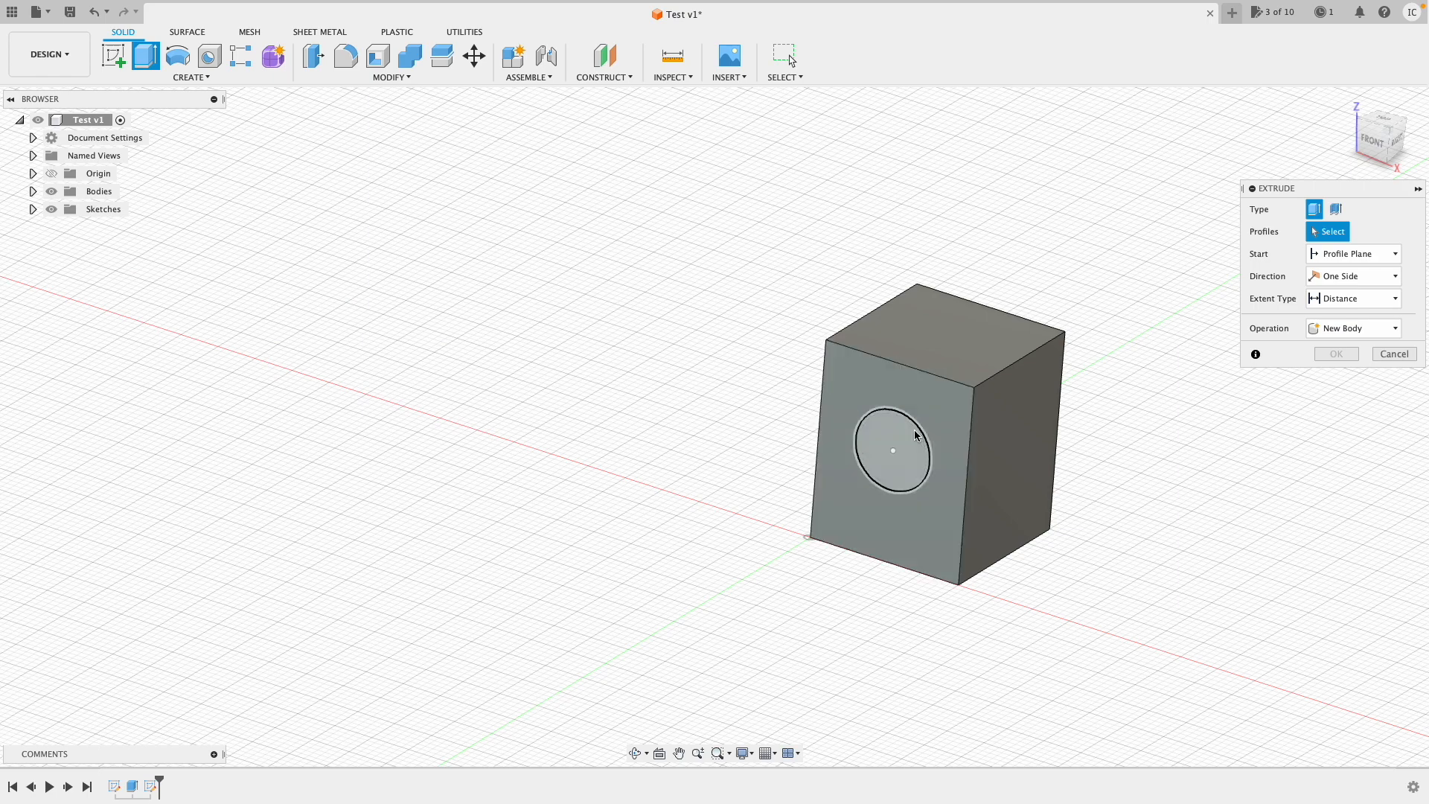
pyautogui.click(893, 451)
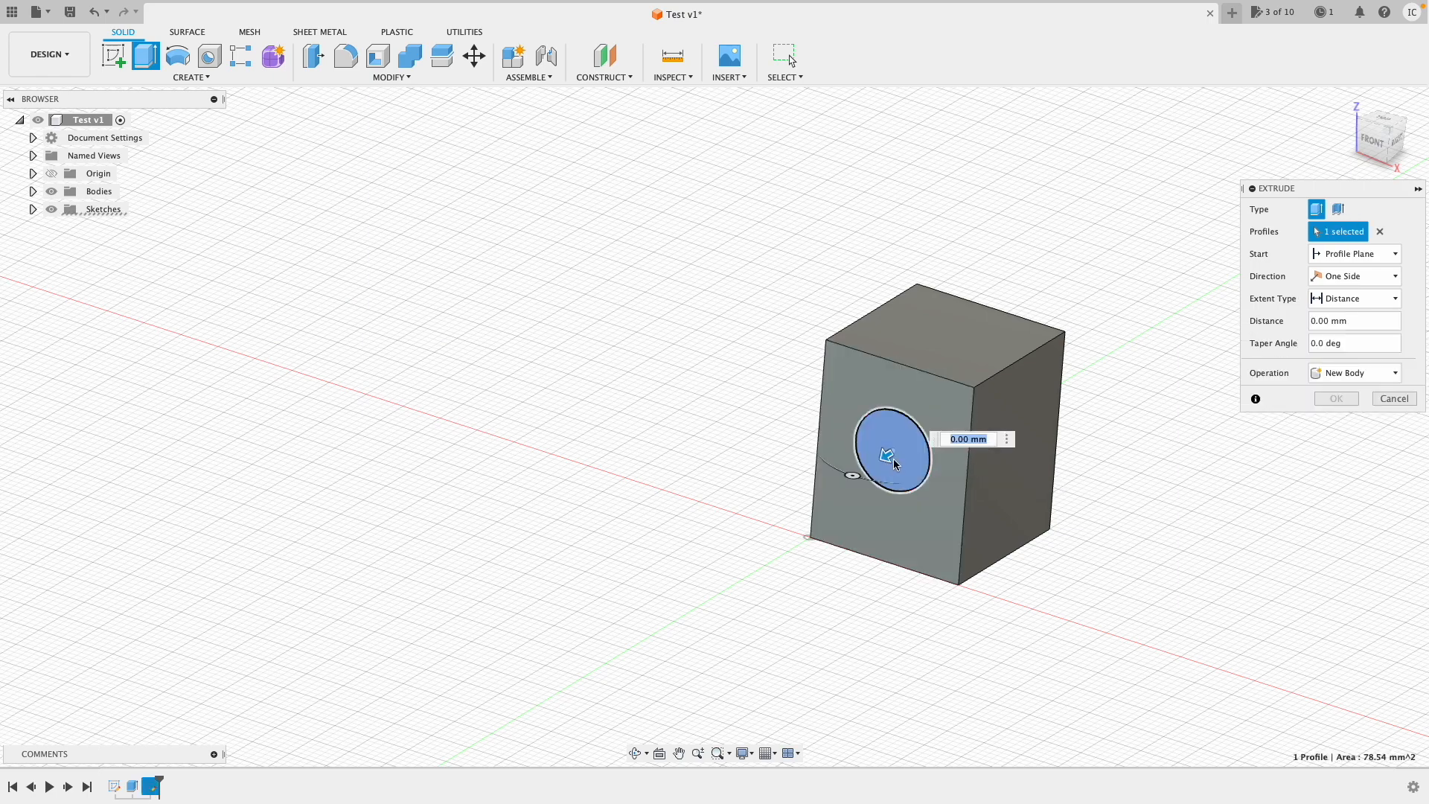
pyautogui.moveTo(884, 454); pyautogui.dragTo(910, 447)
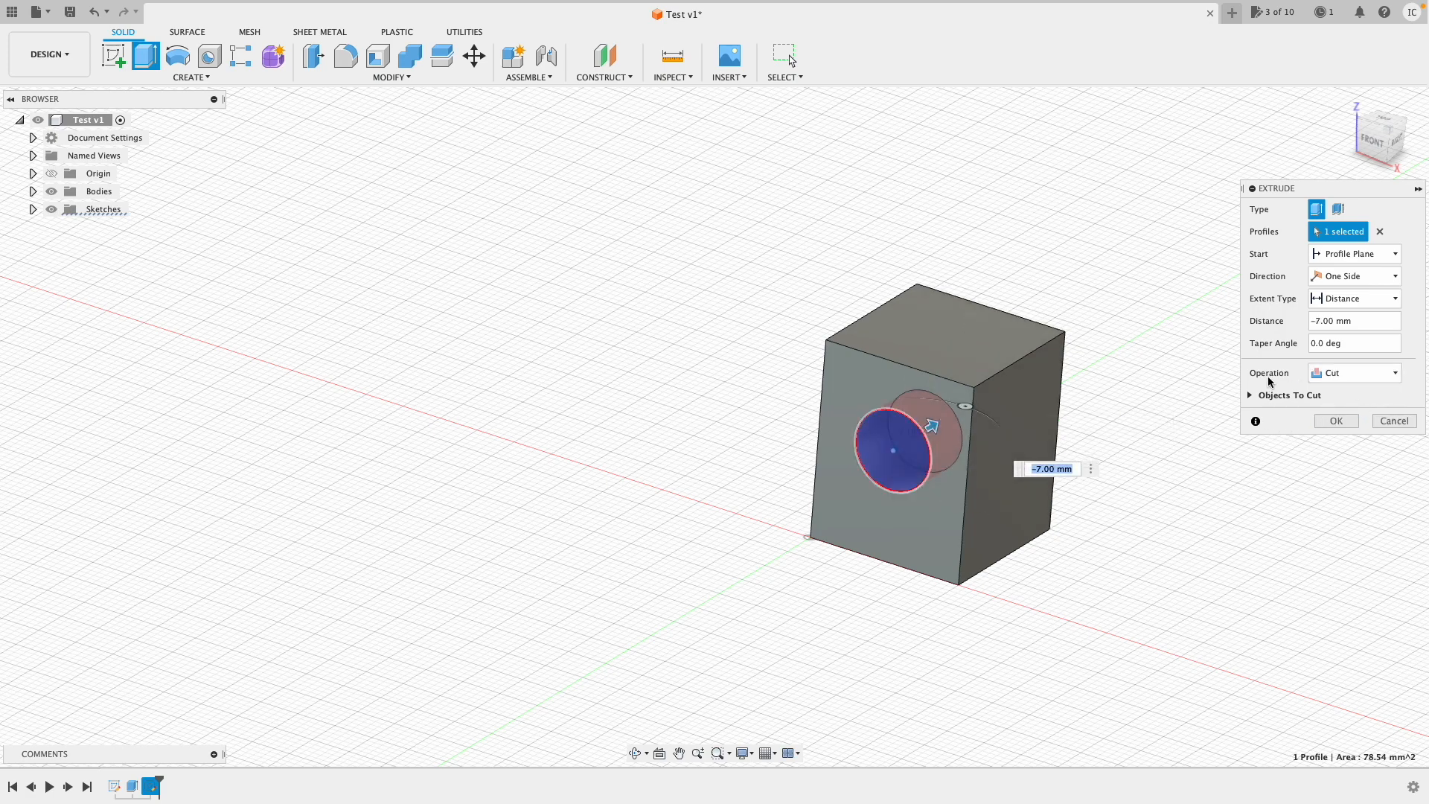
pyautogui.click(1353, 373)
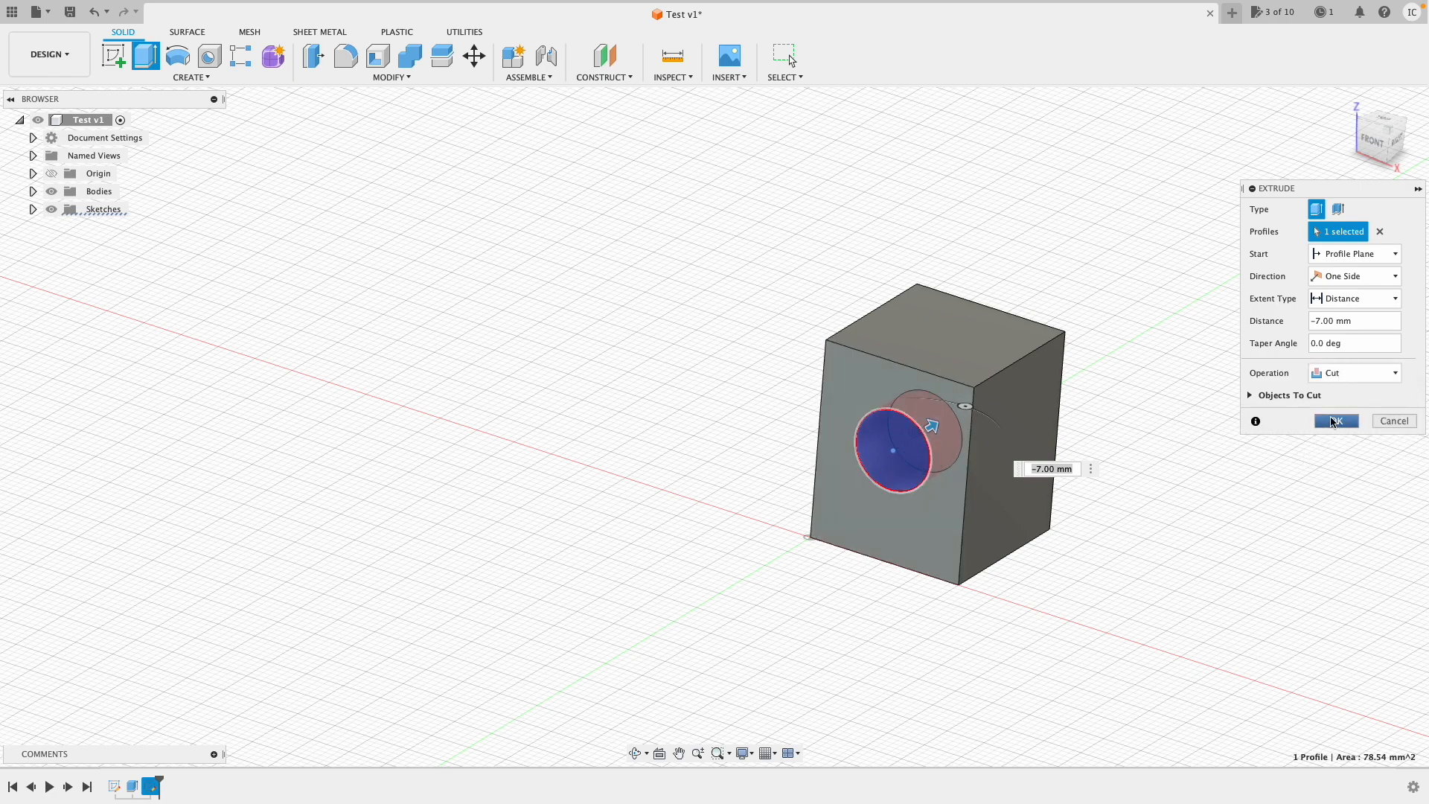
pyautogui.click(1334, 419)
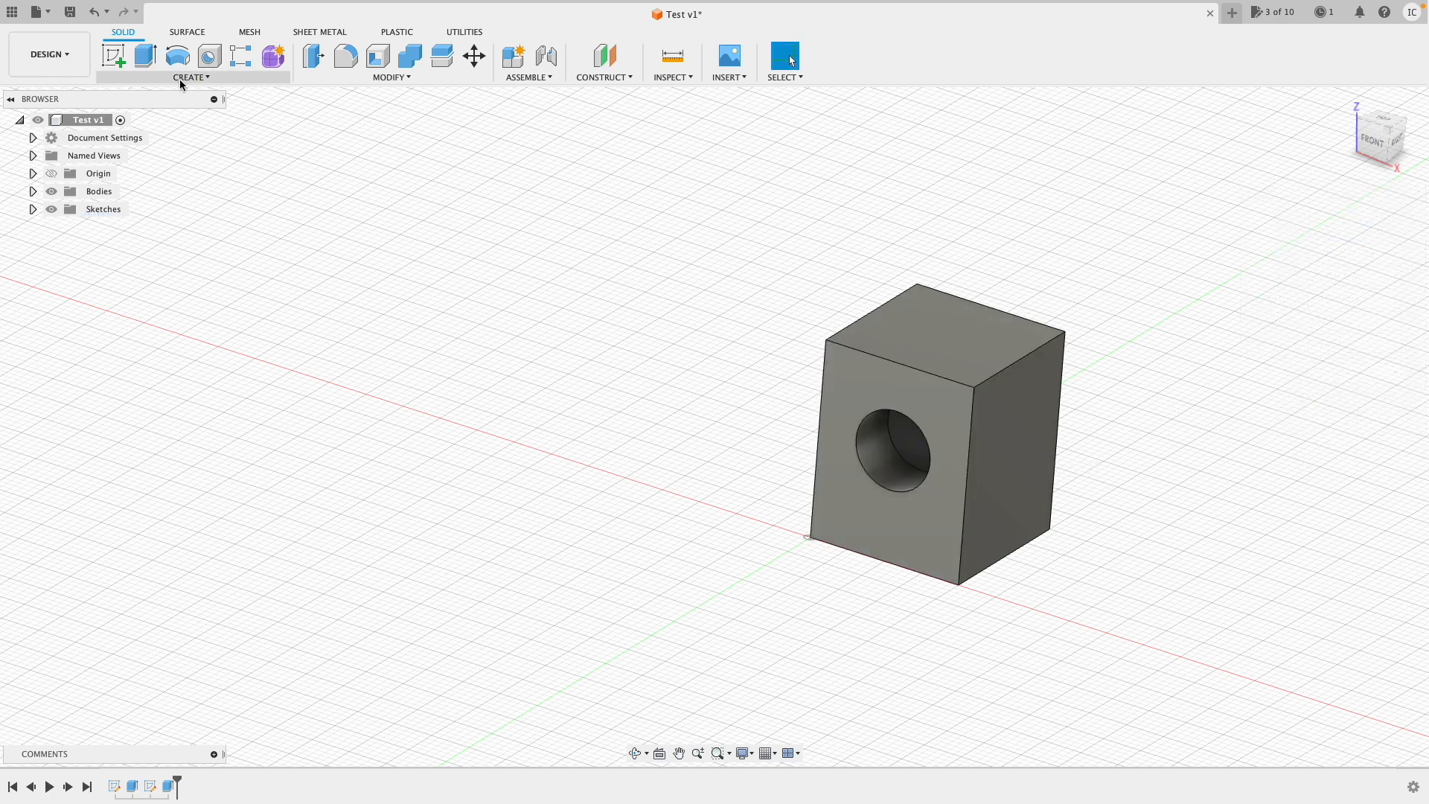
pyautogui.click(192, 76)
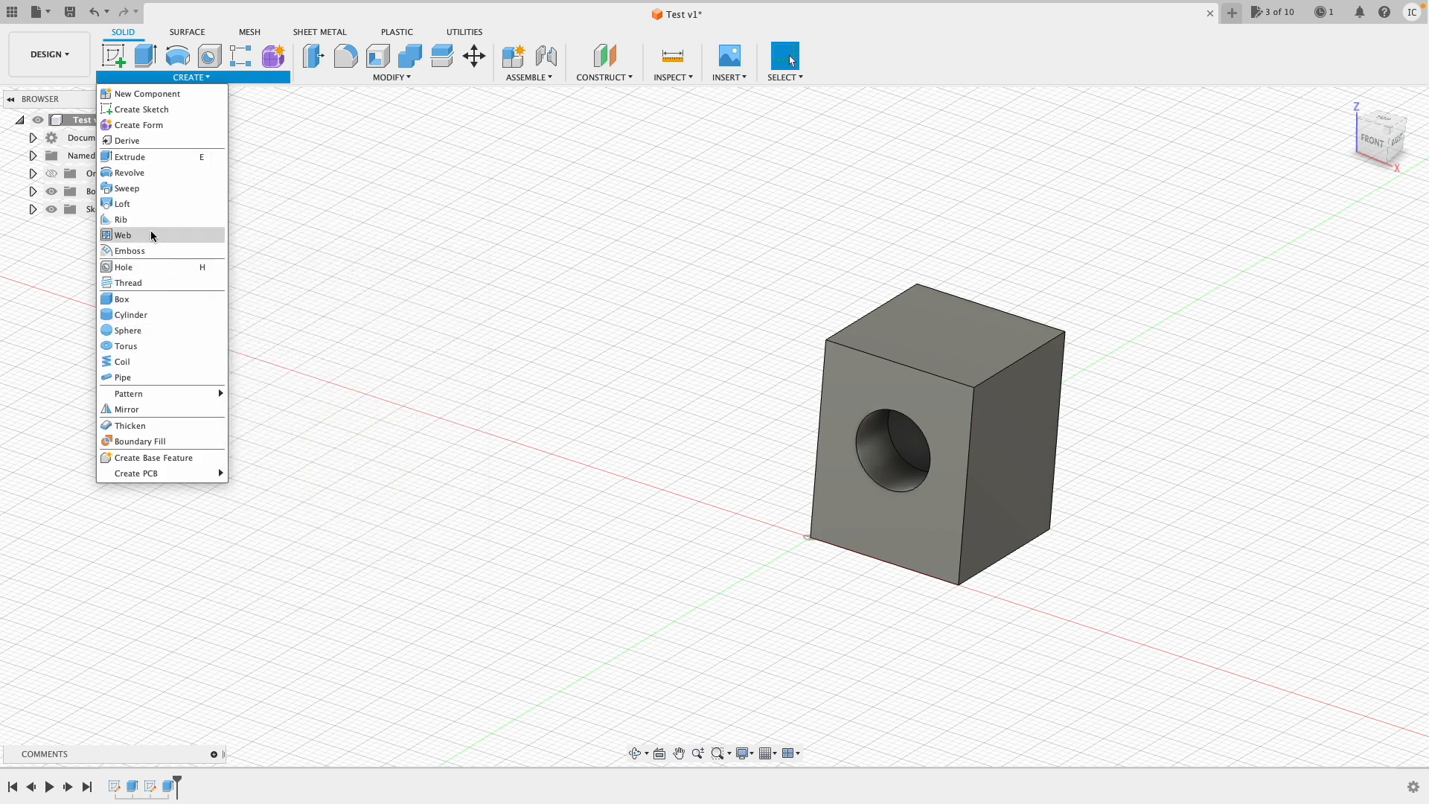
pyautogui.moveTo(146, 259)
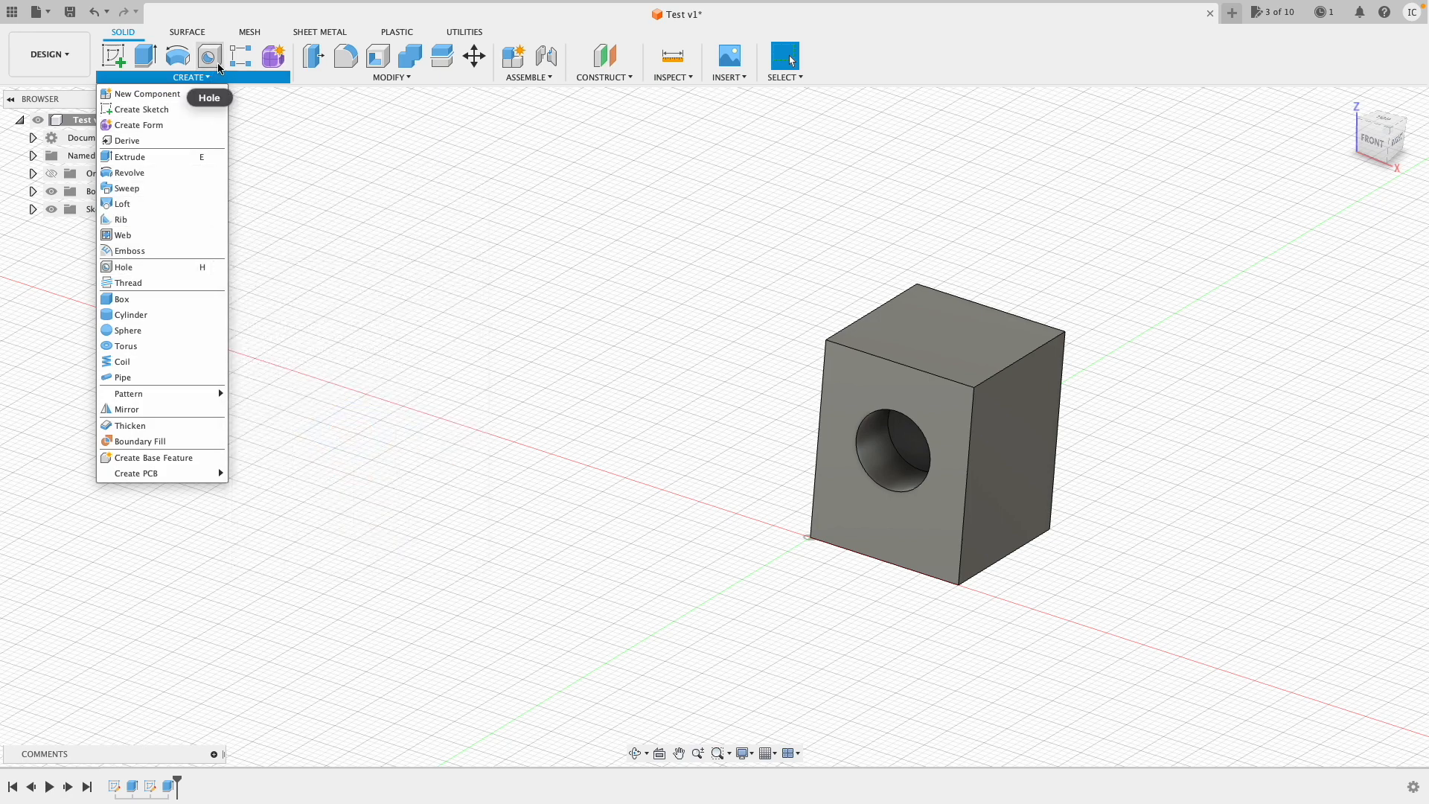
pyautogui.moveTo(241, 56)
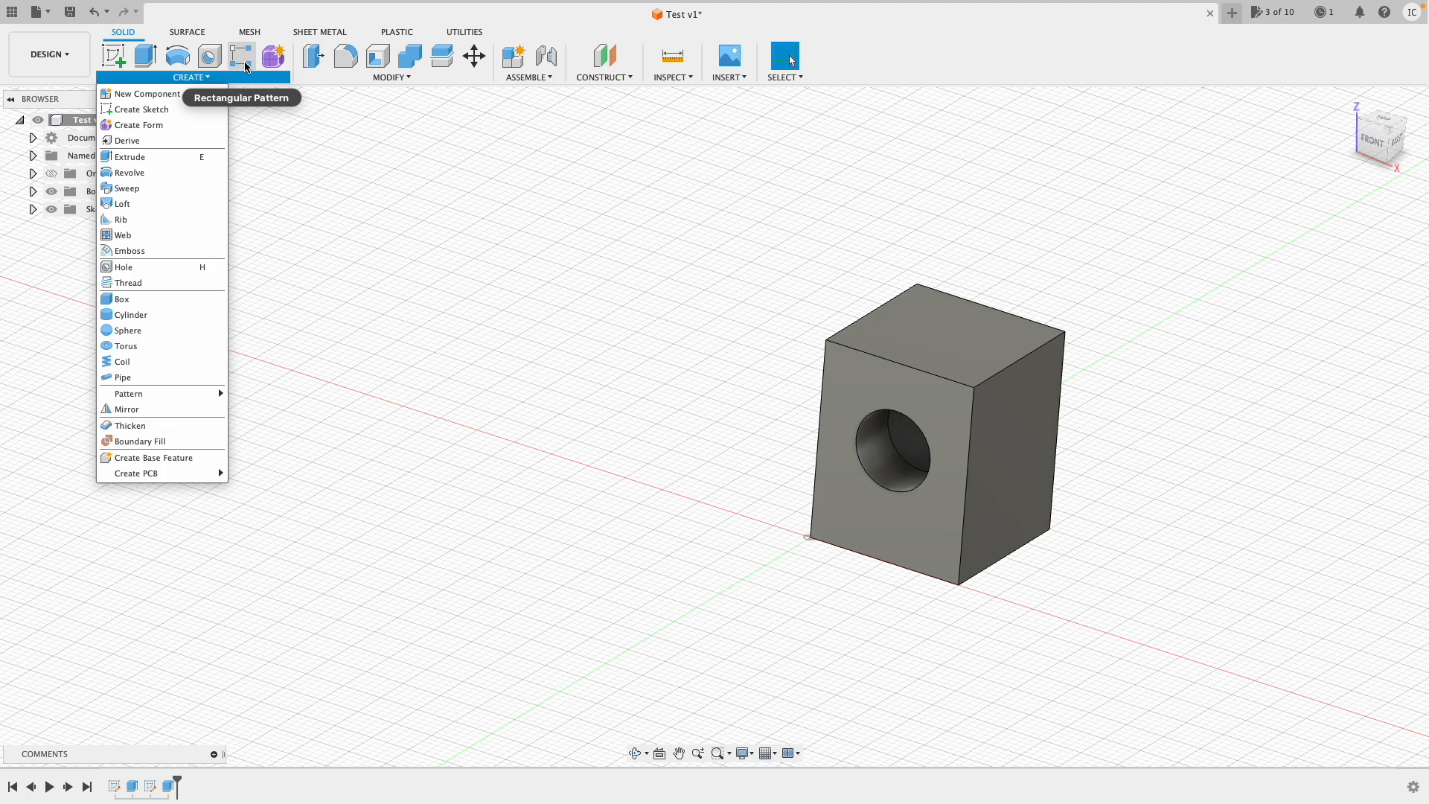
pyautogui.moveTo(338, 56)
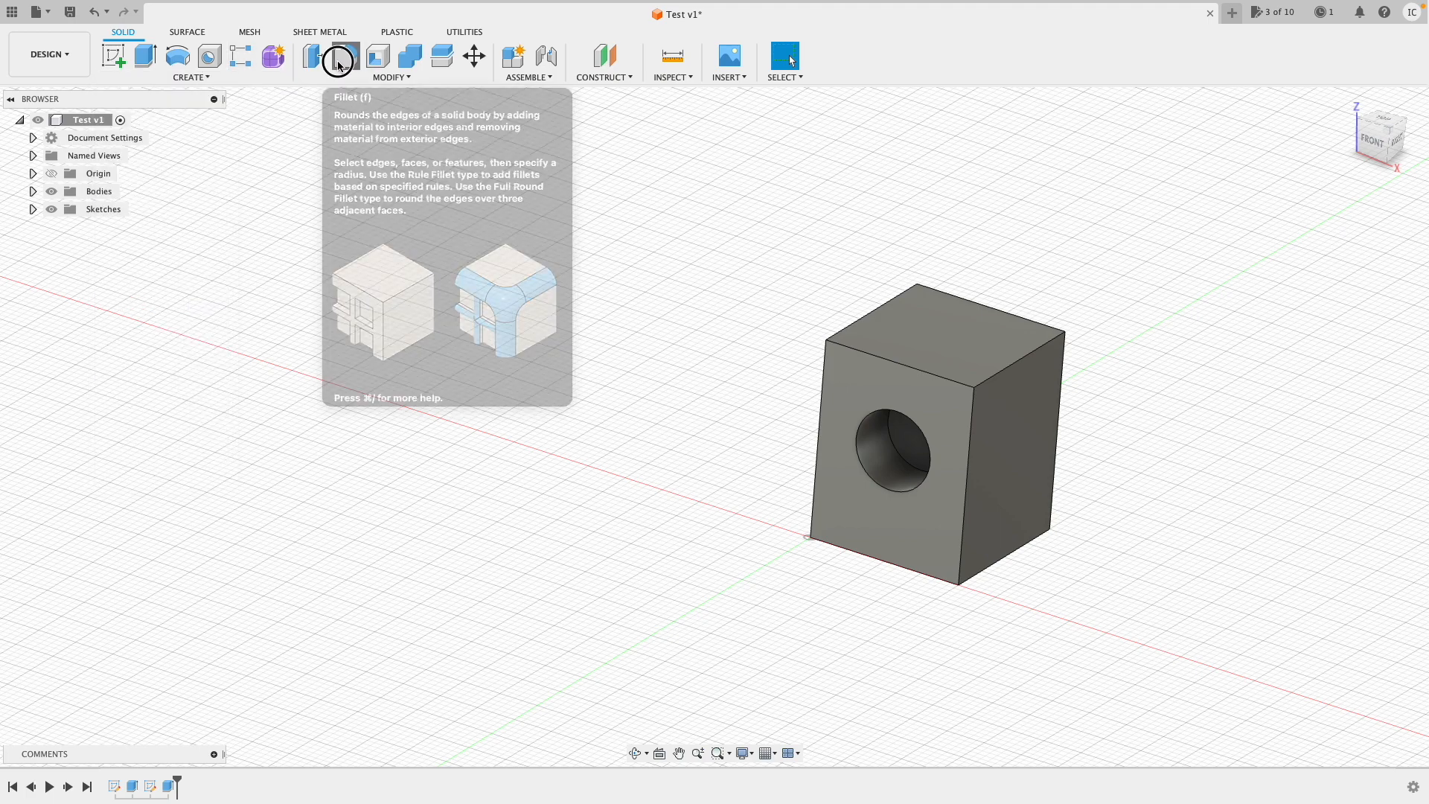
# Fillet the hole's front edge with a 3.00 mm radius
pyautogui.click(338, 61)
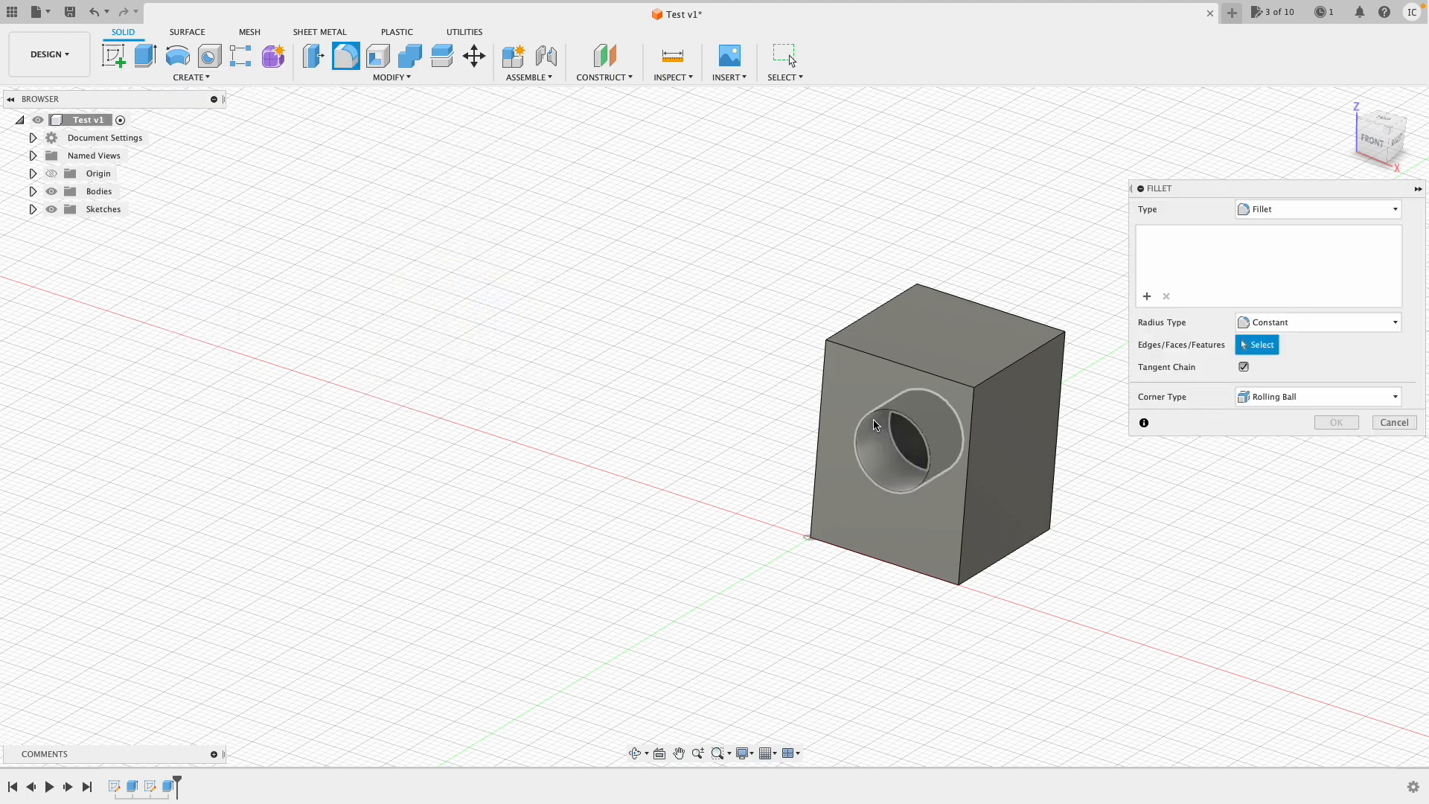
pyautogui.click(893, 429)
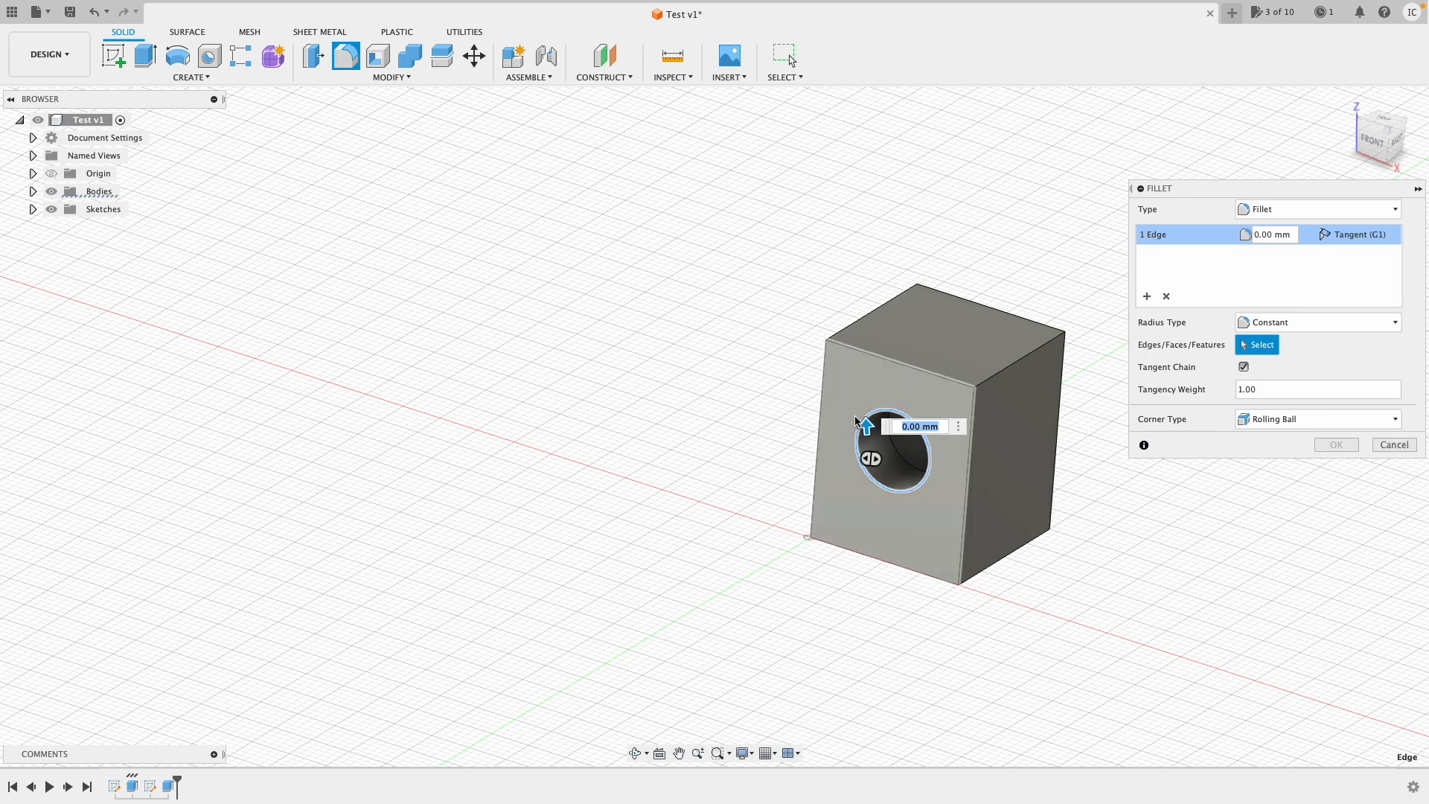
pyautogui.write('3.00')
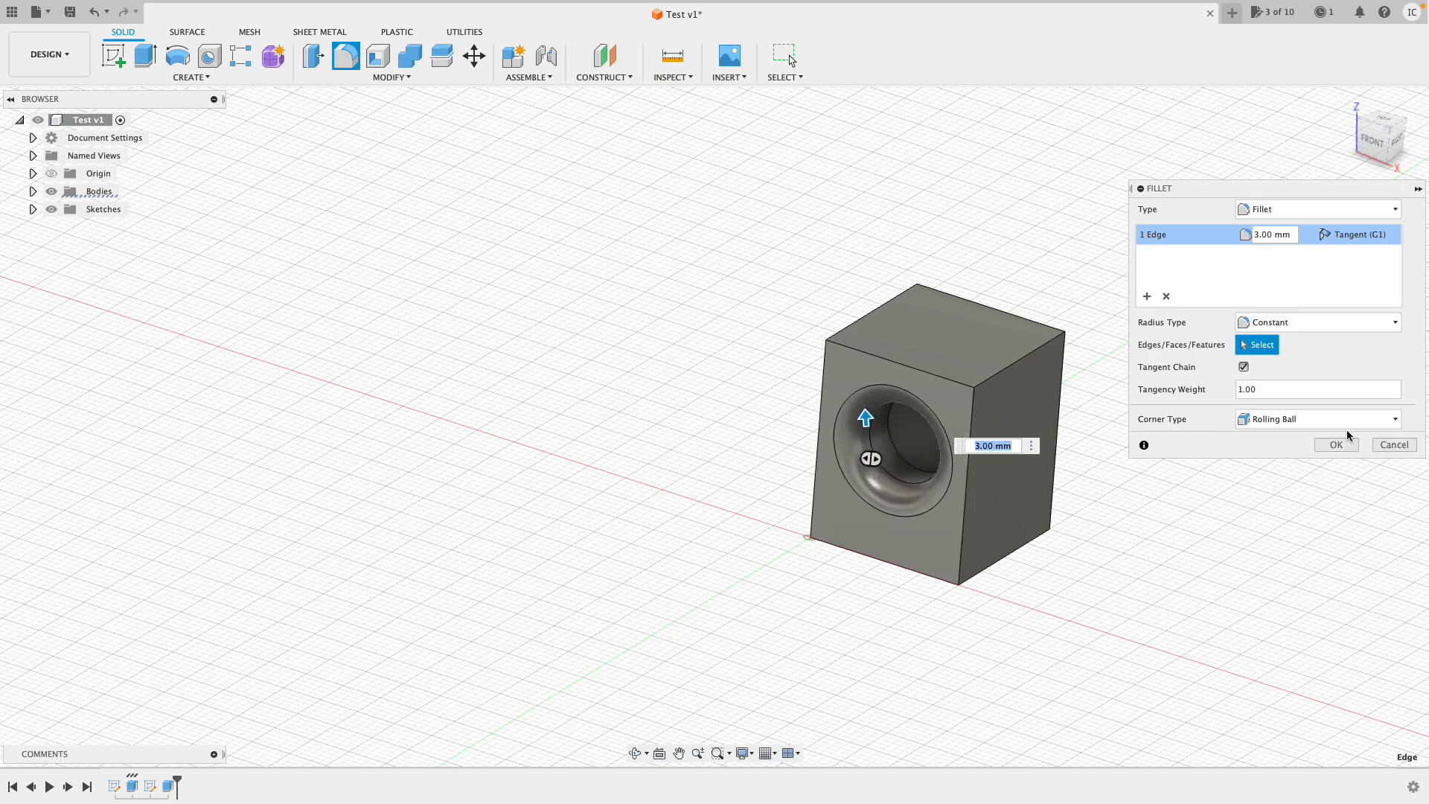
pyautogui.click(1334, 445)
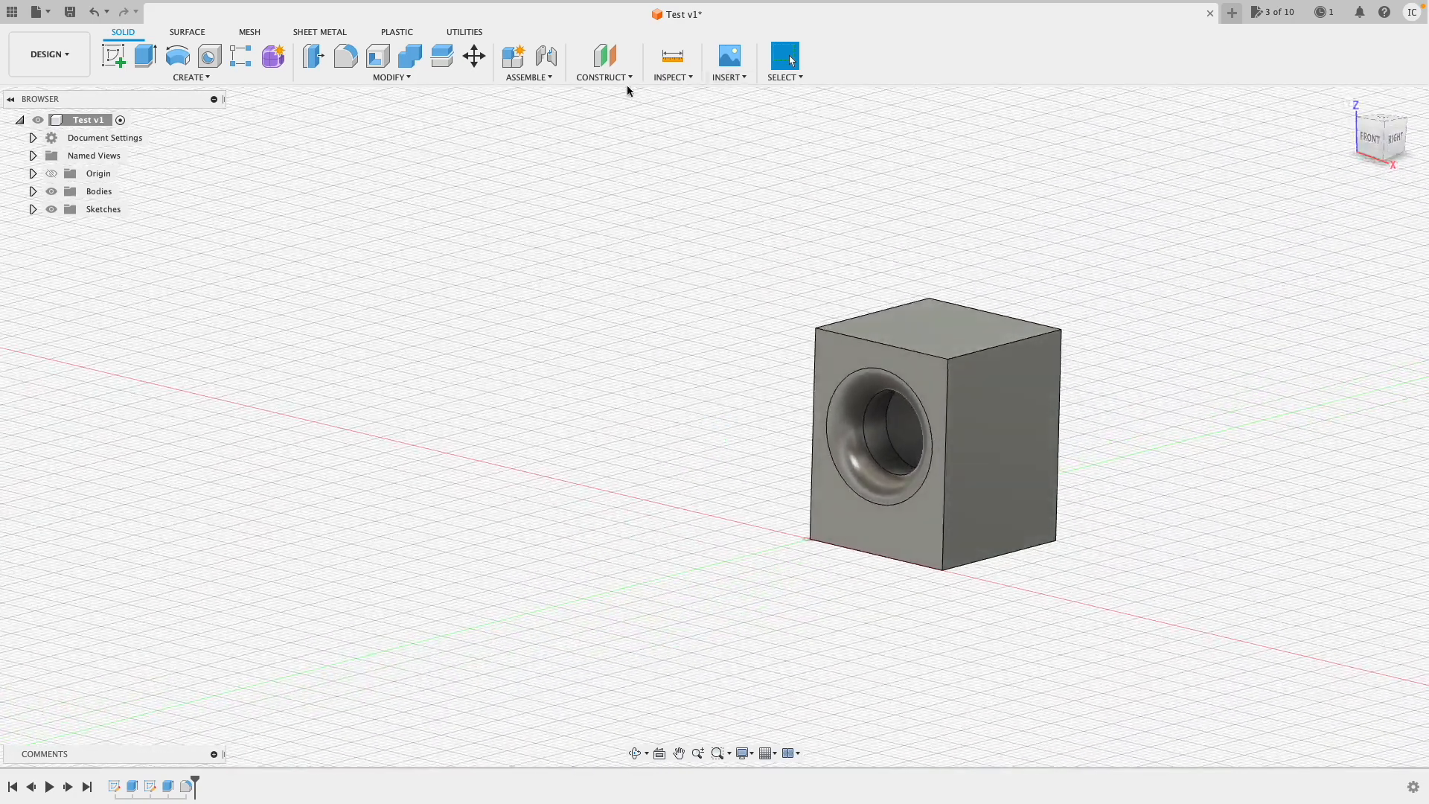
pyautogui.moveTo(376, 55)
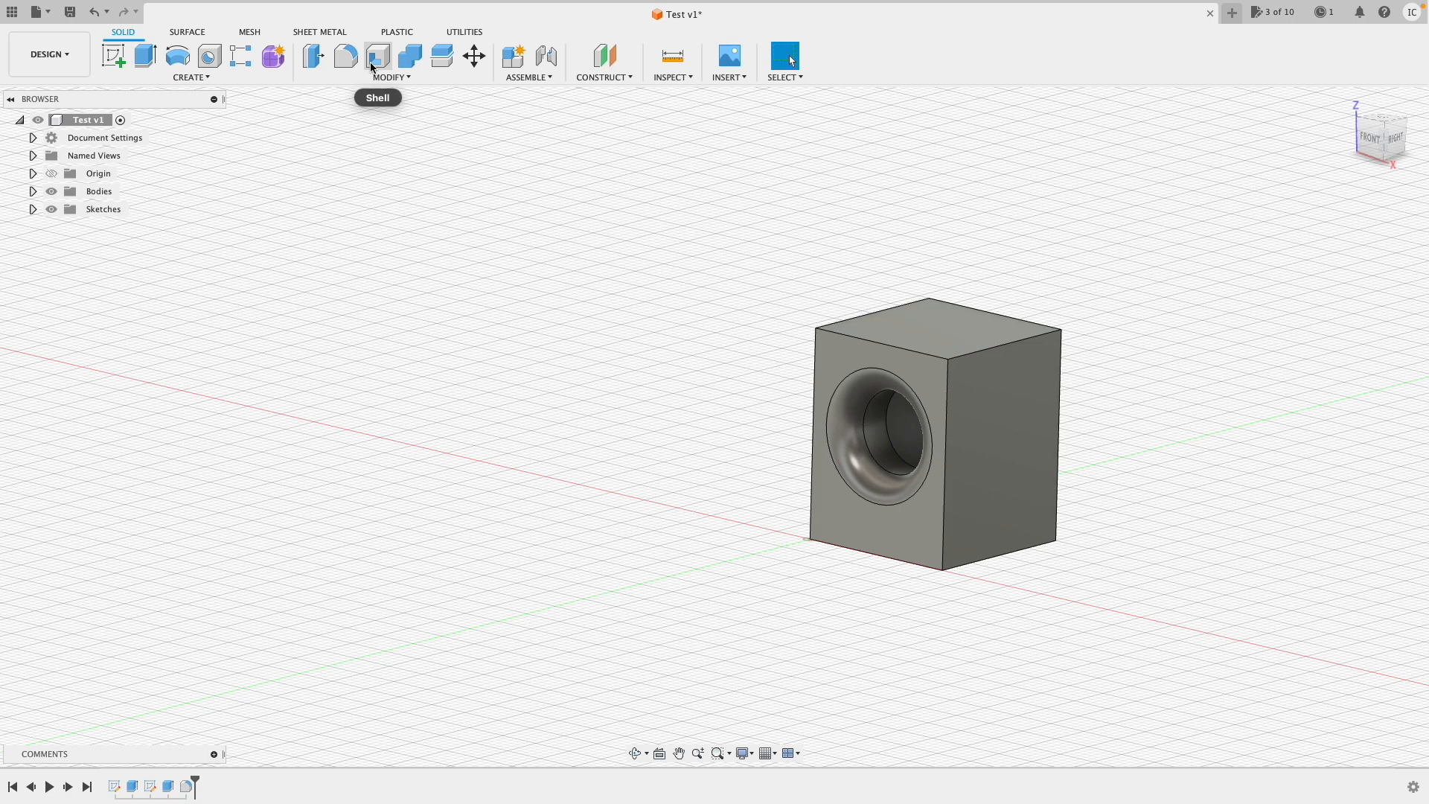
pyautogui.moveTo(135, 116)
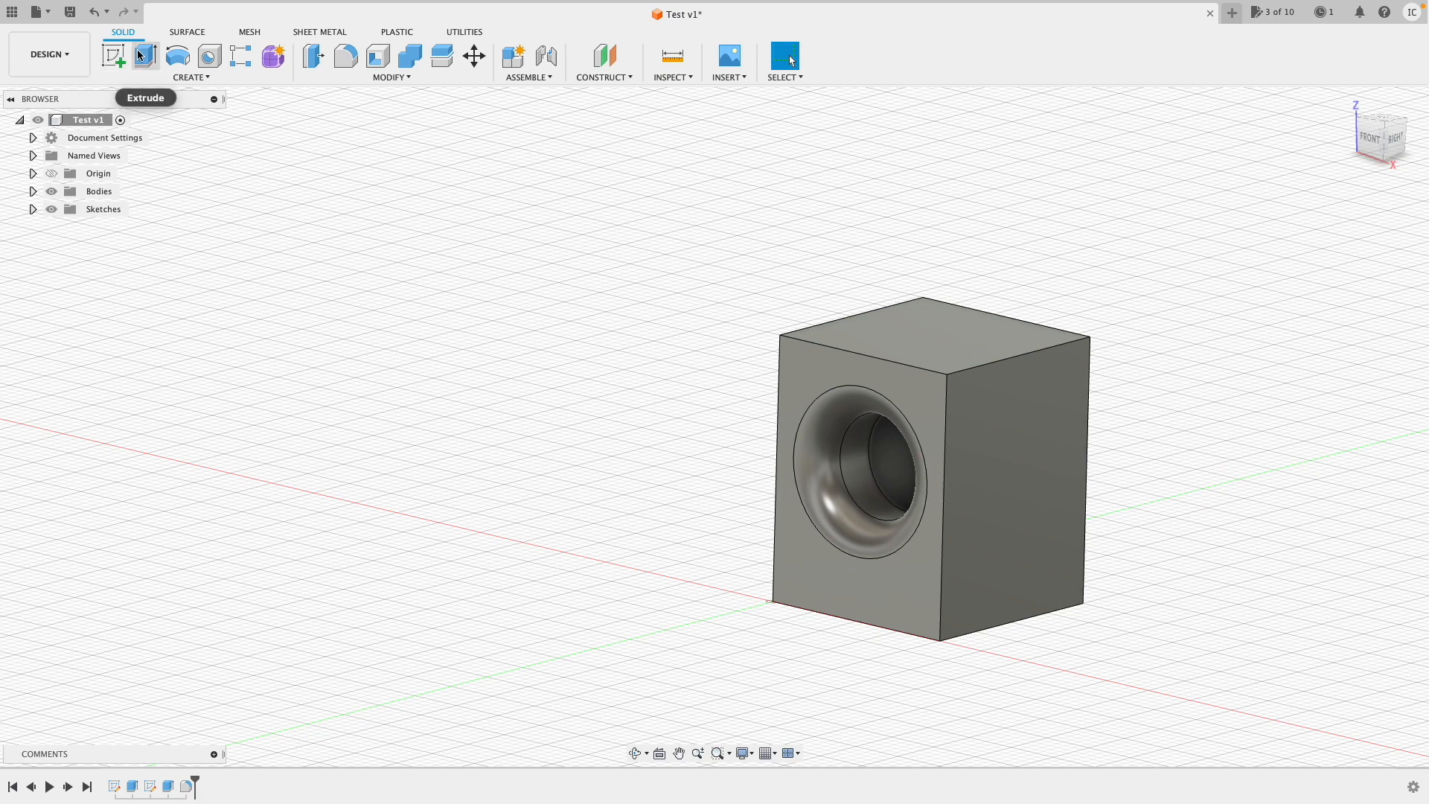
pyautogui.moveTo(230, 57)
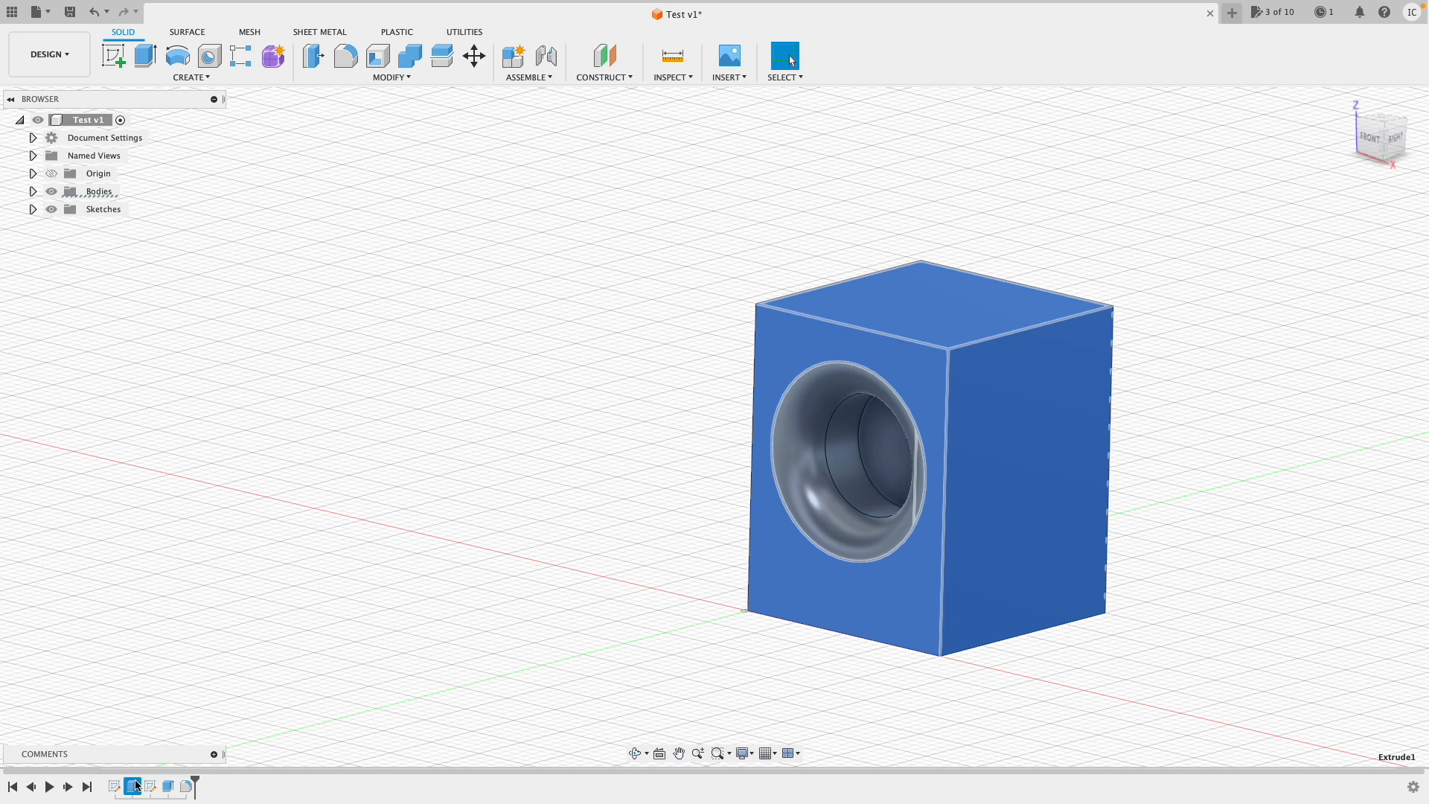
pyautogui.rightClick(133, 786)
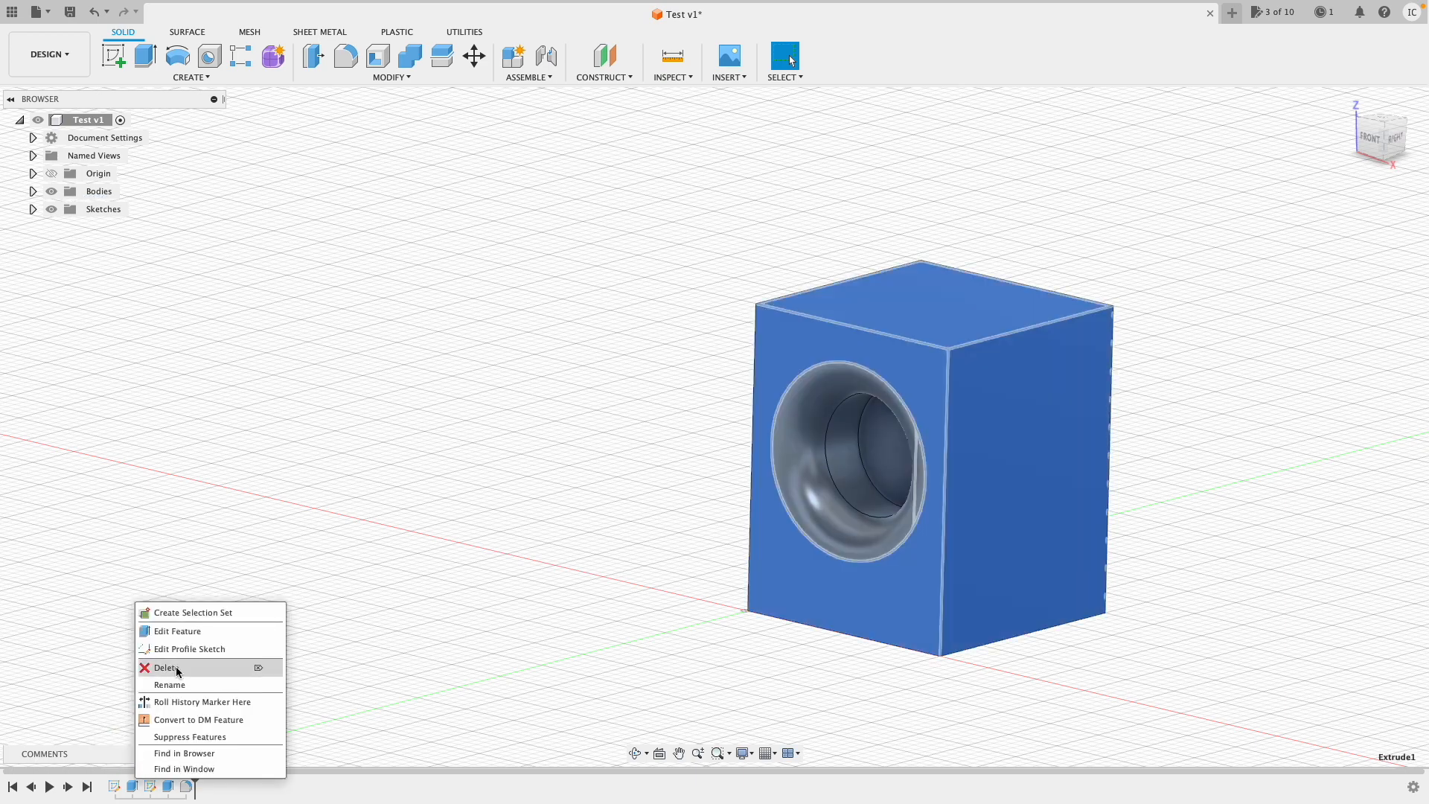
pyautogui.click(179, 631)
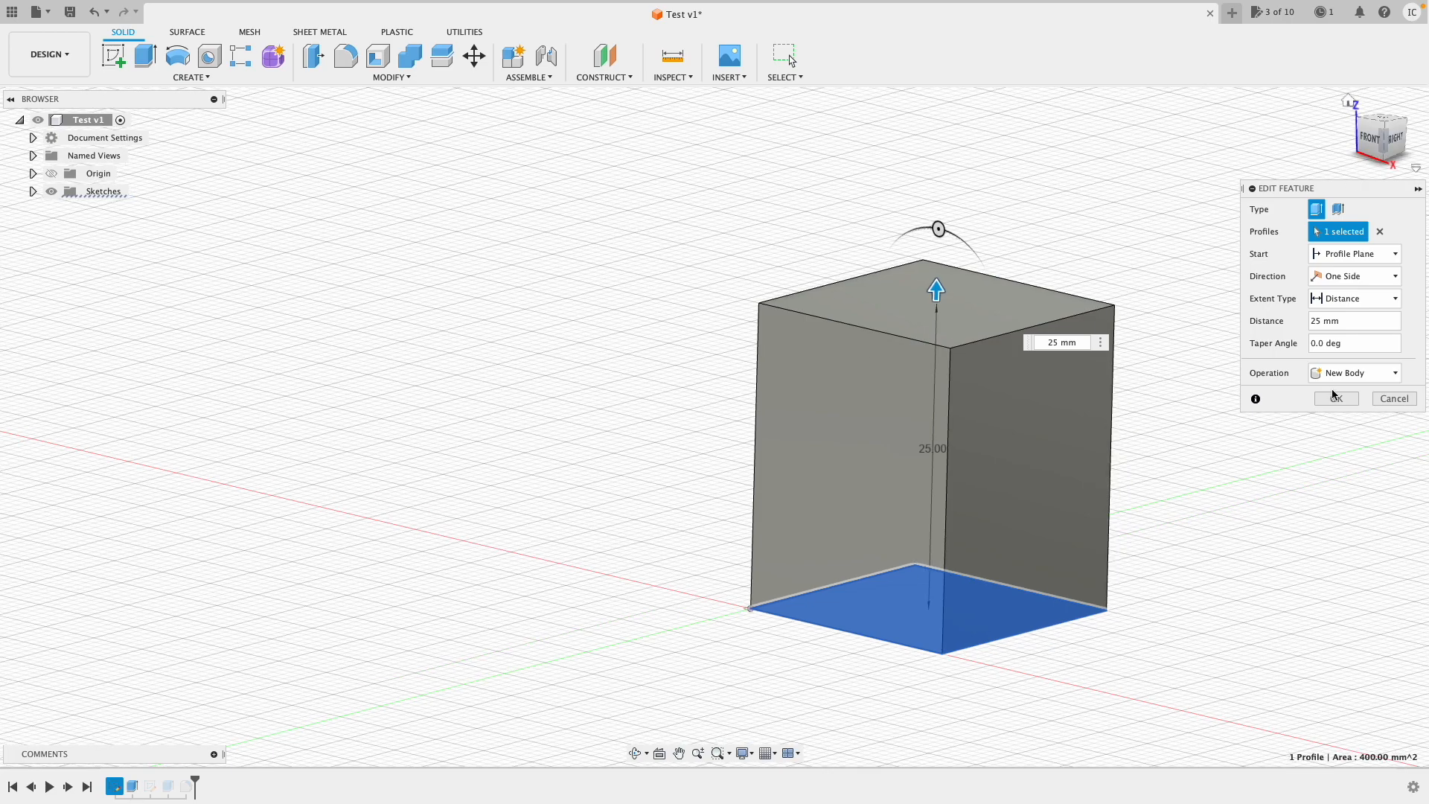
pyautogui.moveTo(1217, 296)
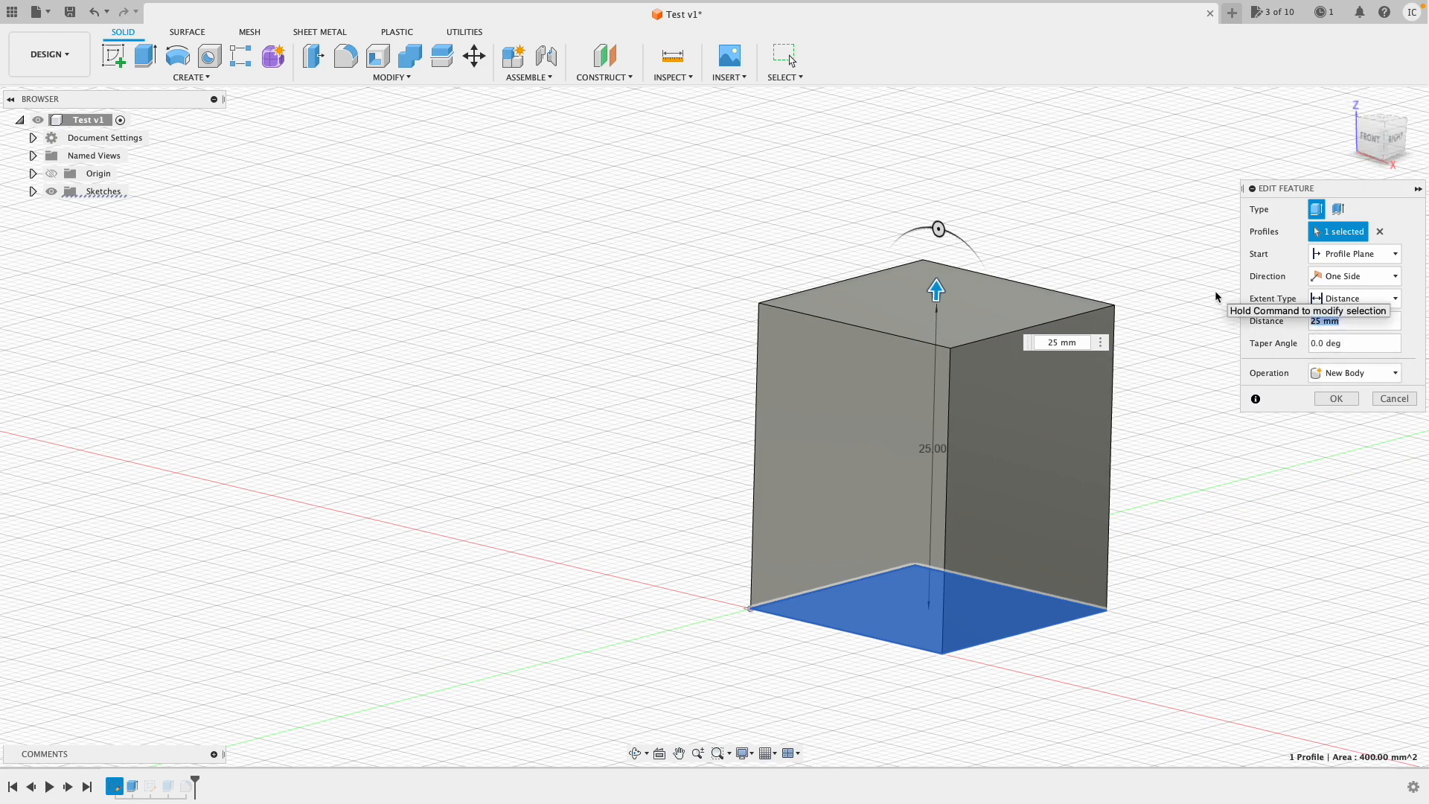
pyautogui.click(1334, 399)
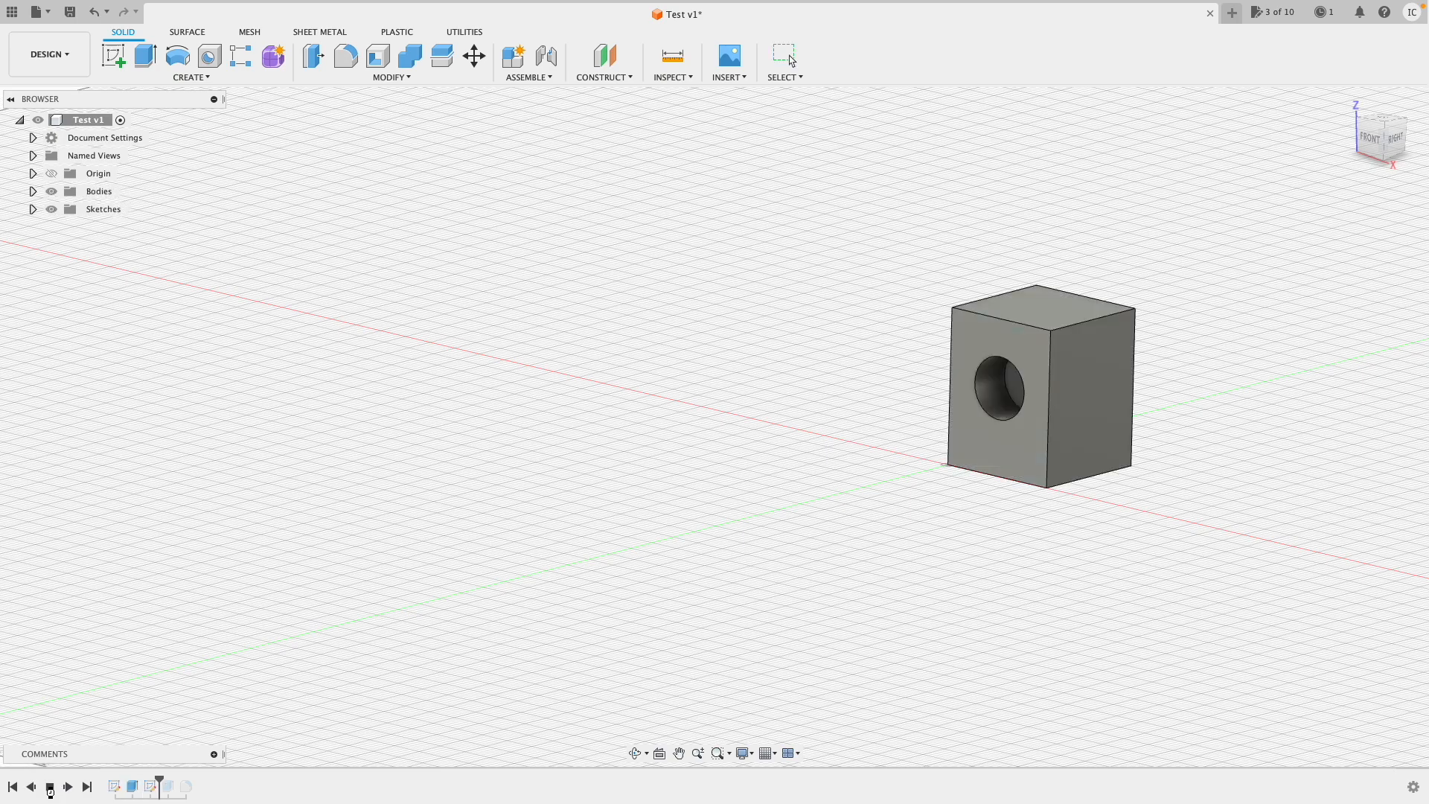
pyautogui.click(51, 786)
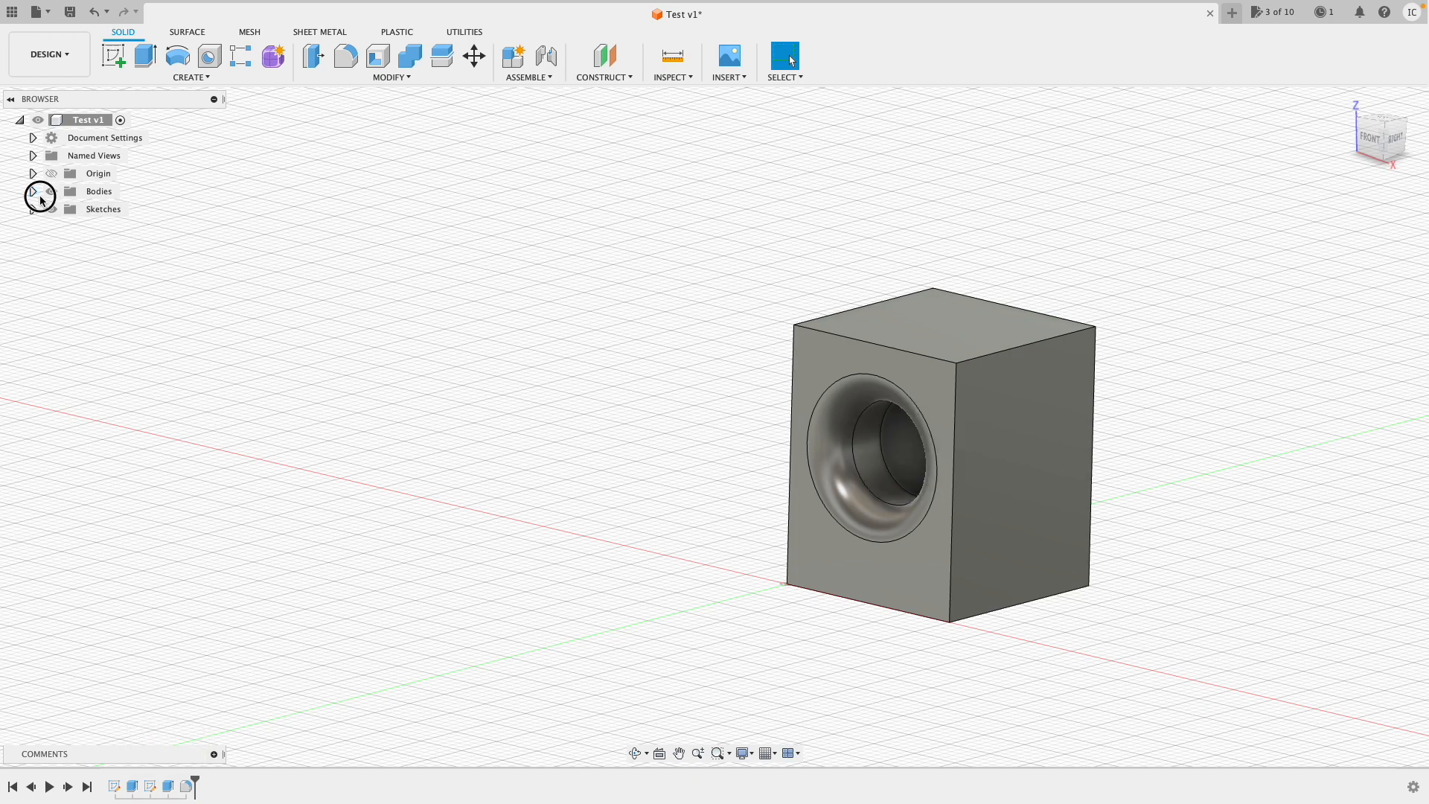
# Highlight Sketch2 and Sketch1 in the browser, then collapse the Bodies folder
pyautogui.click(33, 190)
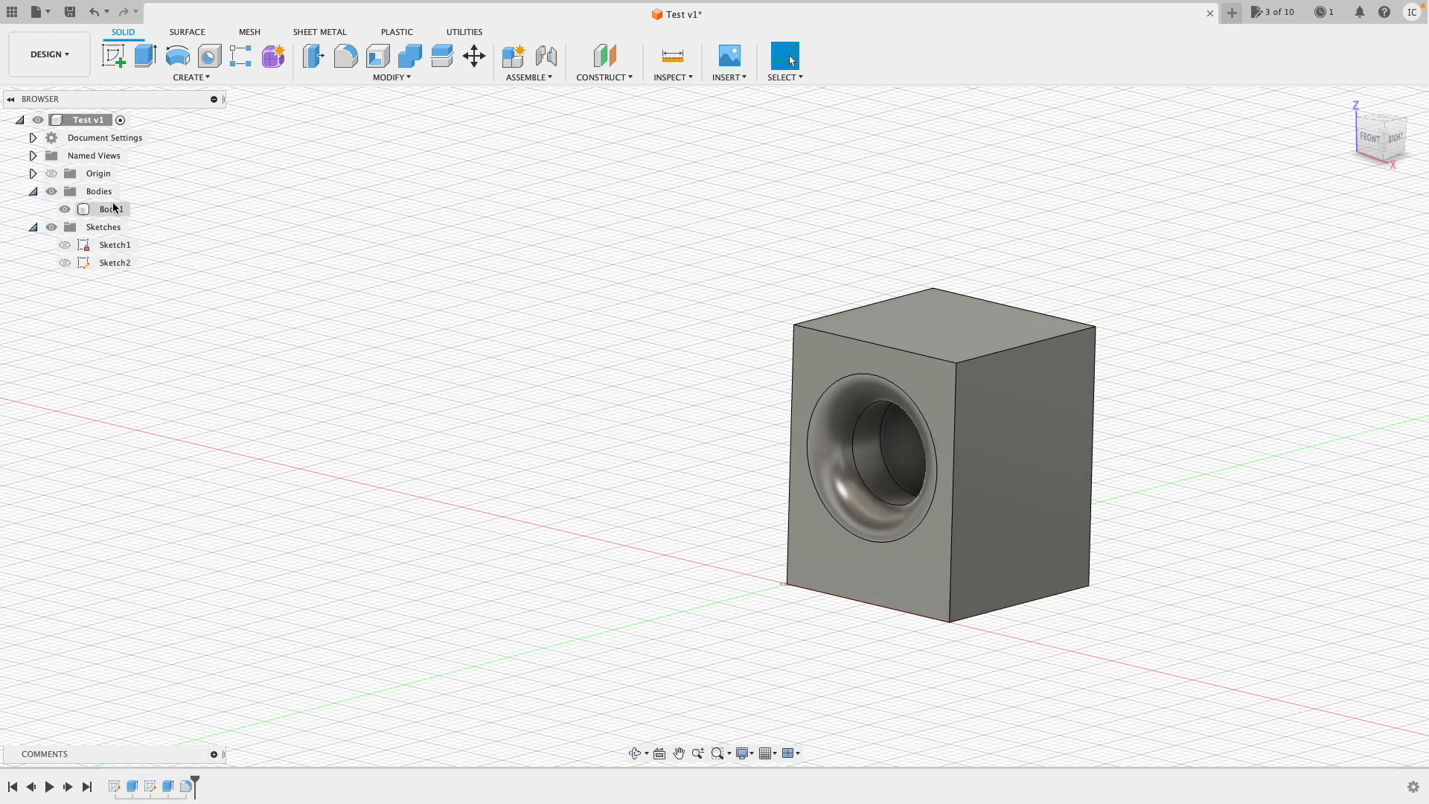
pyautogui.click(119, 262)
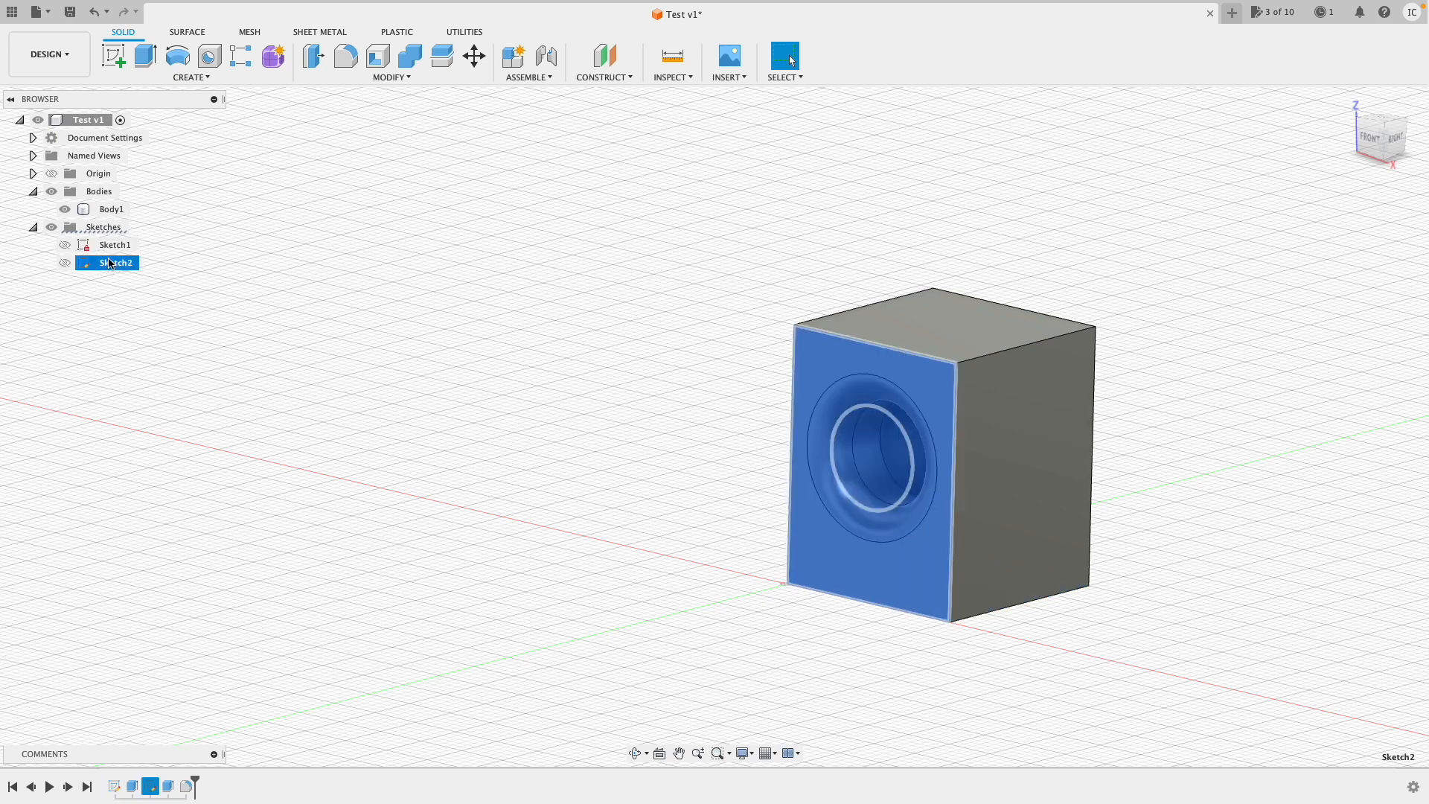
pyautogui.click(115, 244)
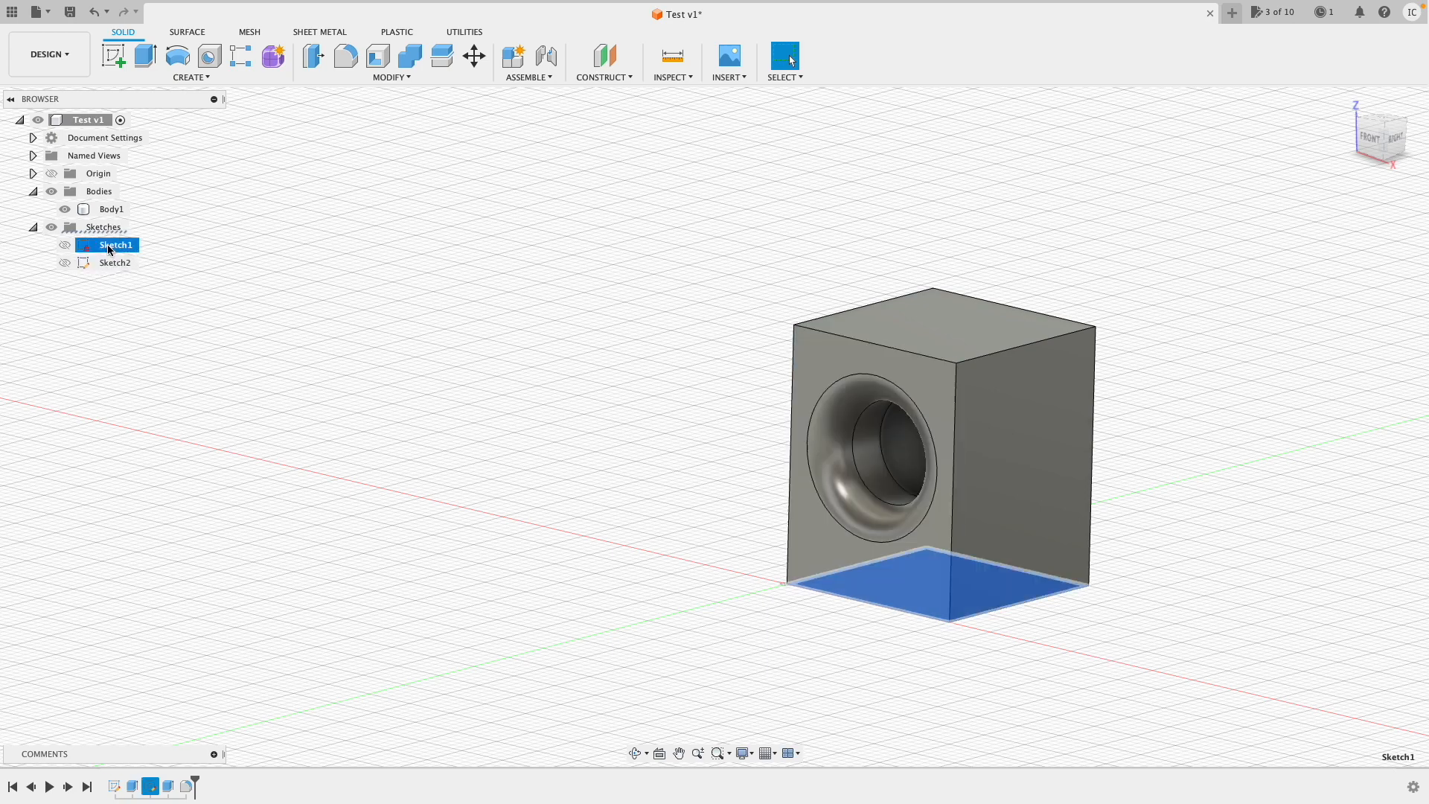
pyautogui.click(115, 262)
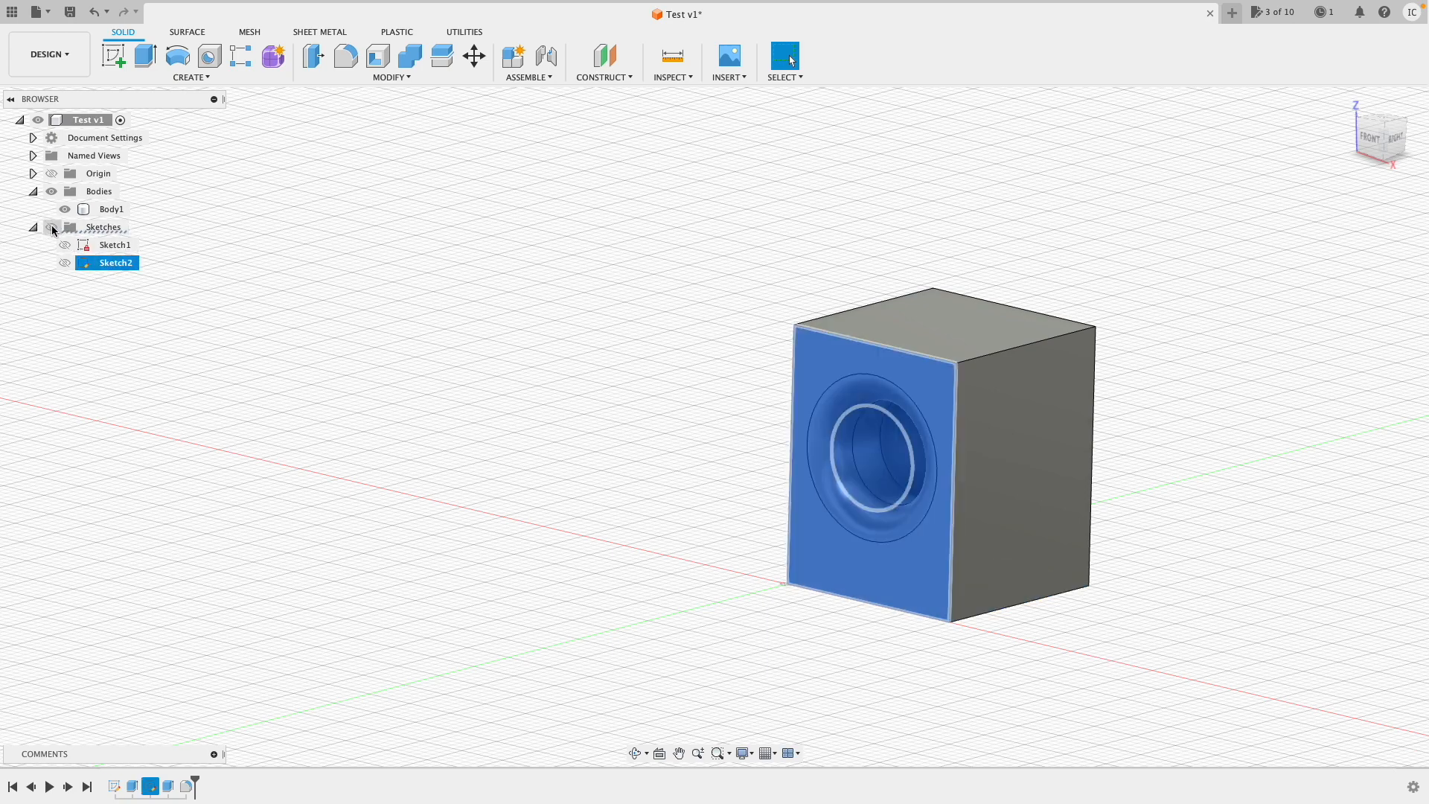
pyautogui.click(64, 208)
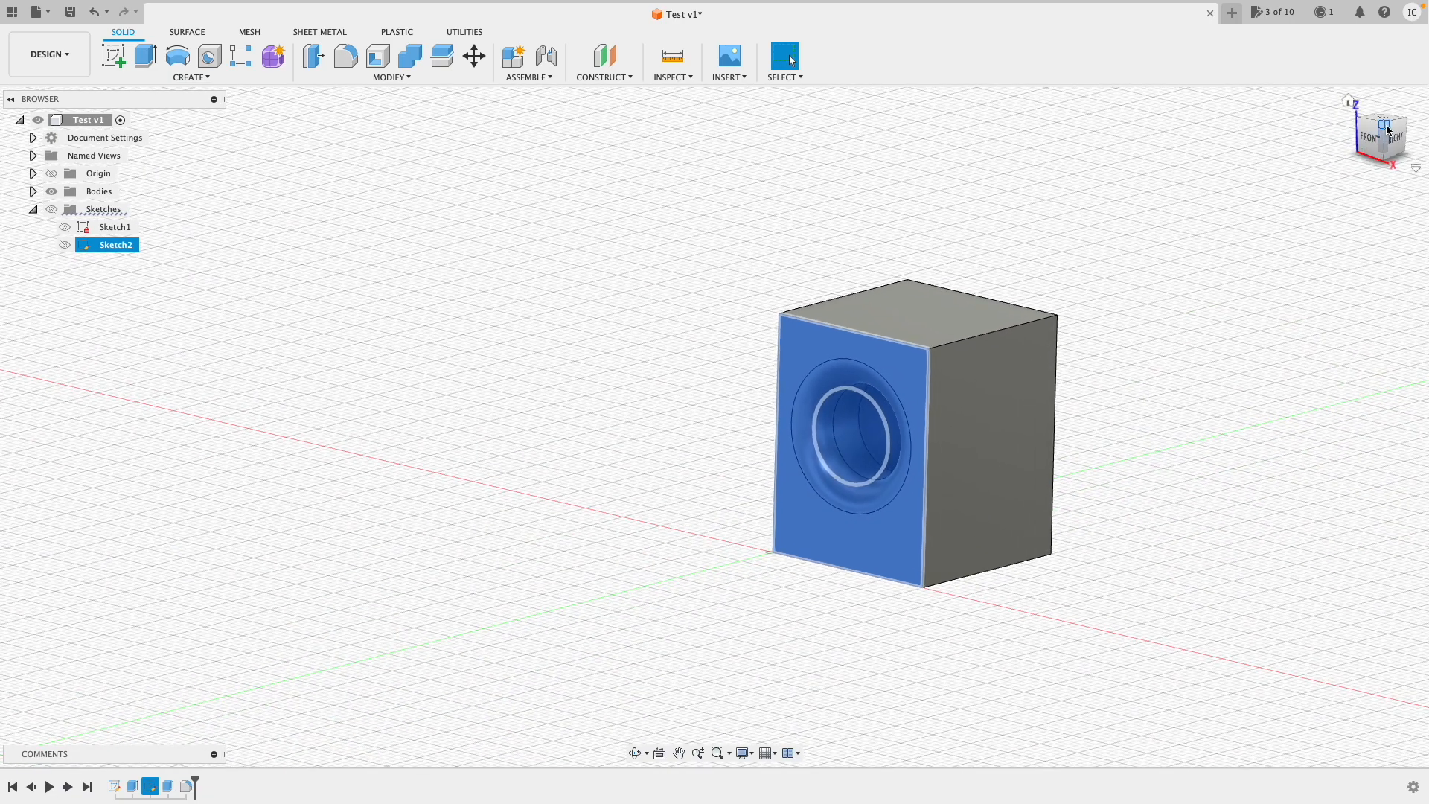
# Return to the home corner view and show the Create feature menu
pyautogui.click(762, 189)
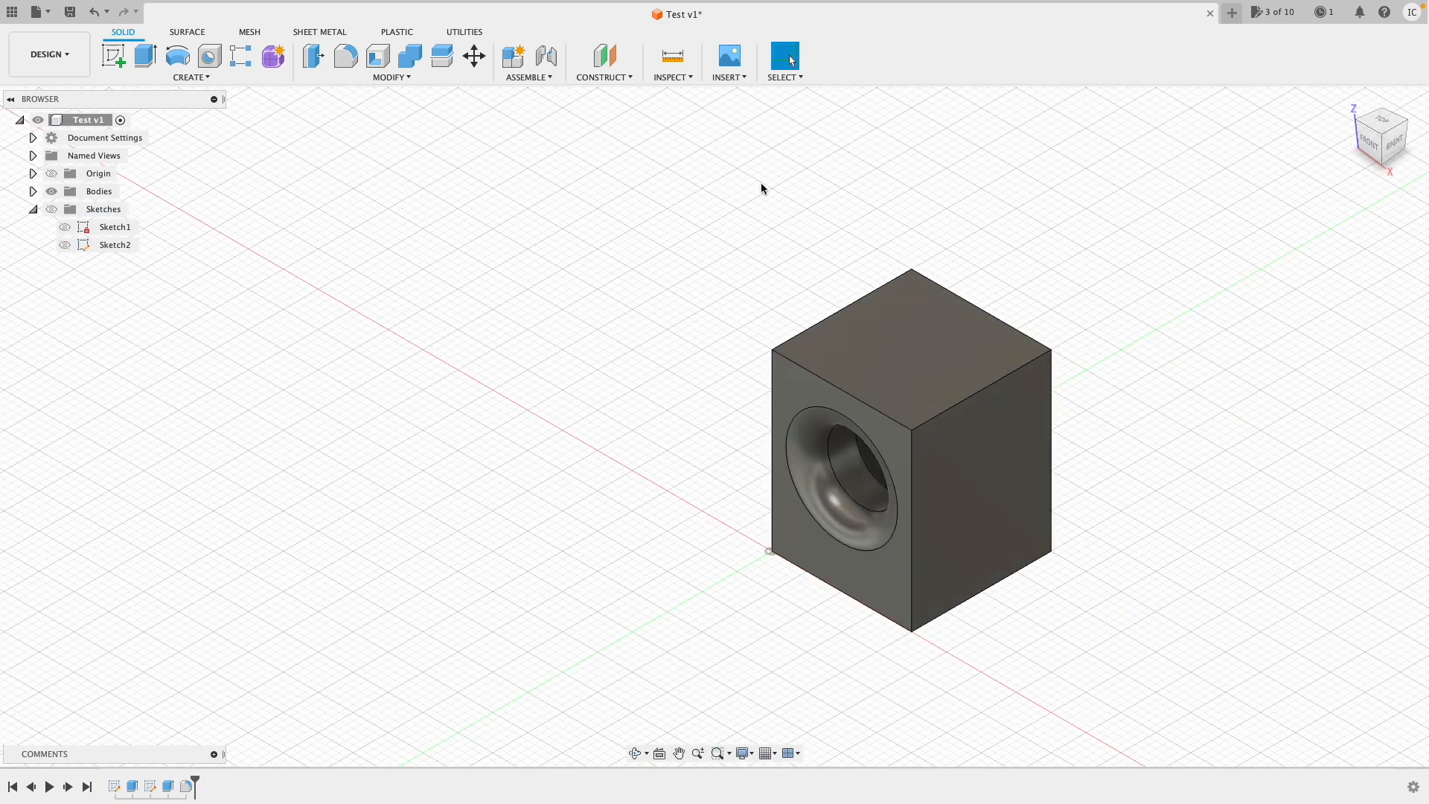
pyautogui.moveTo(207, 209)
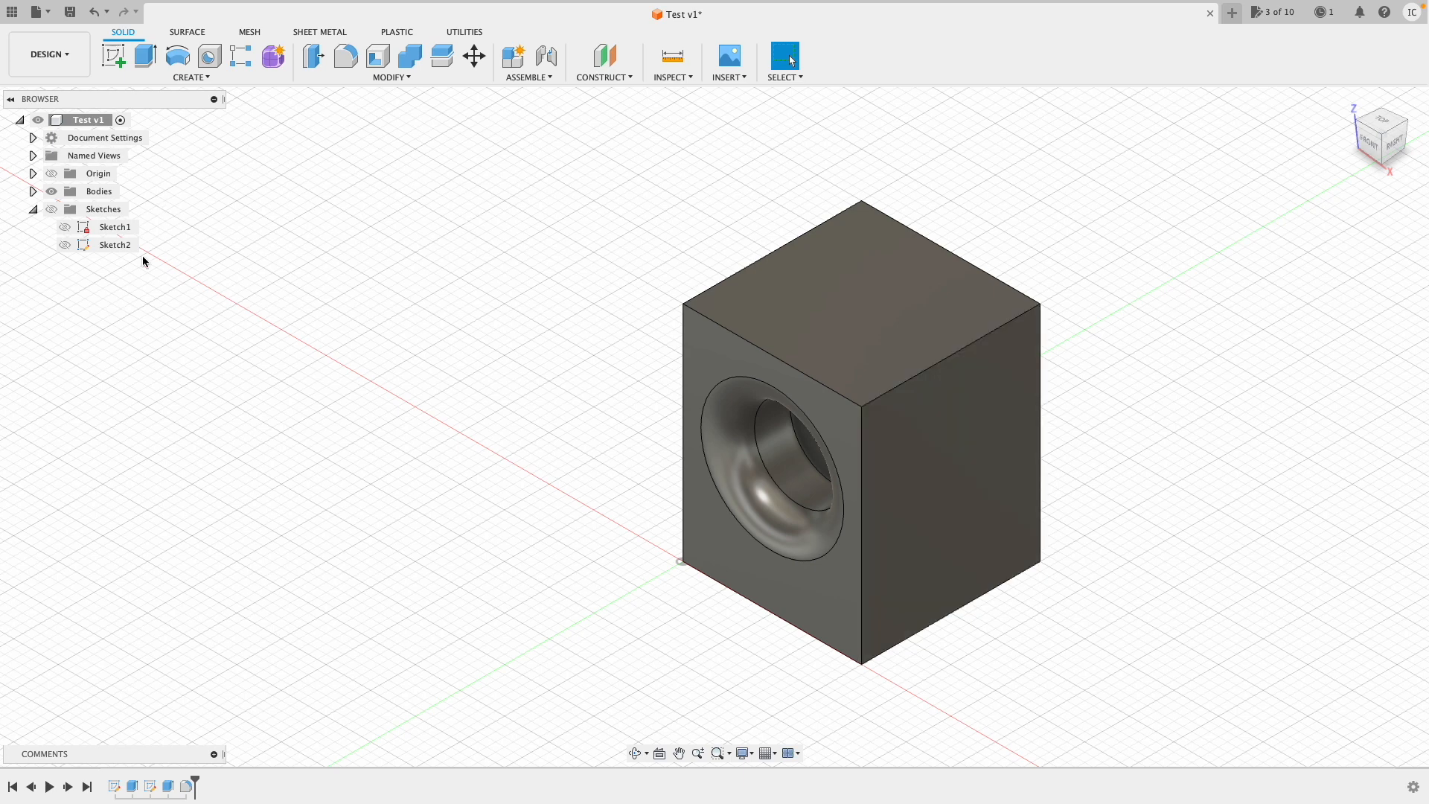
pyautogui.moveTo(49, 54)
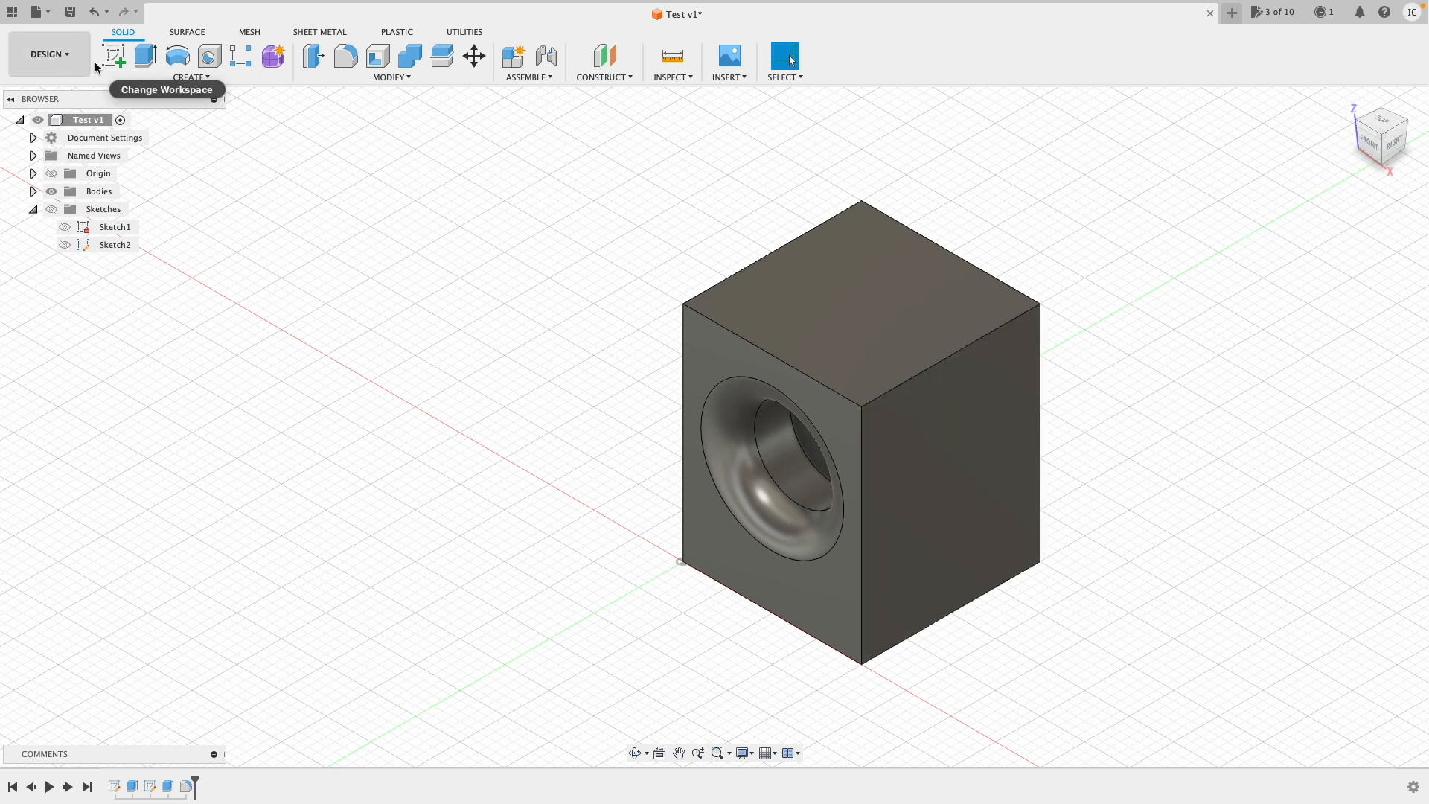
pyautogui.moveTo(97, 92)
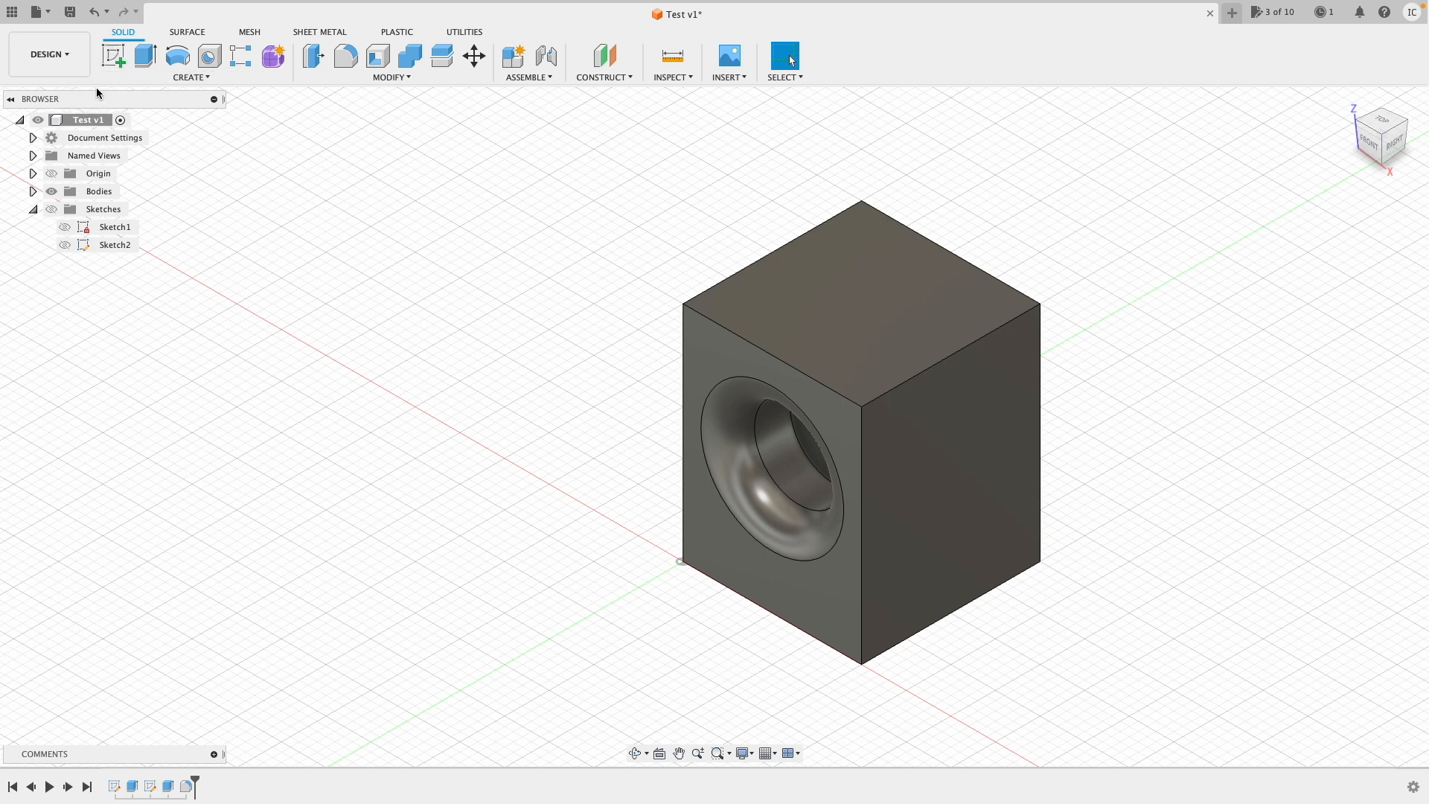
pyautogui.moveTo(1380, 137)
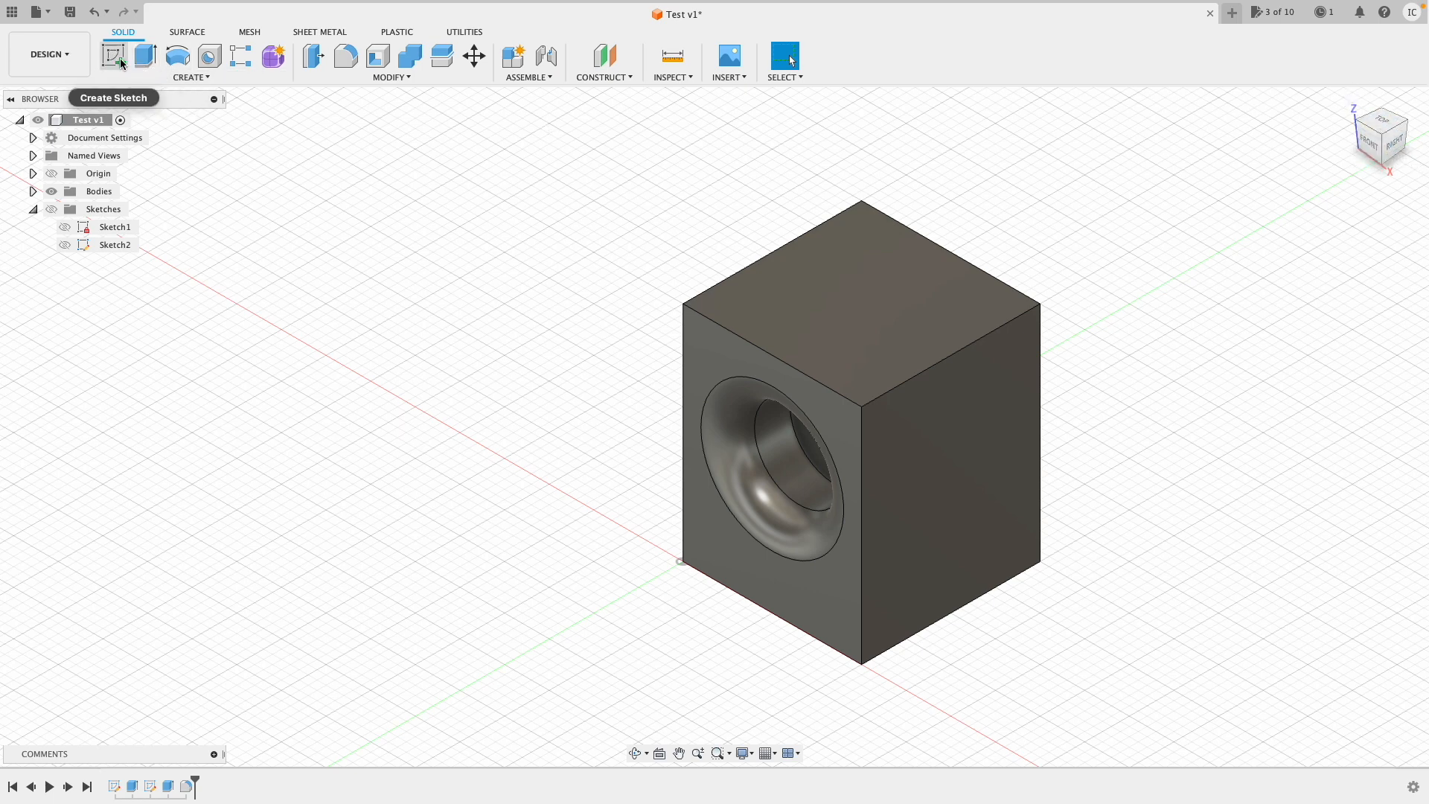
pyautogui.click(190, 76)
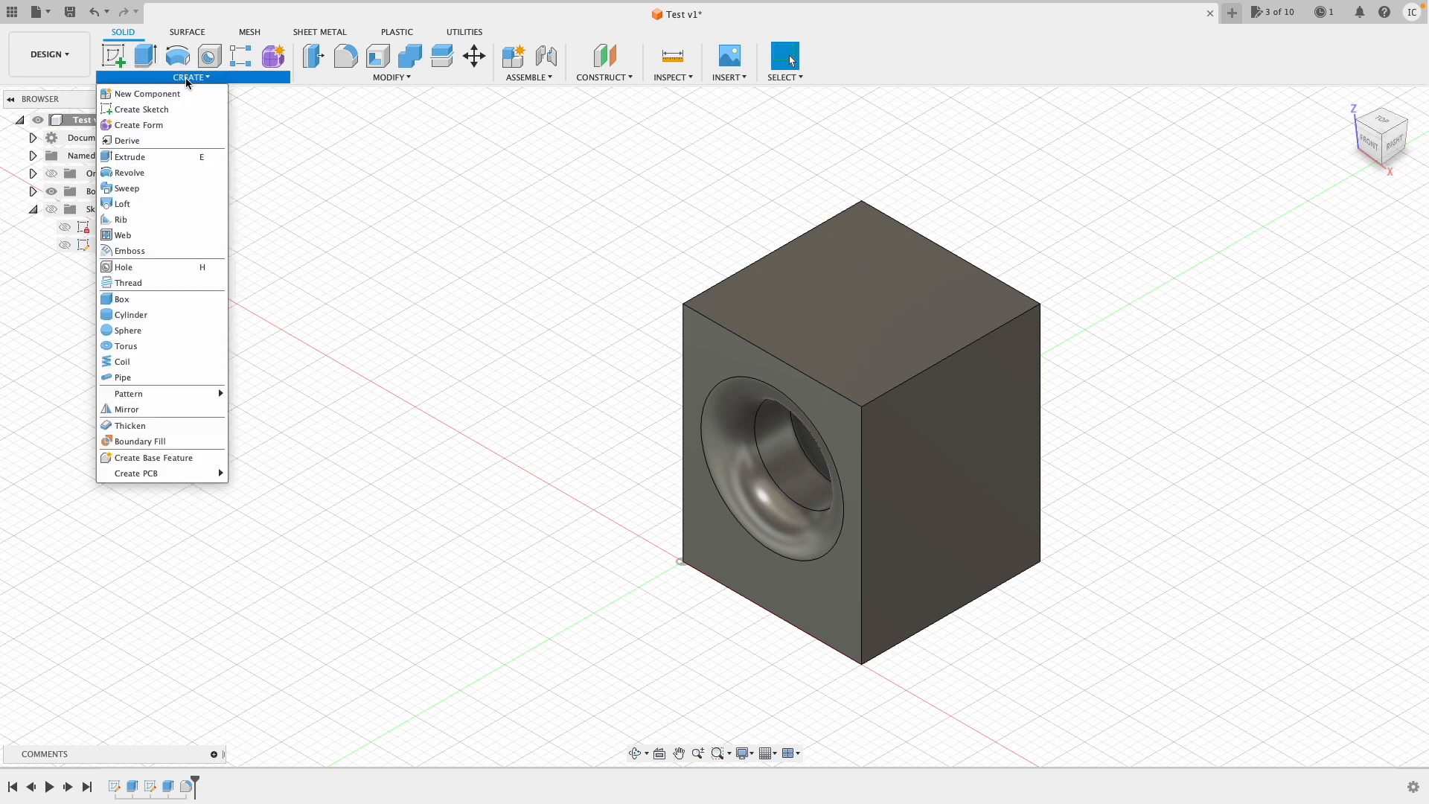